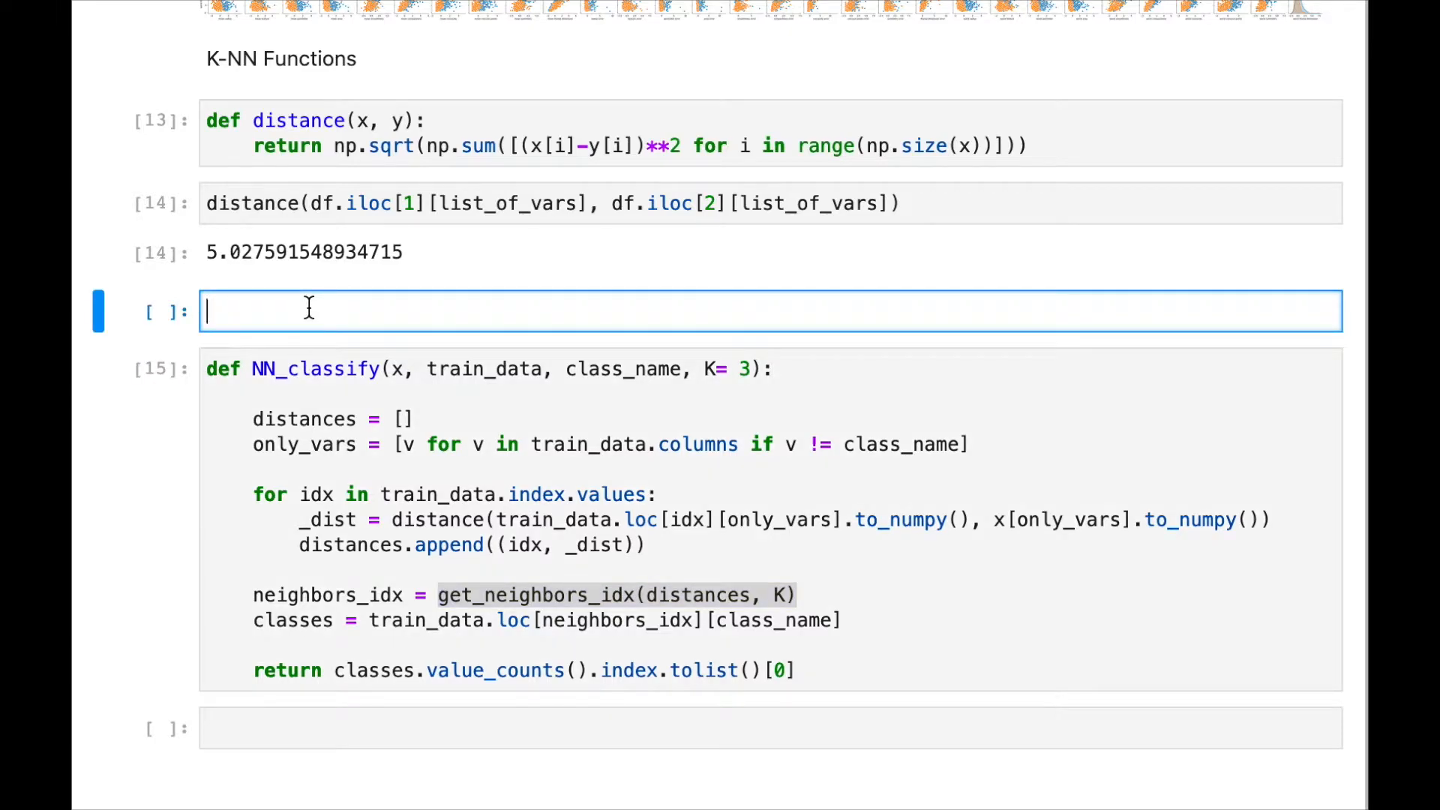
- Define get_neighbors_idx(distances, K), sorting distances by key lambda x: x[1] with reverse=False
type("def get_neighbors_idx(distances, K):")
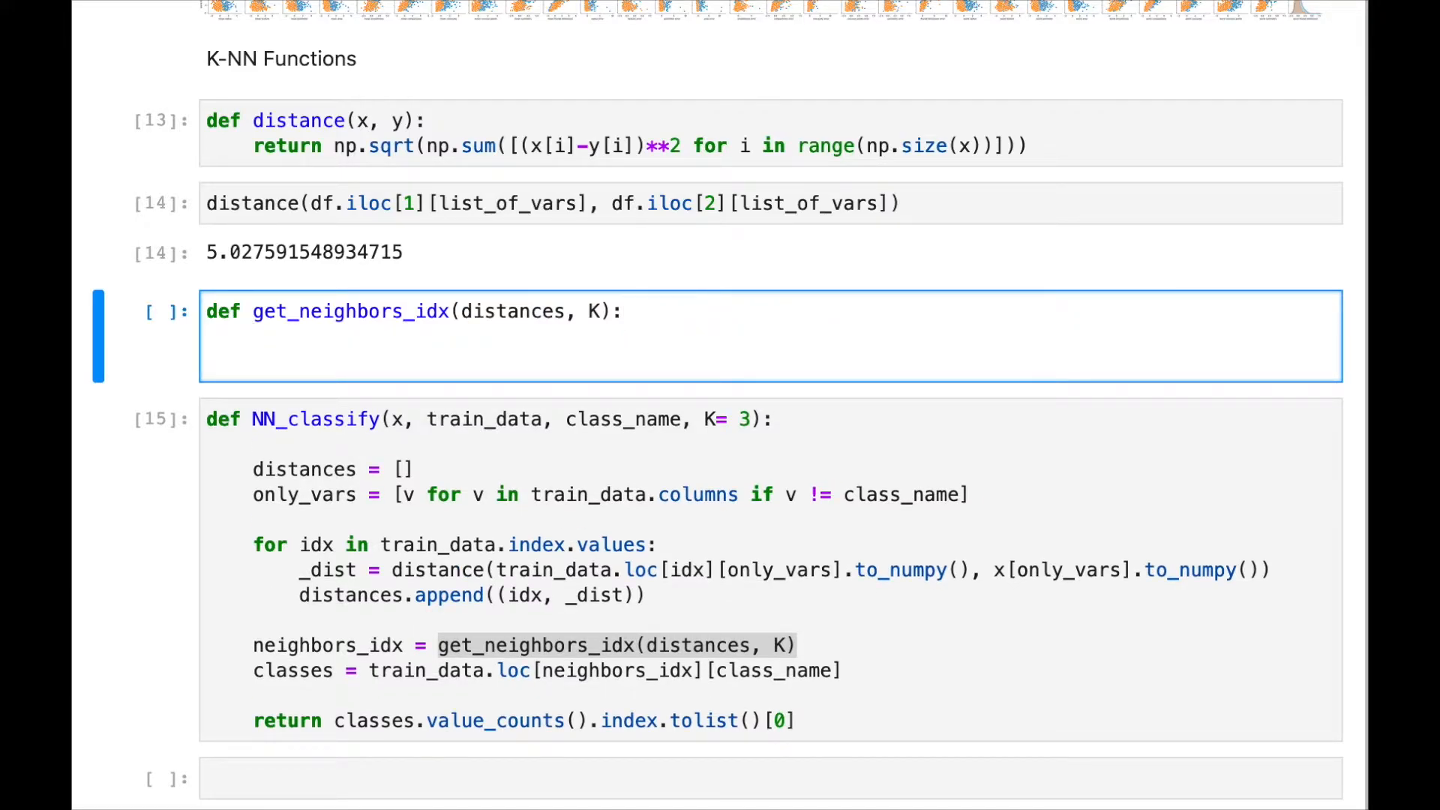
type("a")
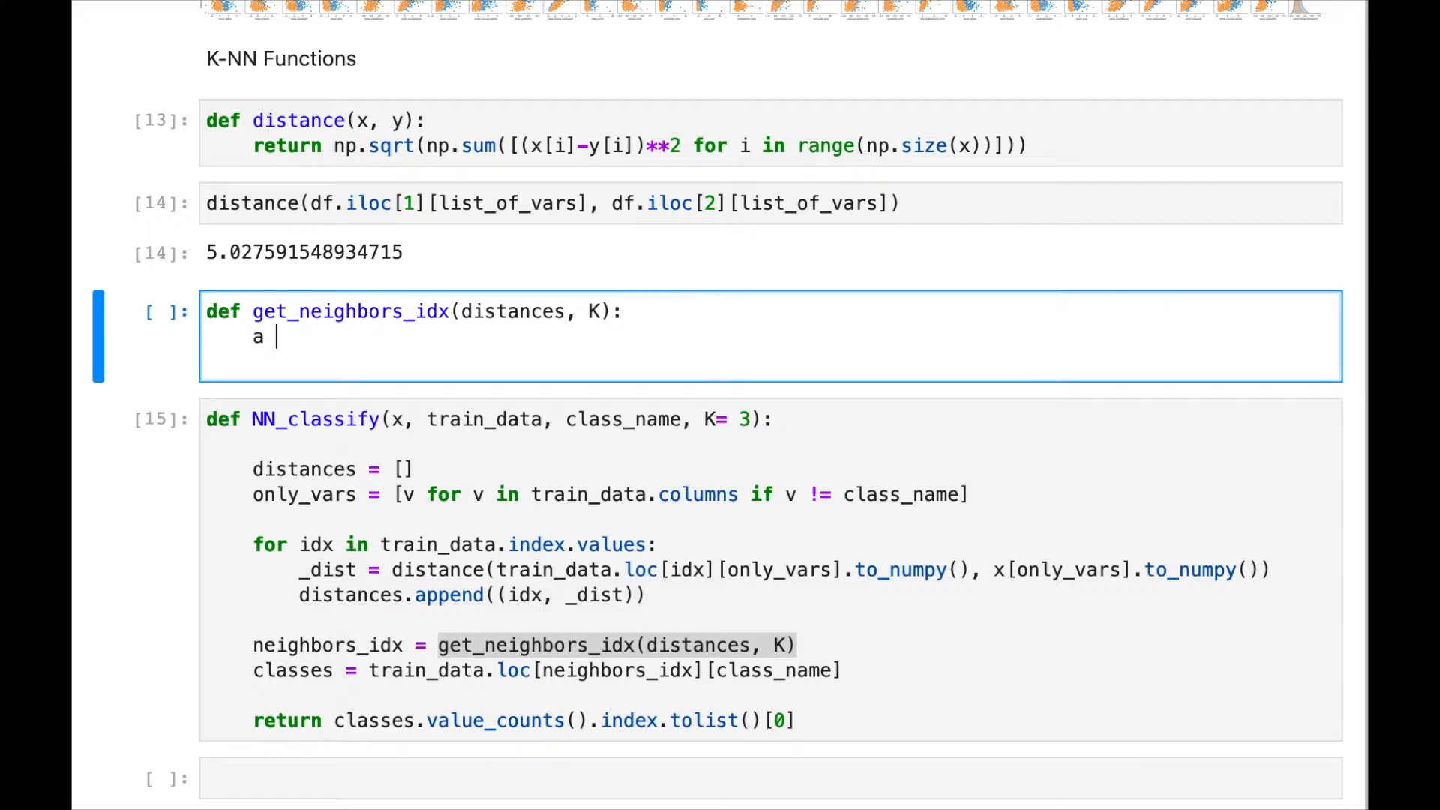
type("=")
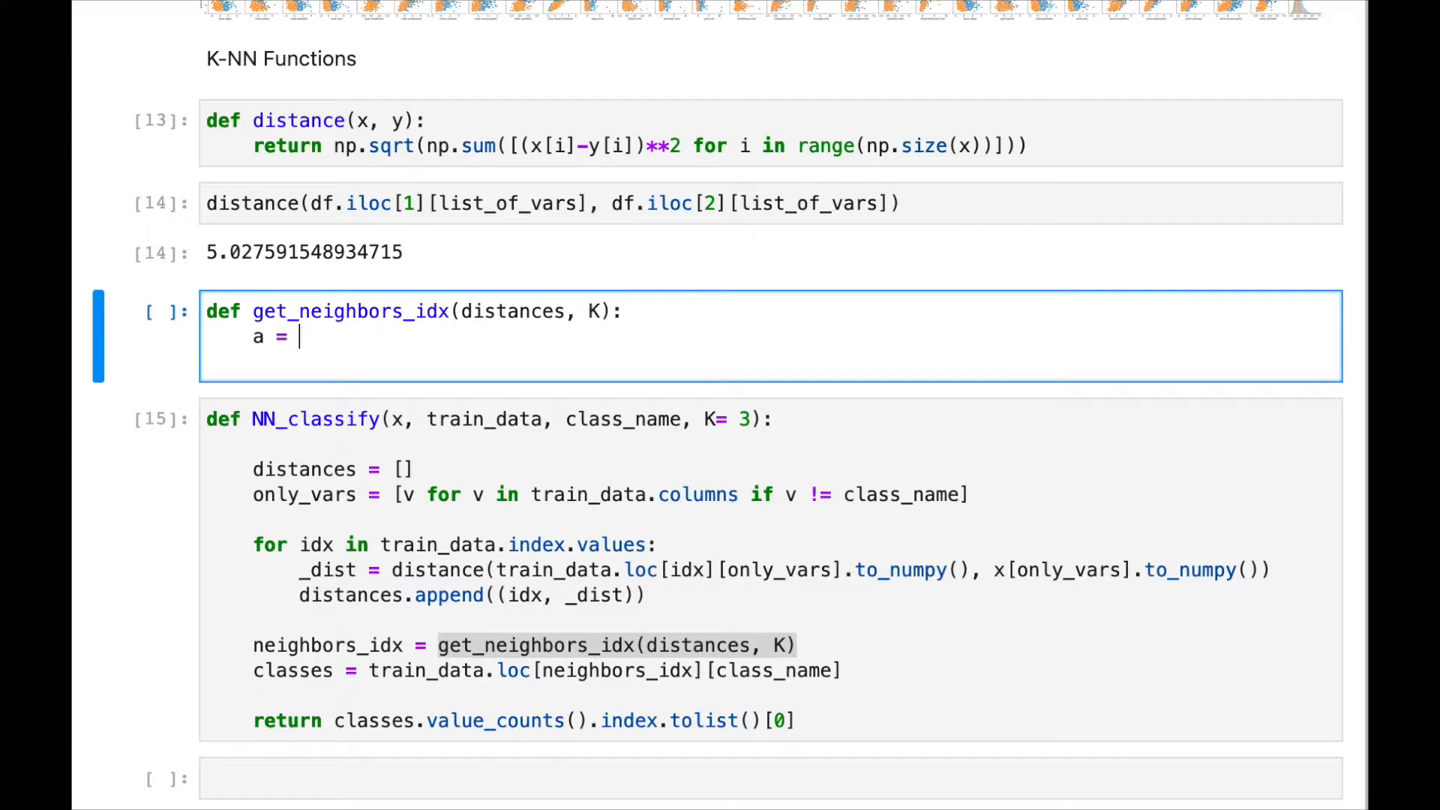
type("sorted()")
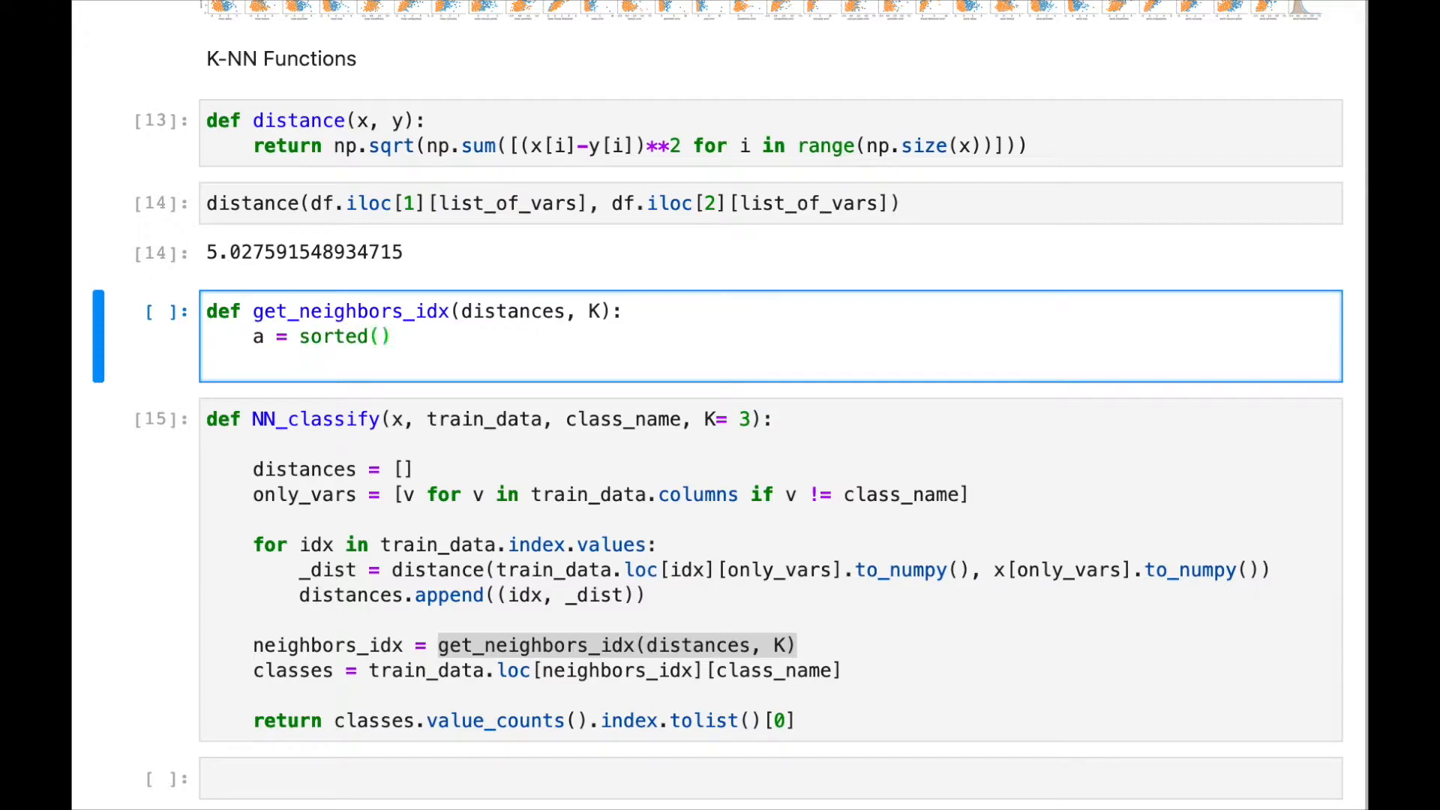
left_click(378, 336)
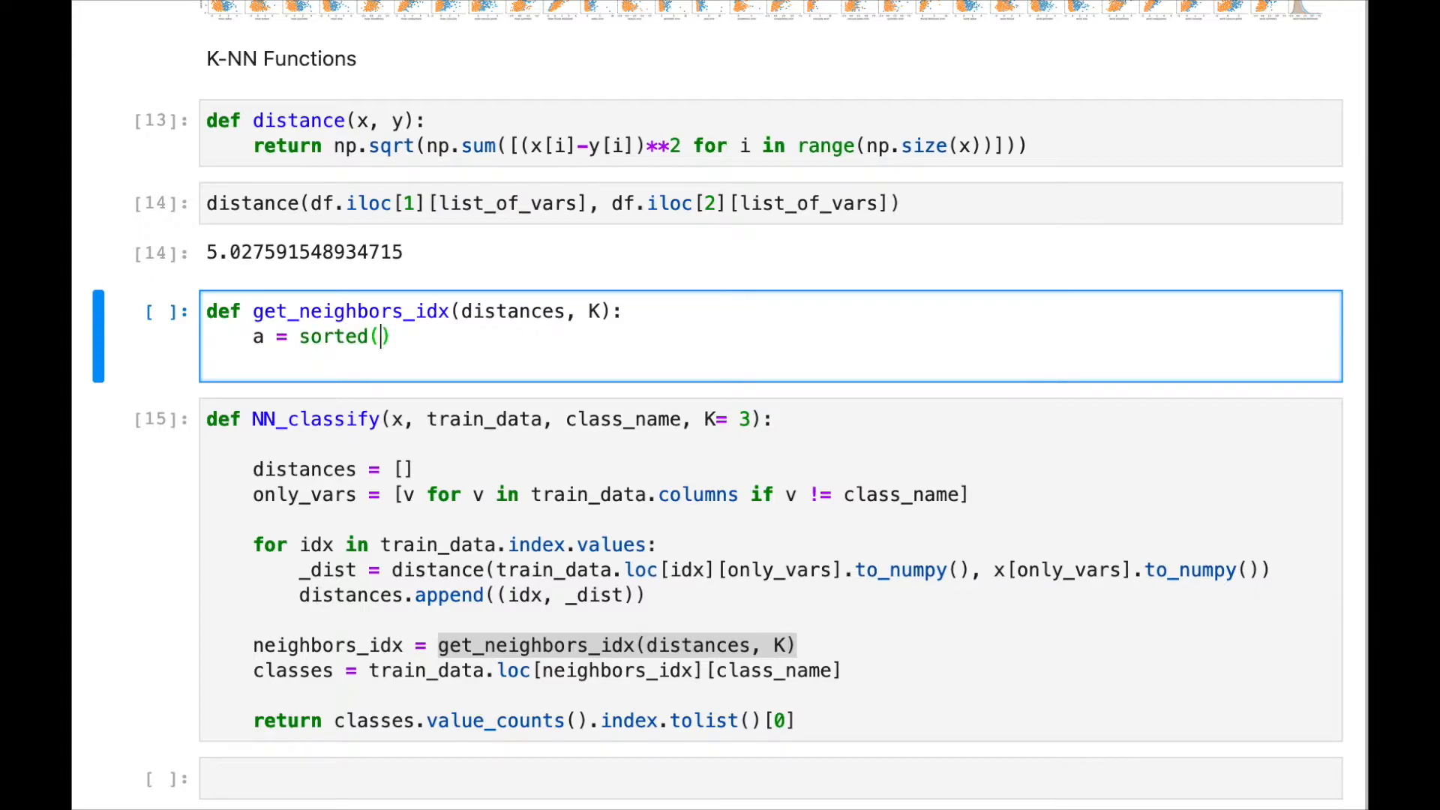
type("distances")
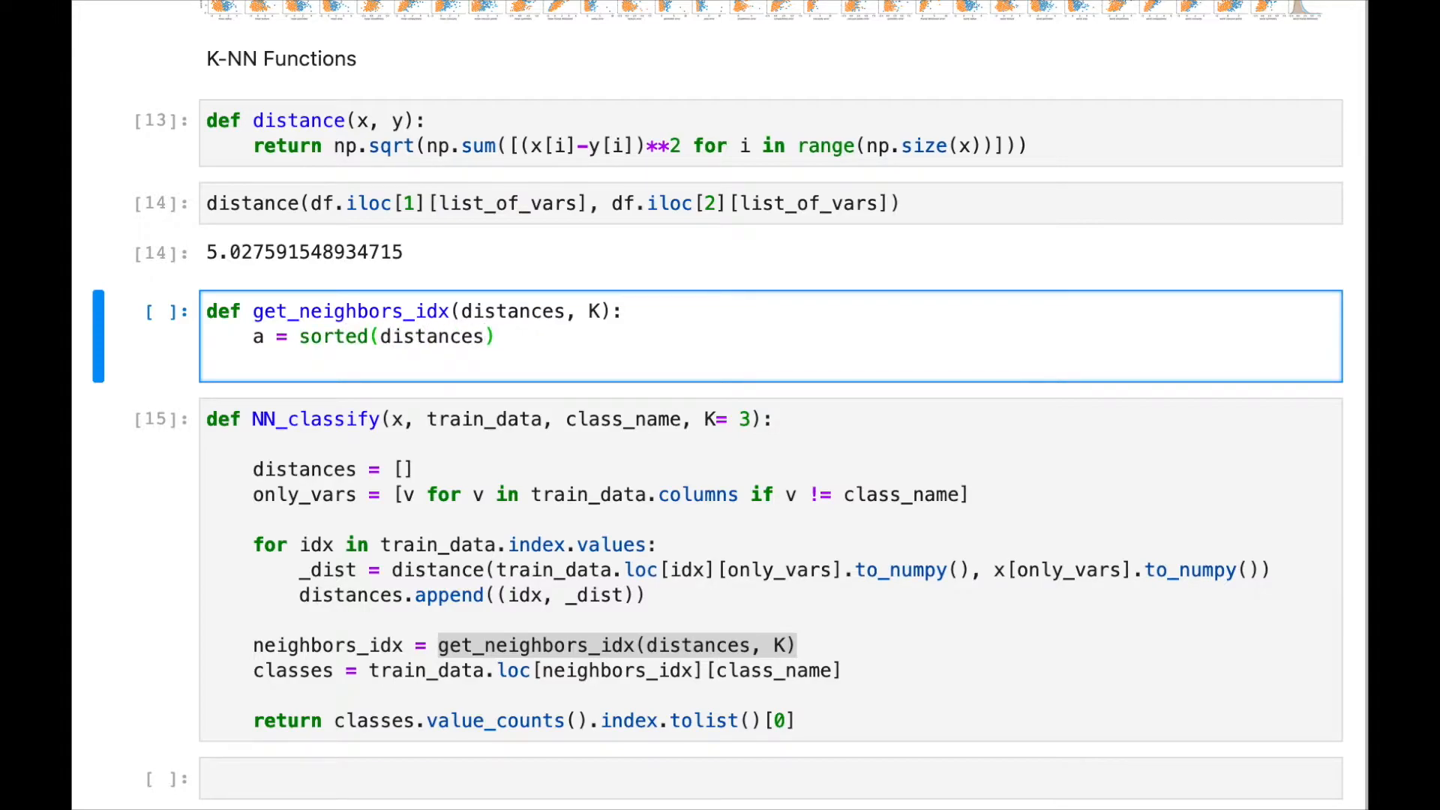
type(", key")
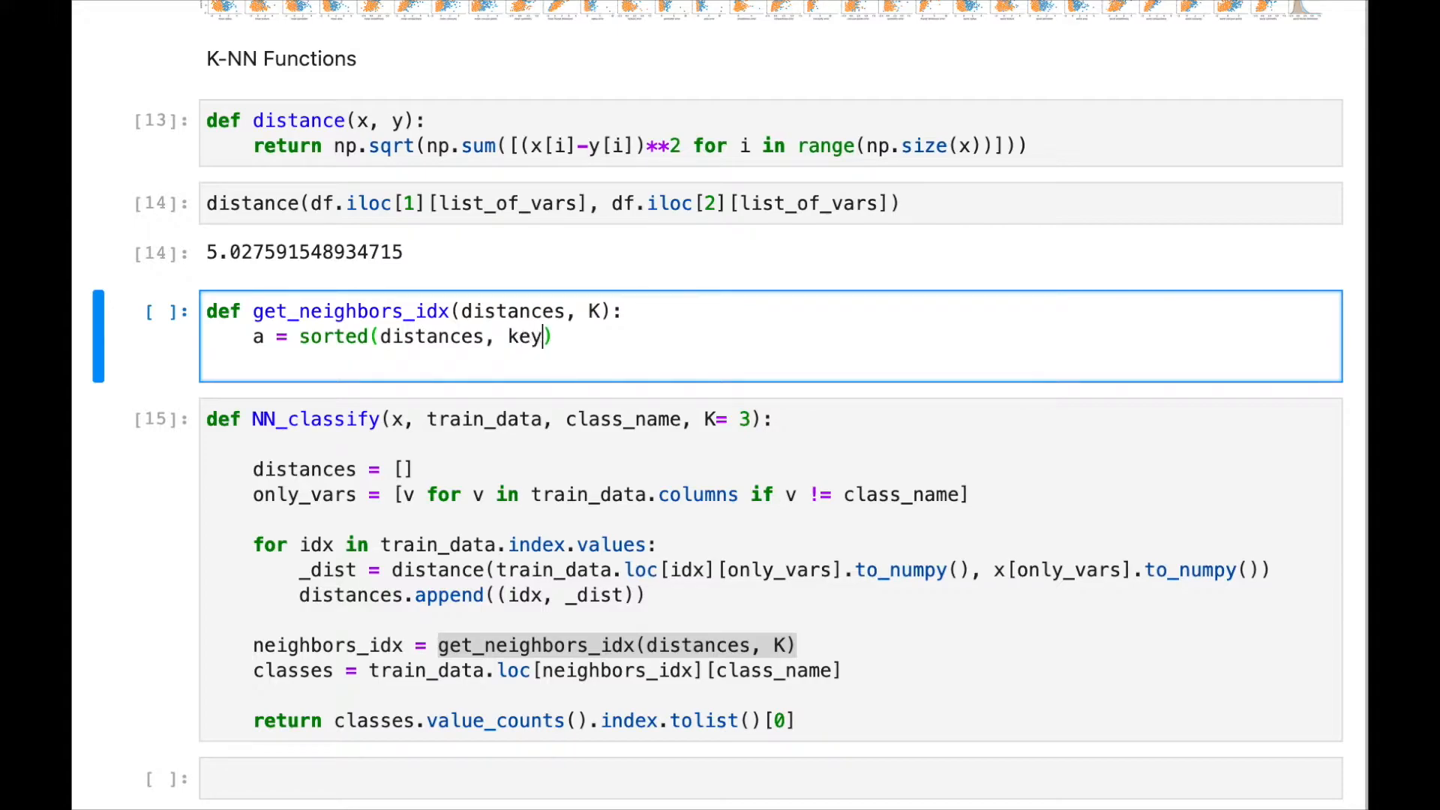
type("=")
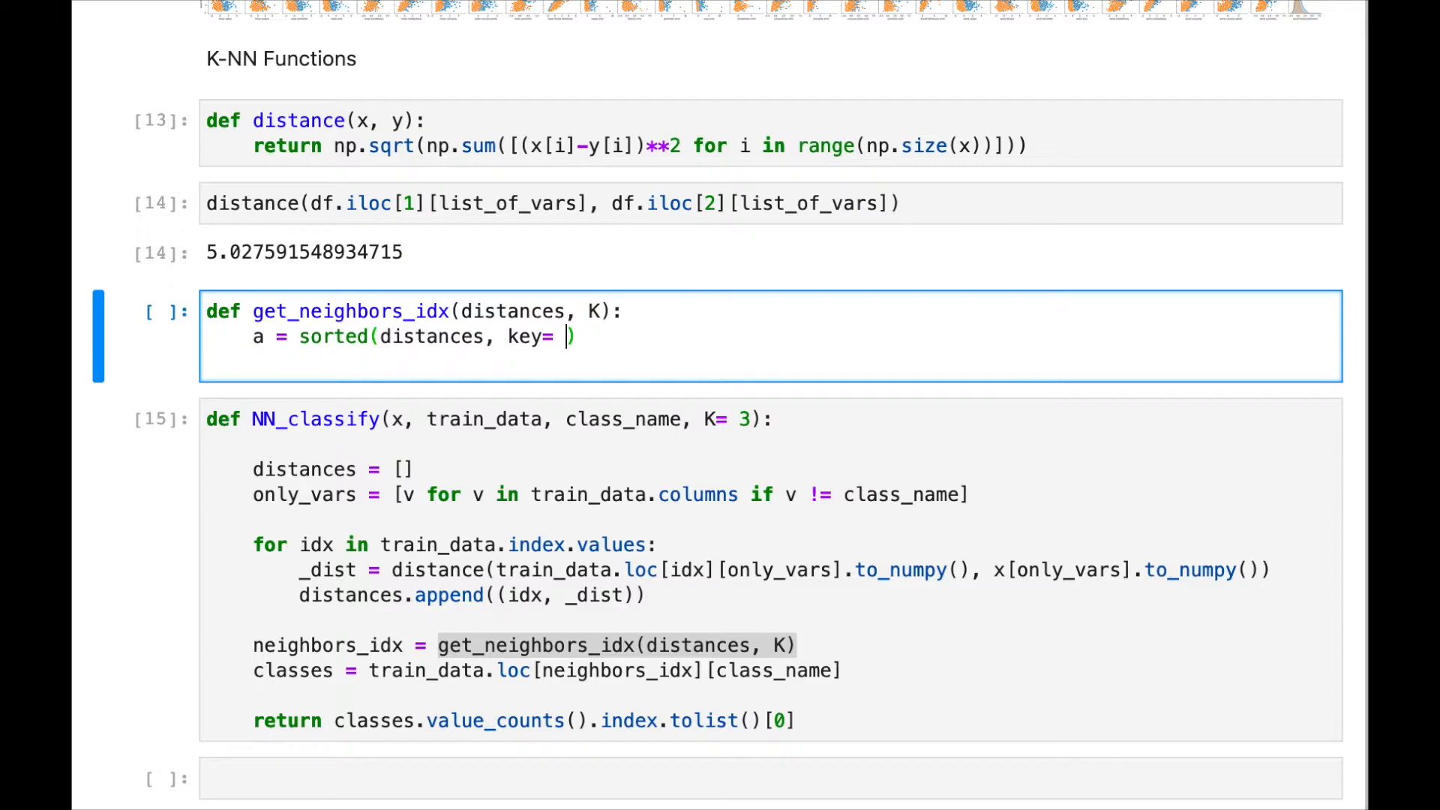
type("lam")
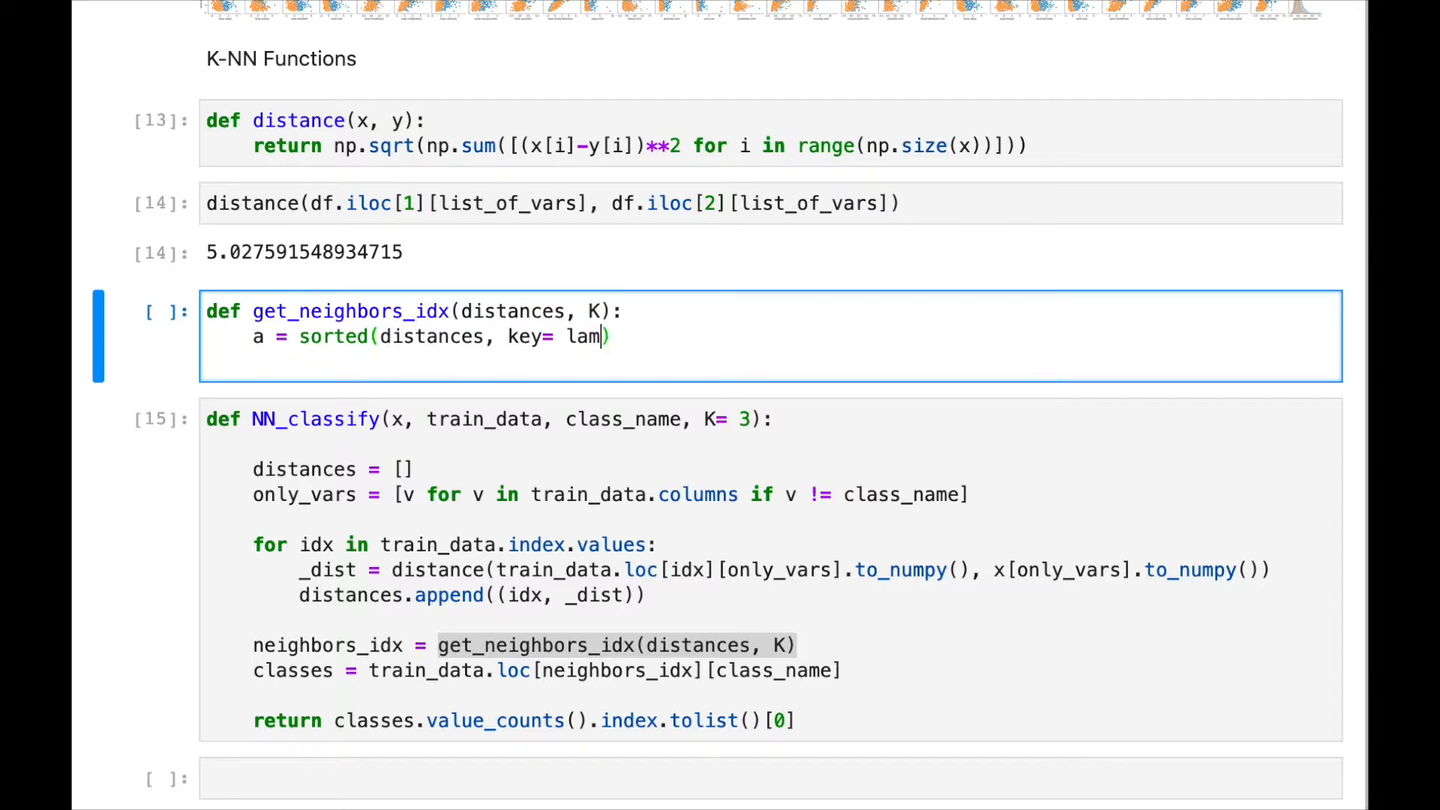
type("bda")
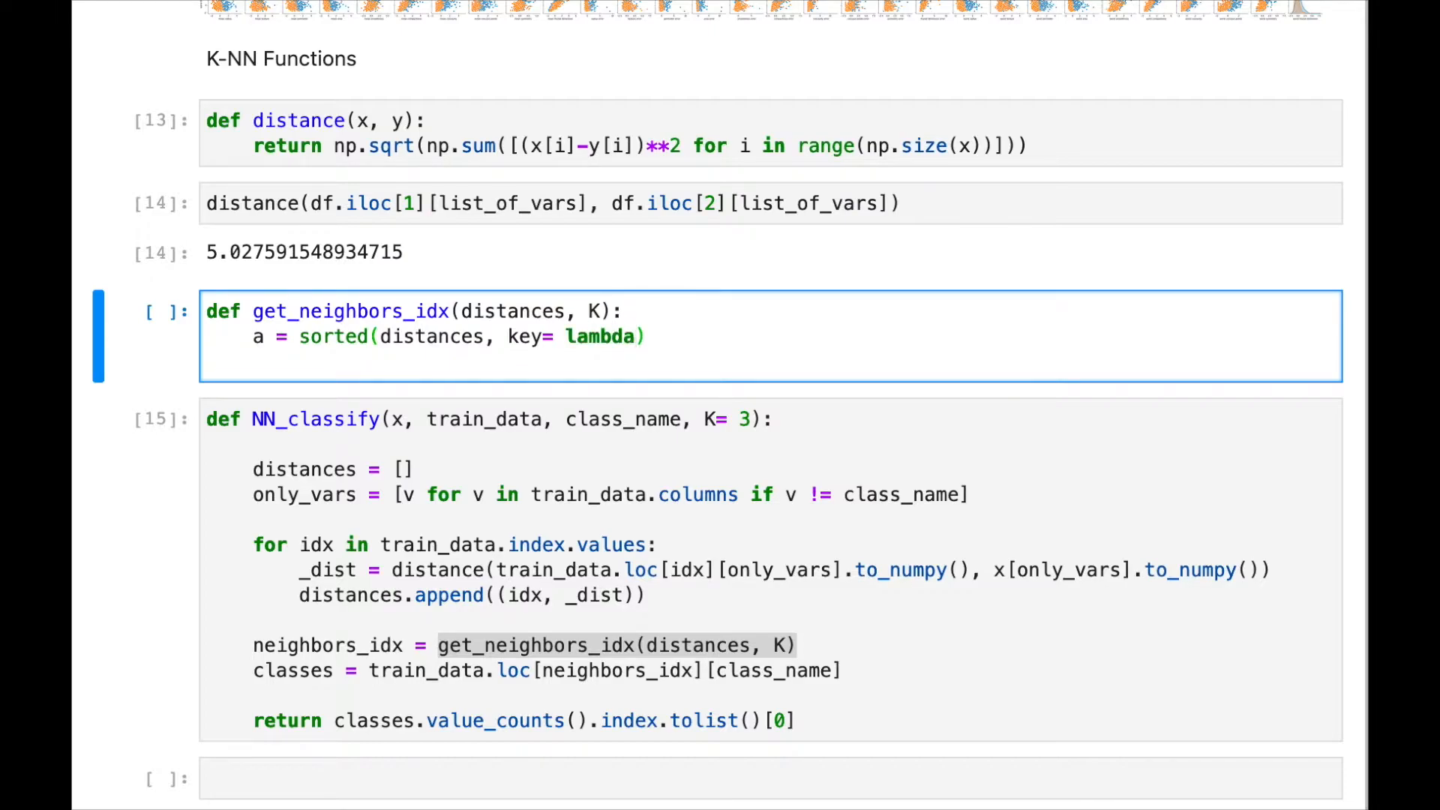
type("x:")
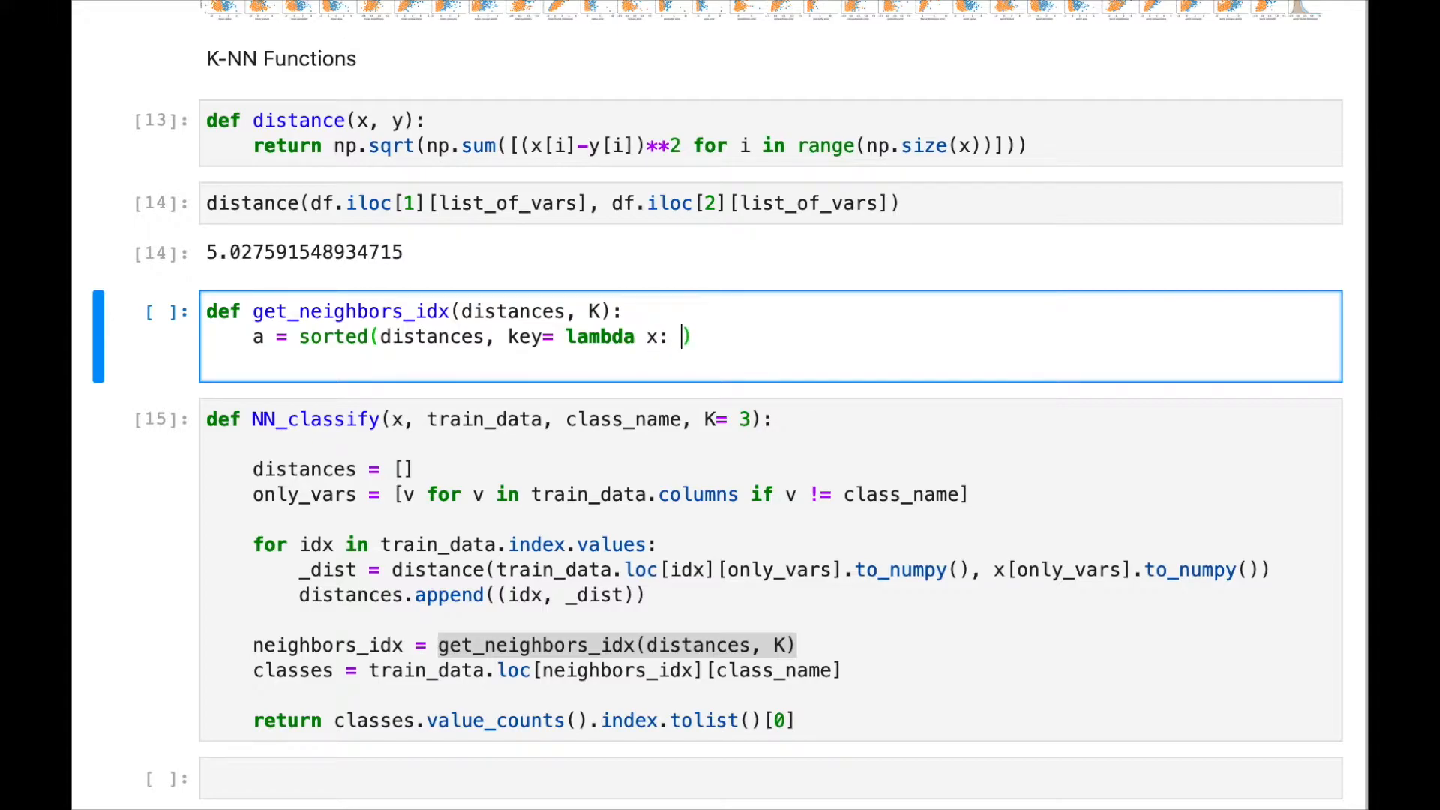
type("[]")
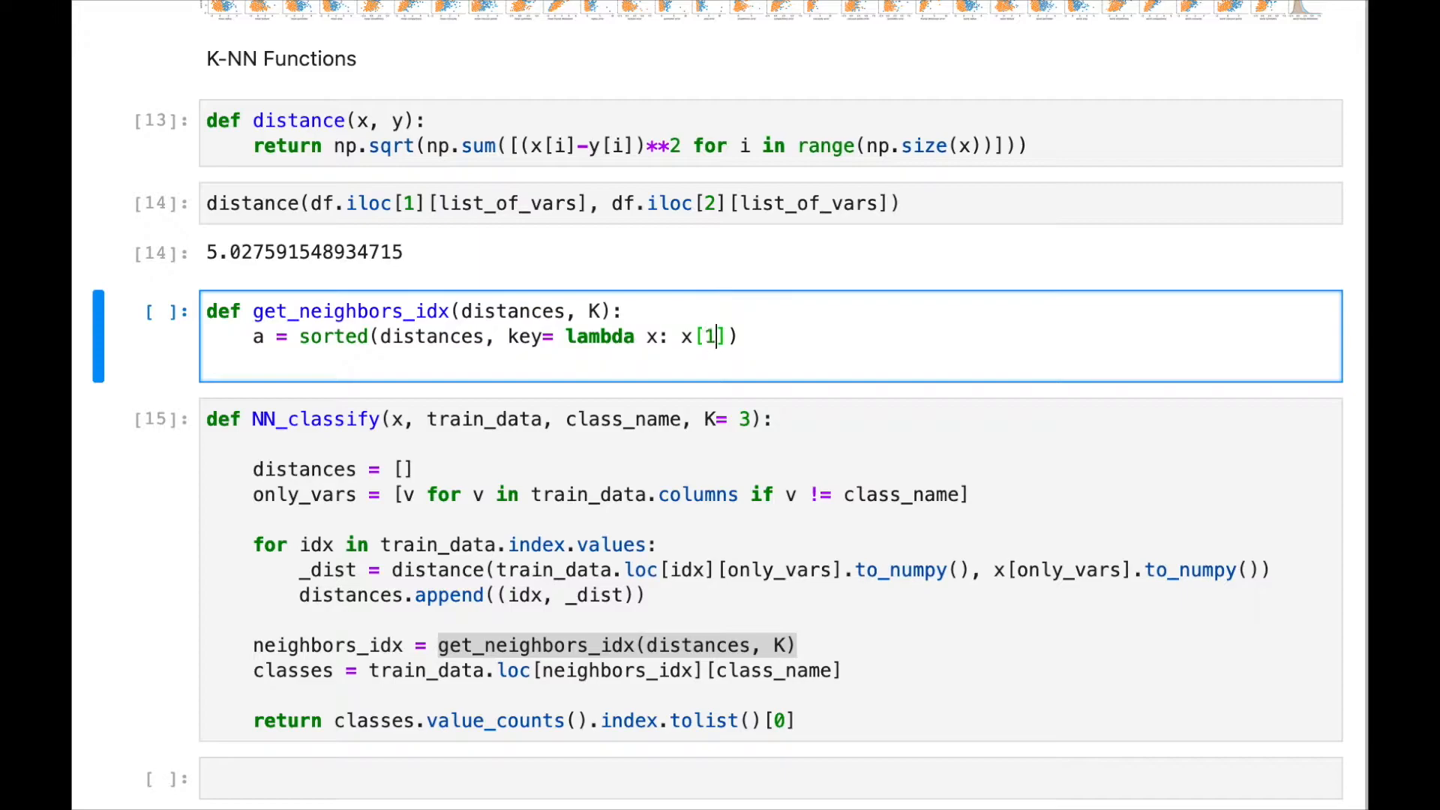
type(", reverse")
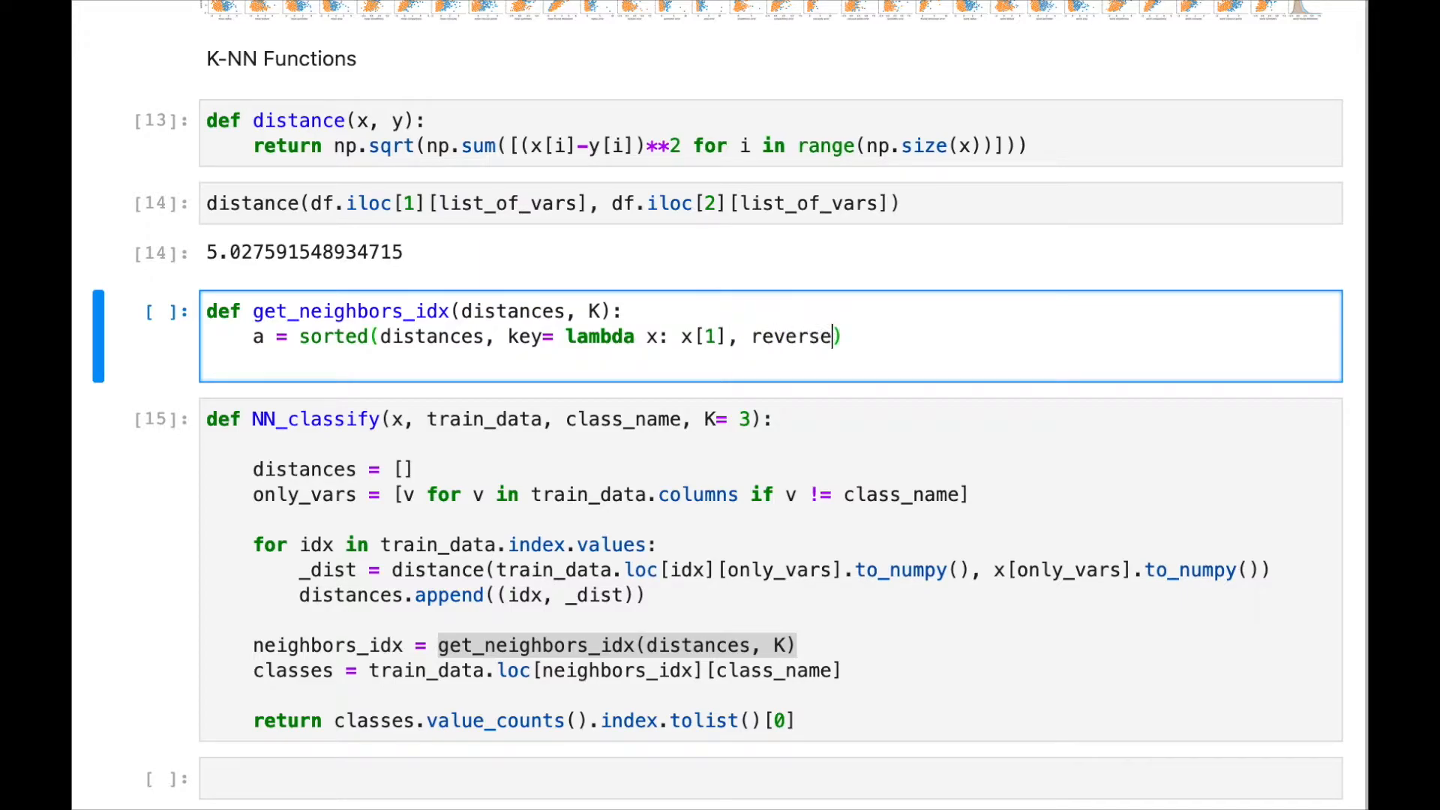
type("= False")
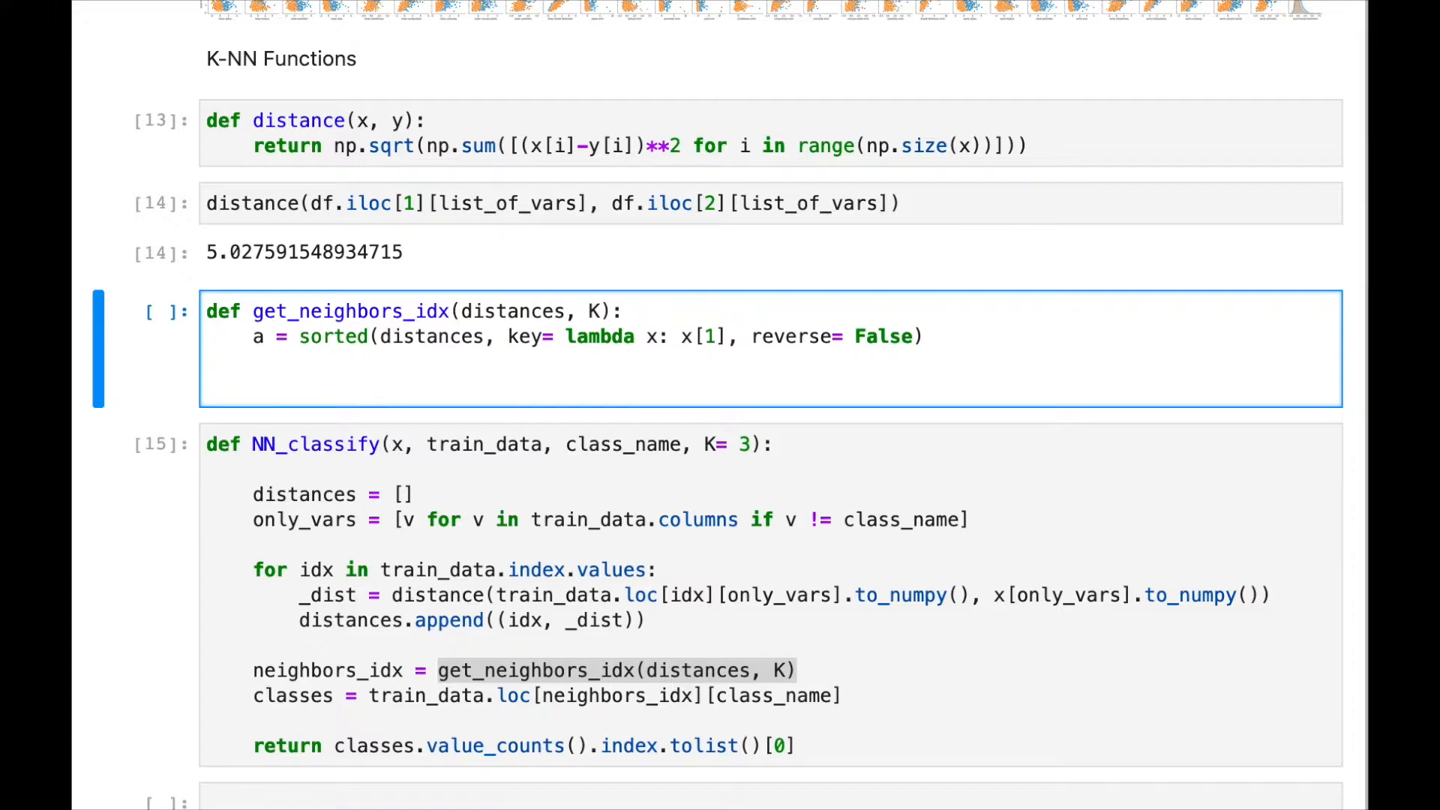
- Return np.array of each sorted pair's index element, sliced to the first K
type("return")
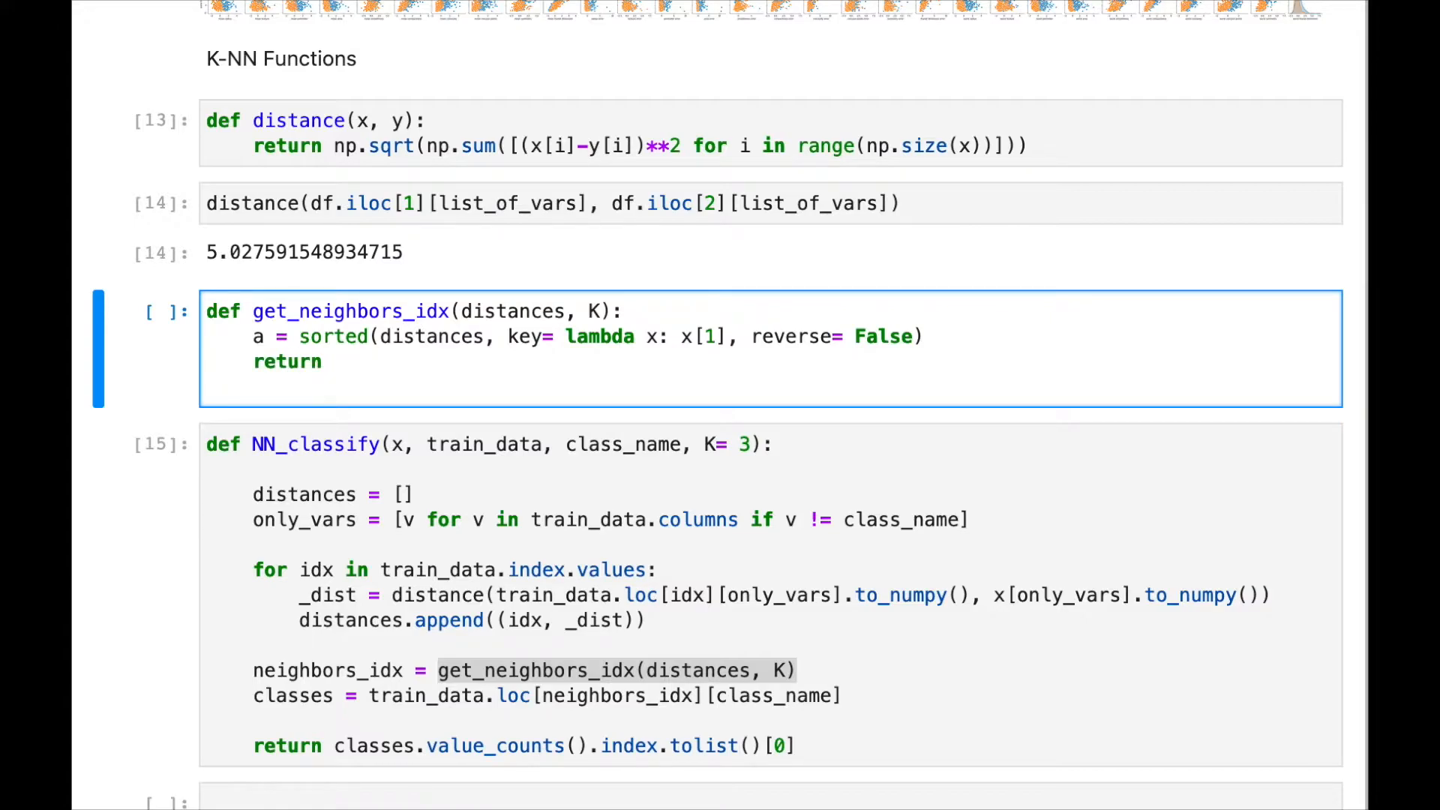
type("np.array")
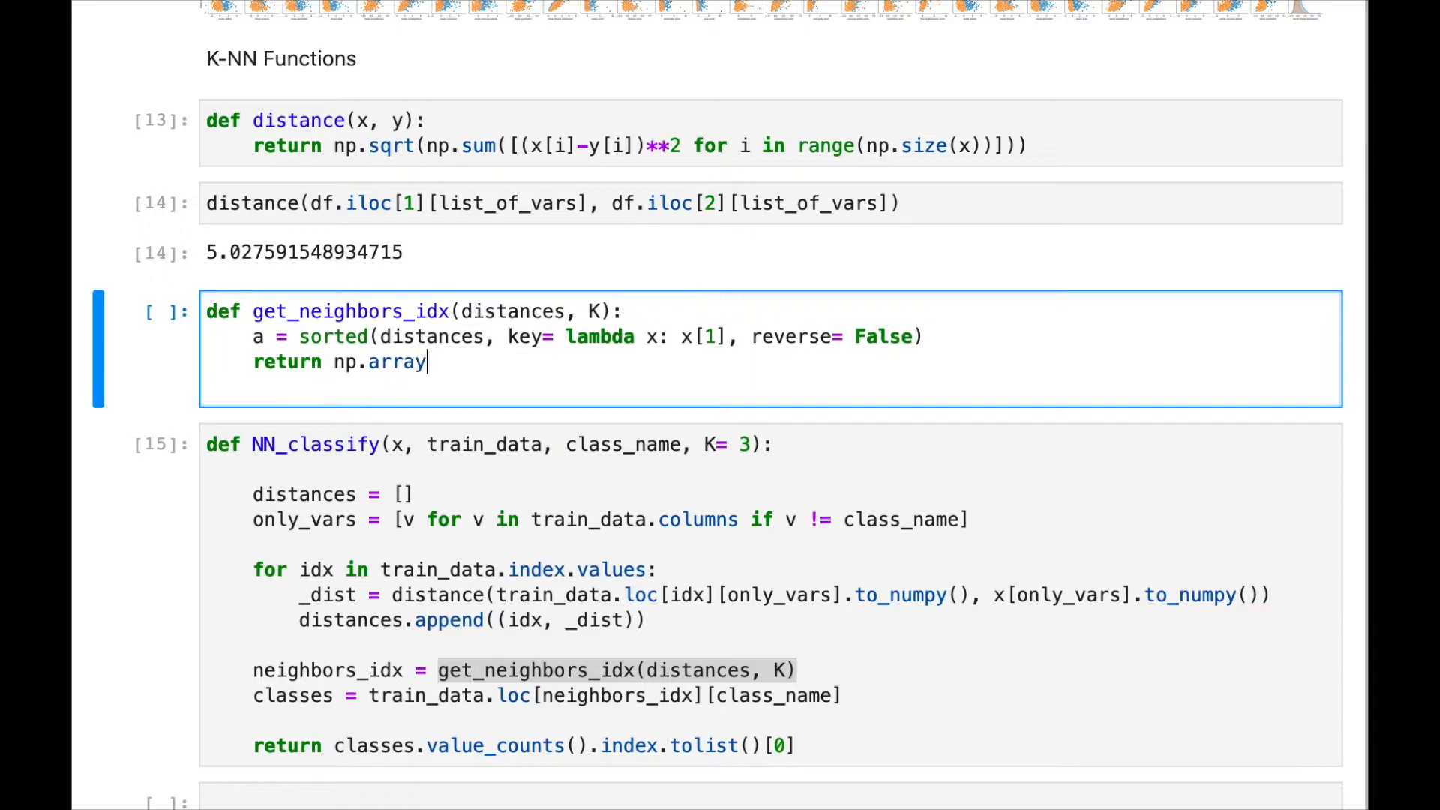
type("()")
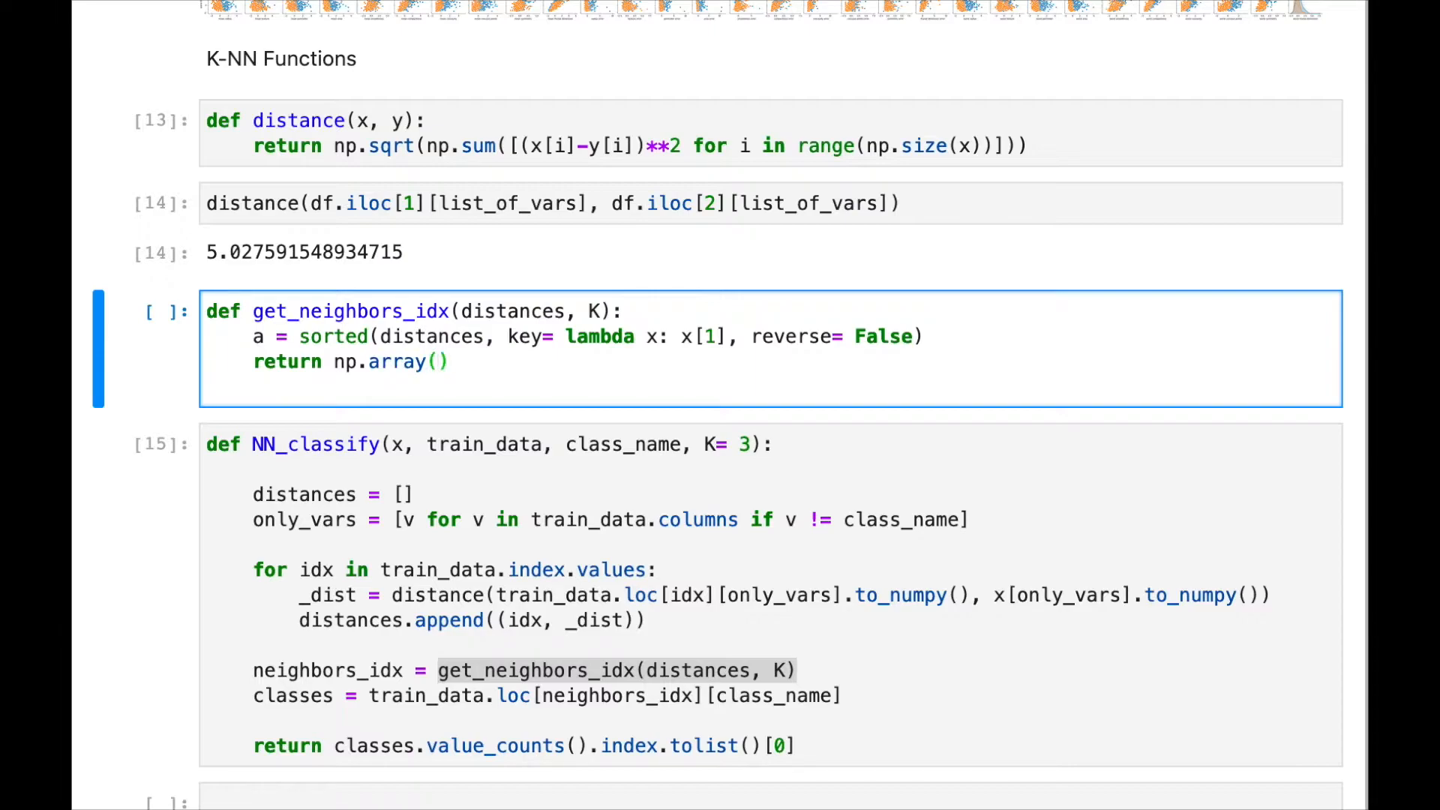
type("[i")
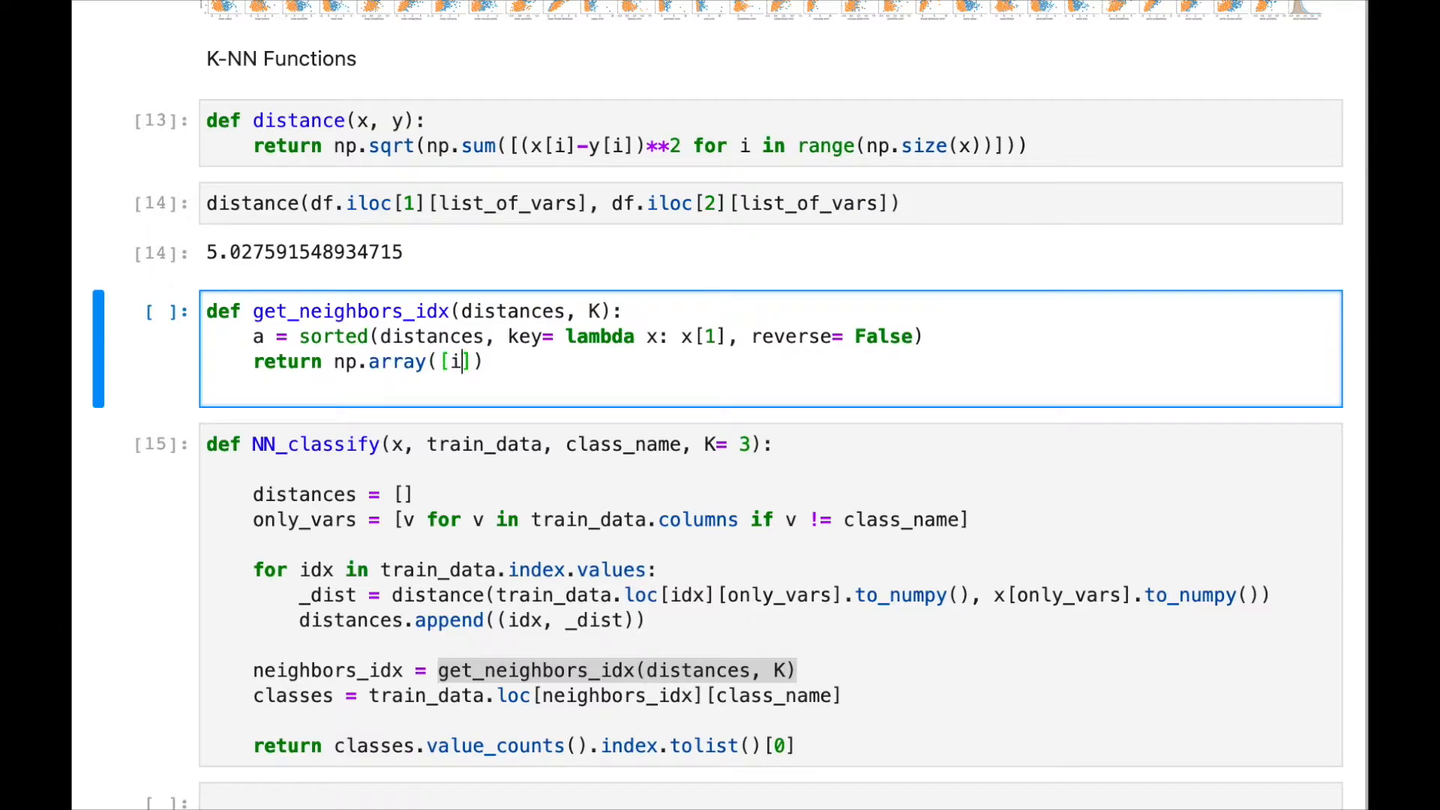
type("[")
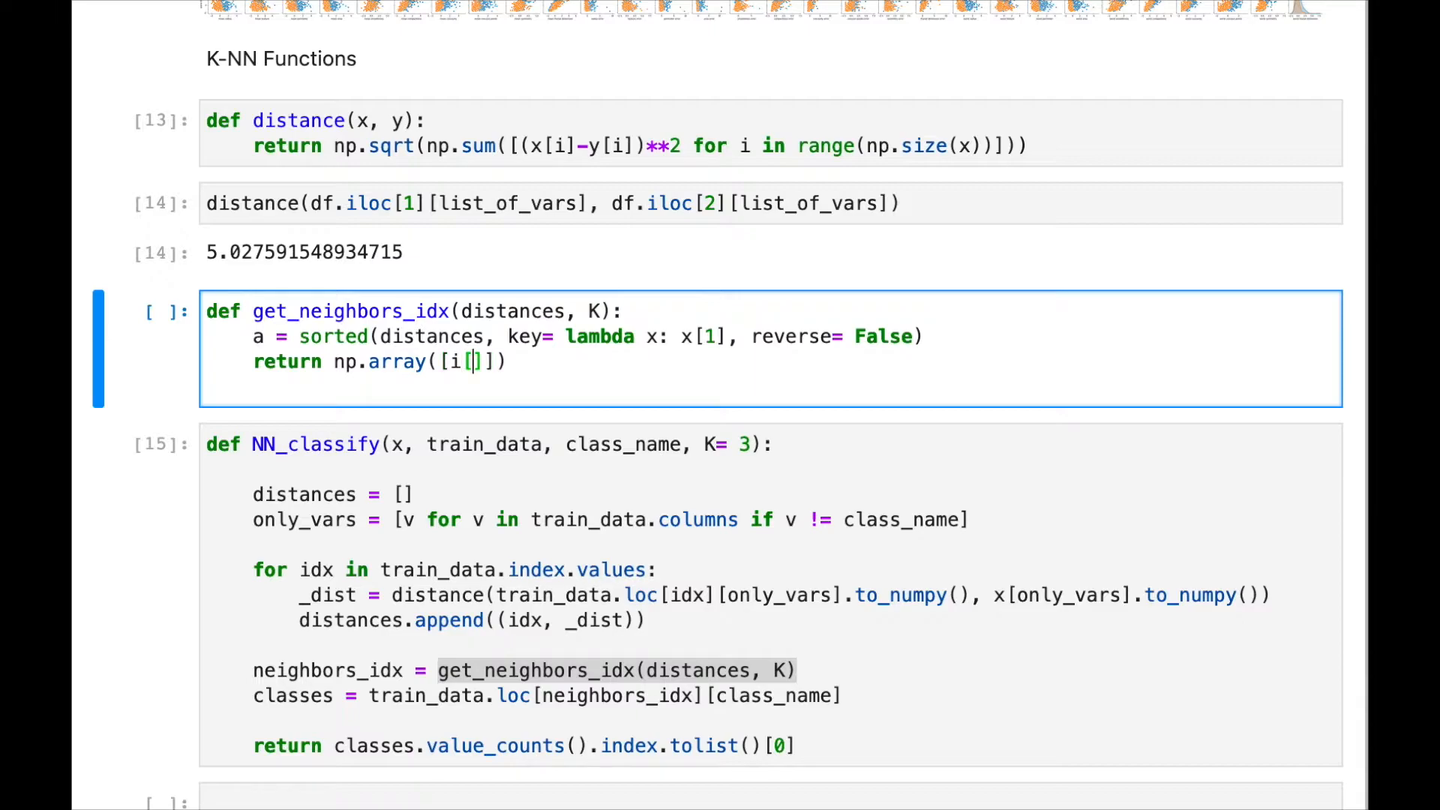
type("0")
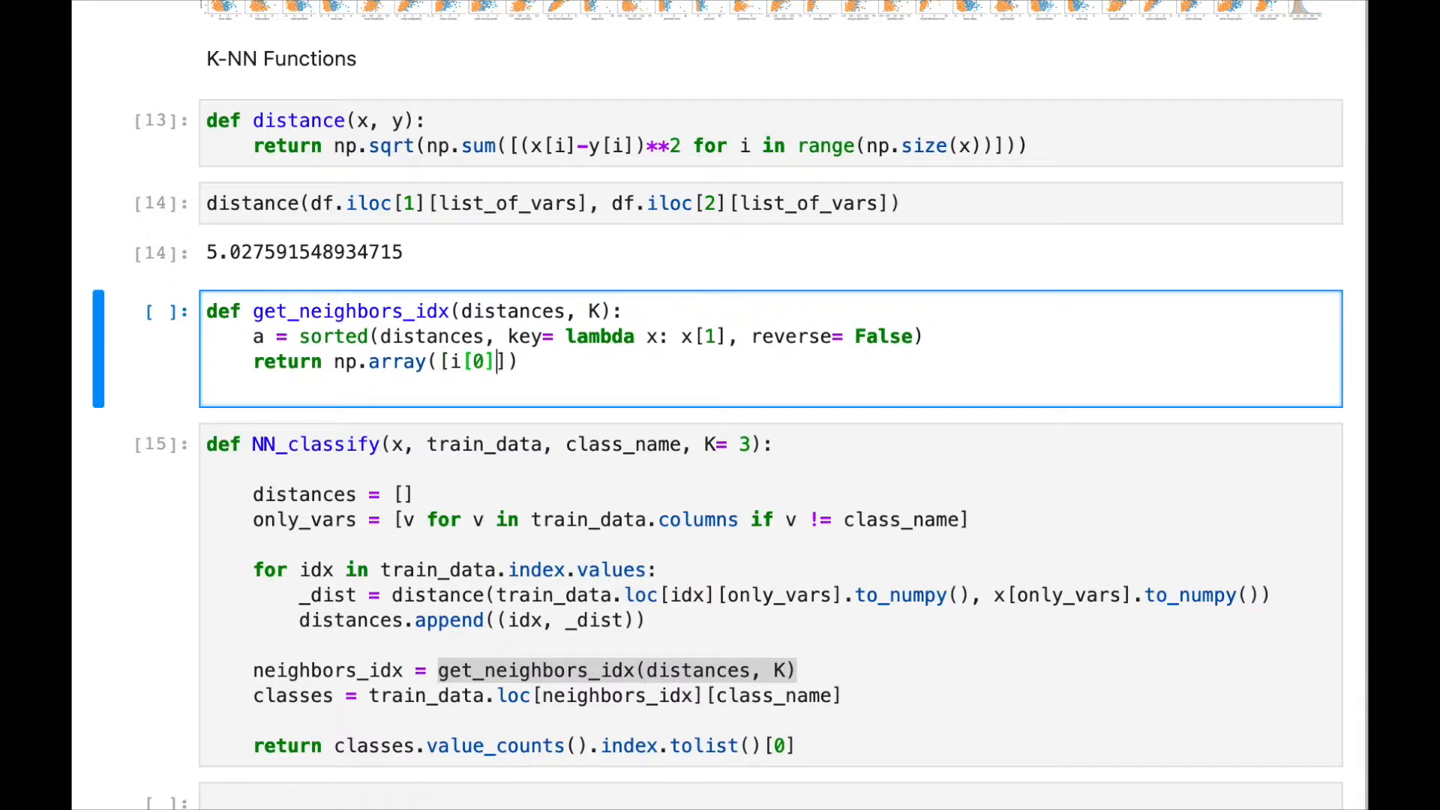
type("for i in a")
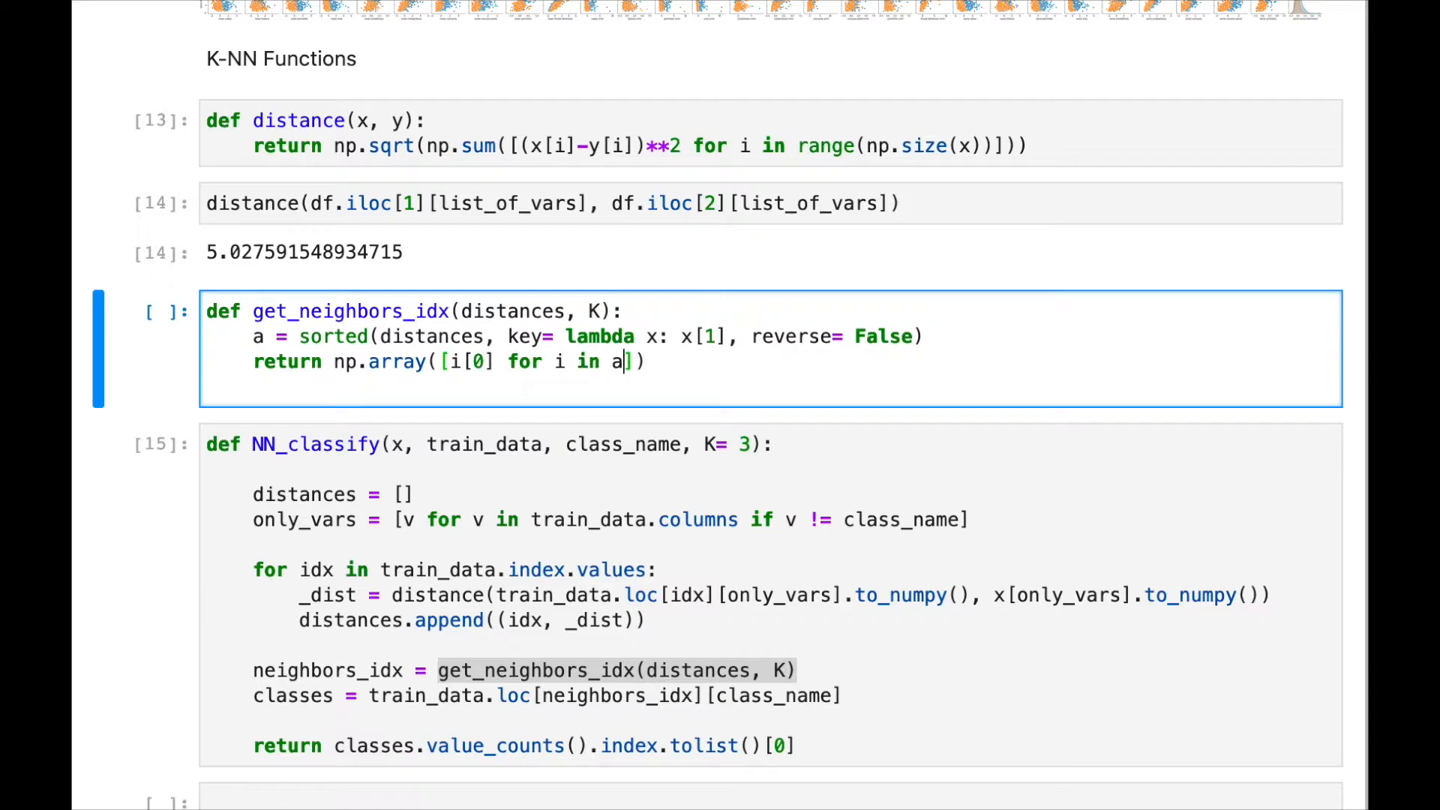
type("[:K")
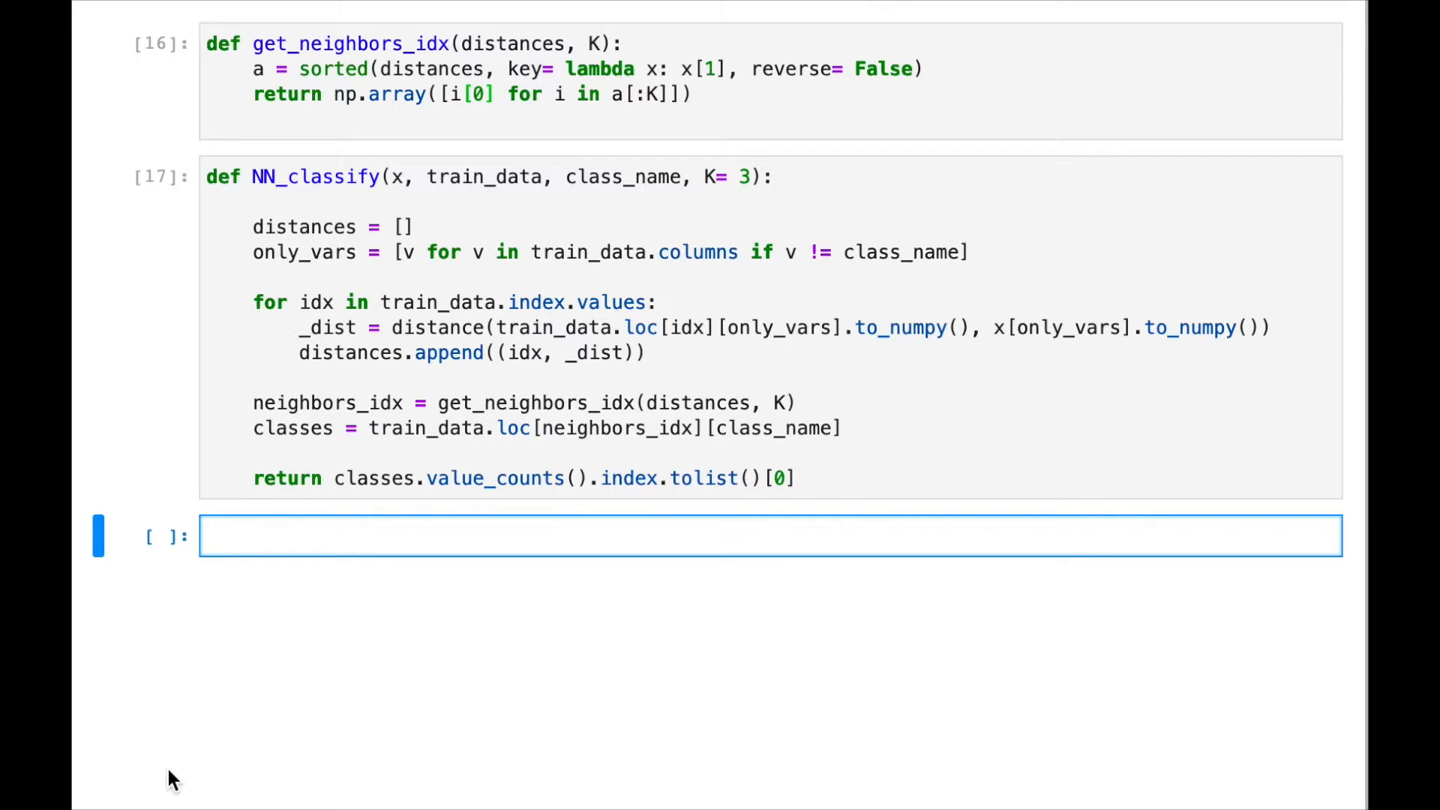
- Write perc_test = 0.2 and the loop header for _class in classes
type("per")
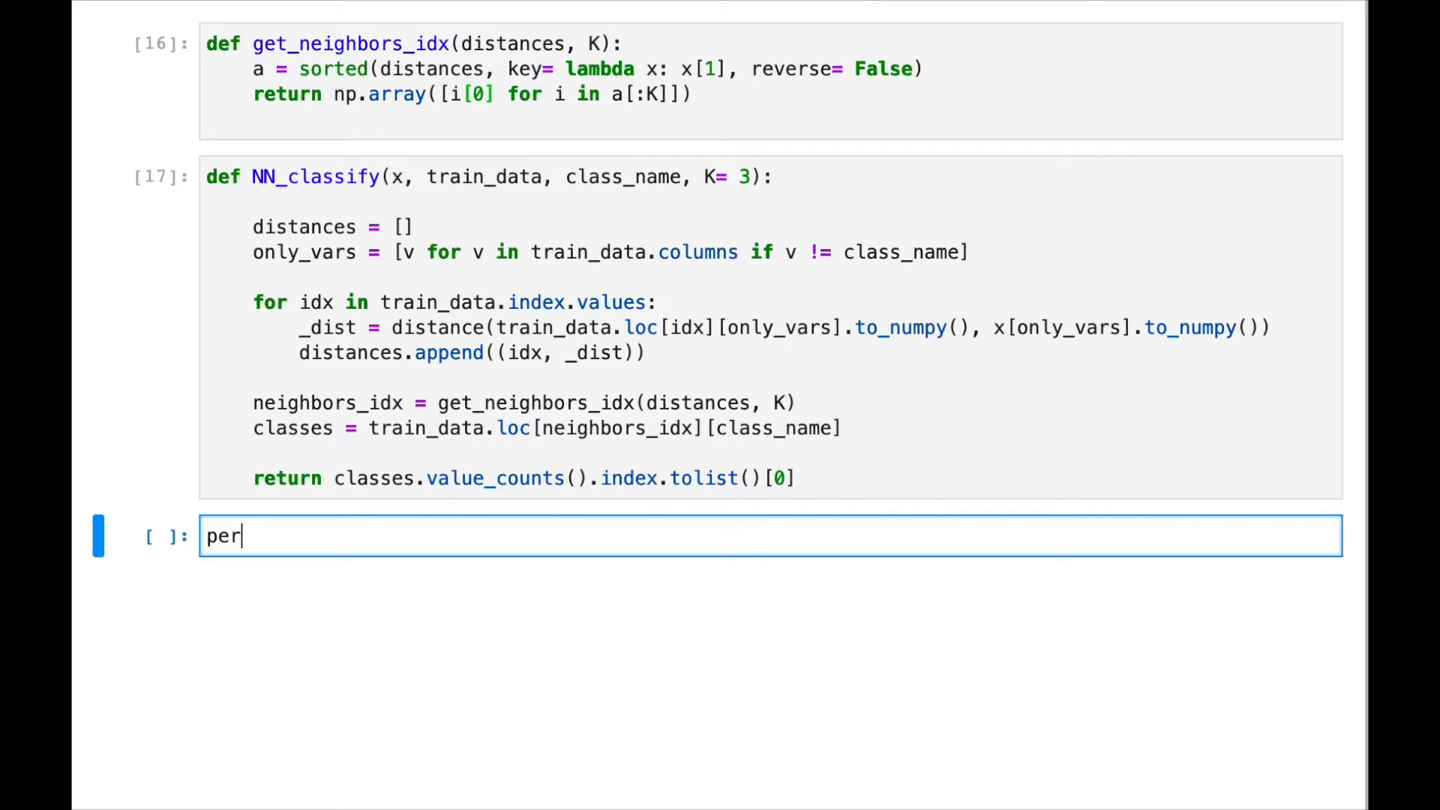
type("c")
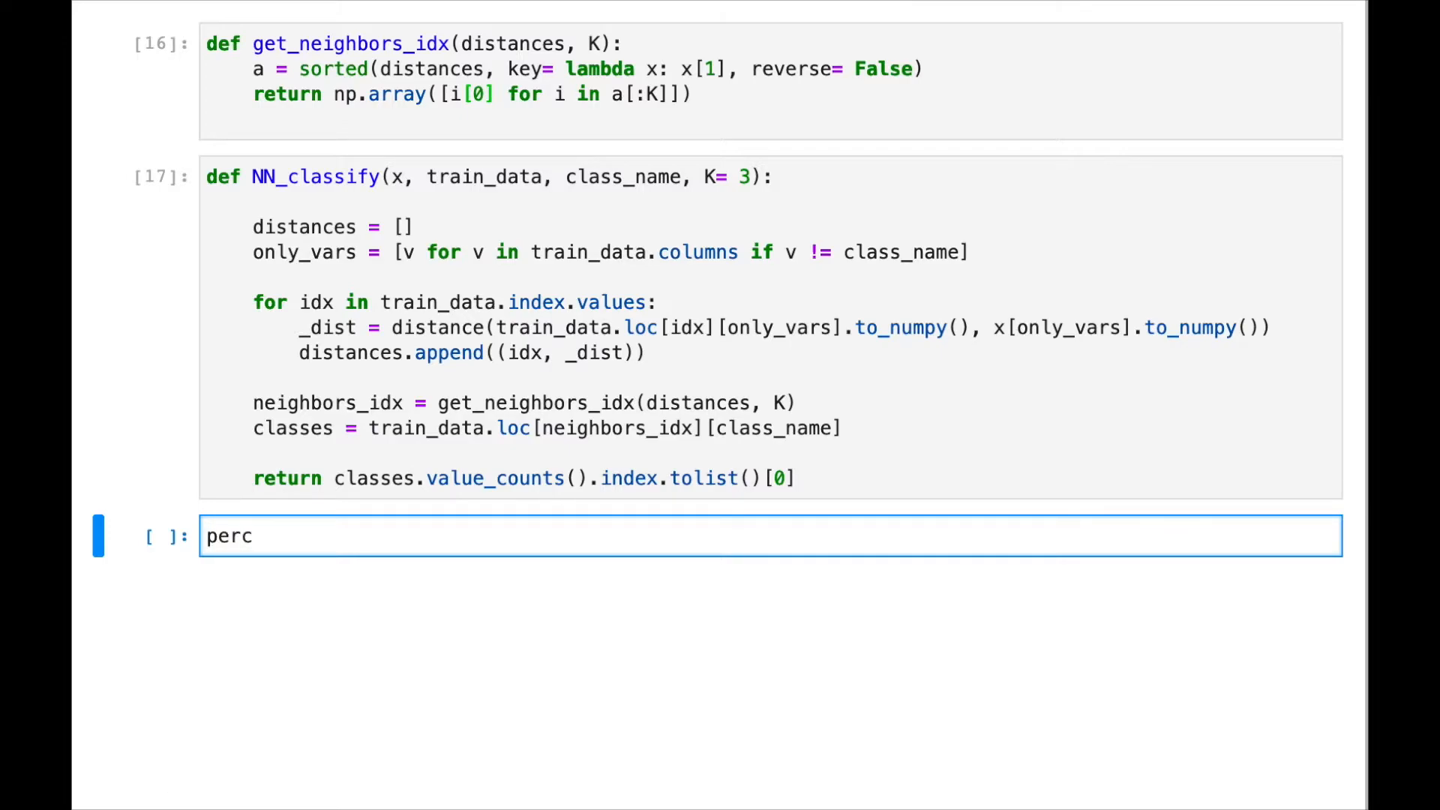
type("_test")
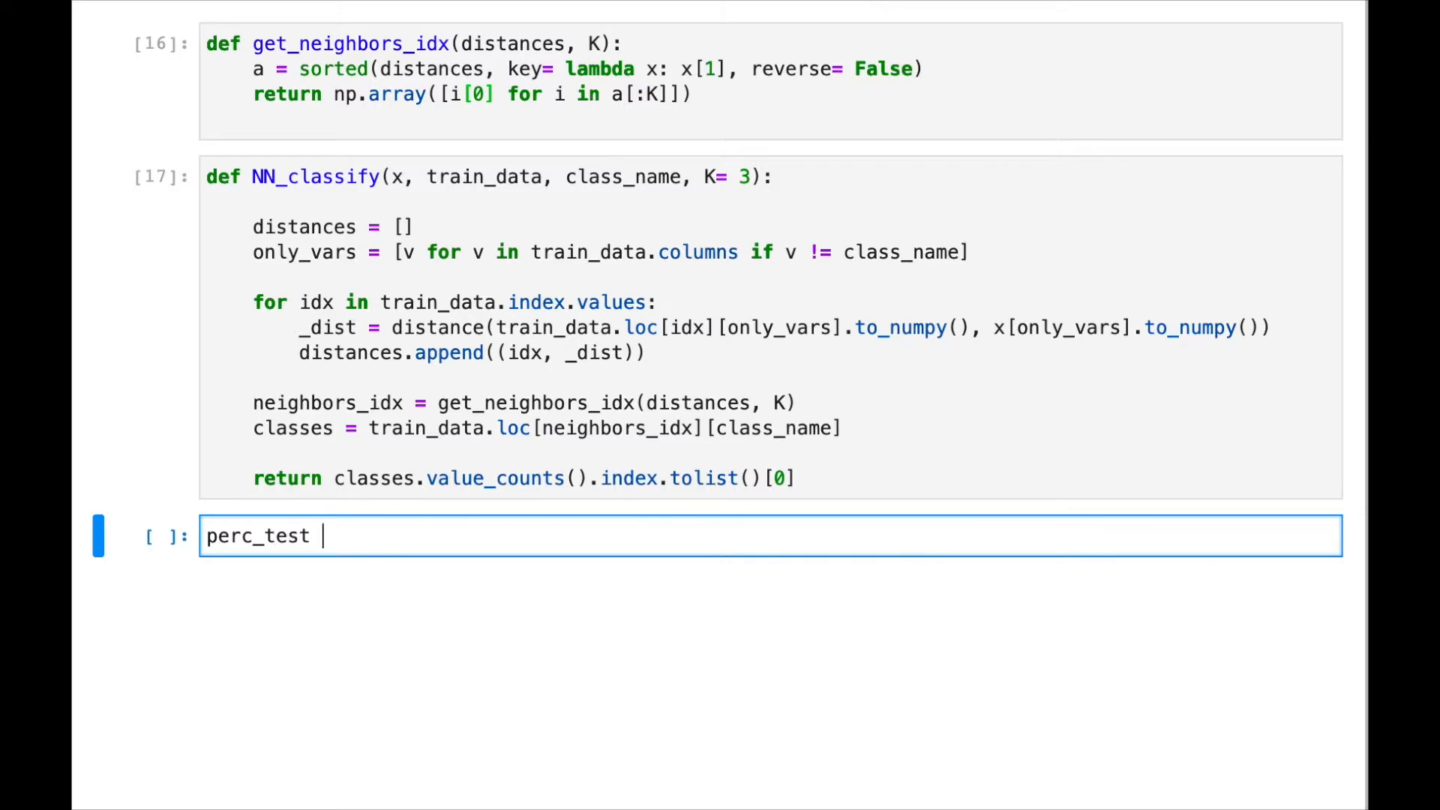
type("= 0.")
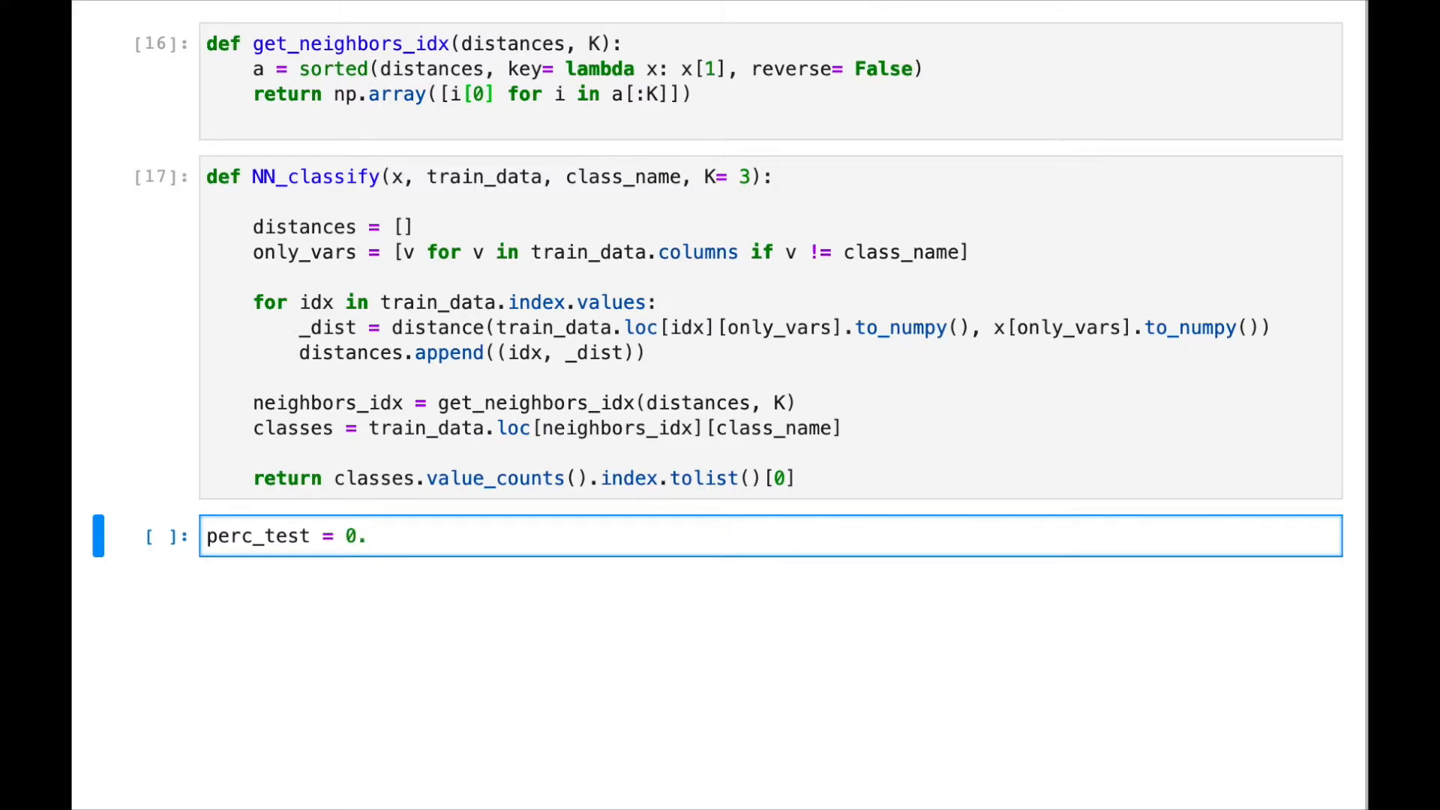
type("2")
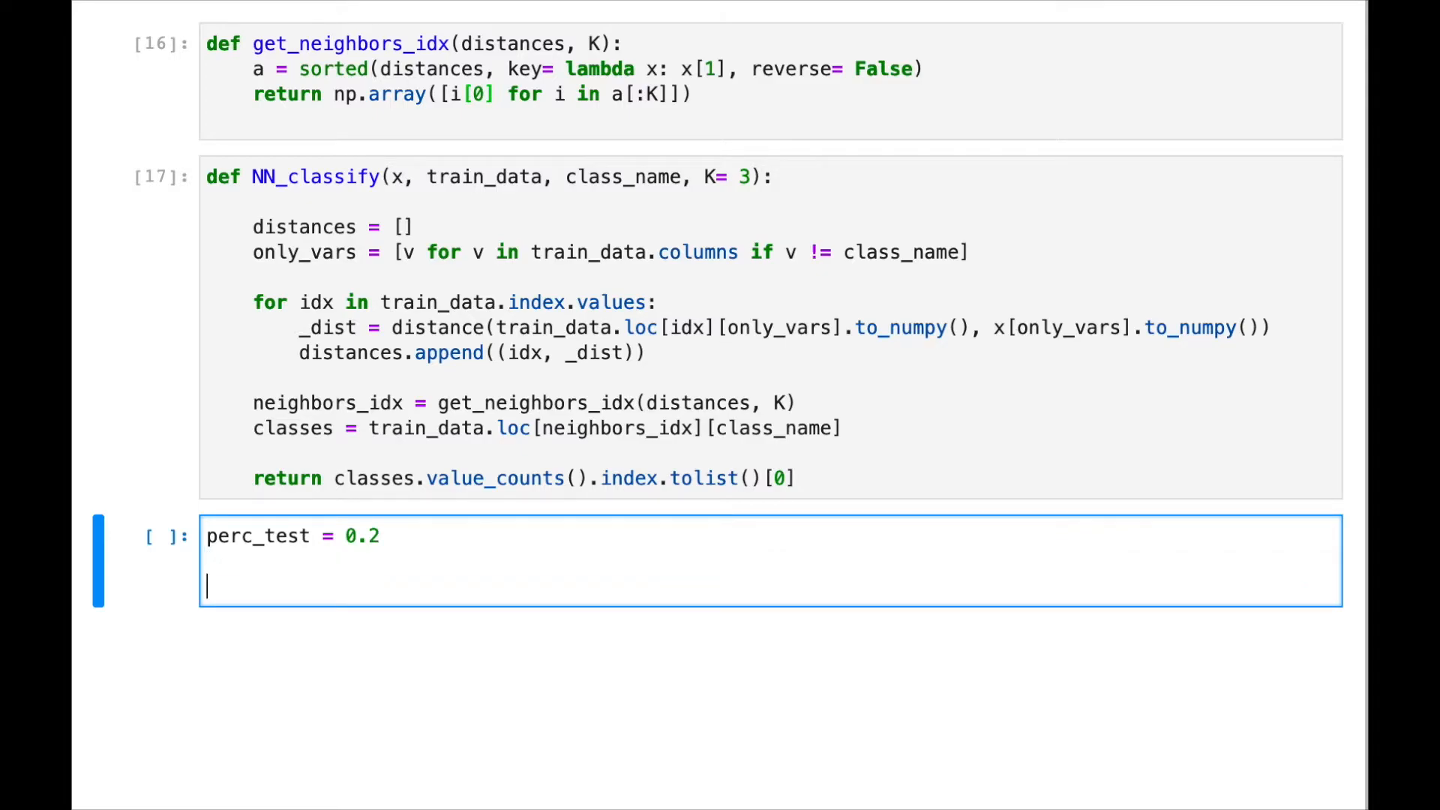
type("for _class")
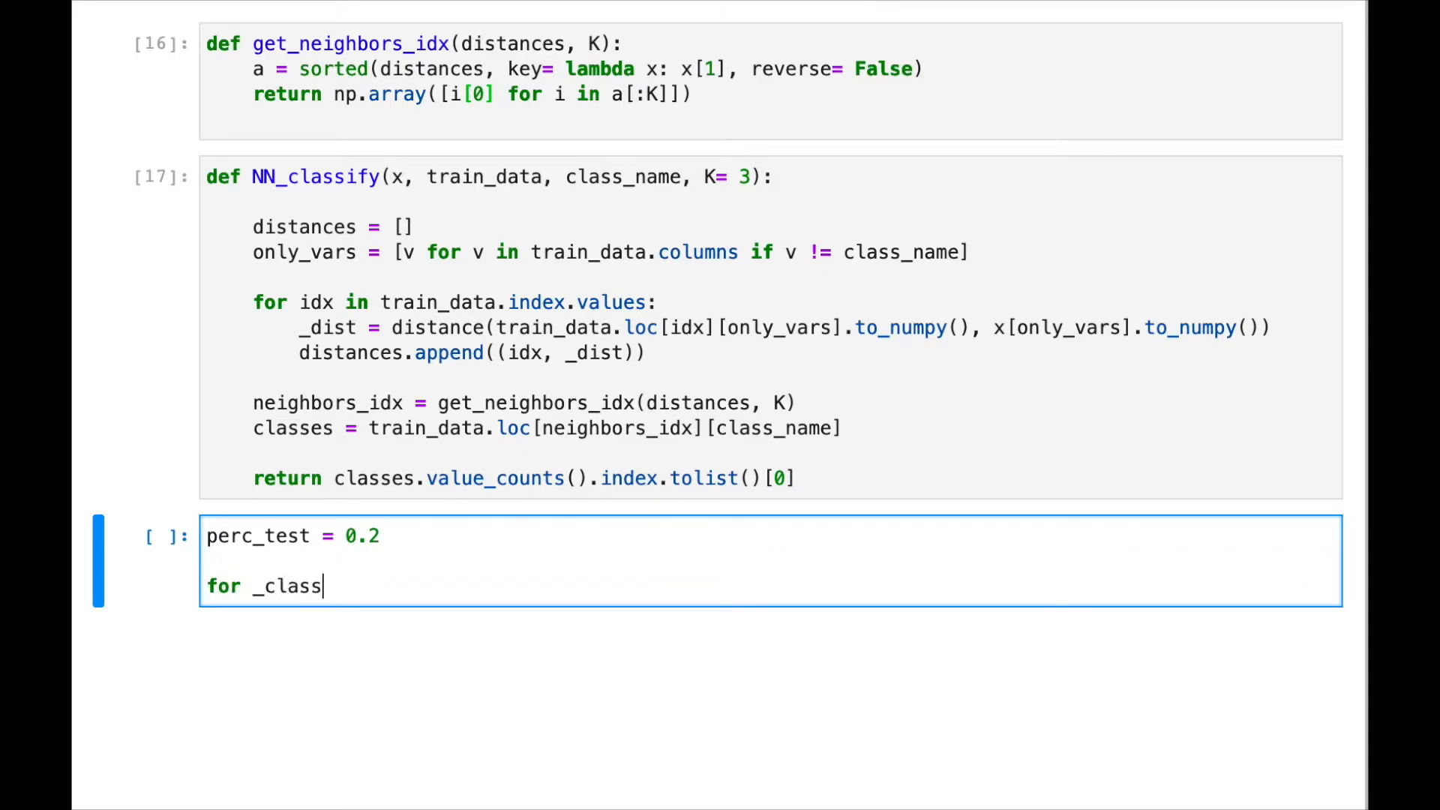
type("in")
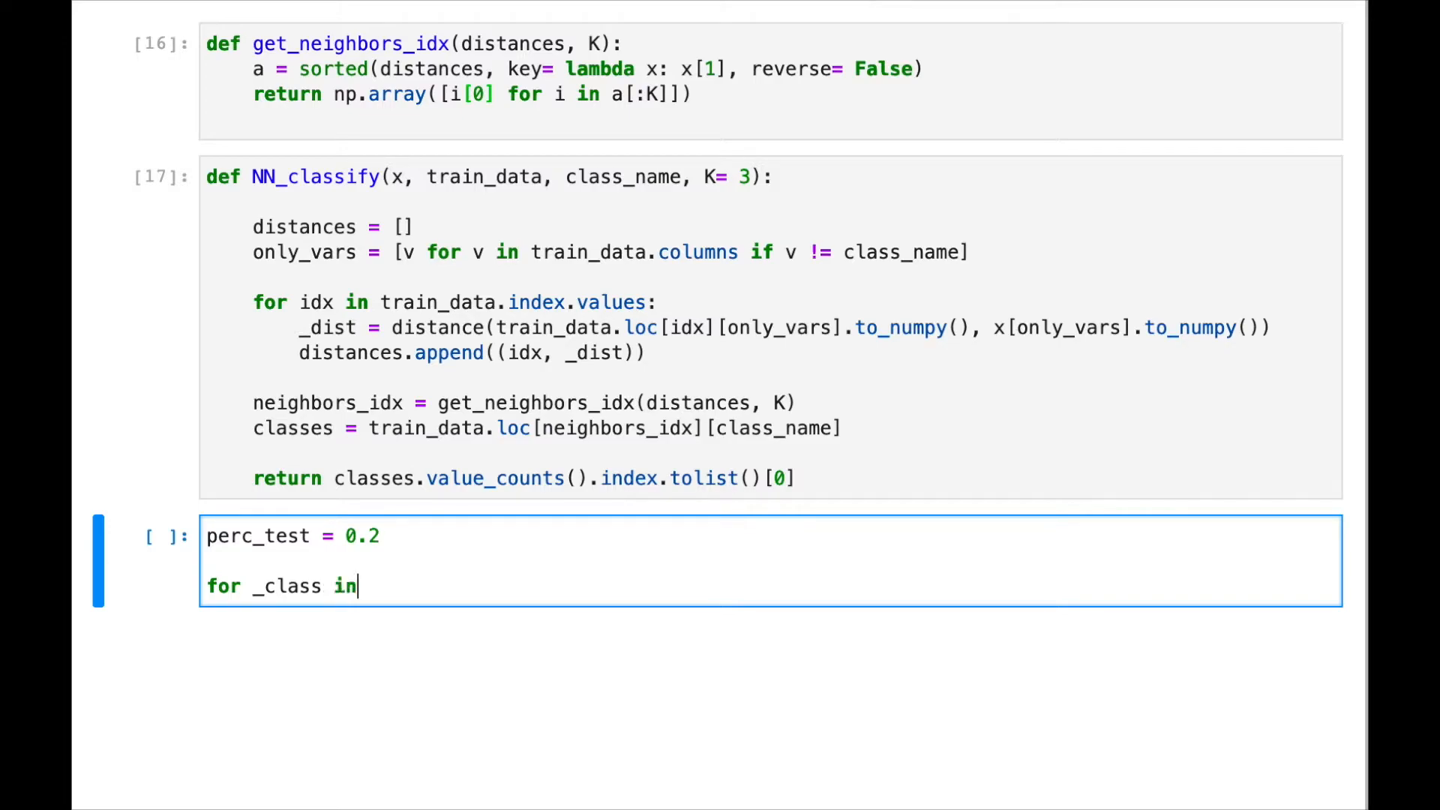
type("classes:")
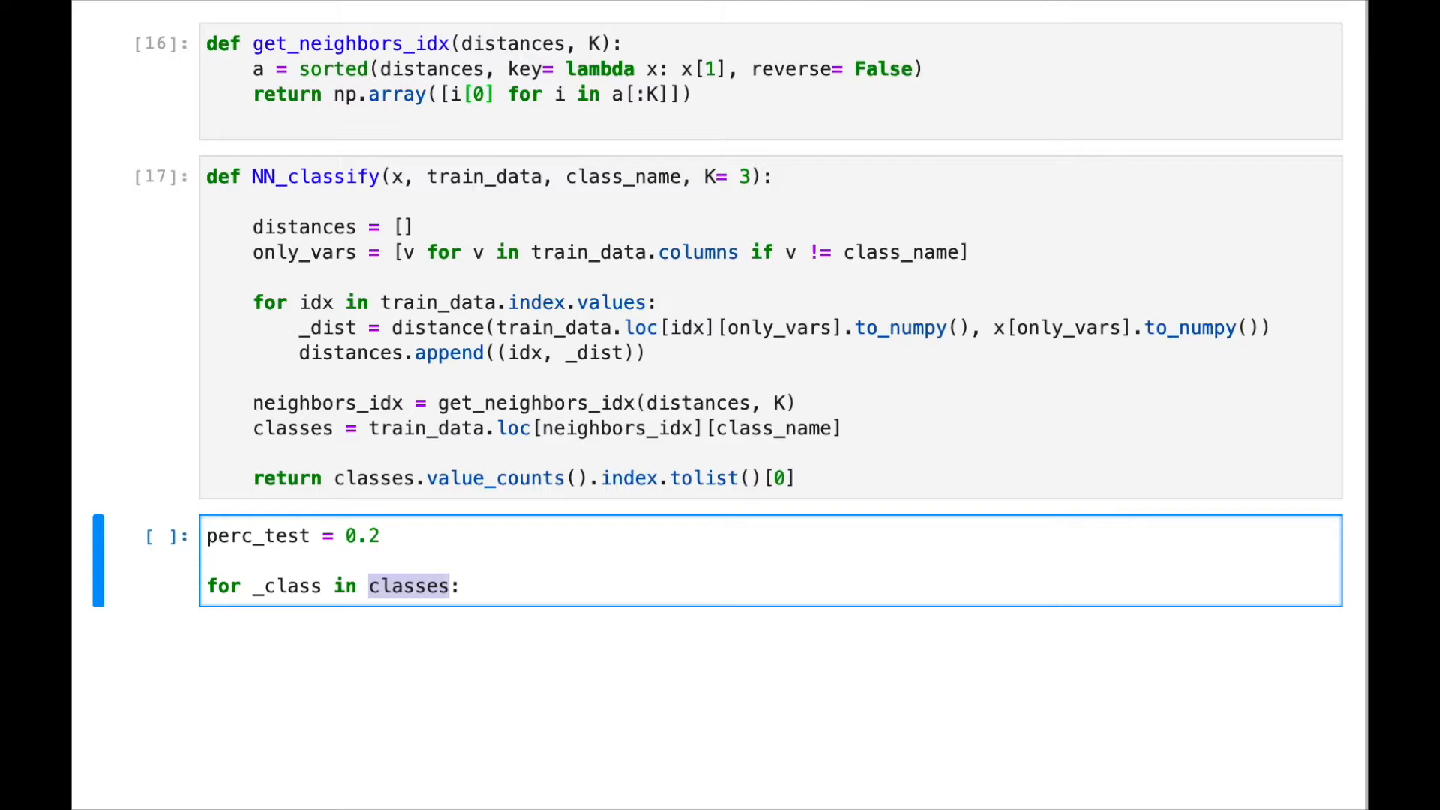
- Add classes = [0,1] with a blank line before the loop, then start the loop body
type("classes =")
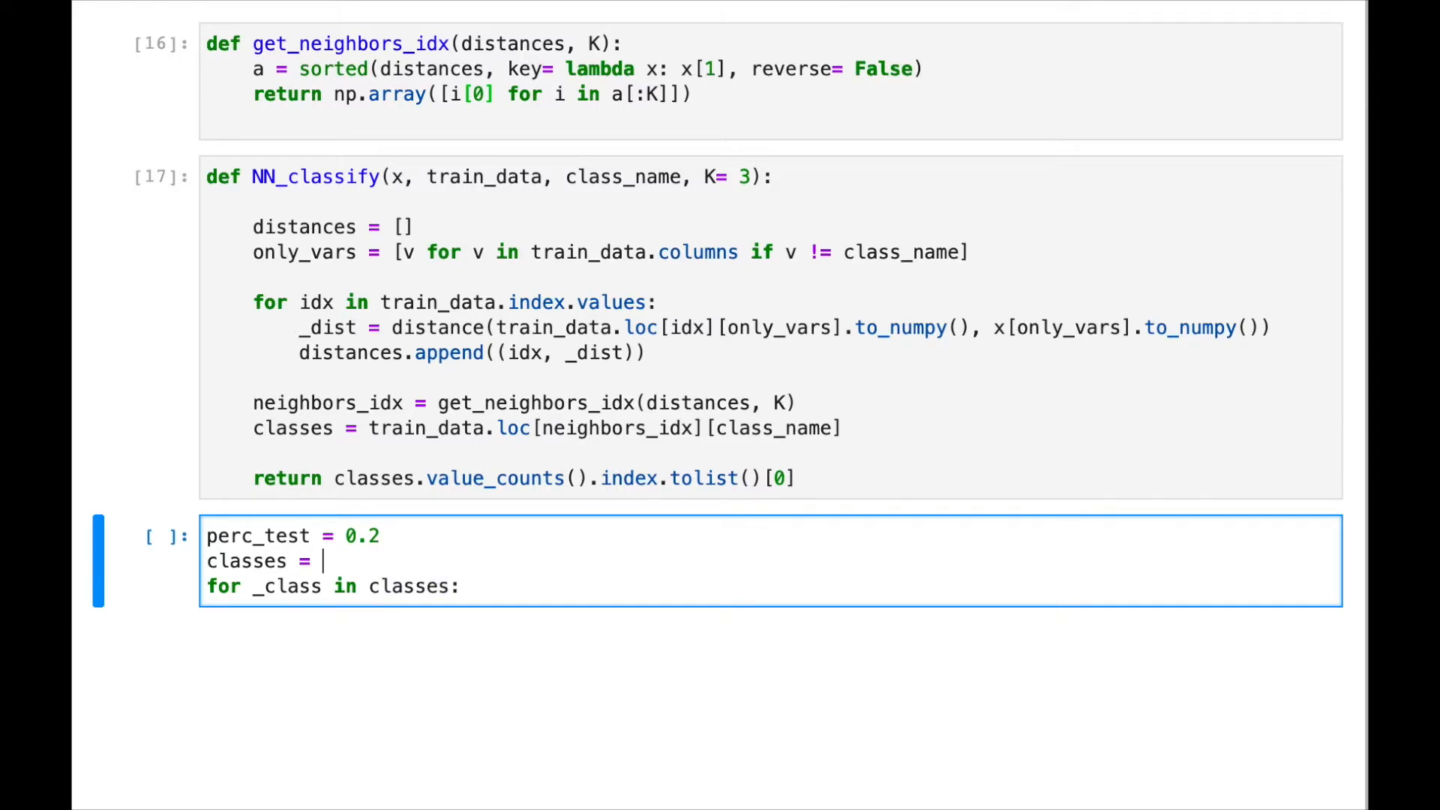
type("[]")
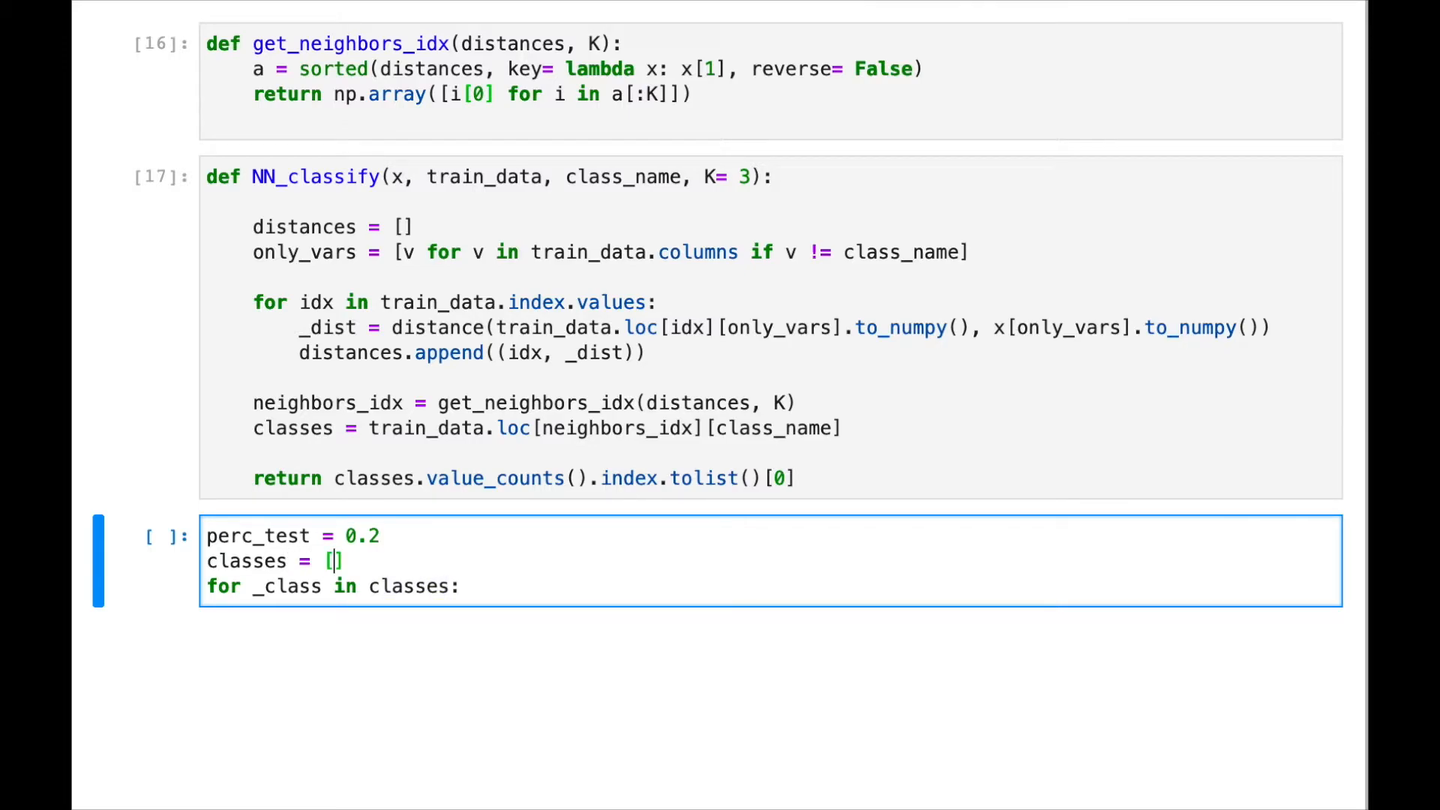
type("0,1")
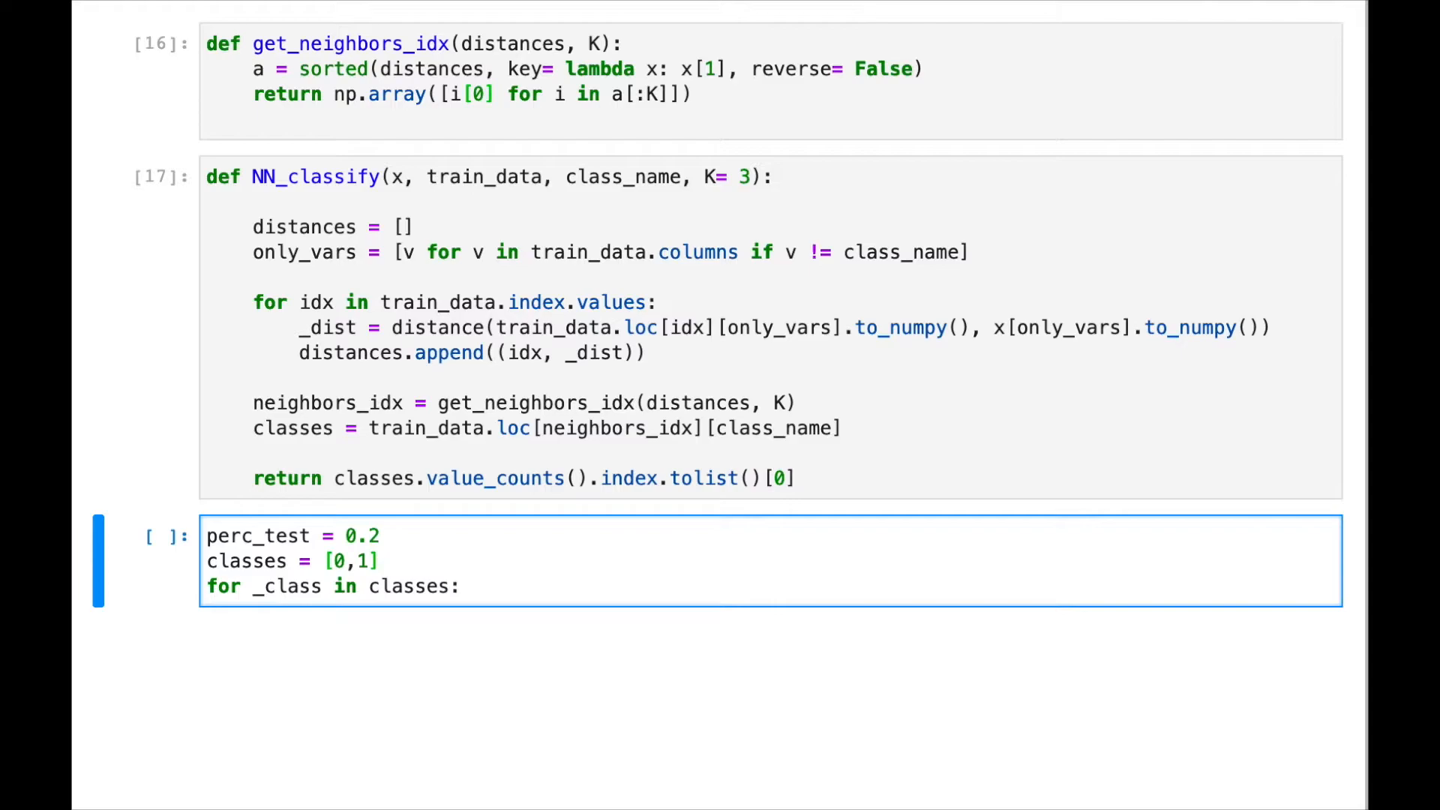
key("enter")
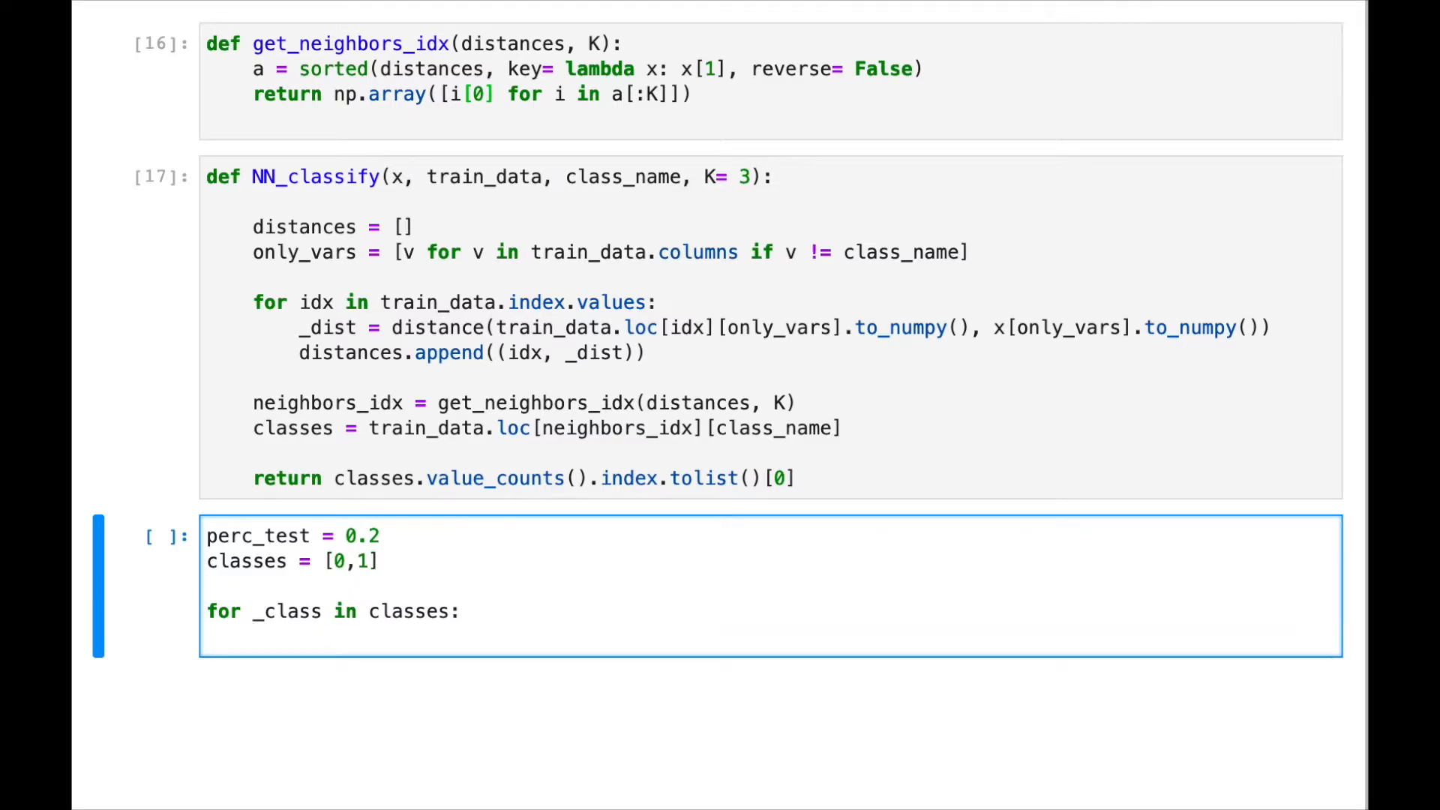
key("enter")
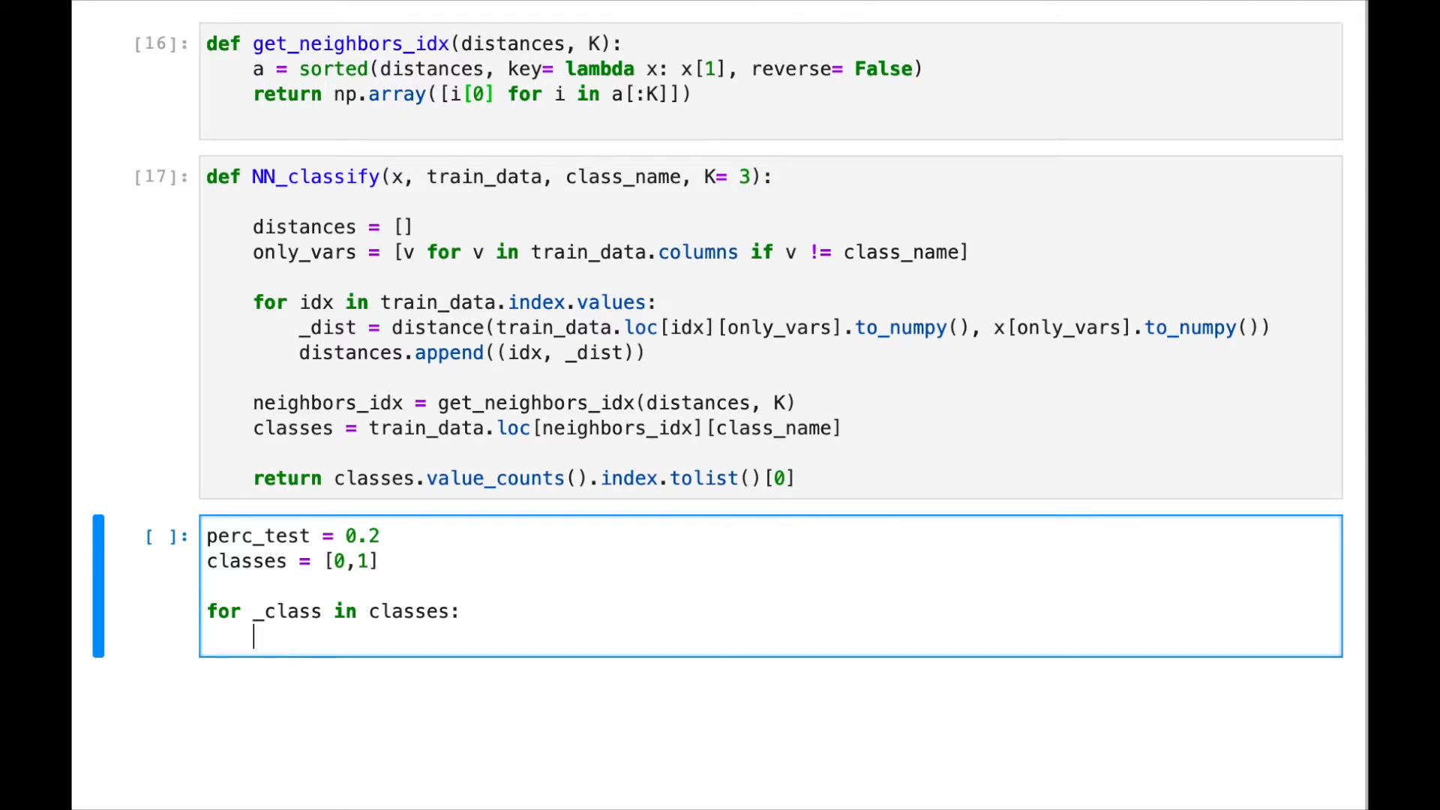
- Initialize test_rows = np.array([]) and move into the loop body
type("test_")
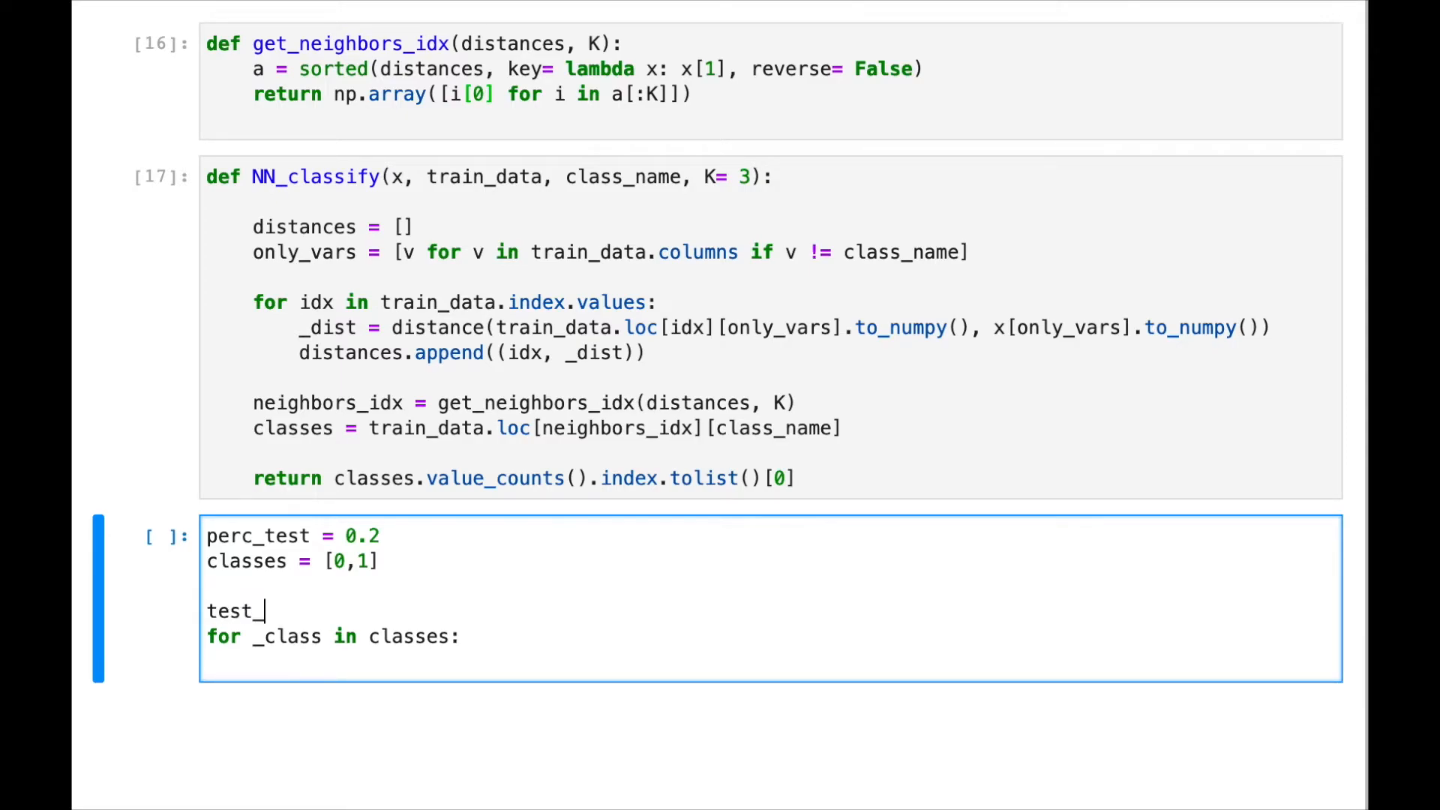
type("rows")
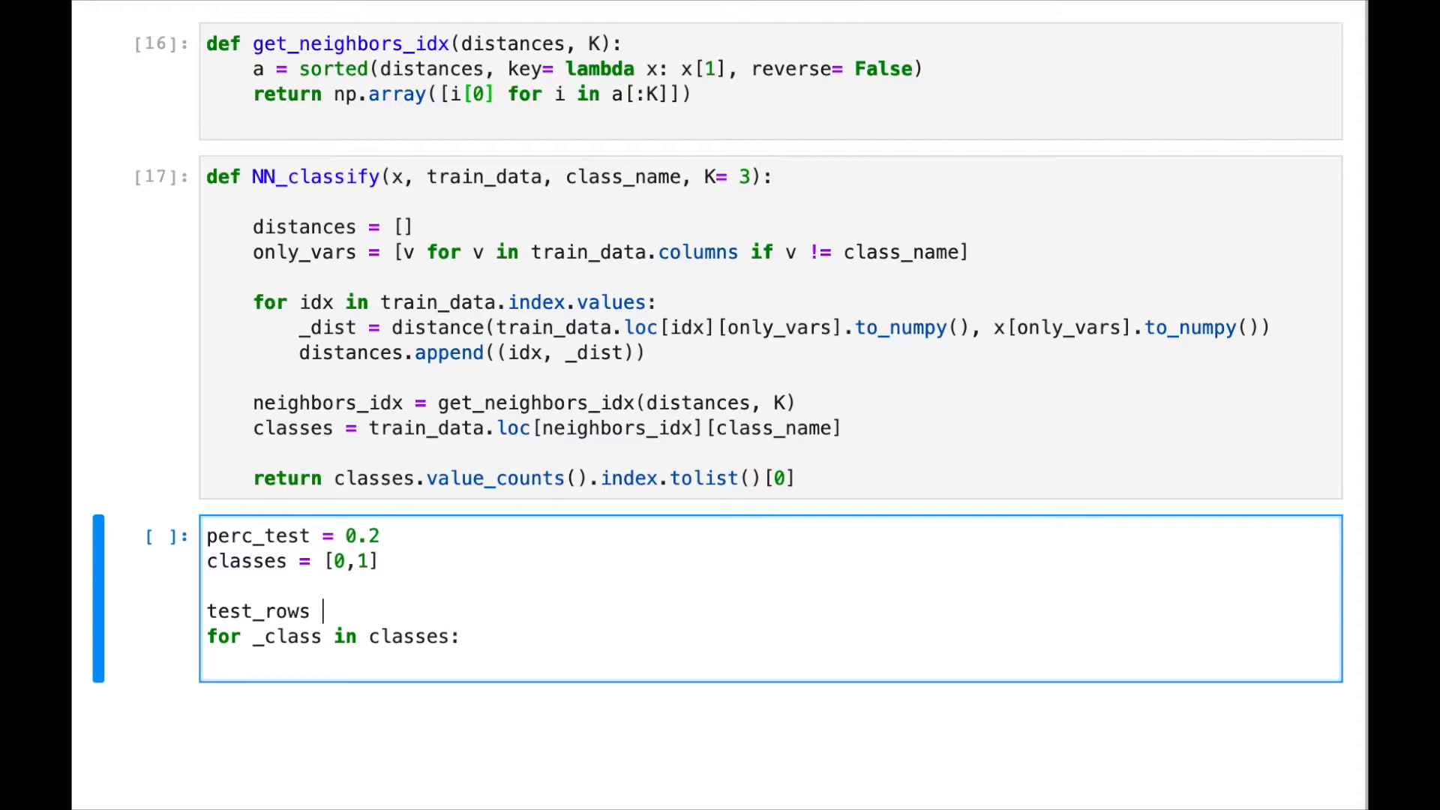
type("= np.array()")
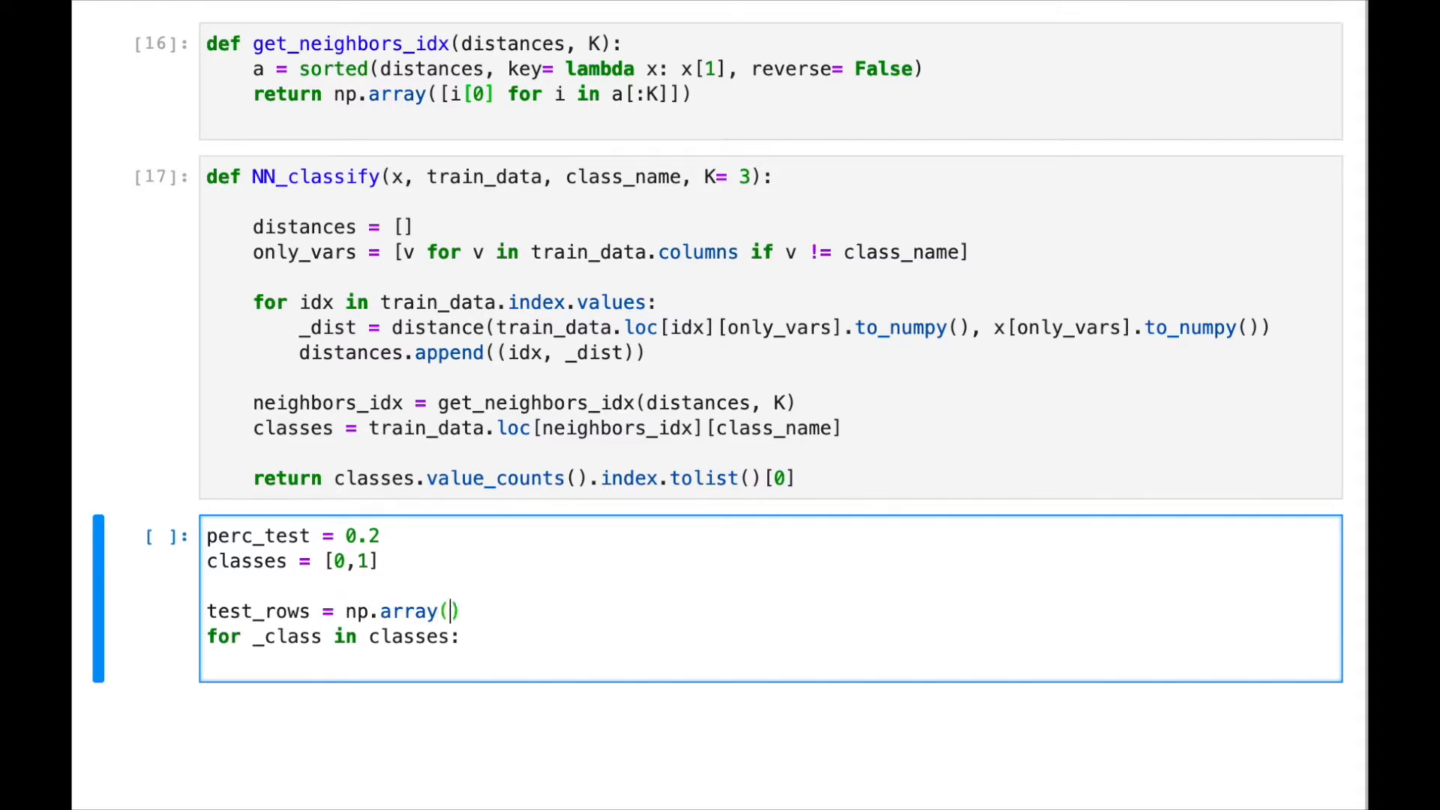
type("[")
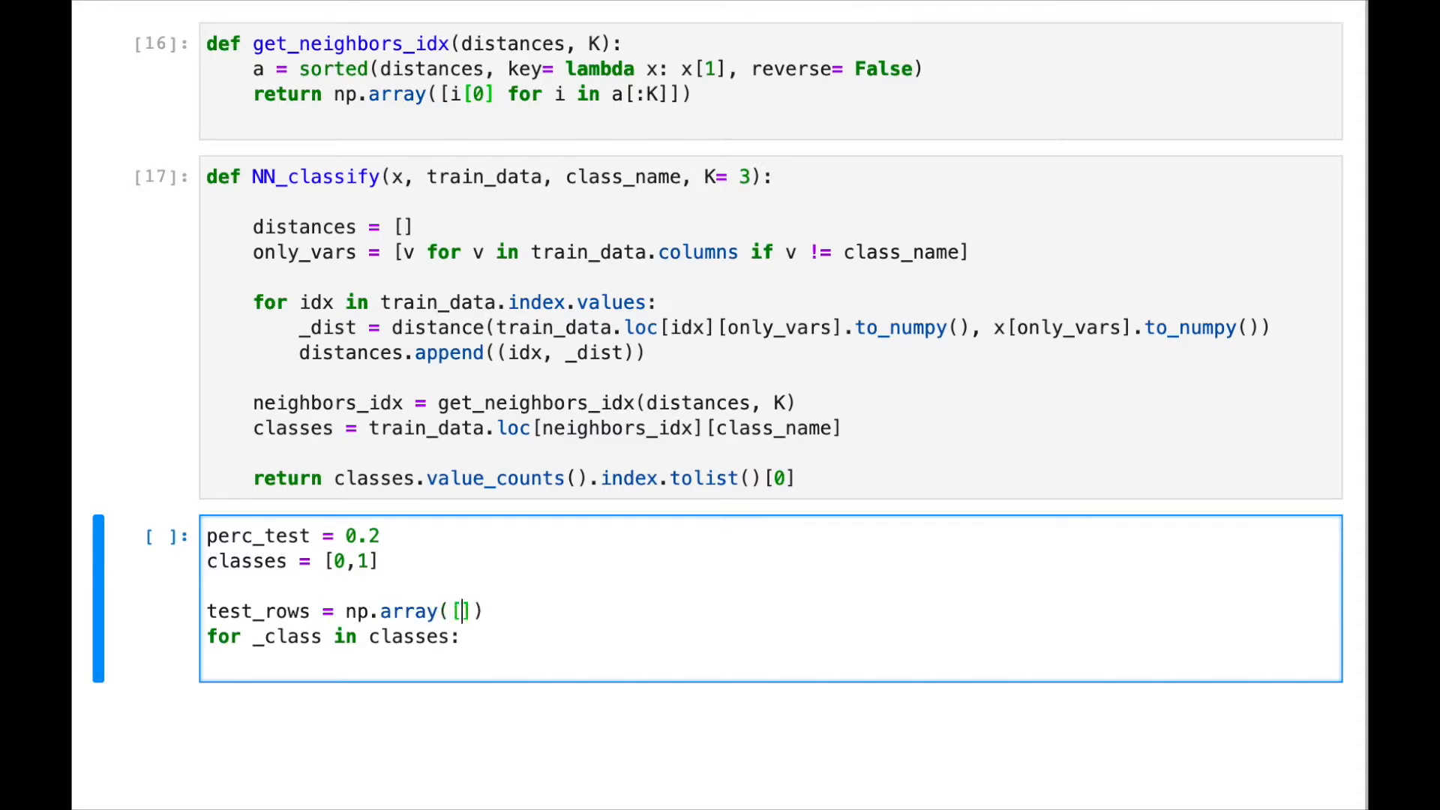
key("Enter")
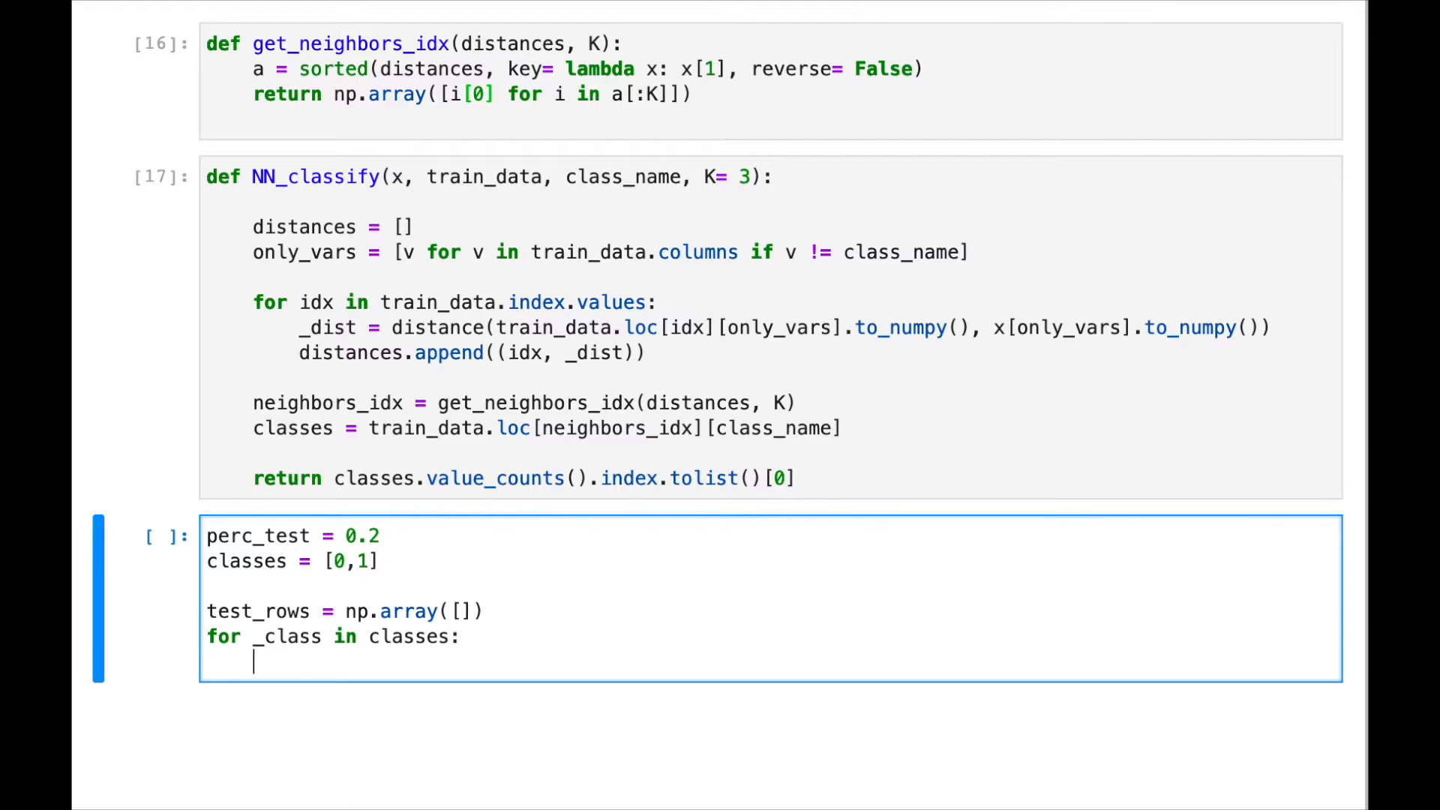
- Start np.random.choice over df[df[class_name] == _class].index, tidying spaces
type("_r = n")
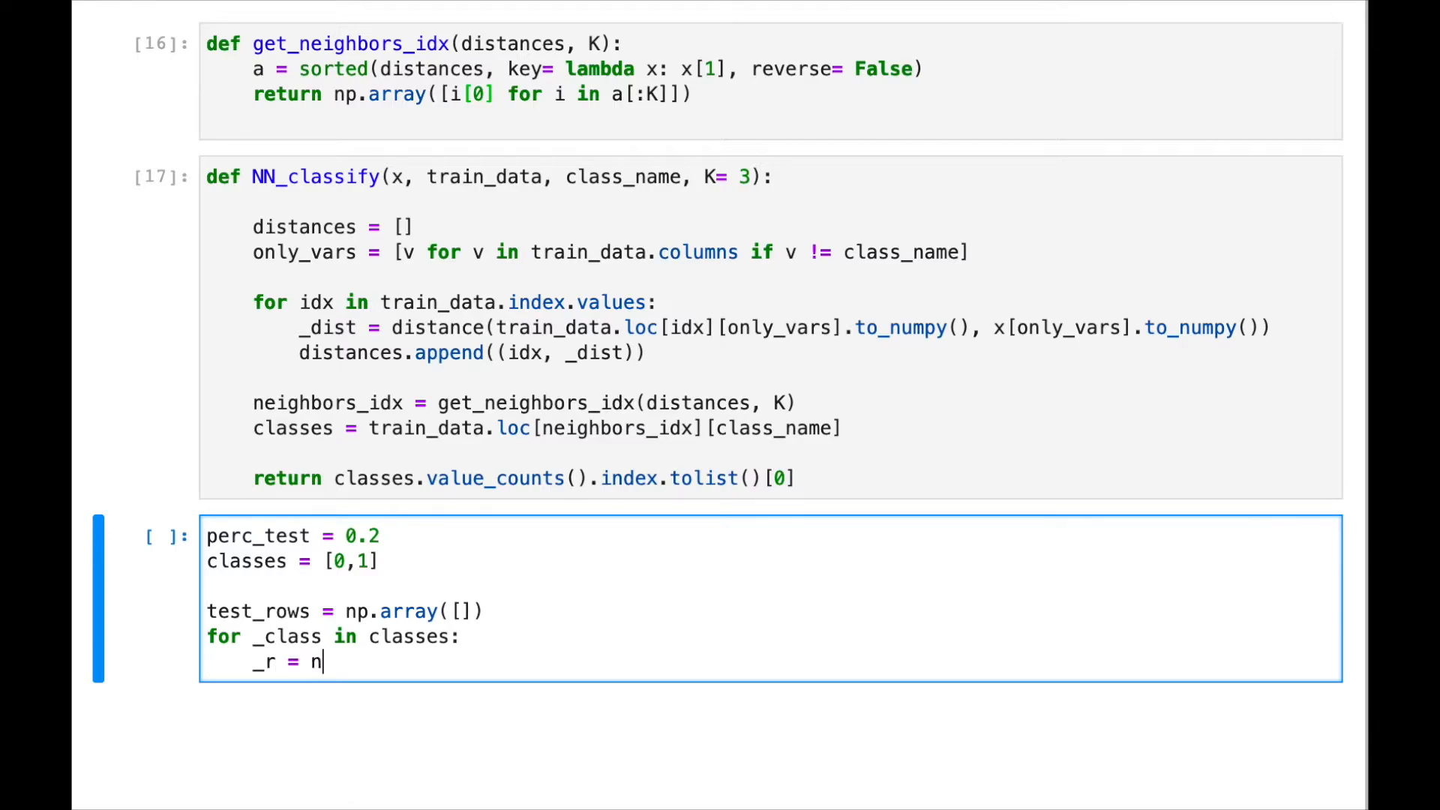
type("p.random.")
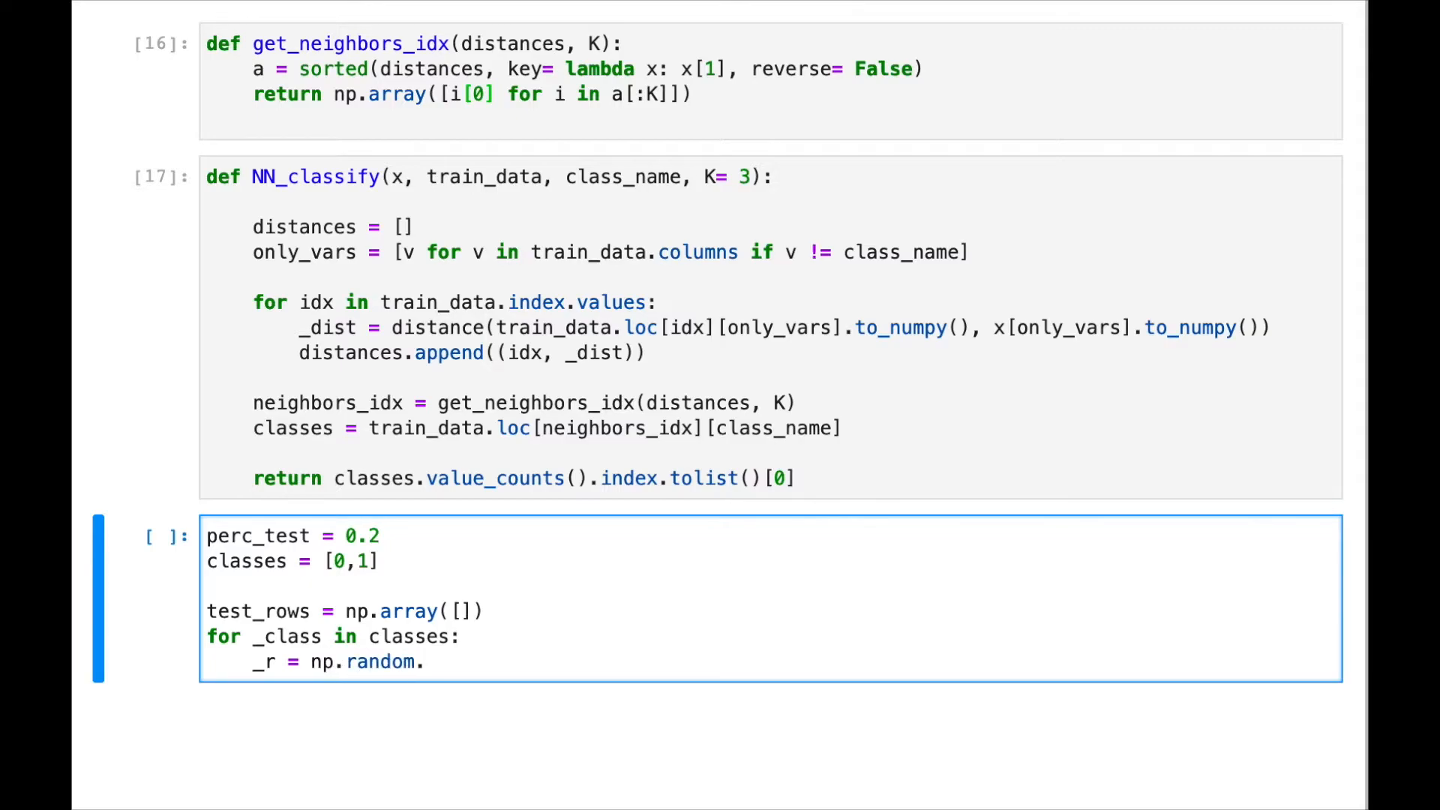
type("choice()")
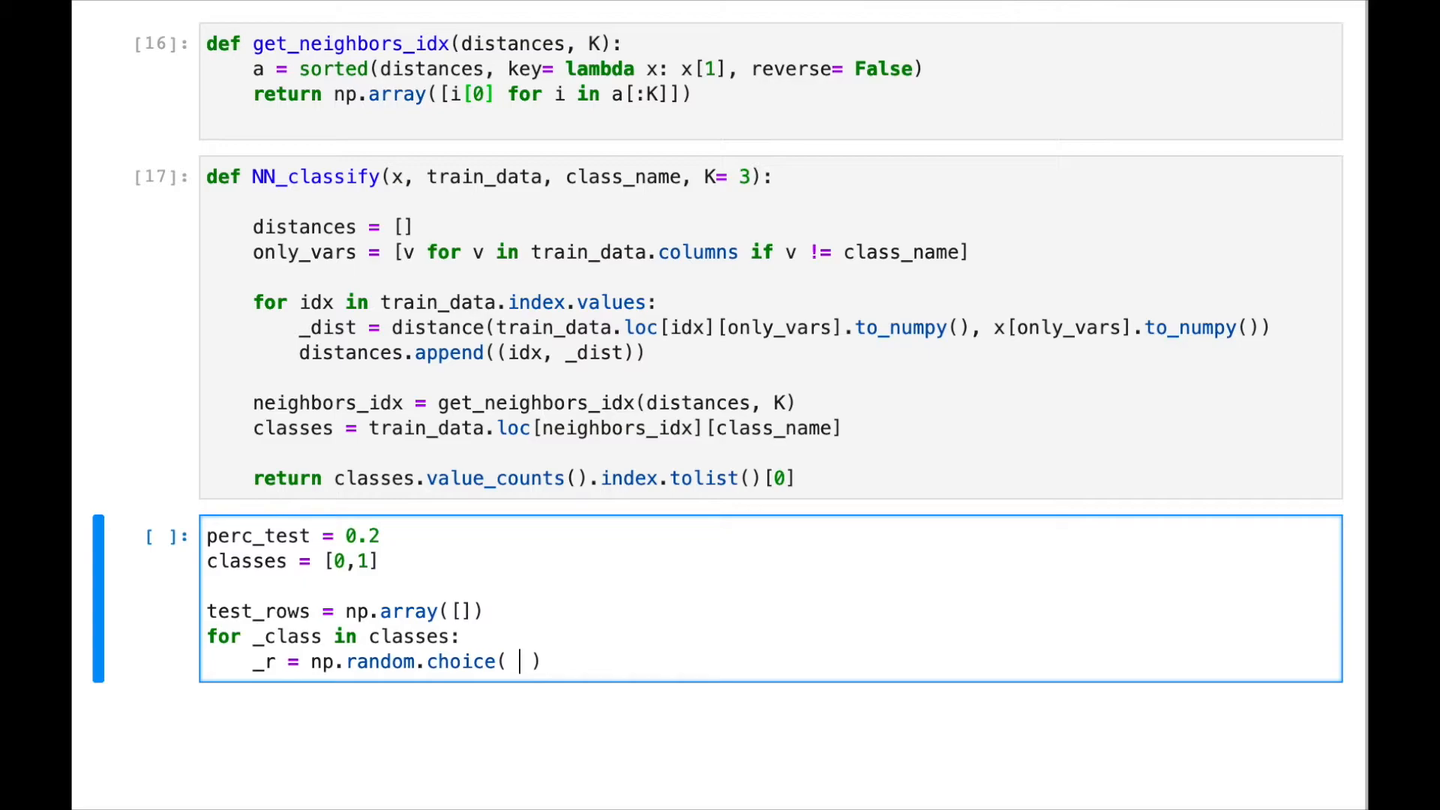
type("df")
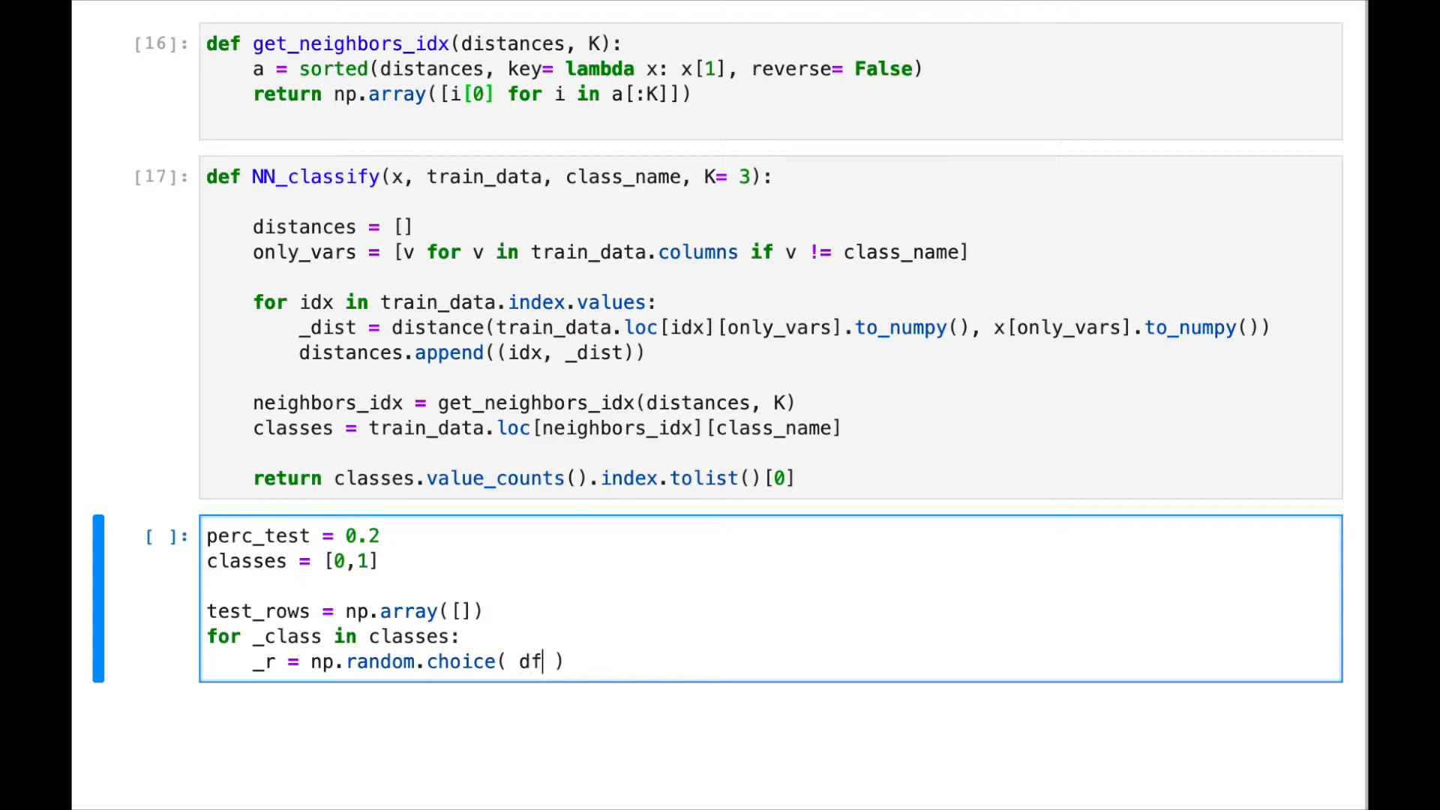
type("[]")
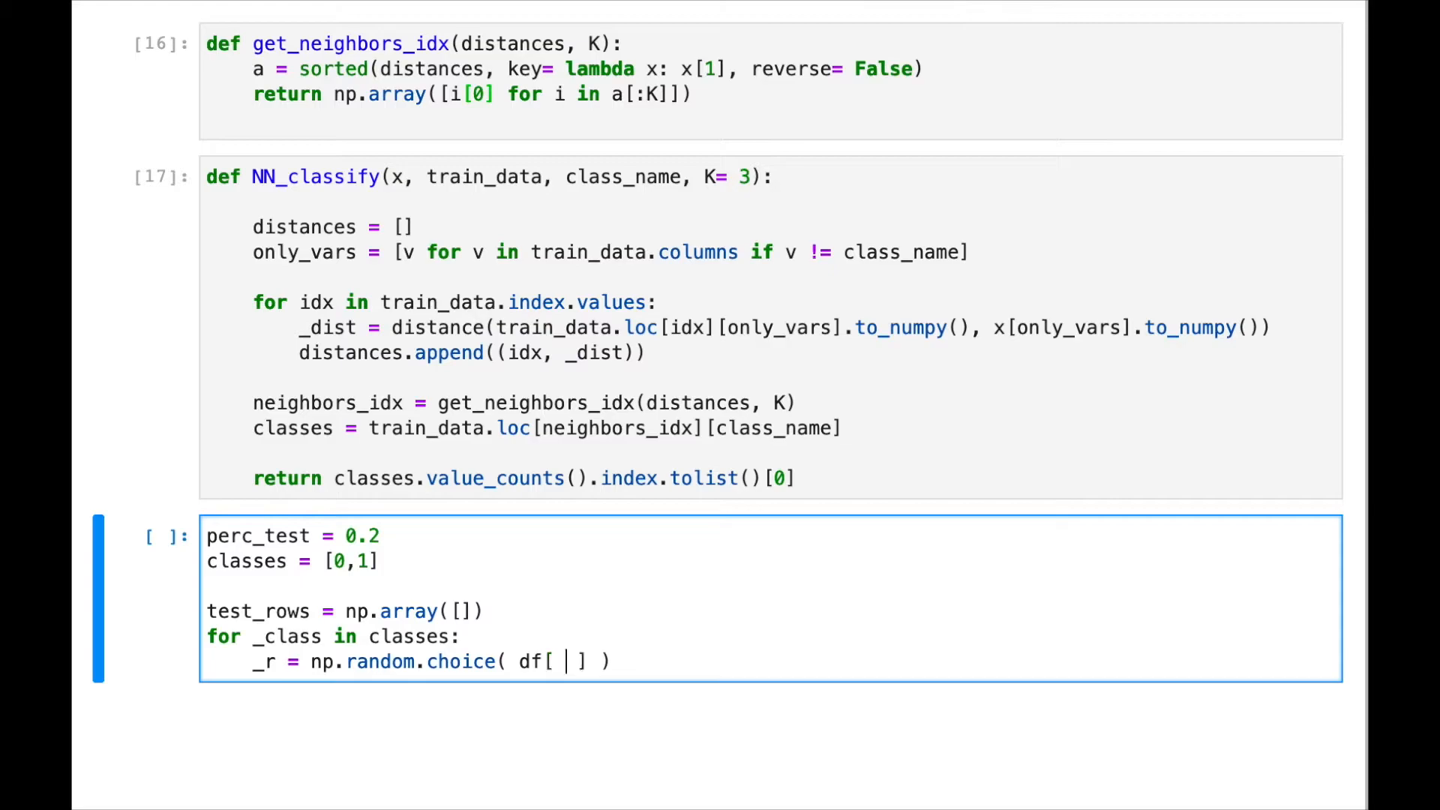
type("df[]")
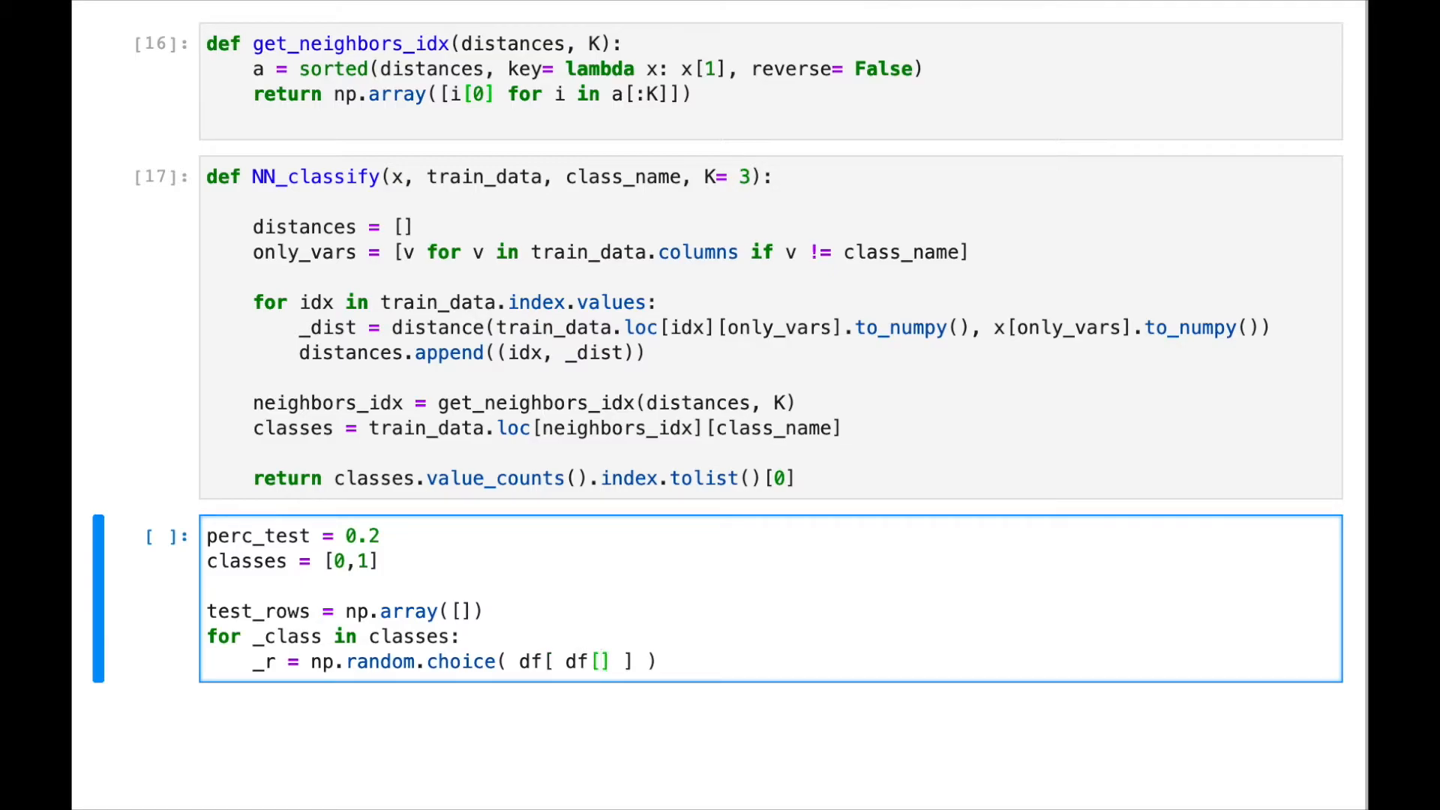
type("class_name")
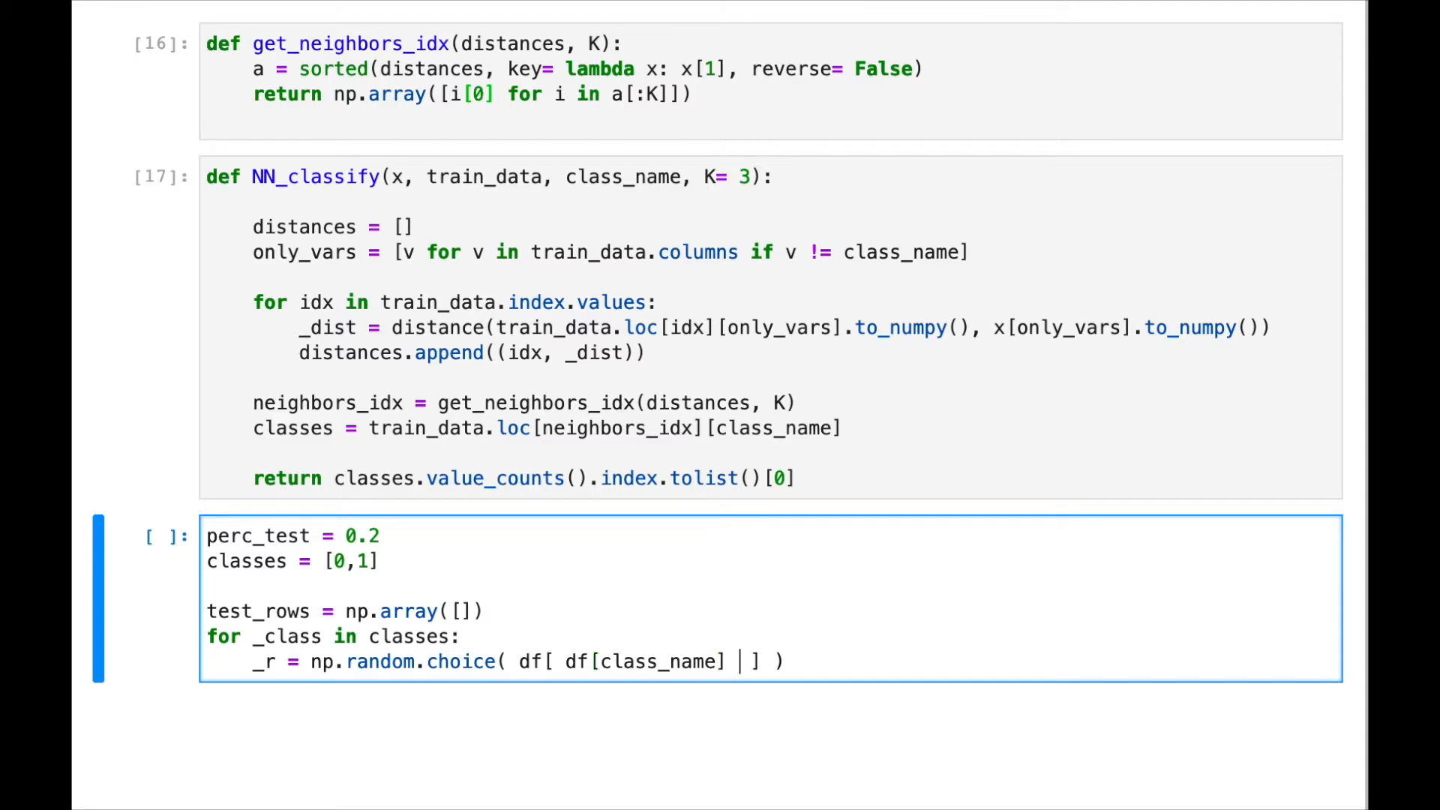
type("== _class")
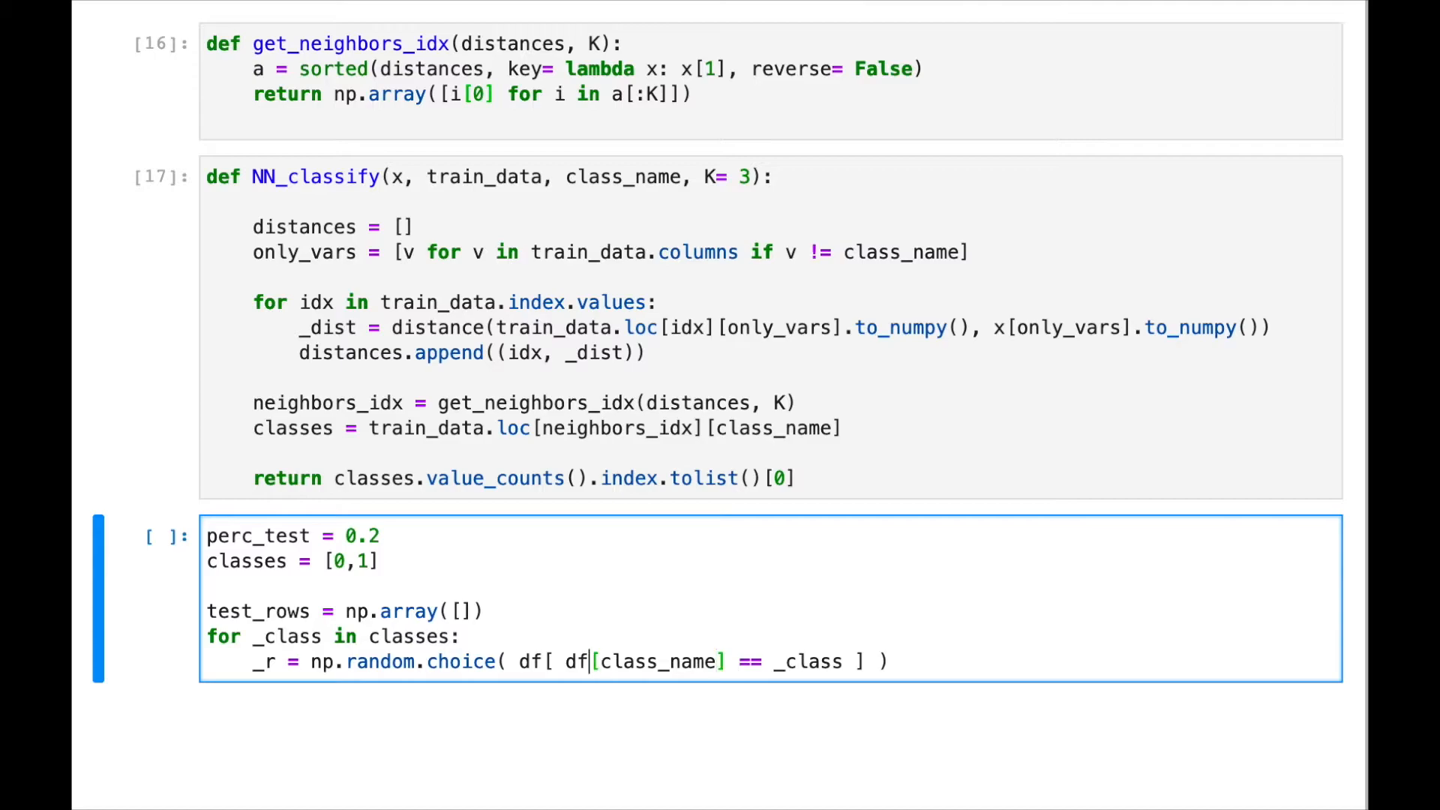
key("Backspace")
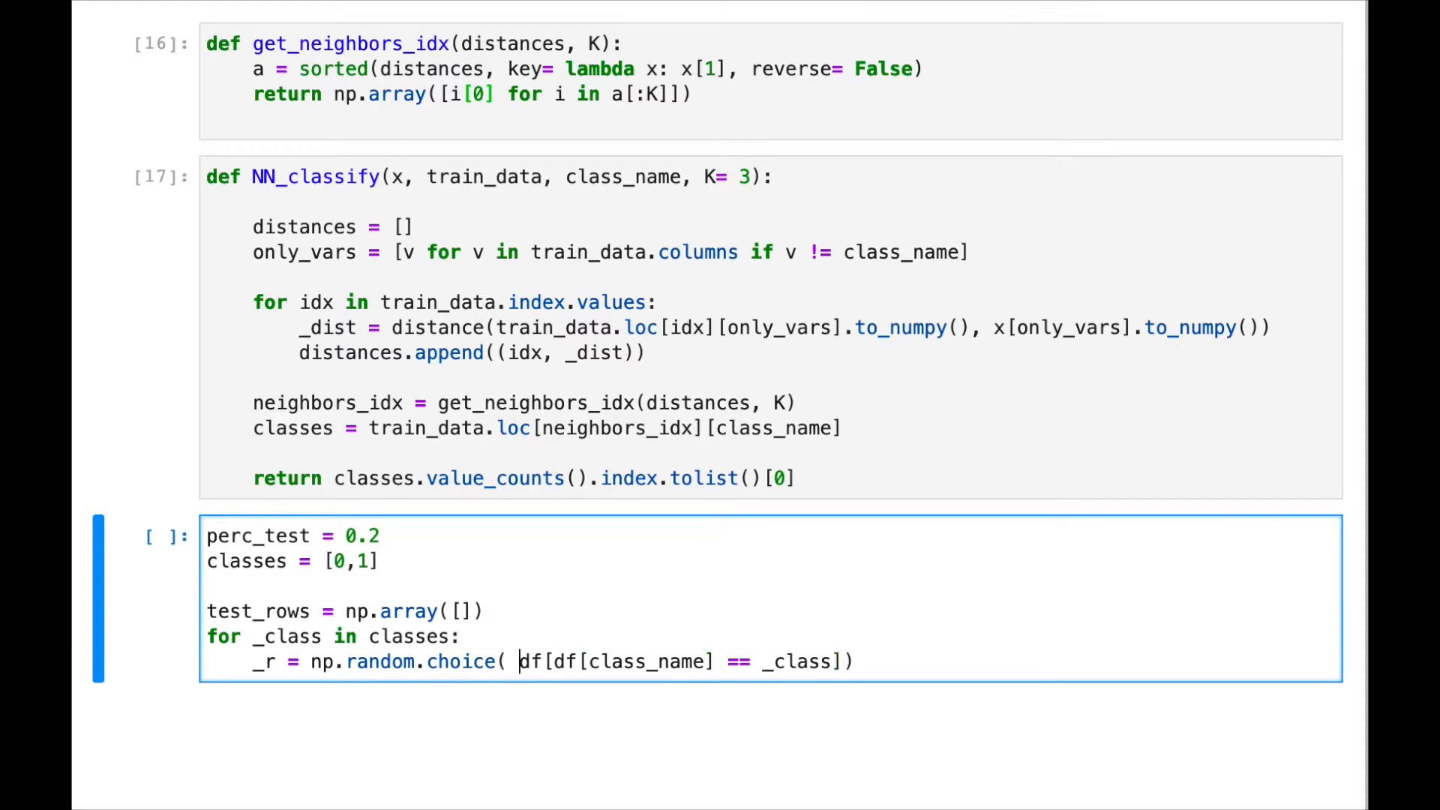
key("Backspace")
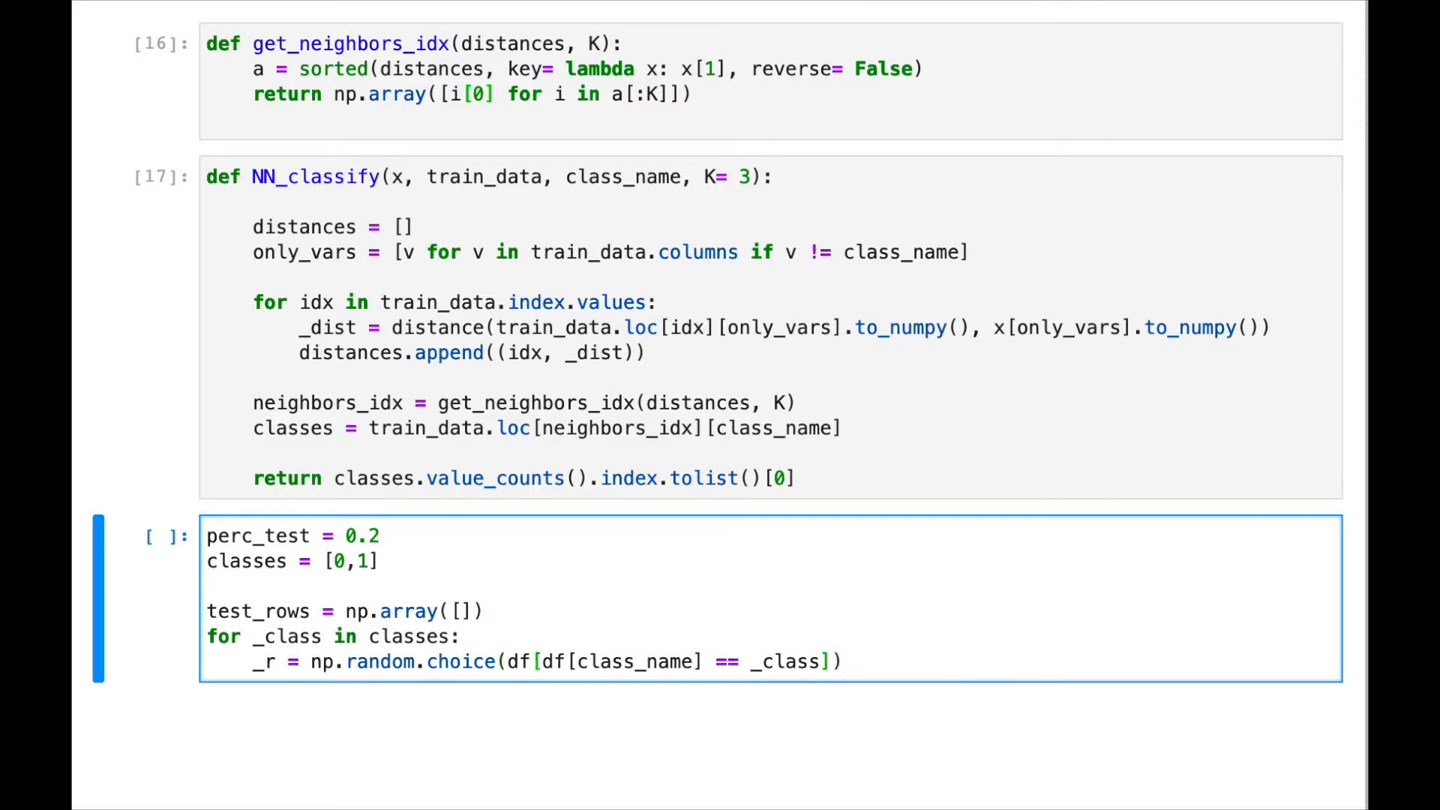
type(".index")
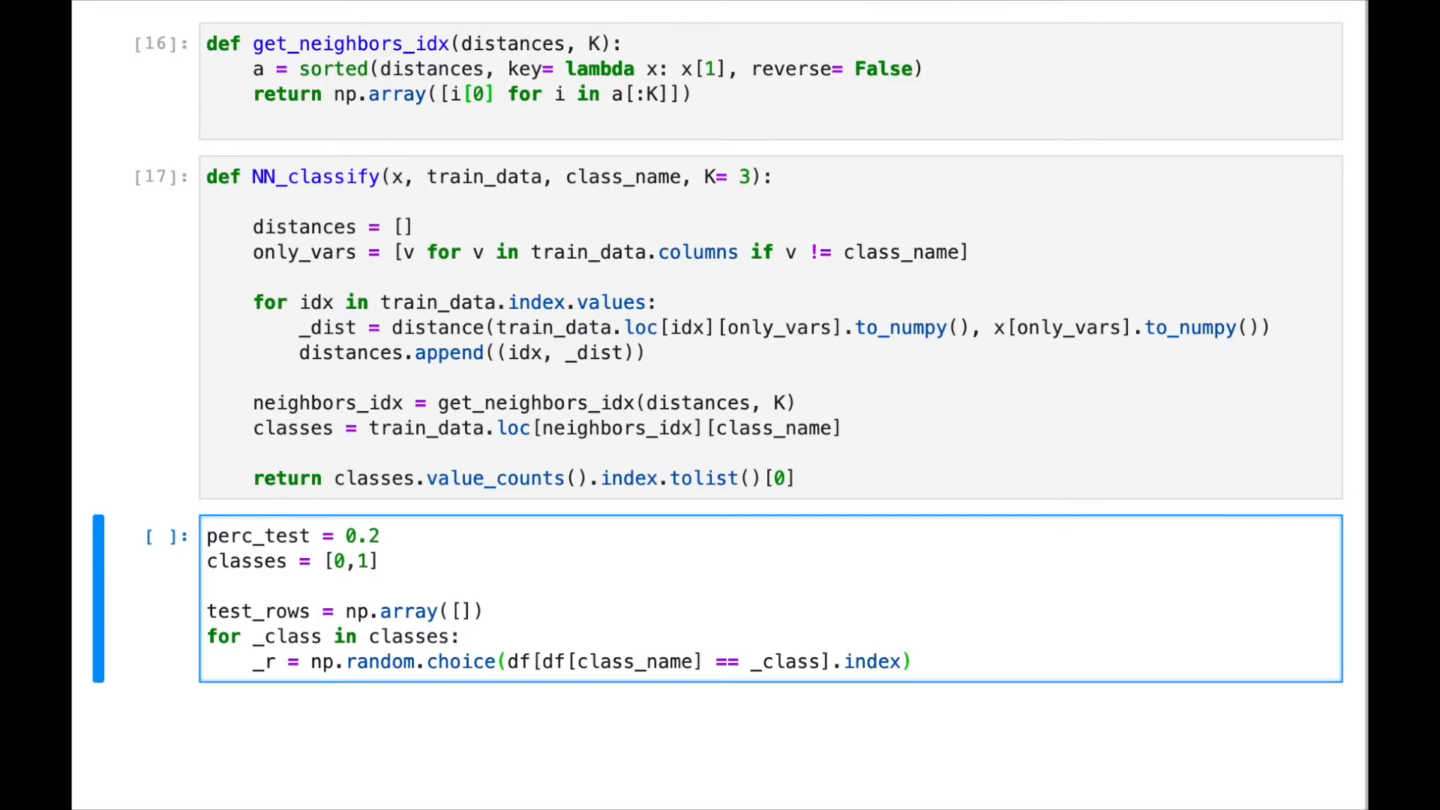
- Set the sample size to int(perc_test * len(df))
type(", int(")
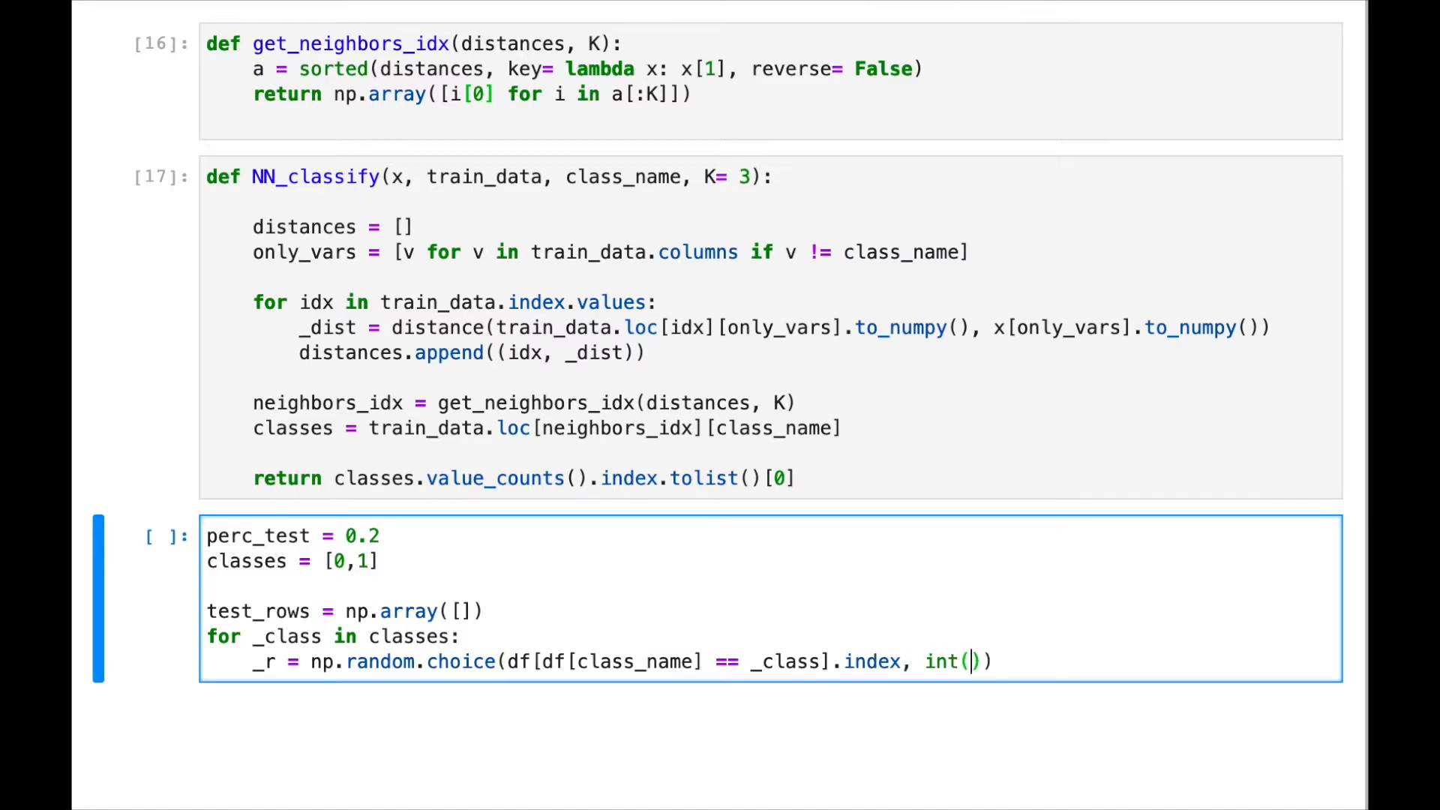
type("perc_tes")
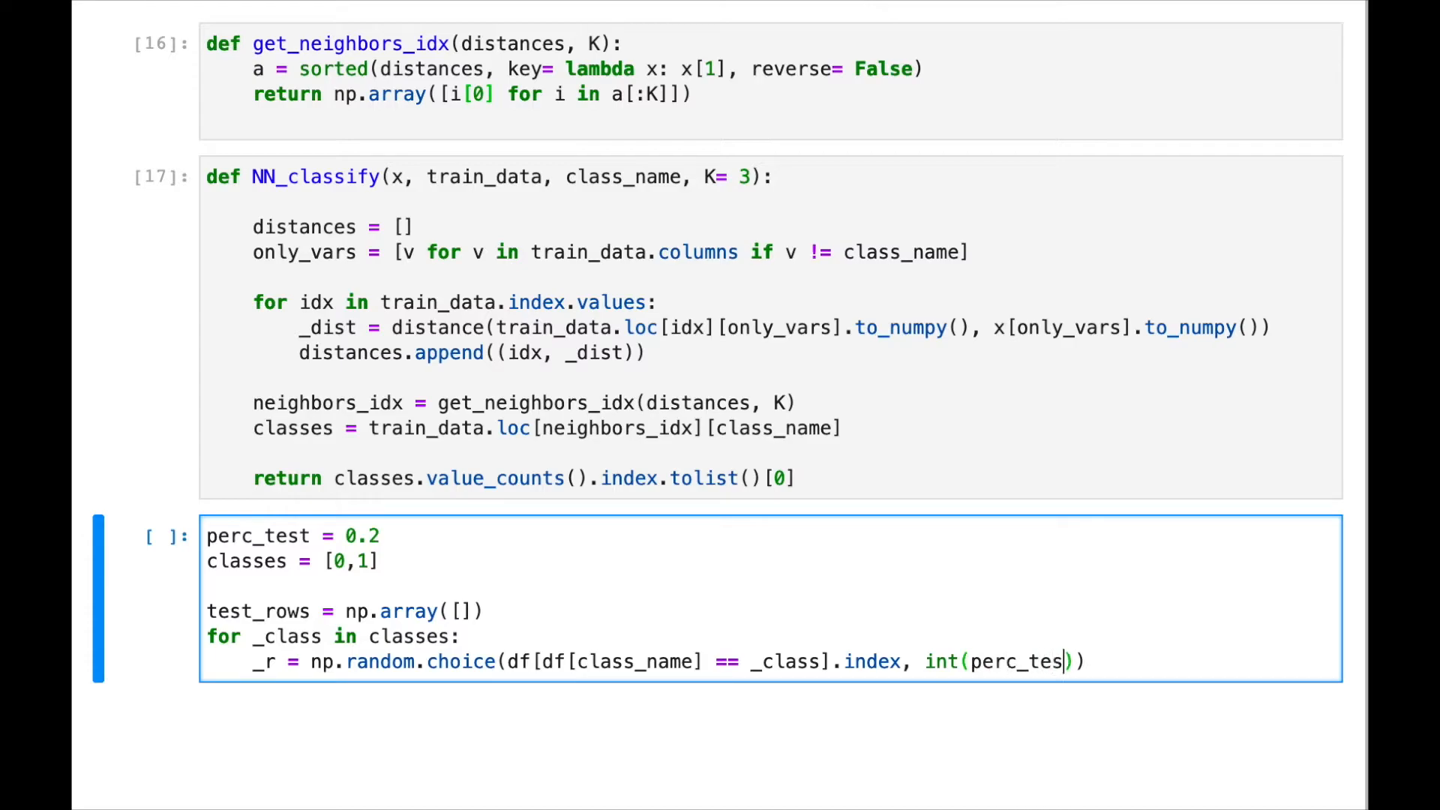
type("t")
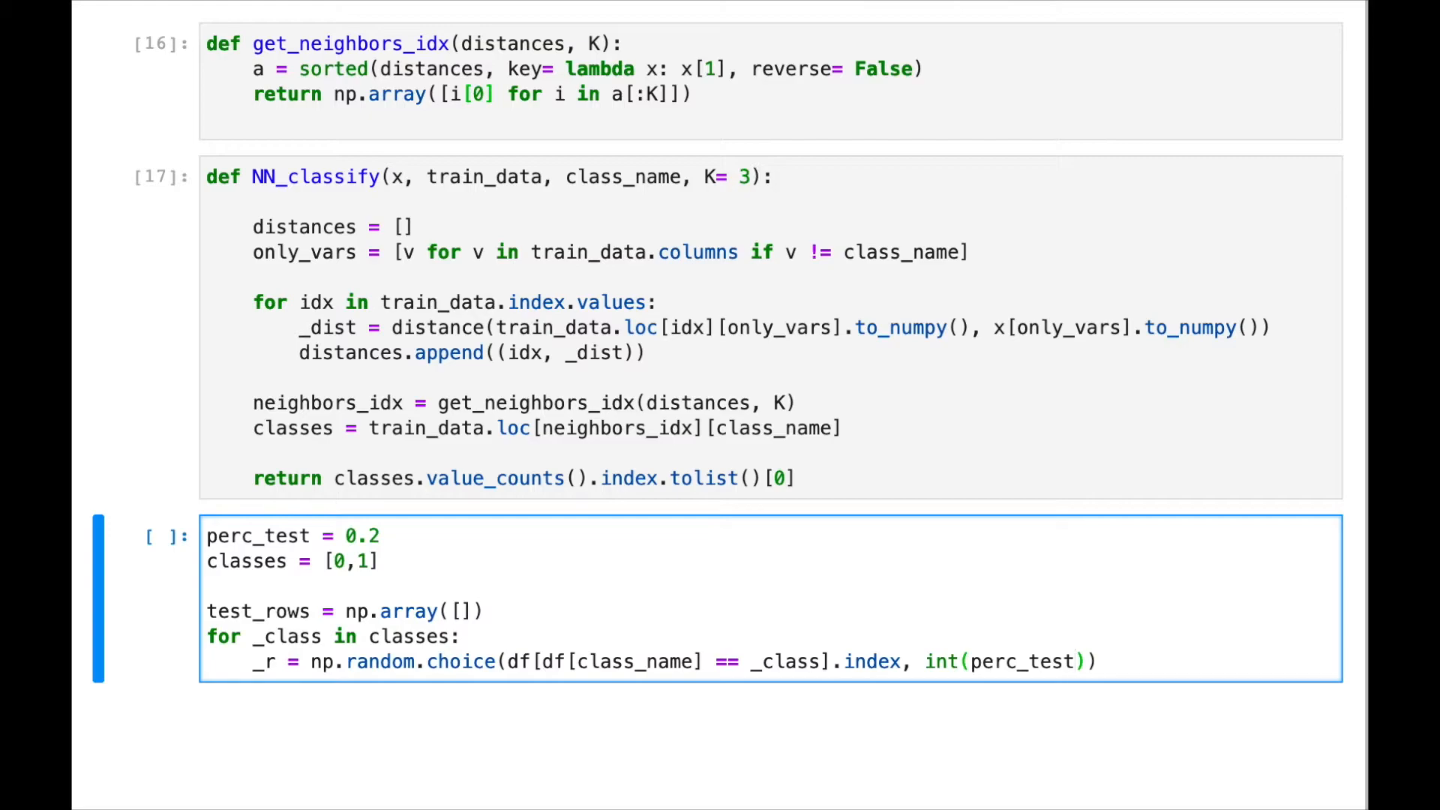
type("*")
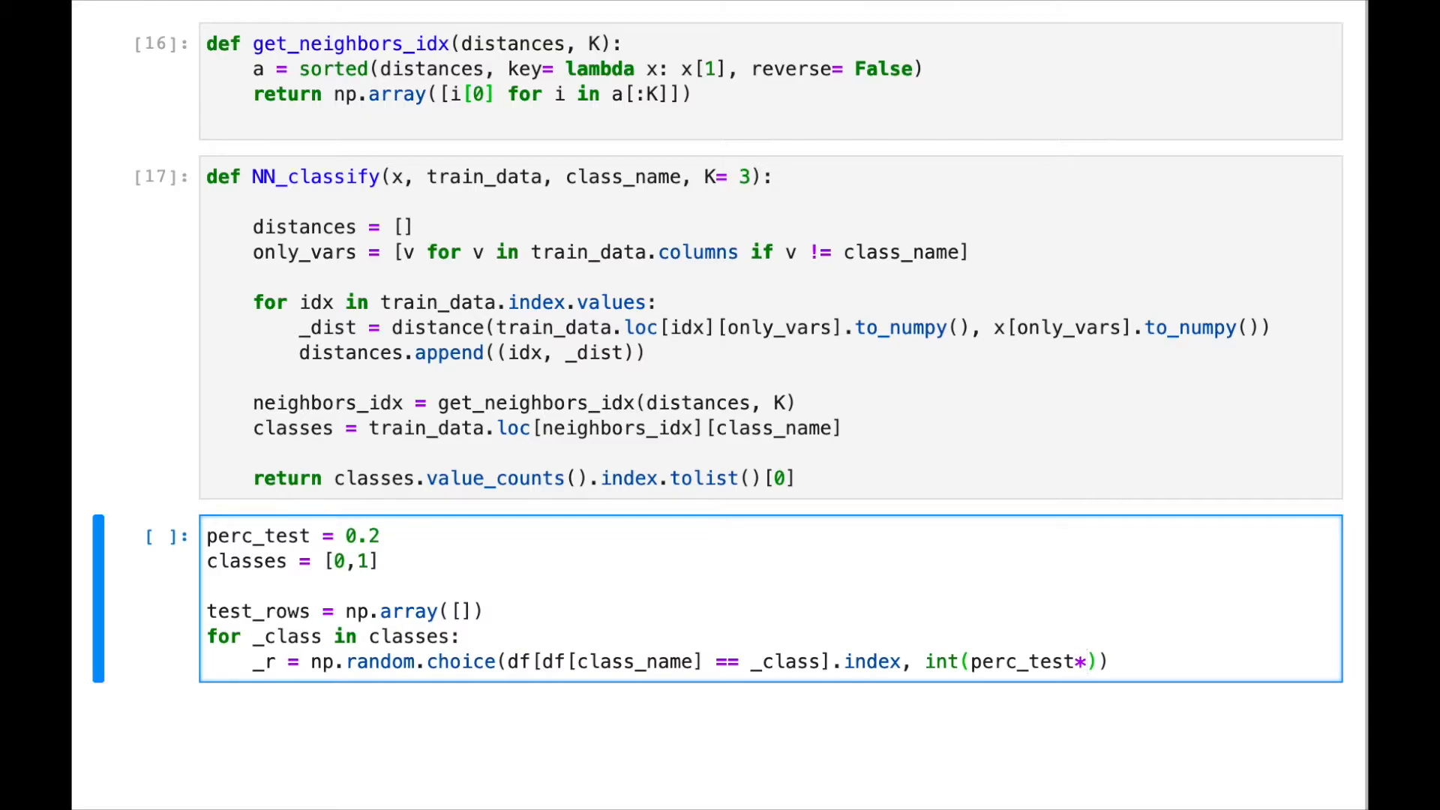
type("len")
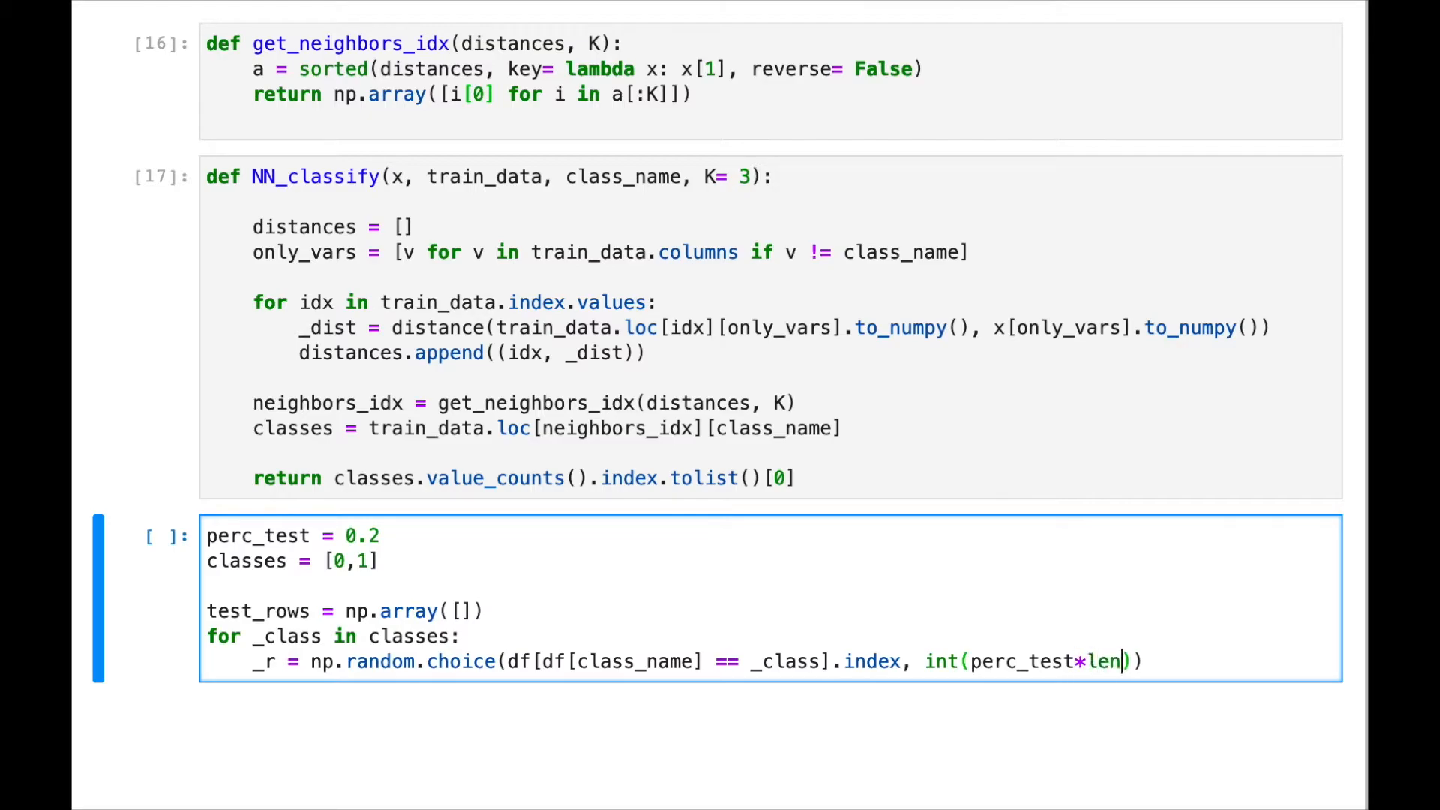
type("(df")
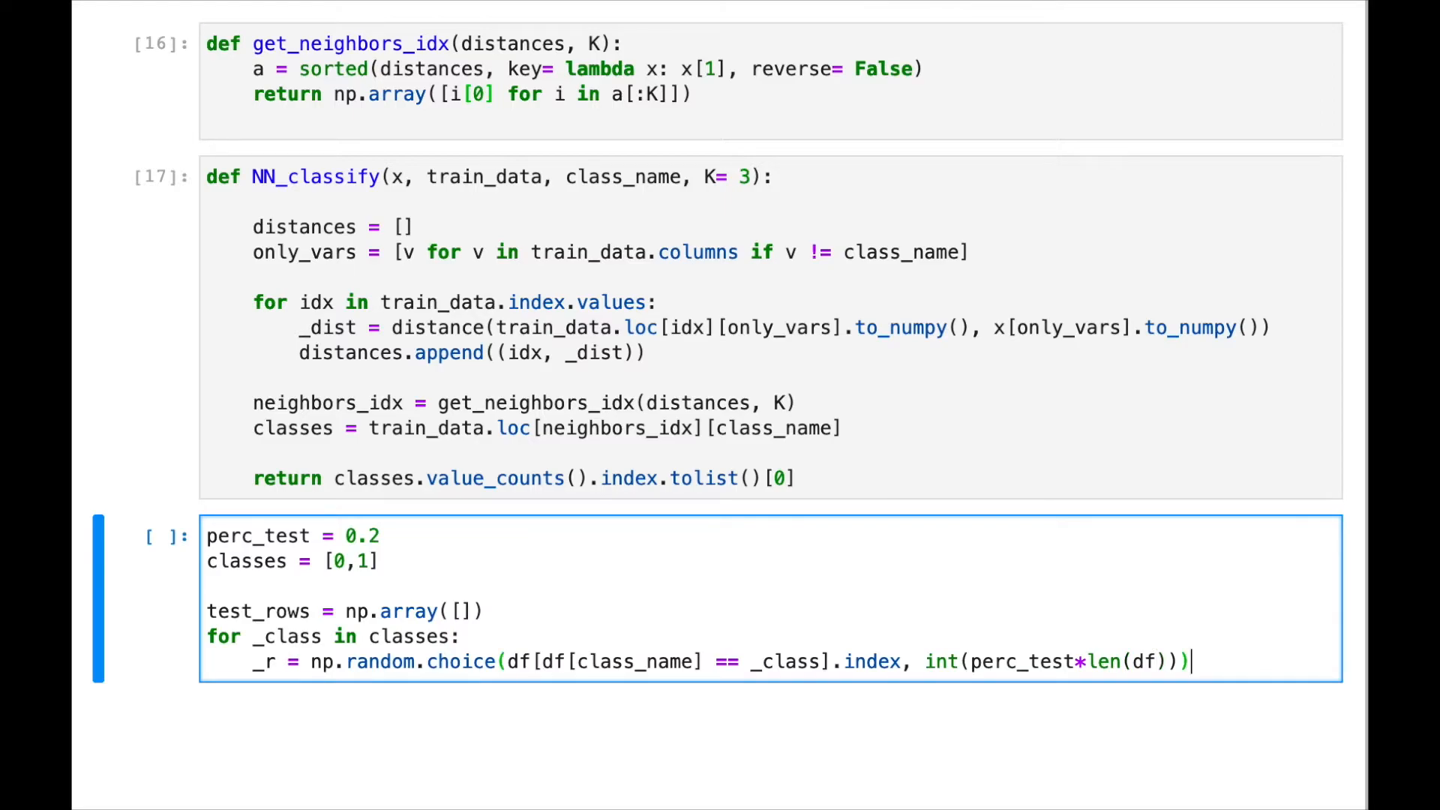
- Append the sampled indices to test_rows with np.append
type("test_ro")
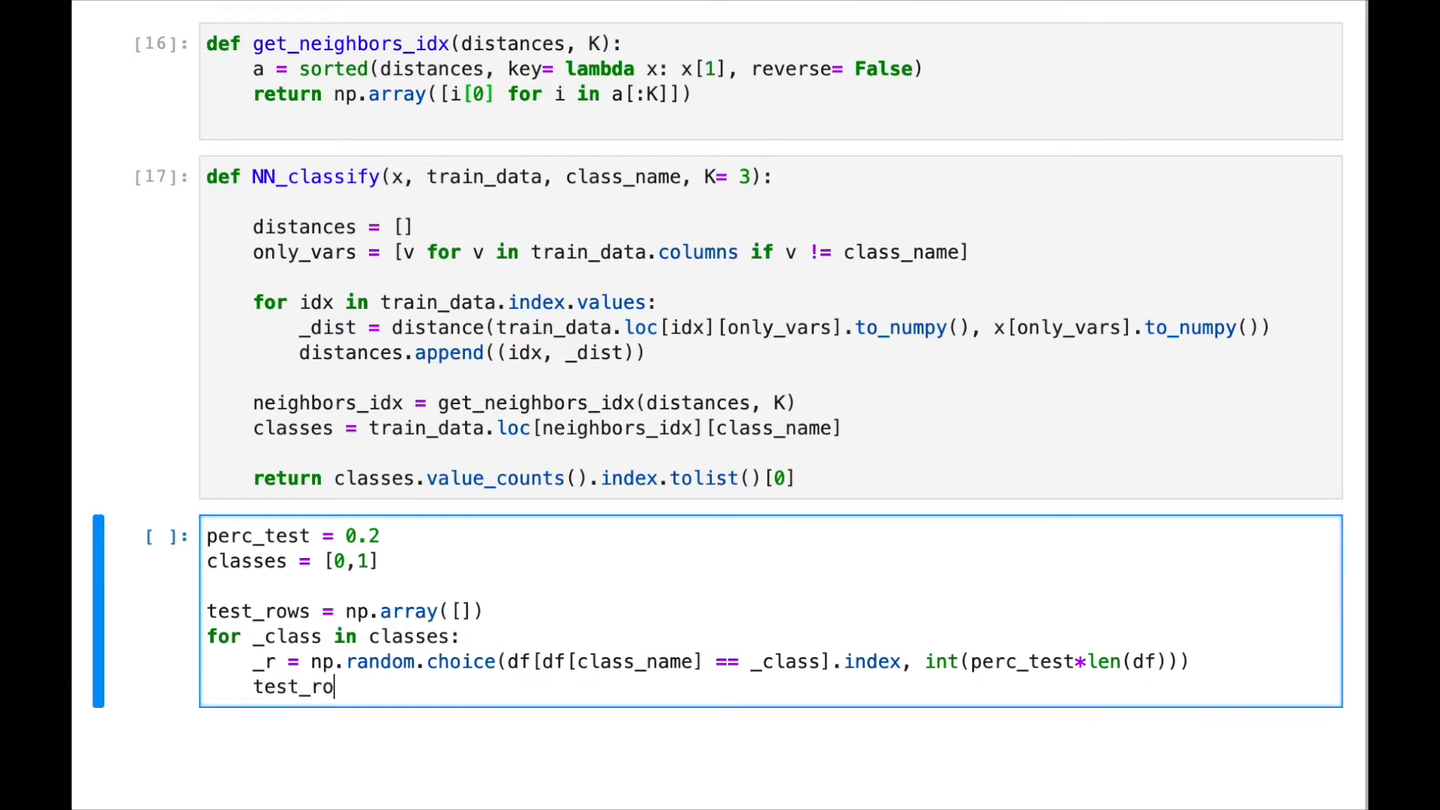
type("ws =")
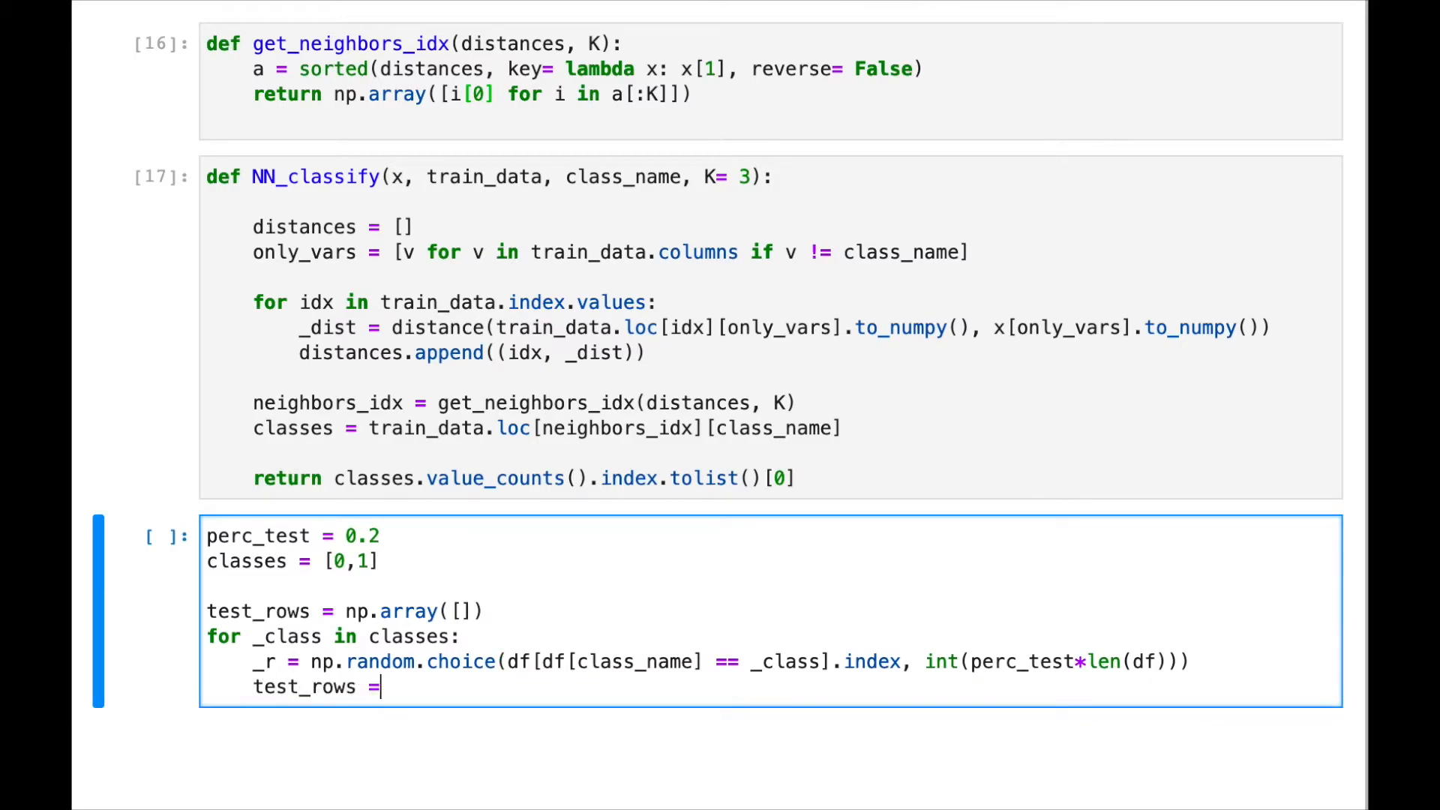
type("np.append(")
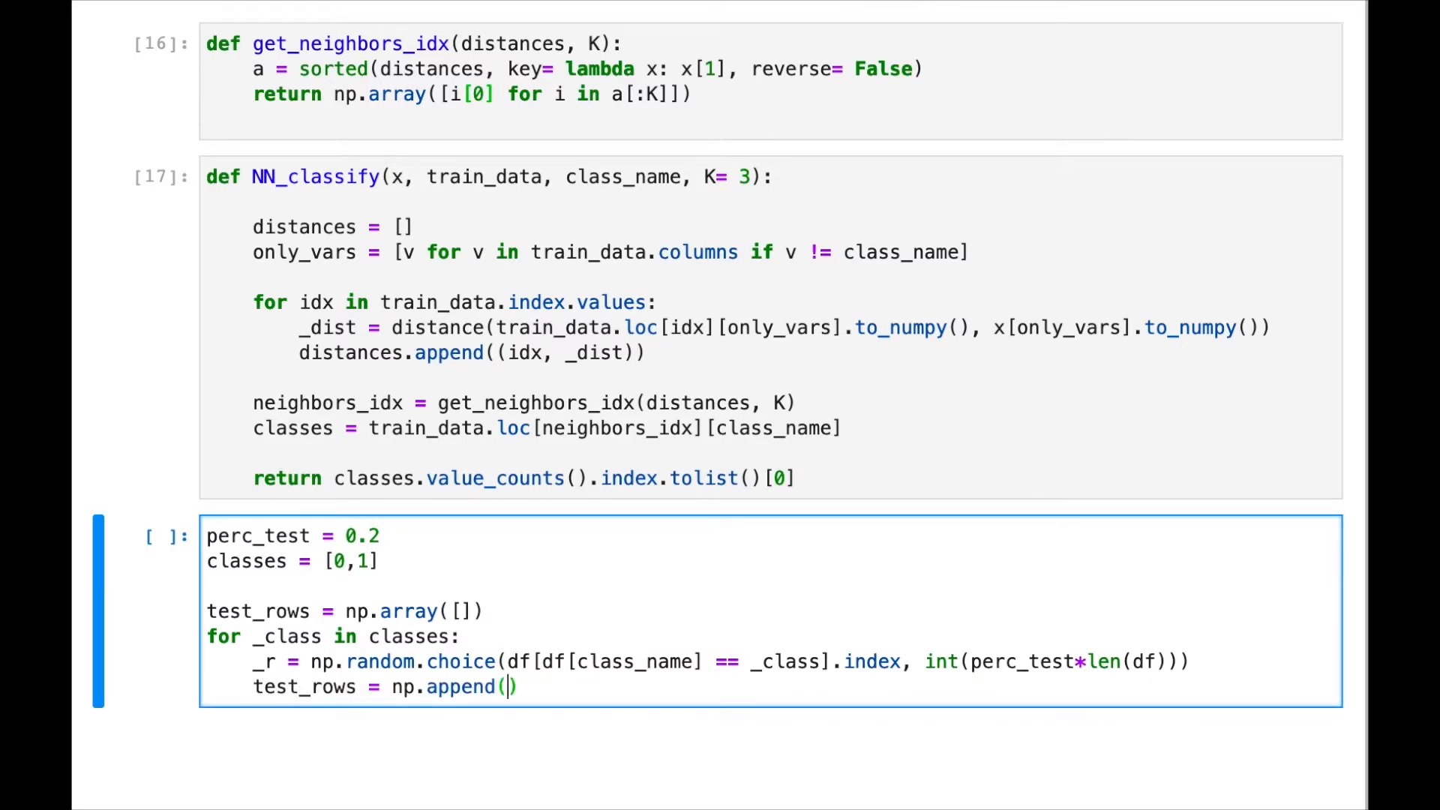
type("tes")
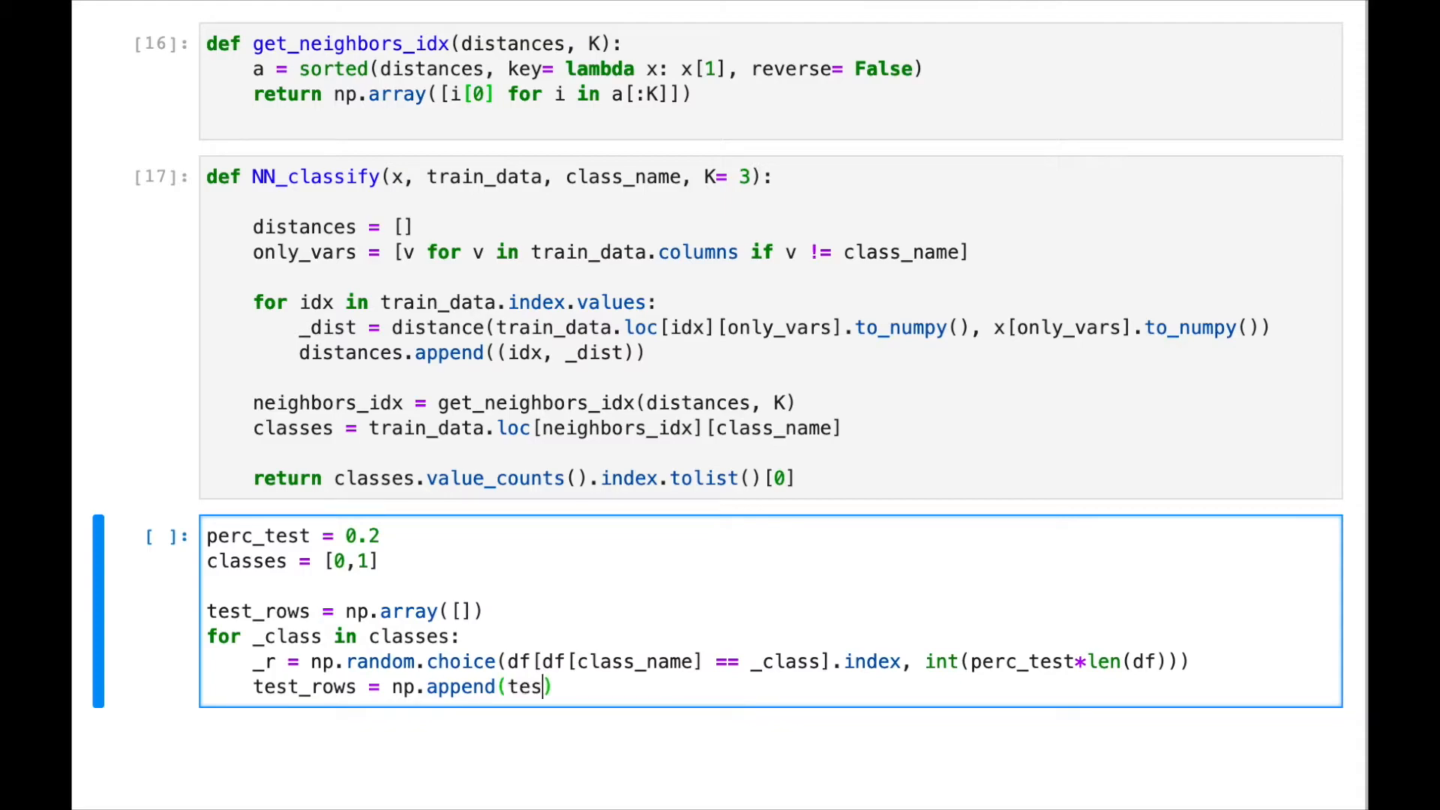
type("t_rows, _r")
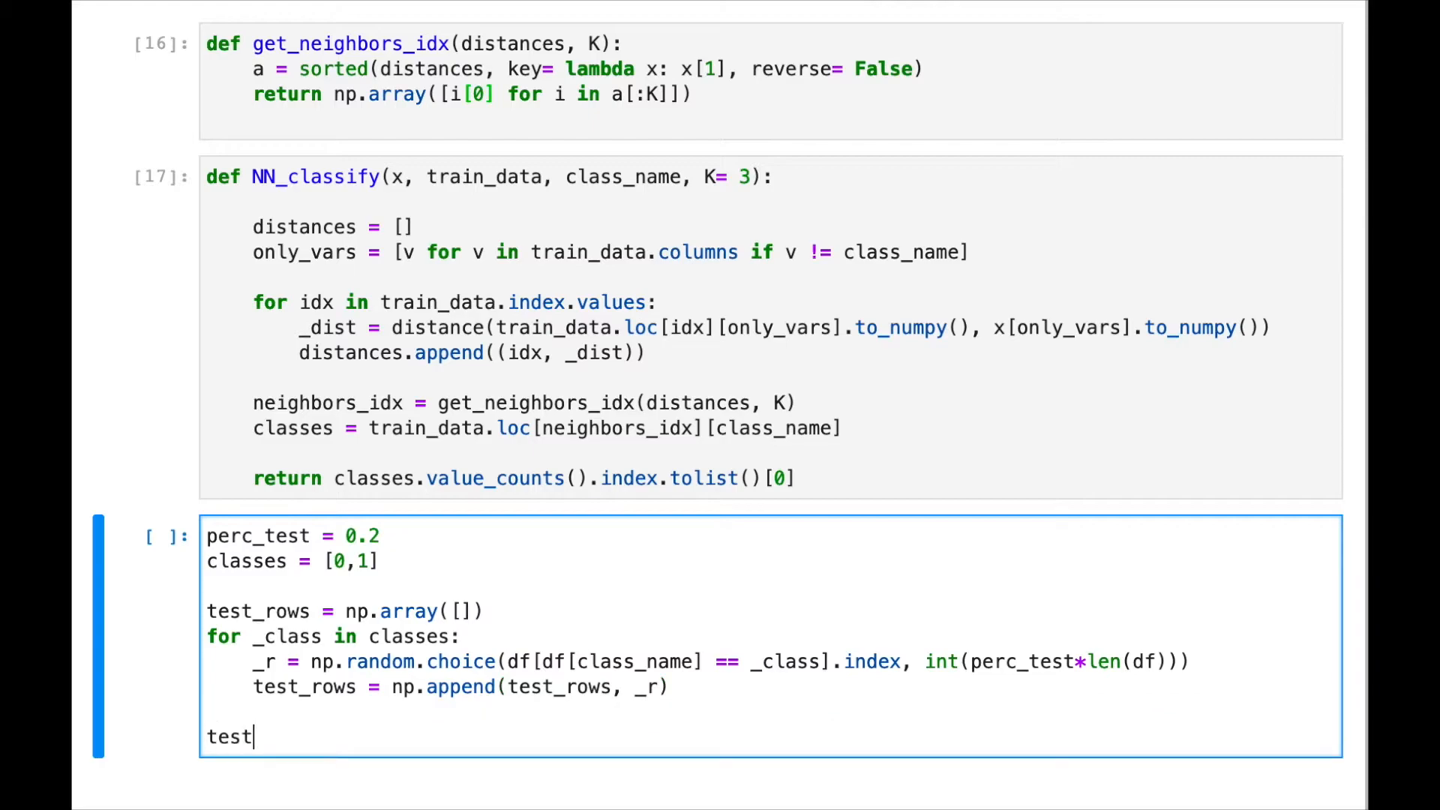
- Build test_df = df.copy().iloc[test_rows]
type("_df")
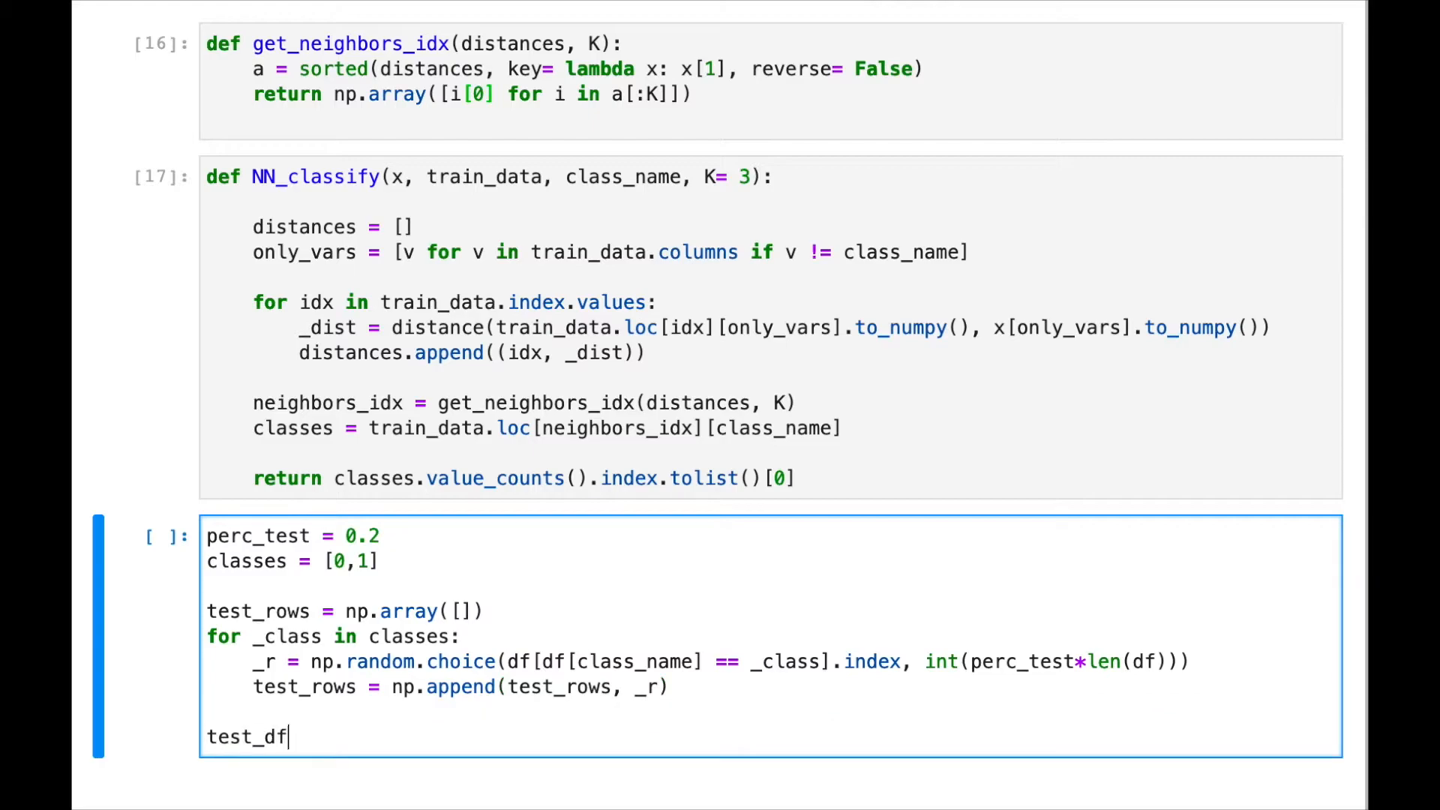
type("= df")
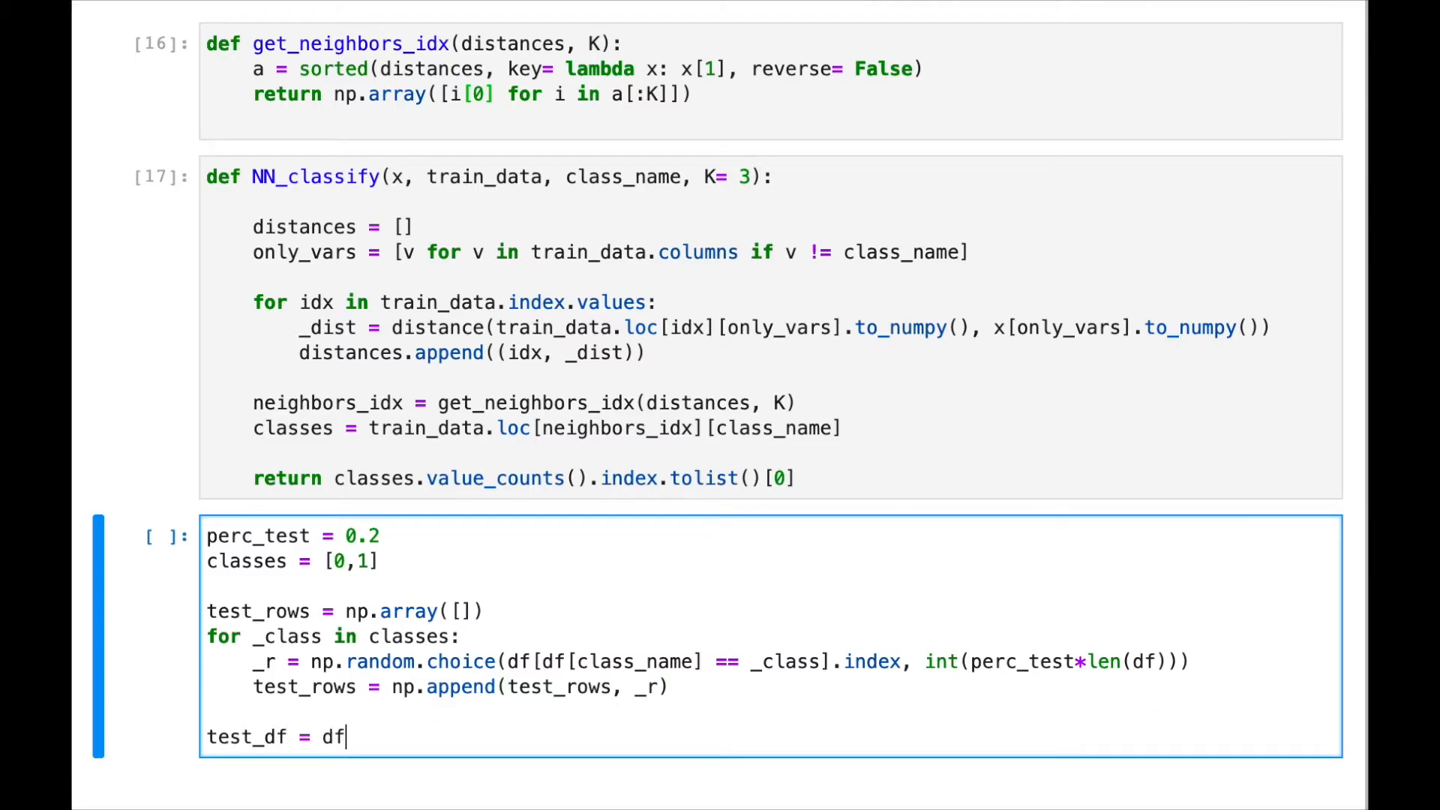
type(".copy()")
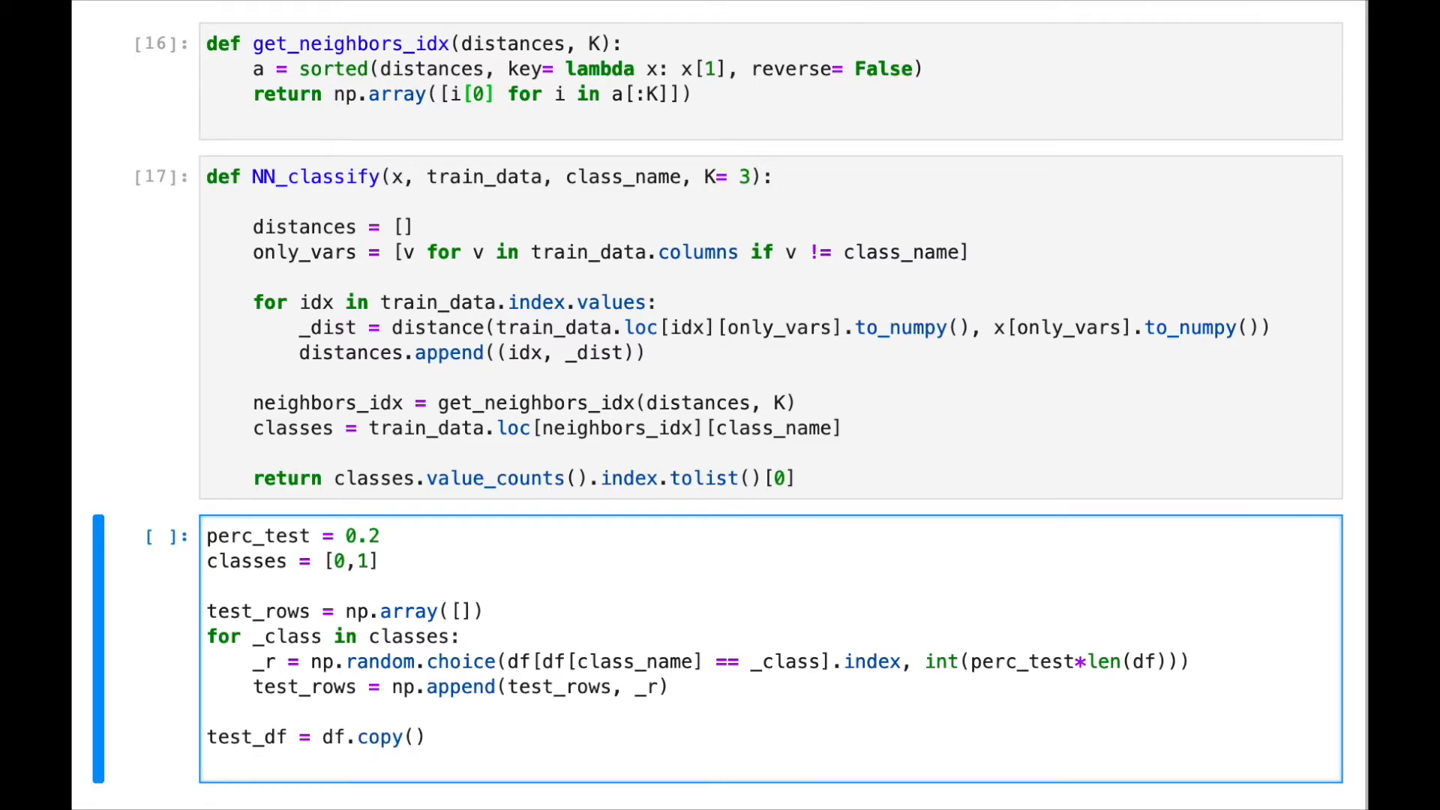
type("test_df = t")
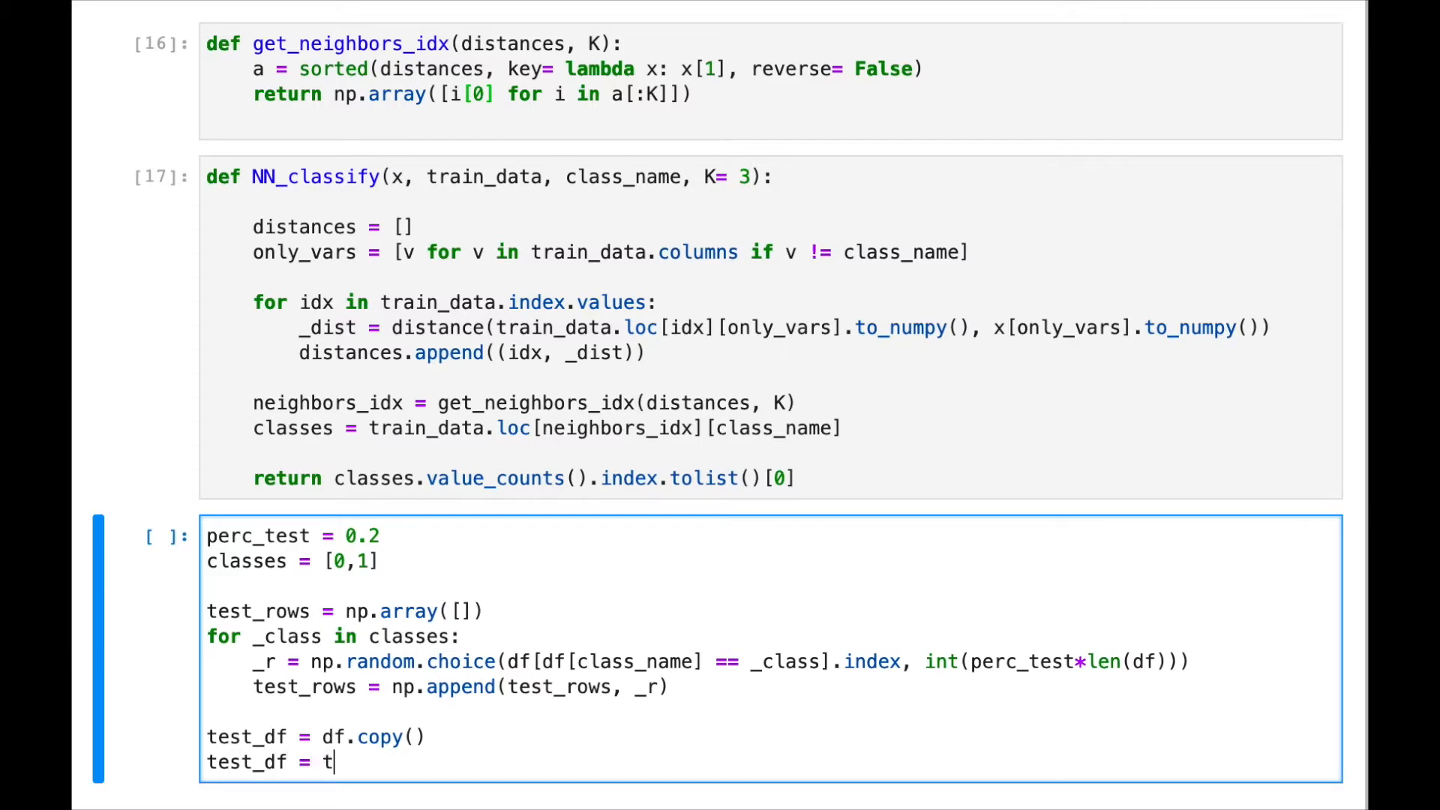
type("est_df")
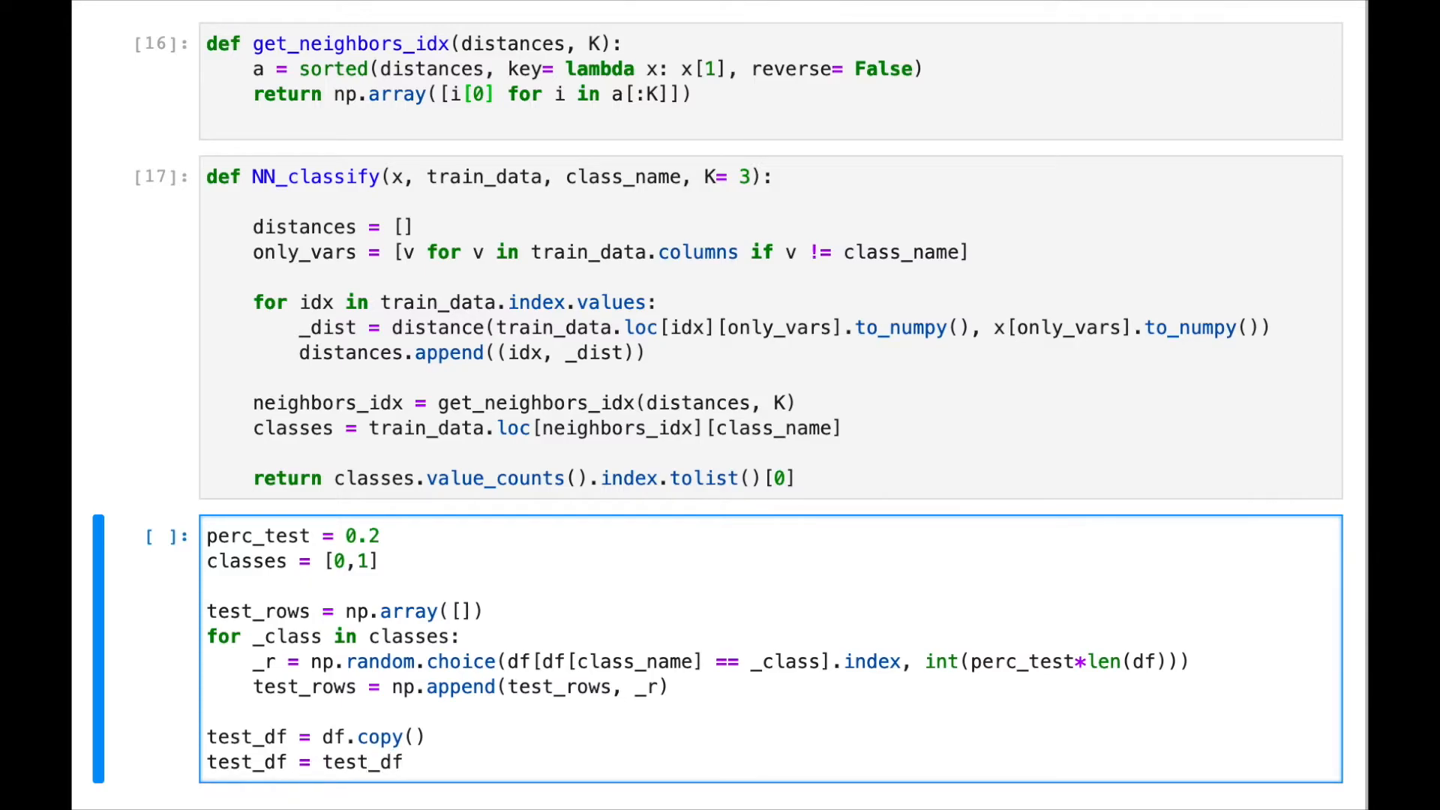
type(".iloc")
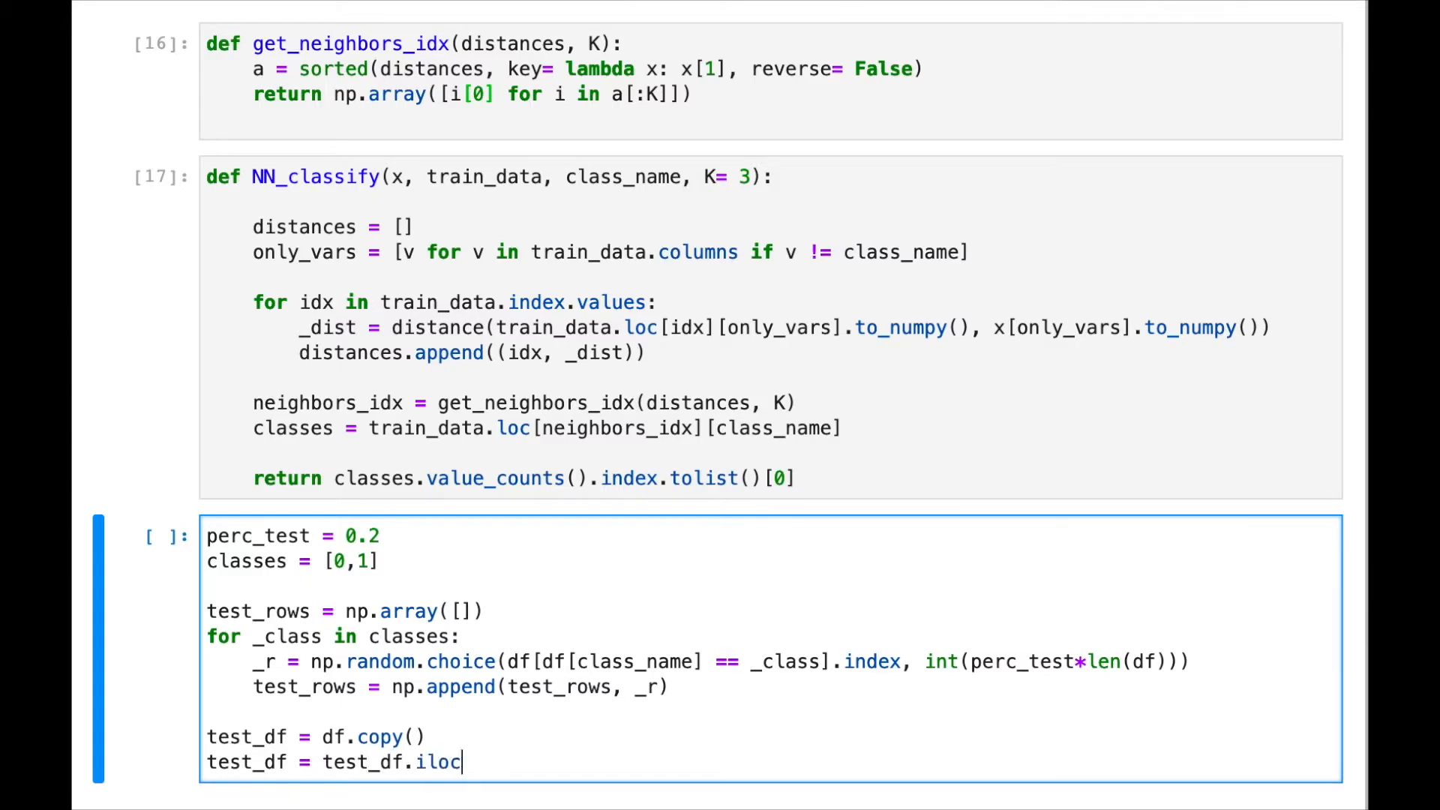
type("[test_")
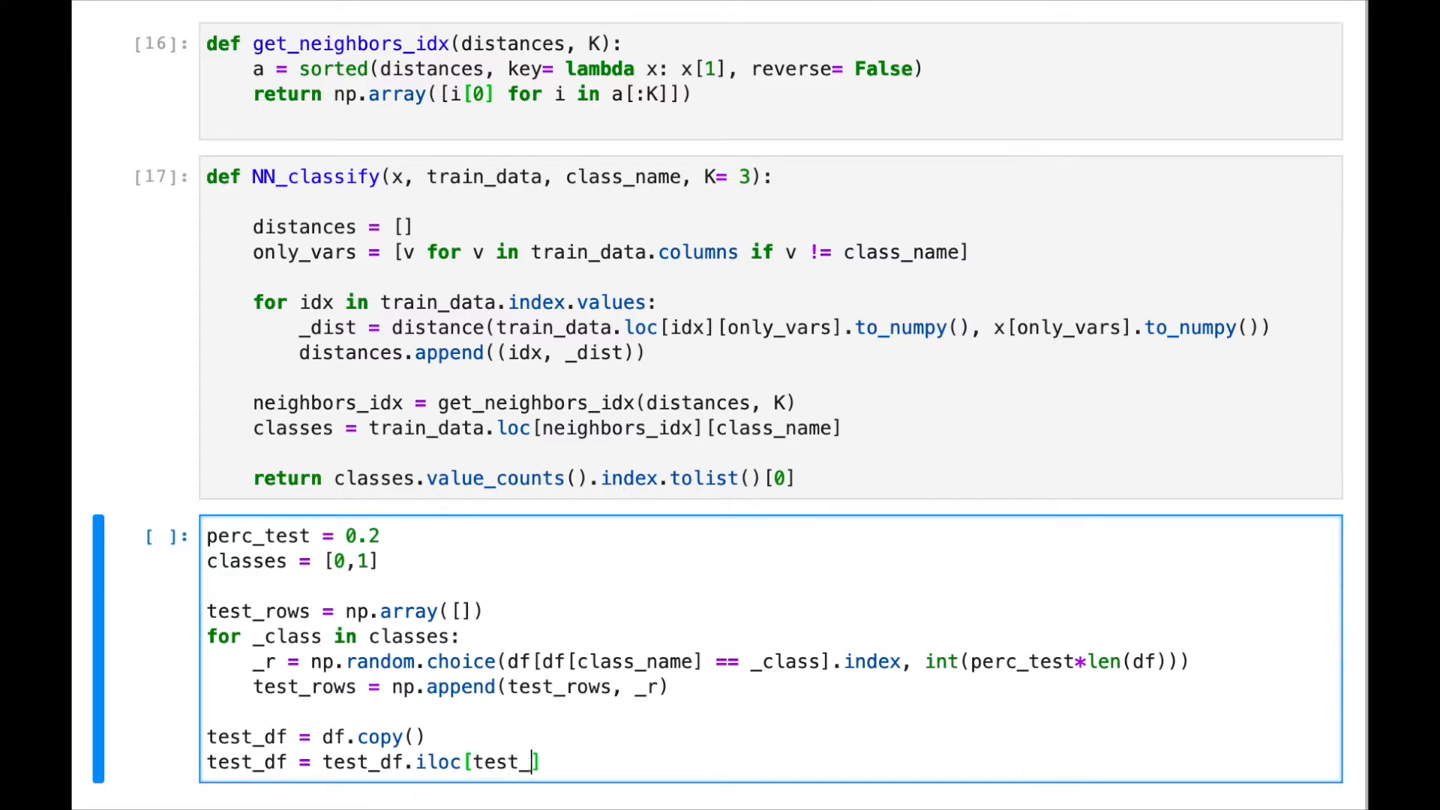
type("rows")
type("train_")
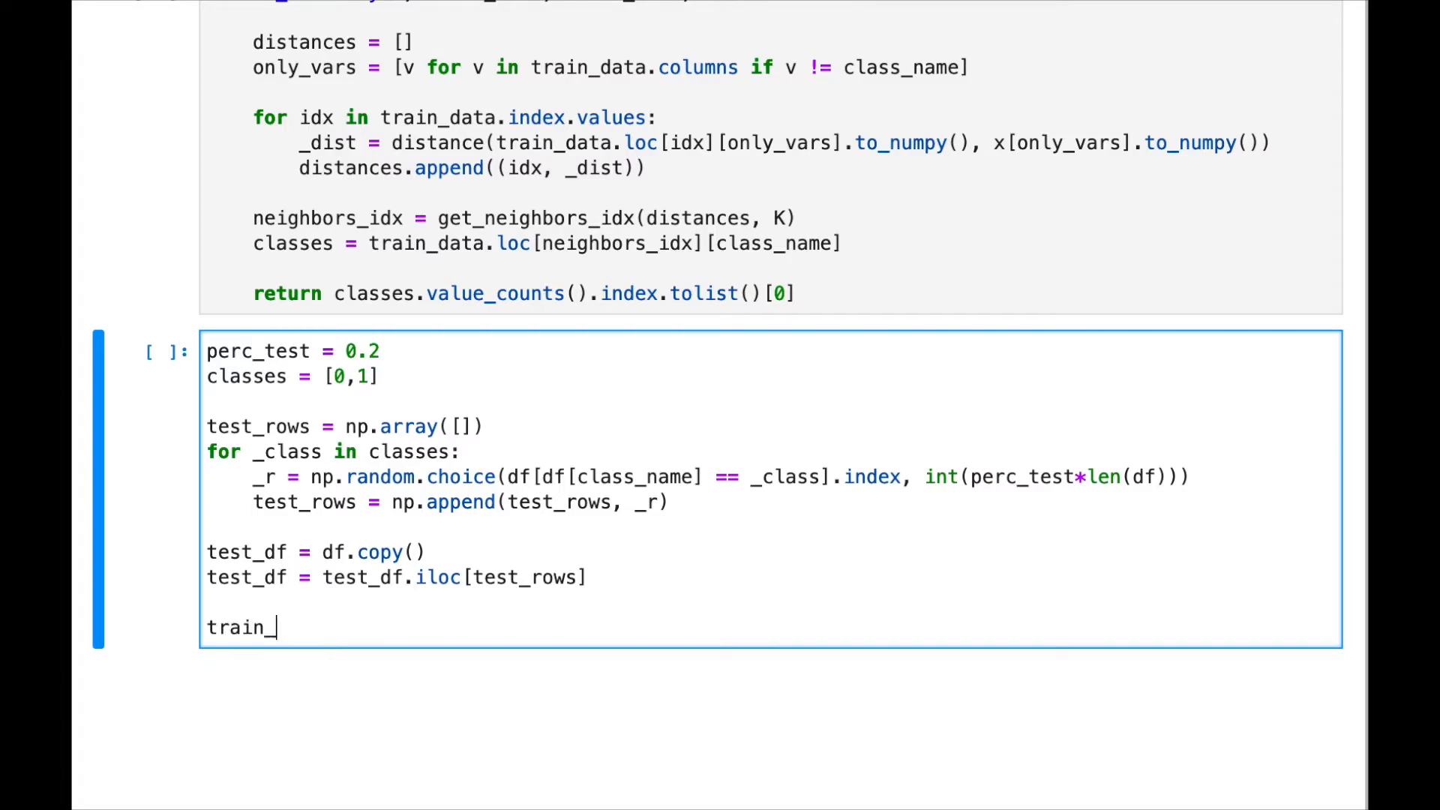
- Build train_df = df.copy().drop(test_rows, axis=0)
type("df")
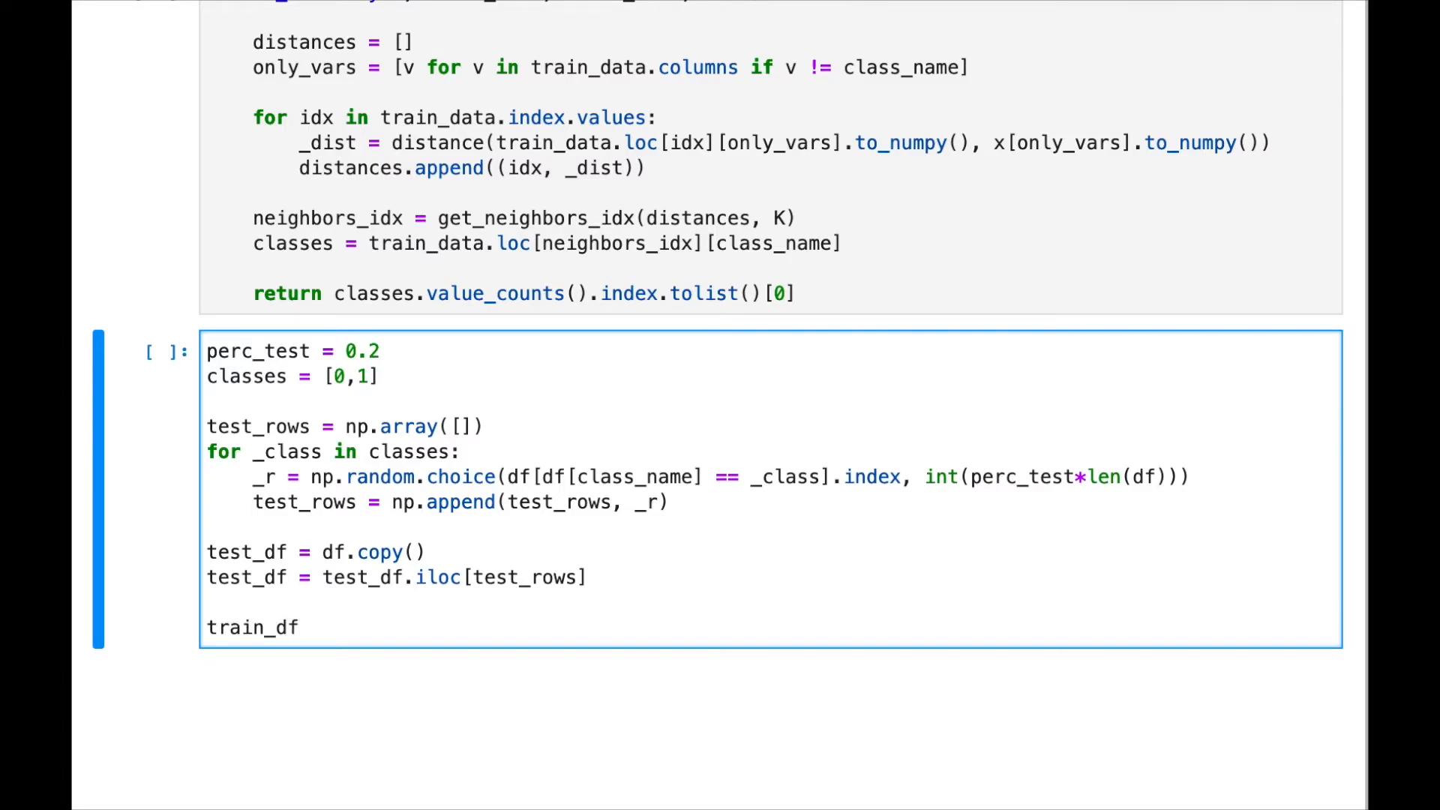
type("= d")
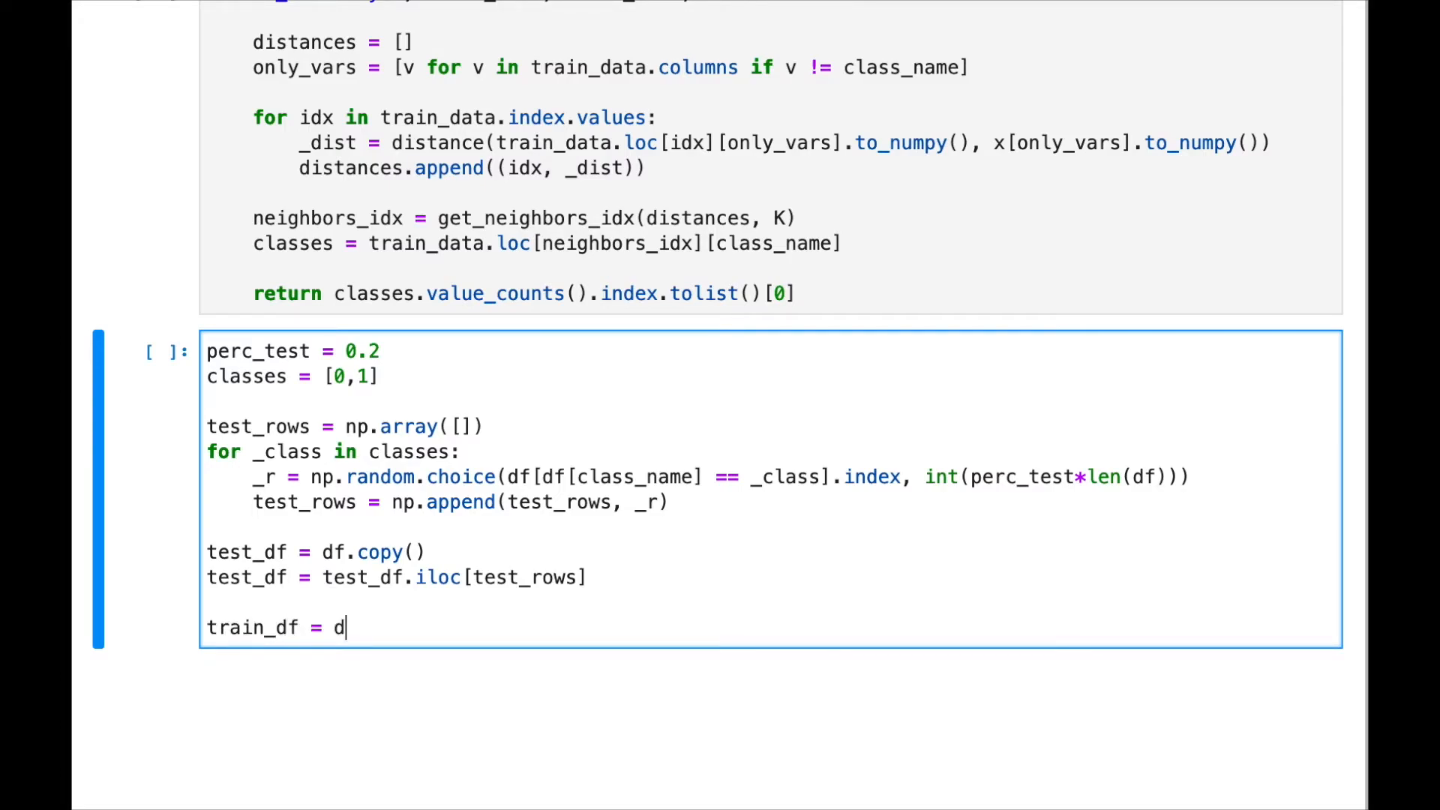
type("f.copy()")
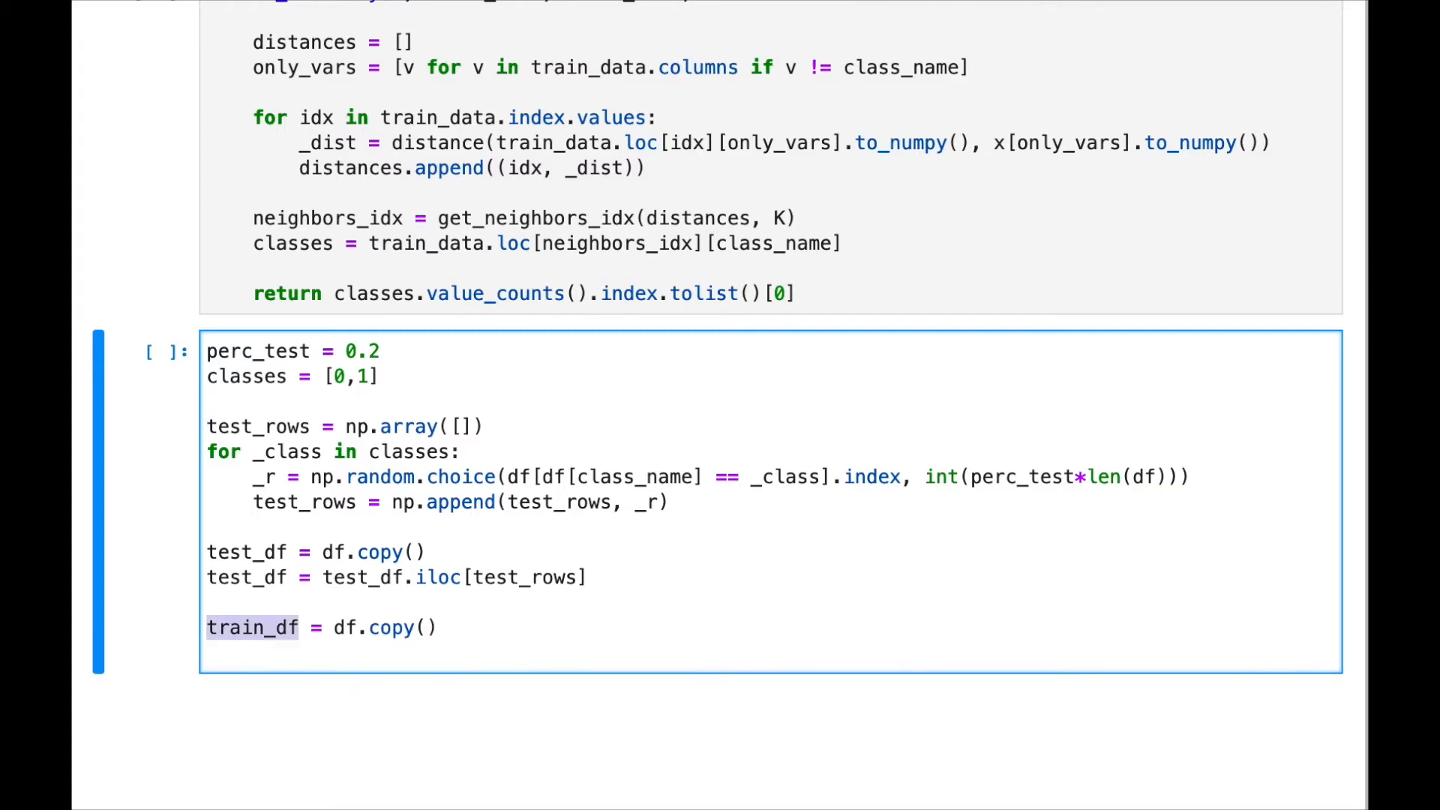
type("train_df = train_df")
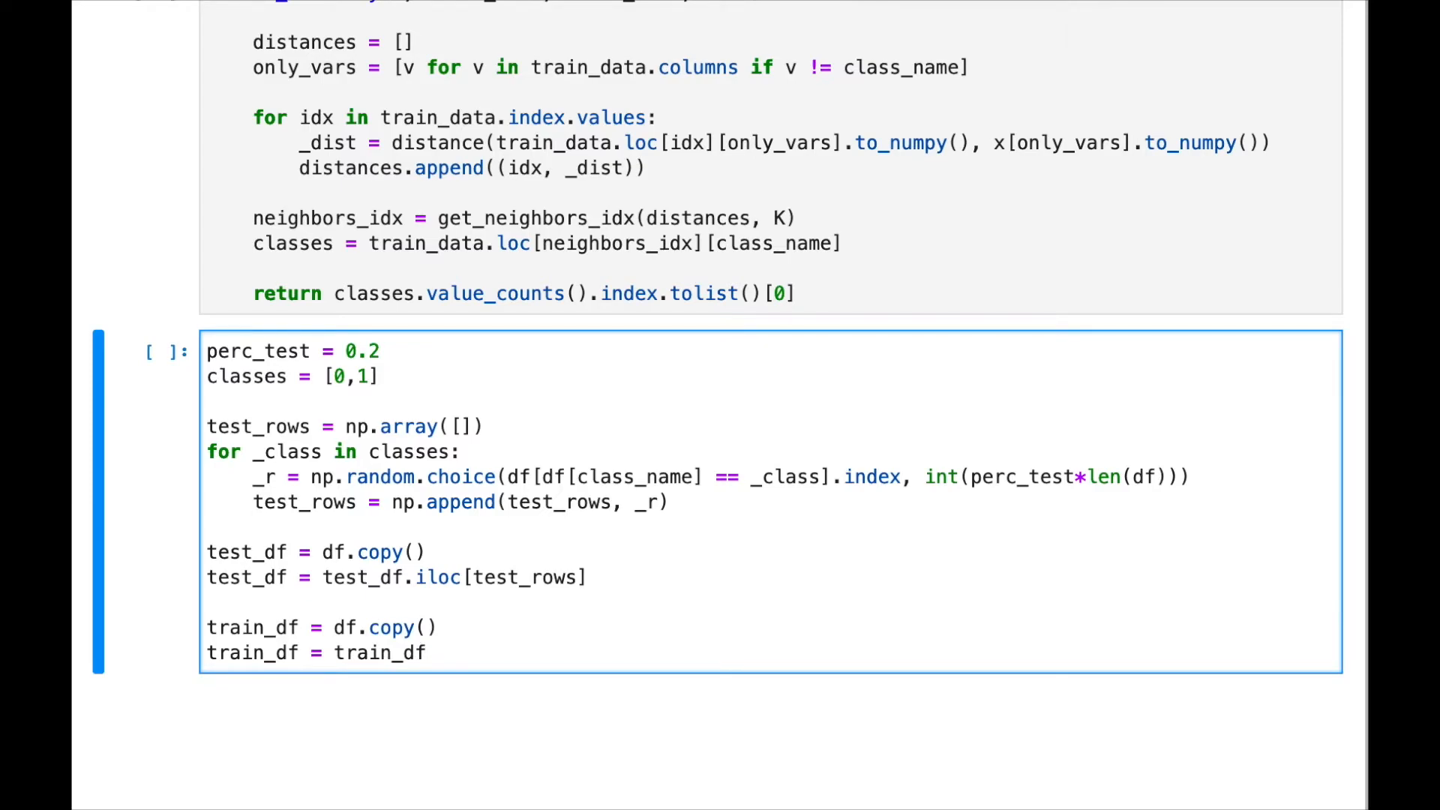
type(".drop(")
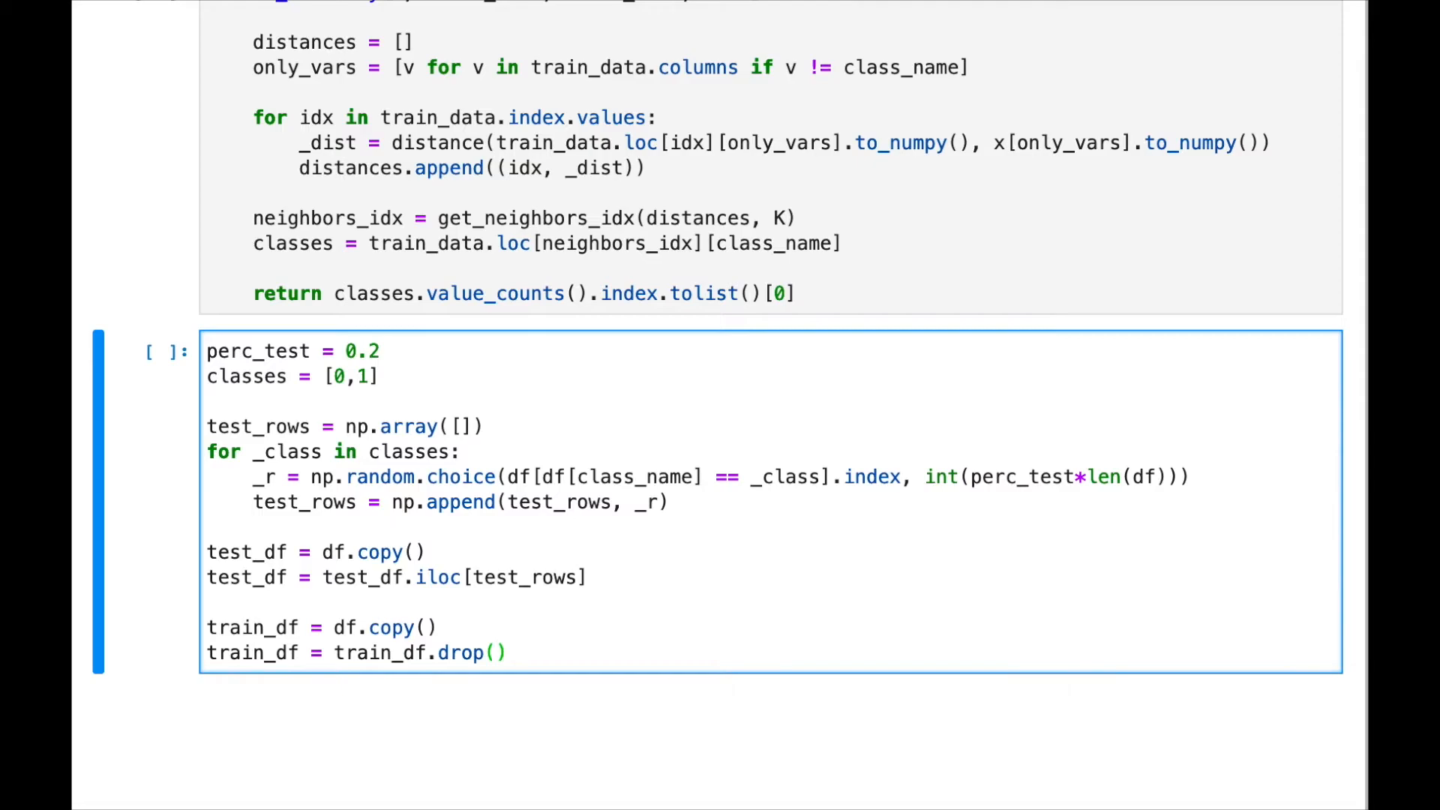
type("test_rows")
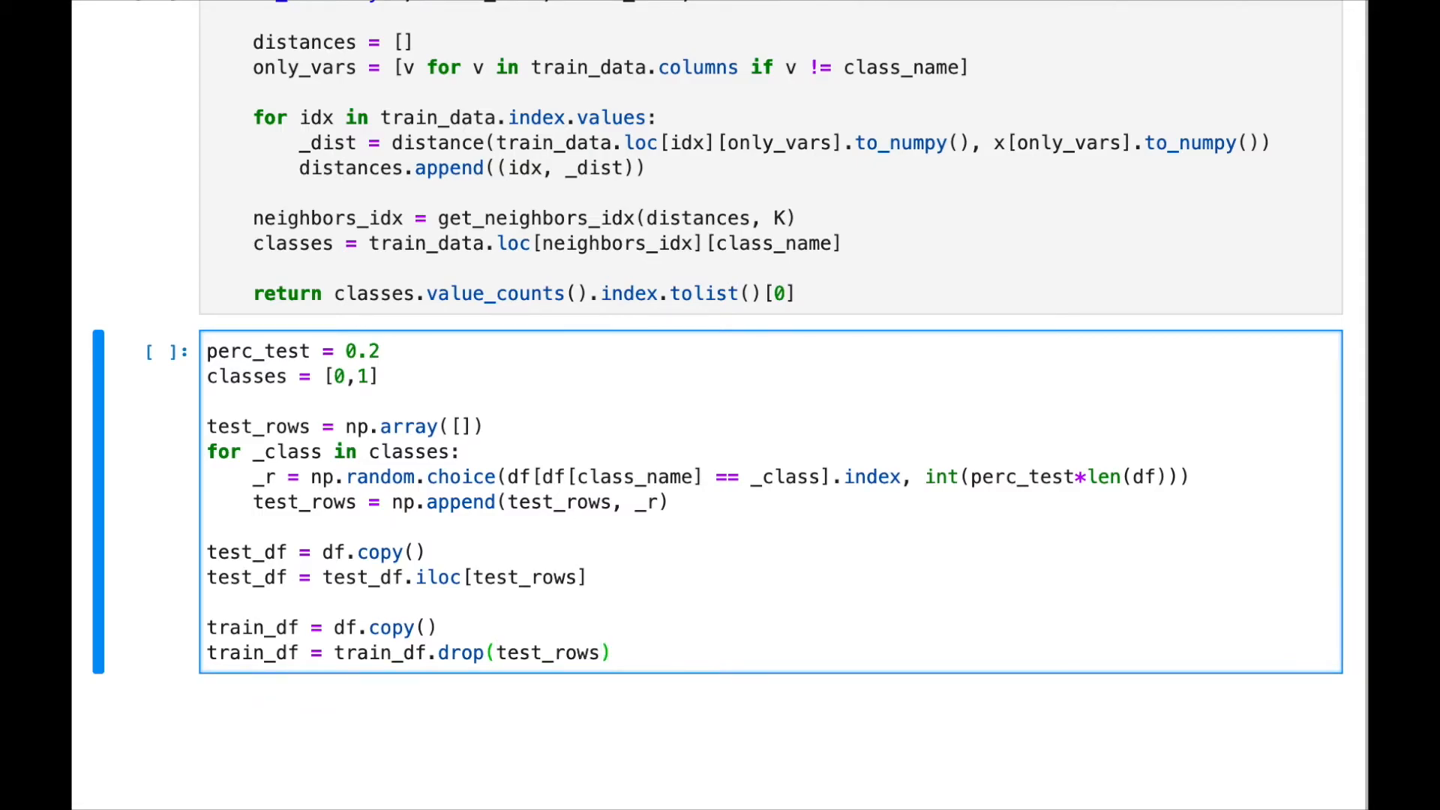
type(", axis= 0")
type("print(")
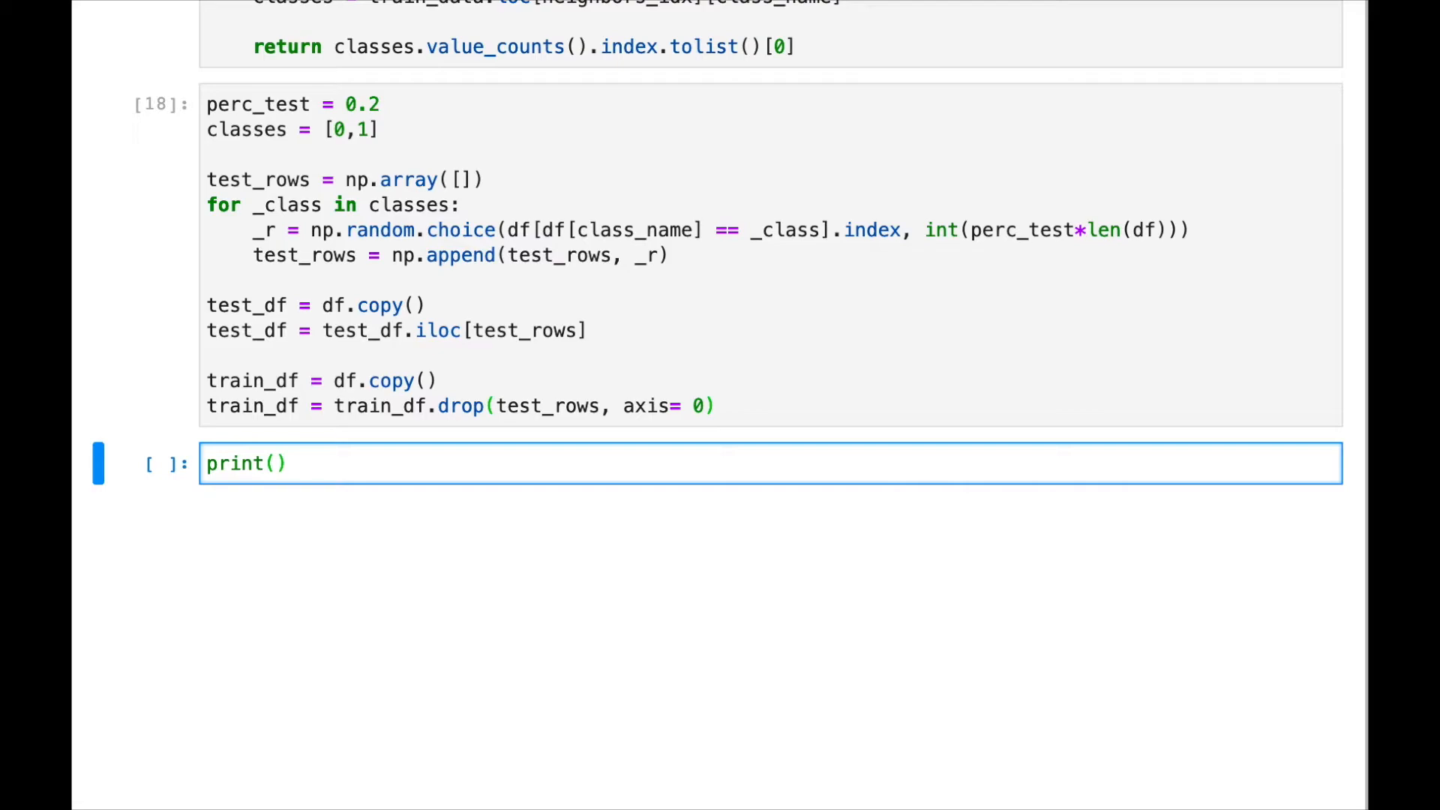
- Print 'Positive cases: {}' formatted with len of test_df rows where class_name == 1
type("\"")
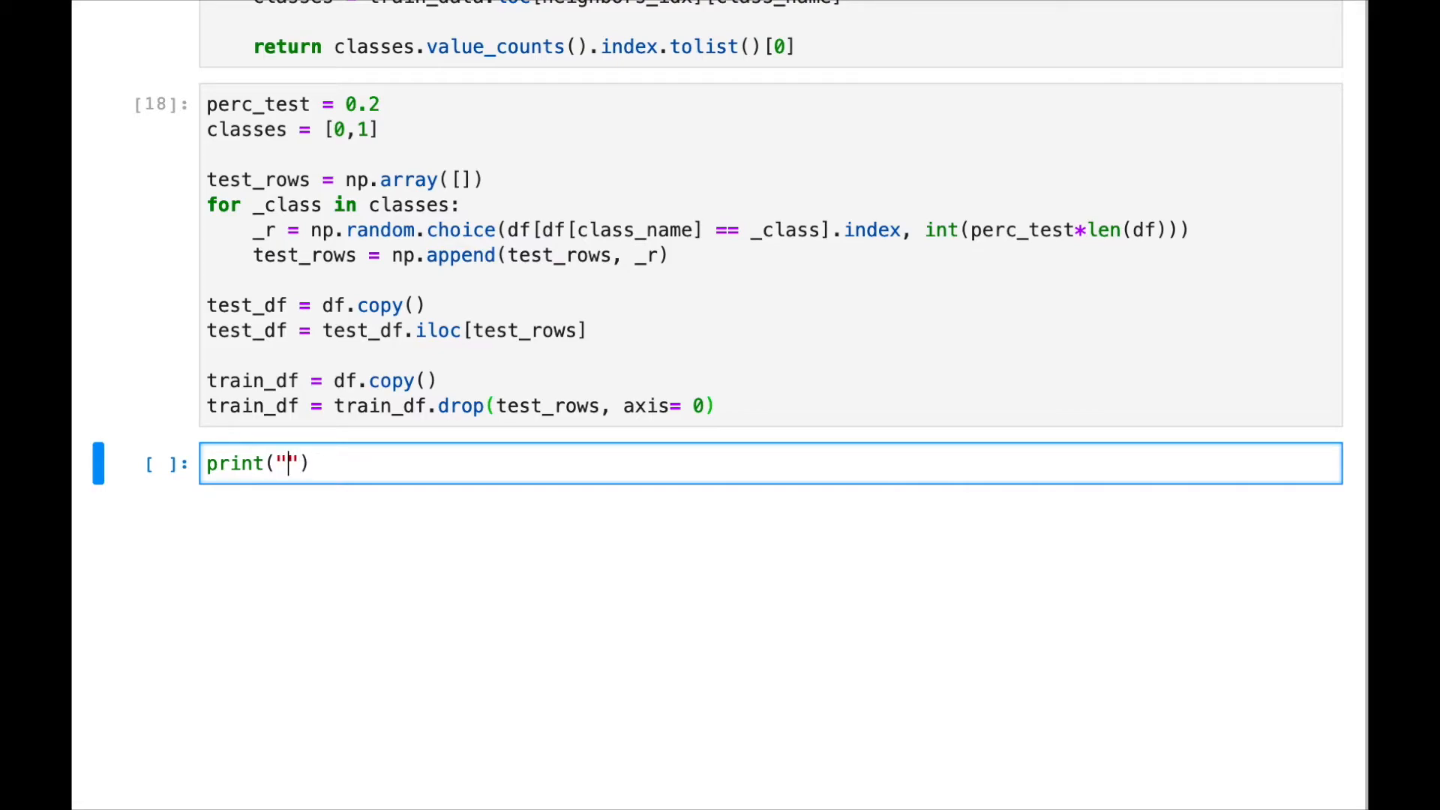
type("Postivie c")
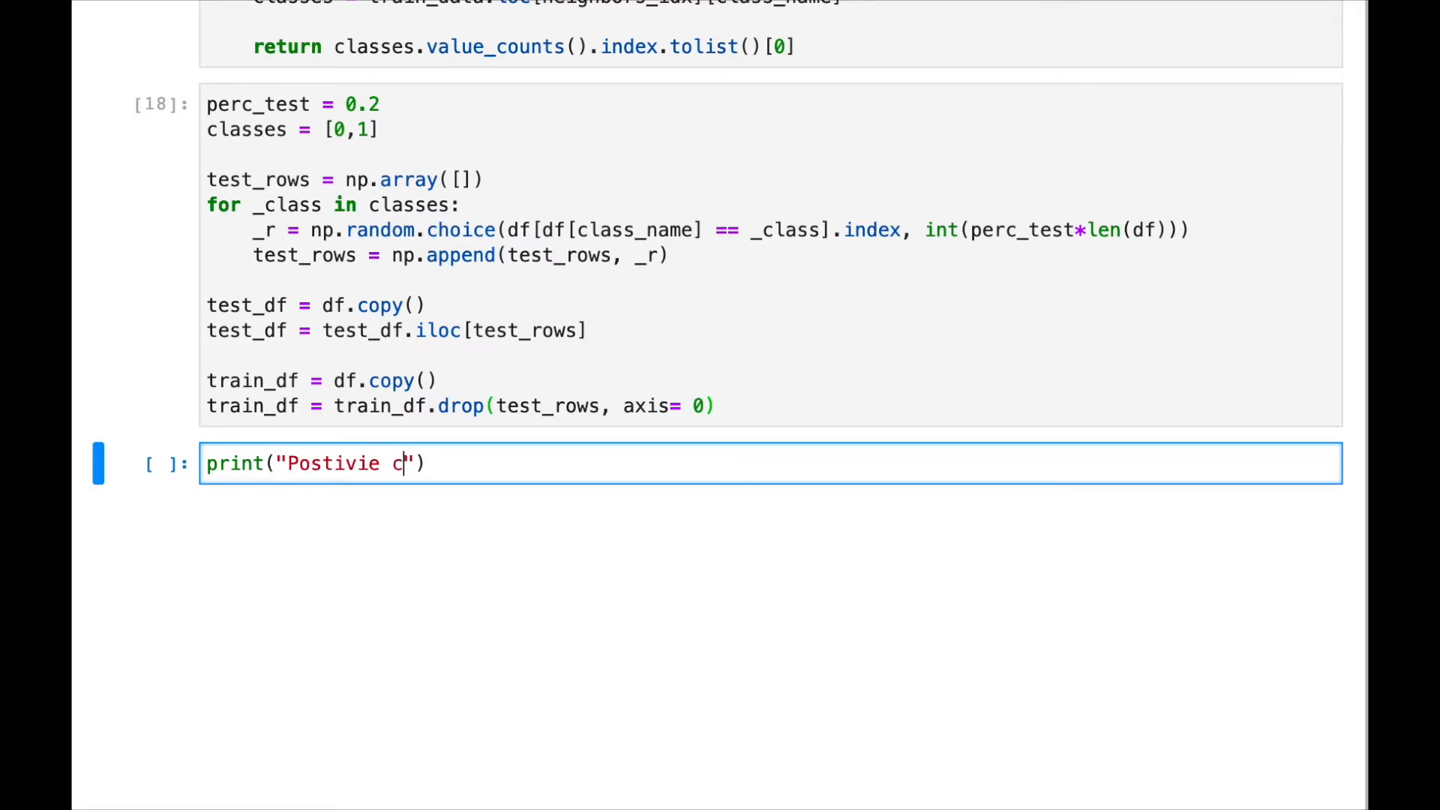
type("ases:")
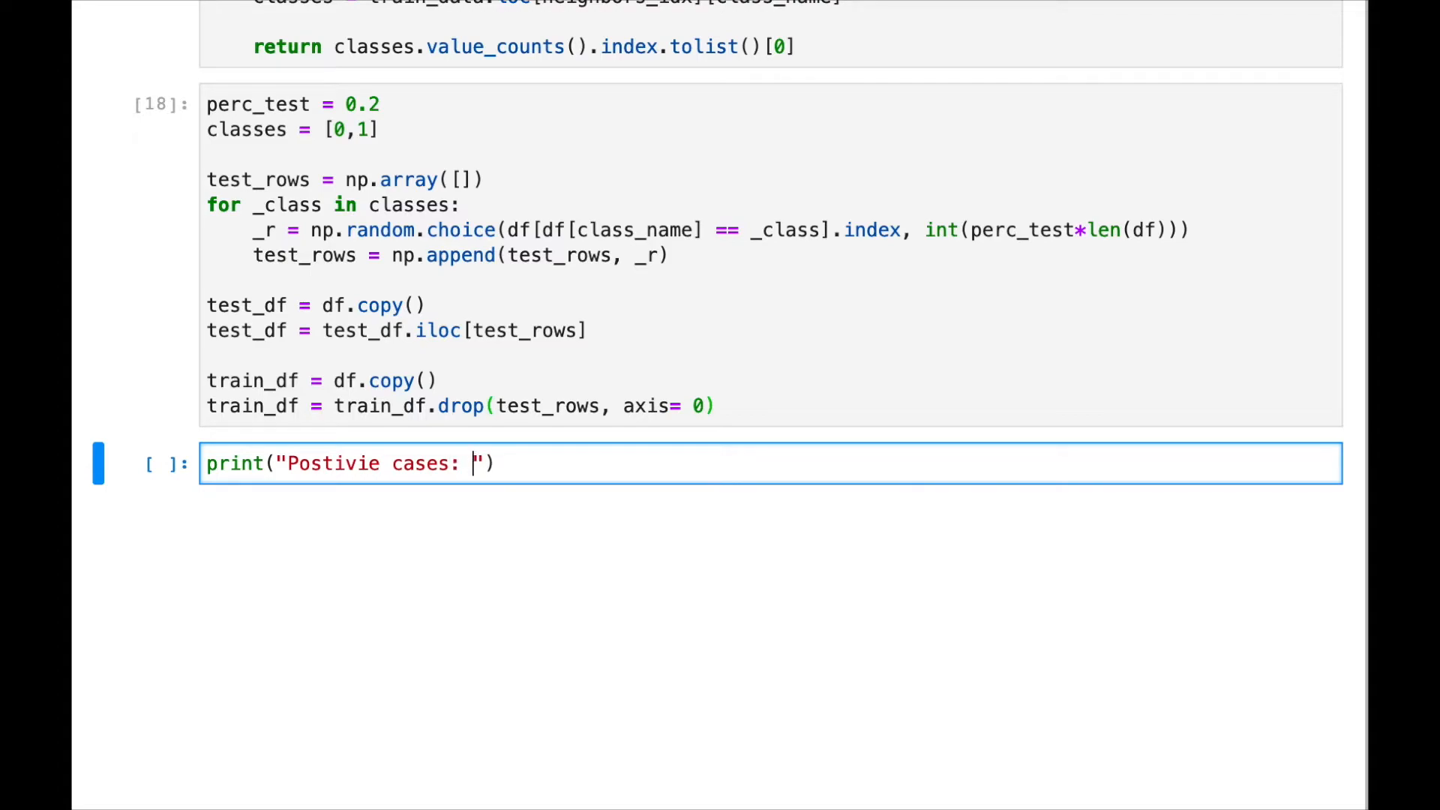
type("{}\".form")
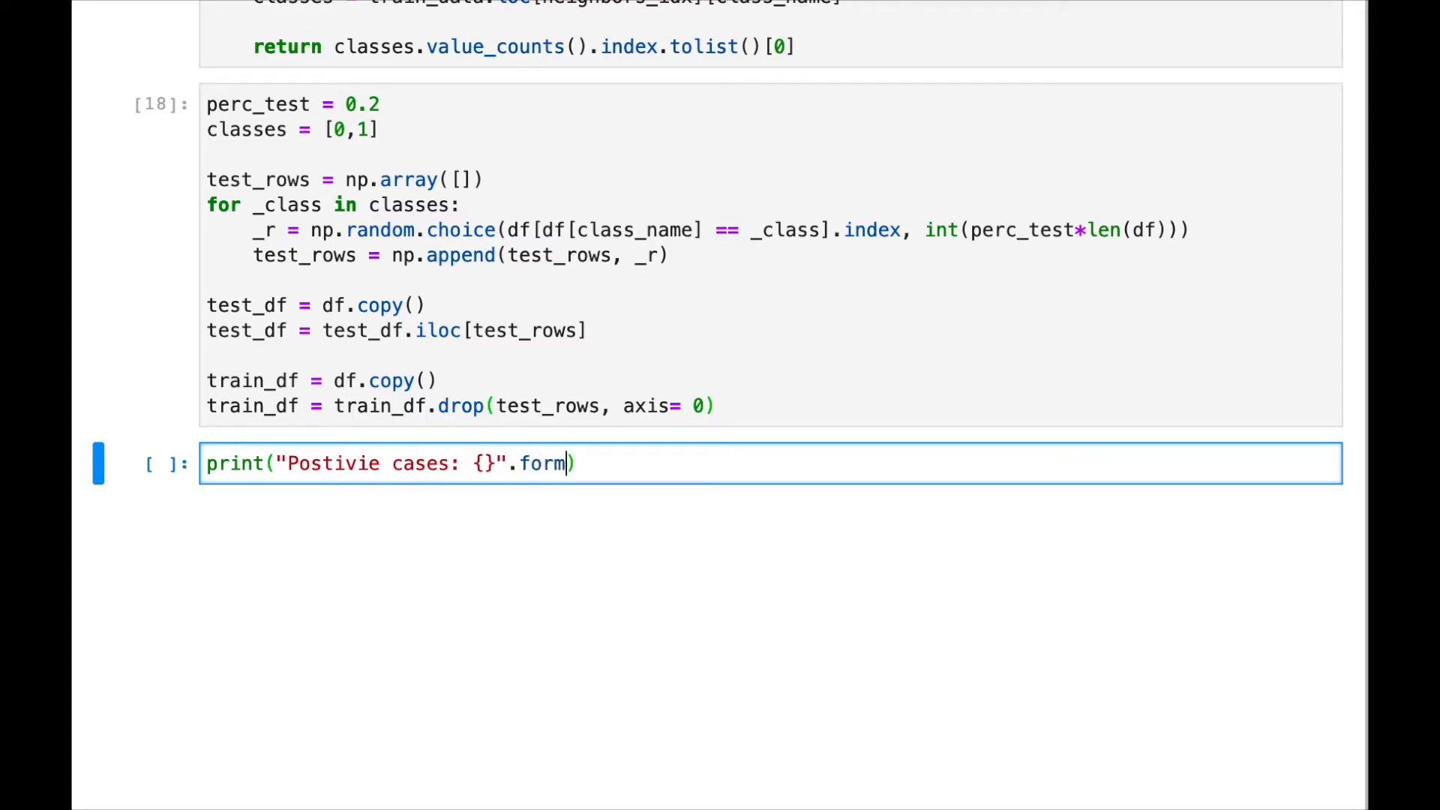
type("at()")
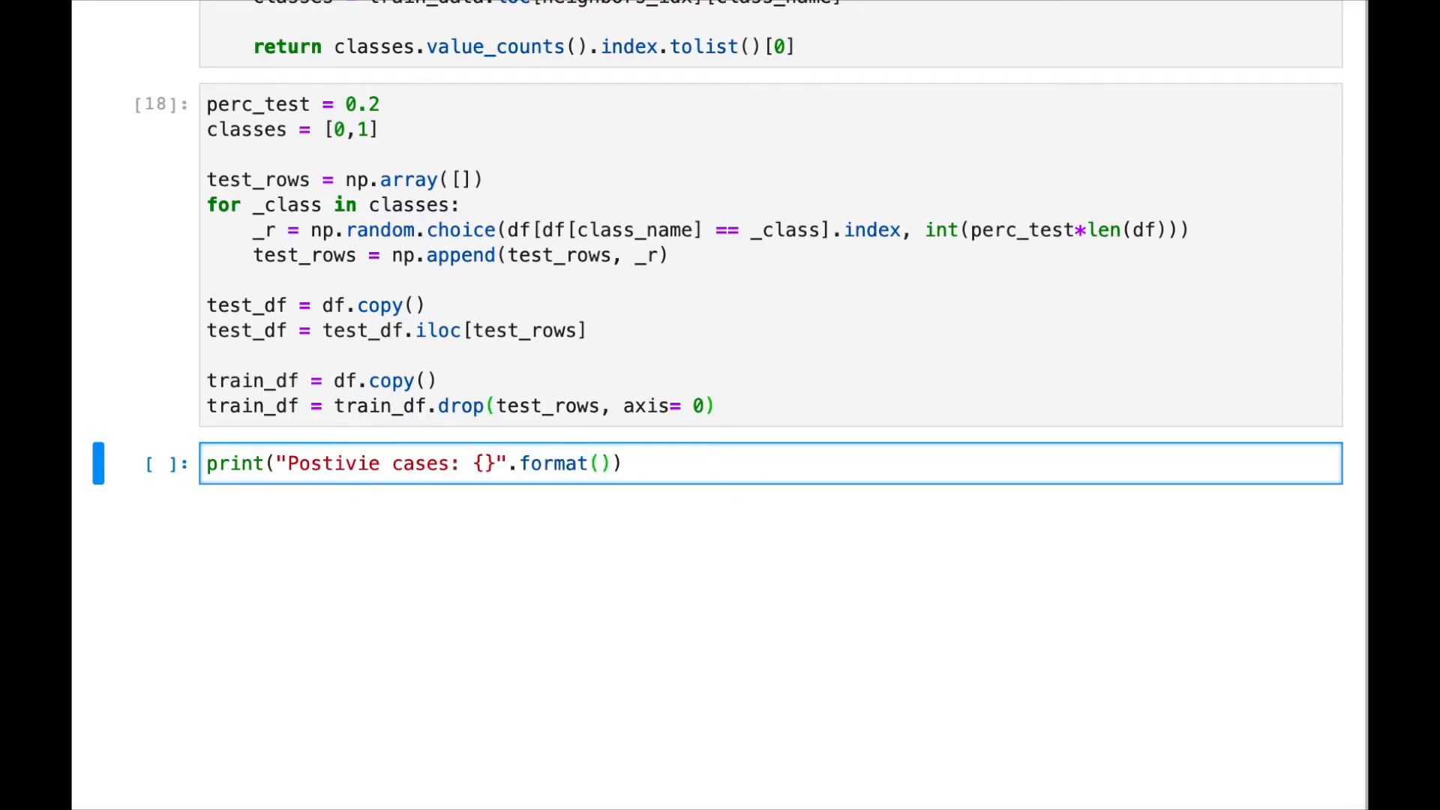
type("len(")
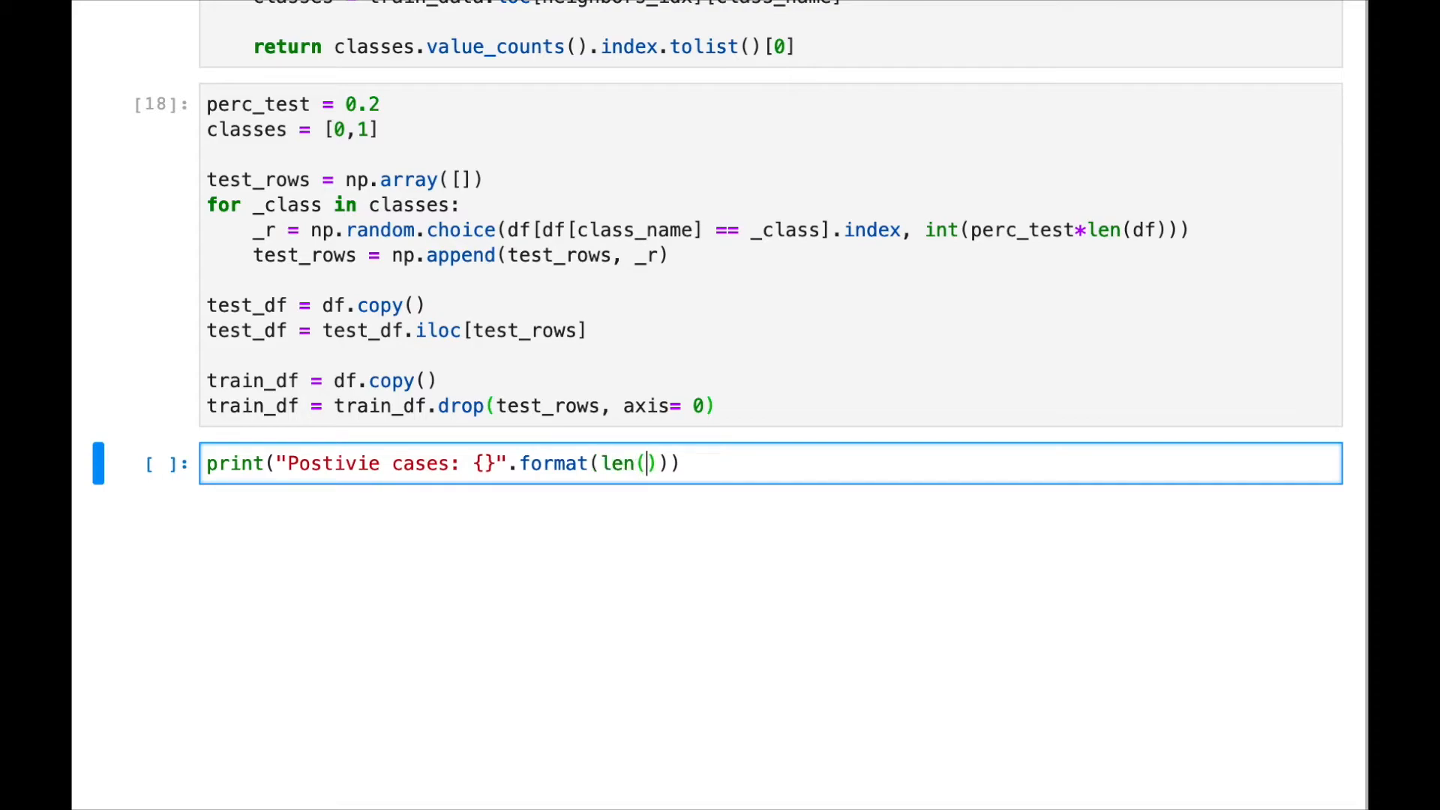
type("test_df[ test_df")
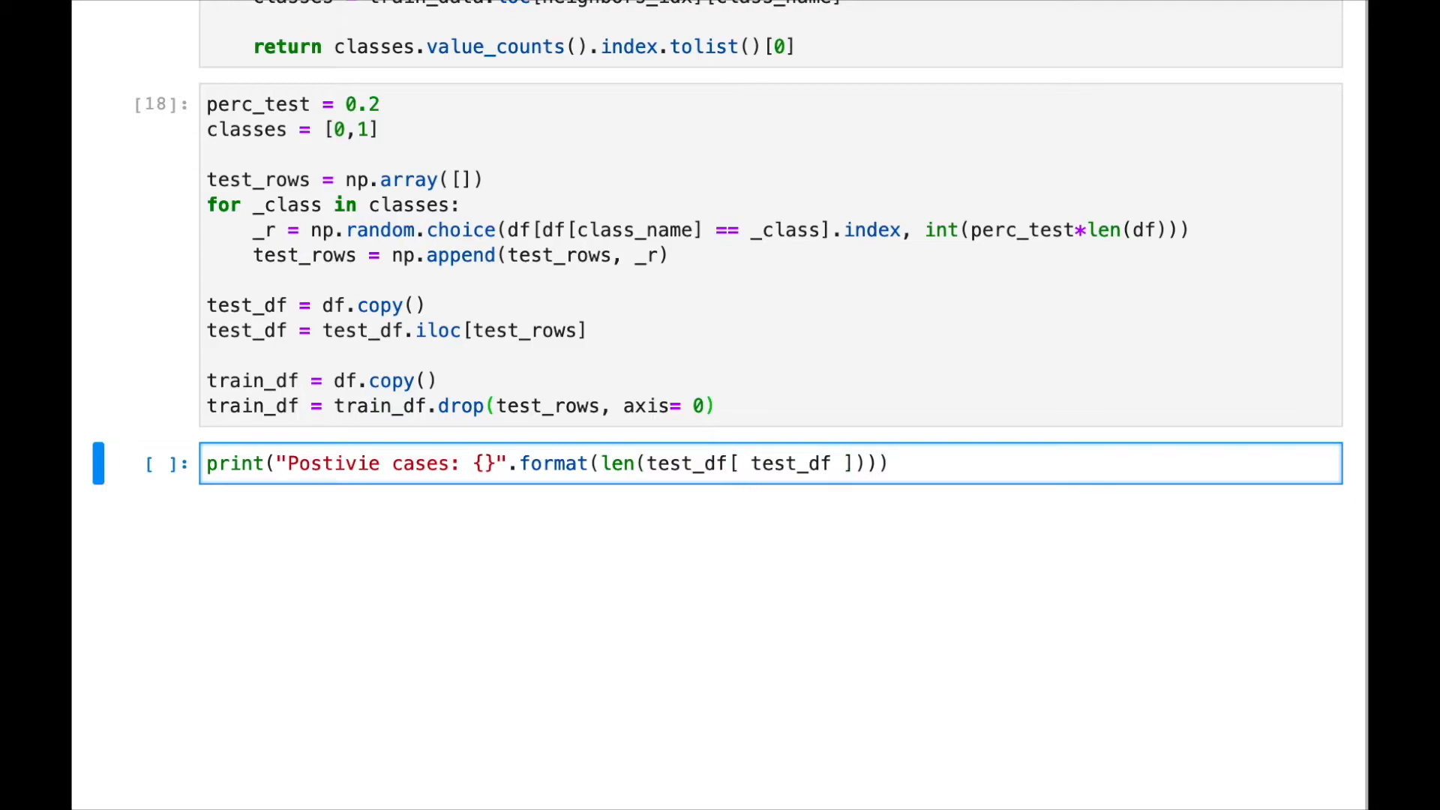
type("[]")
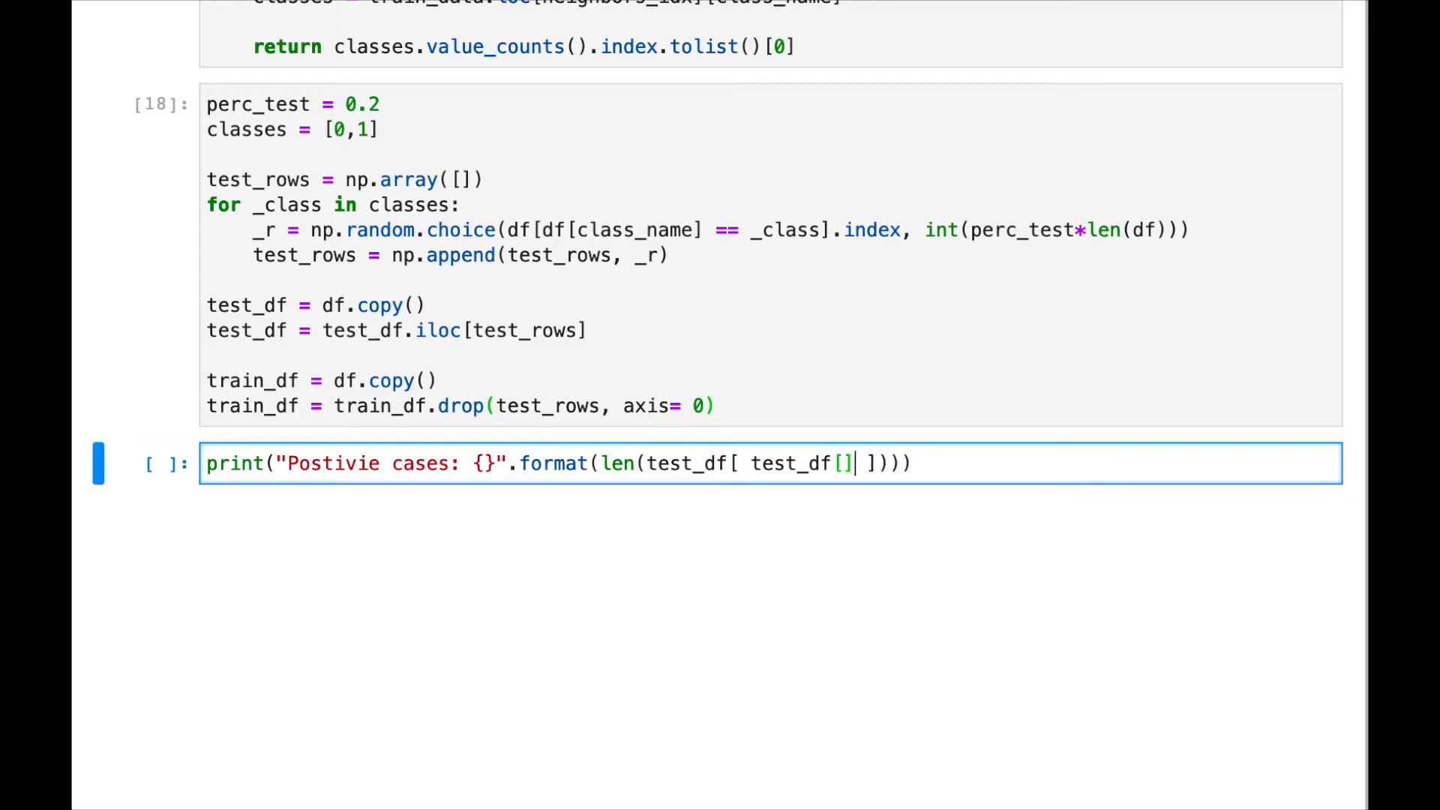
type("class_name")
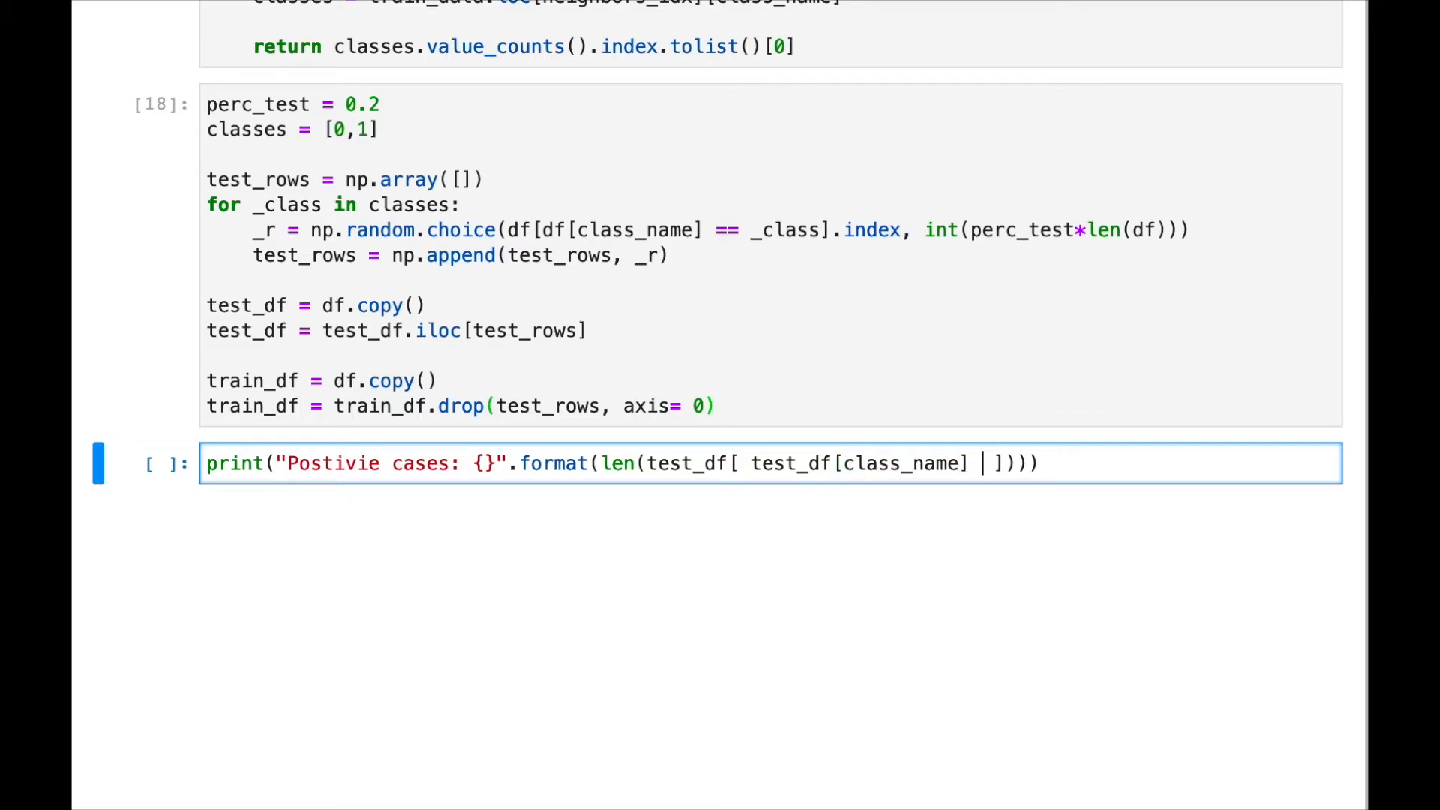
type("== 1")
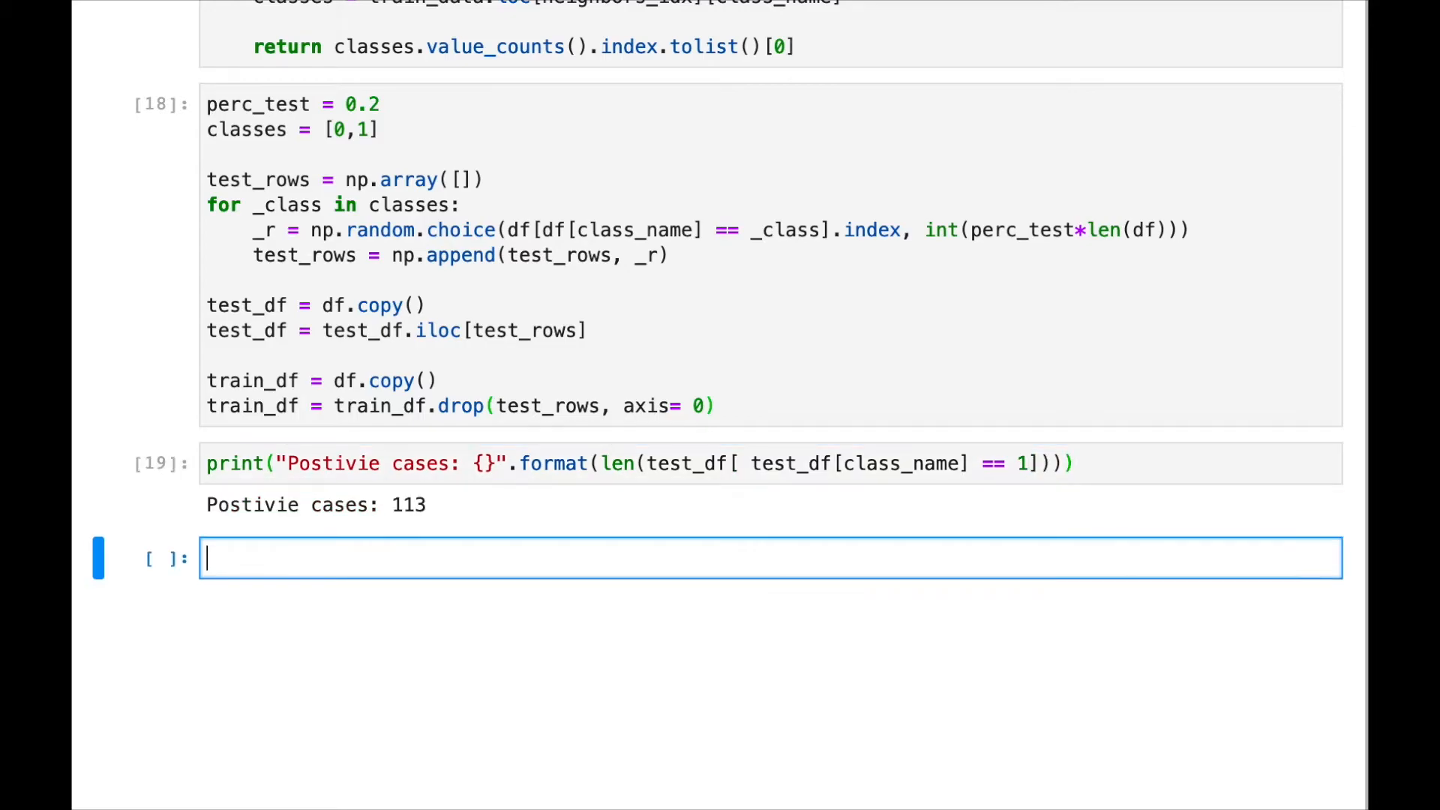
- Add a 'Negative cases' print line for class 0 in the count cell
left_click(634, 464)
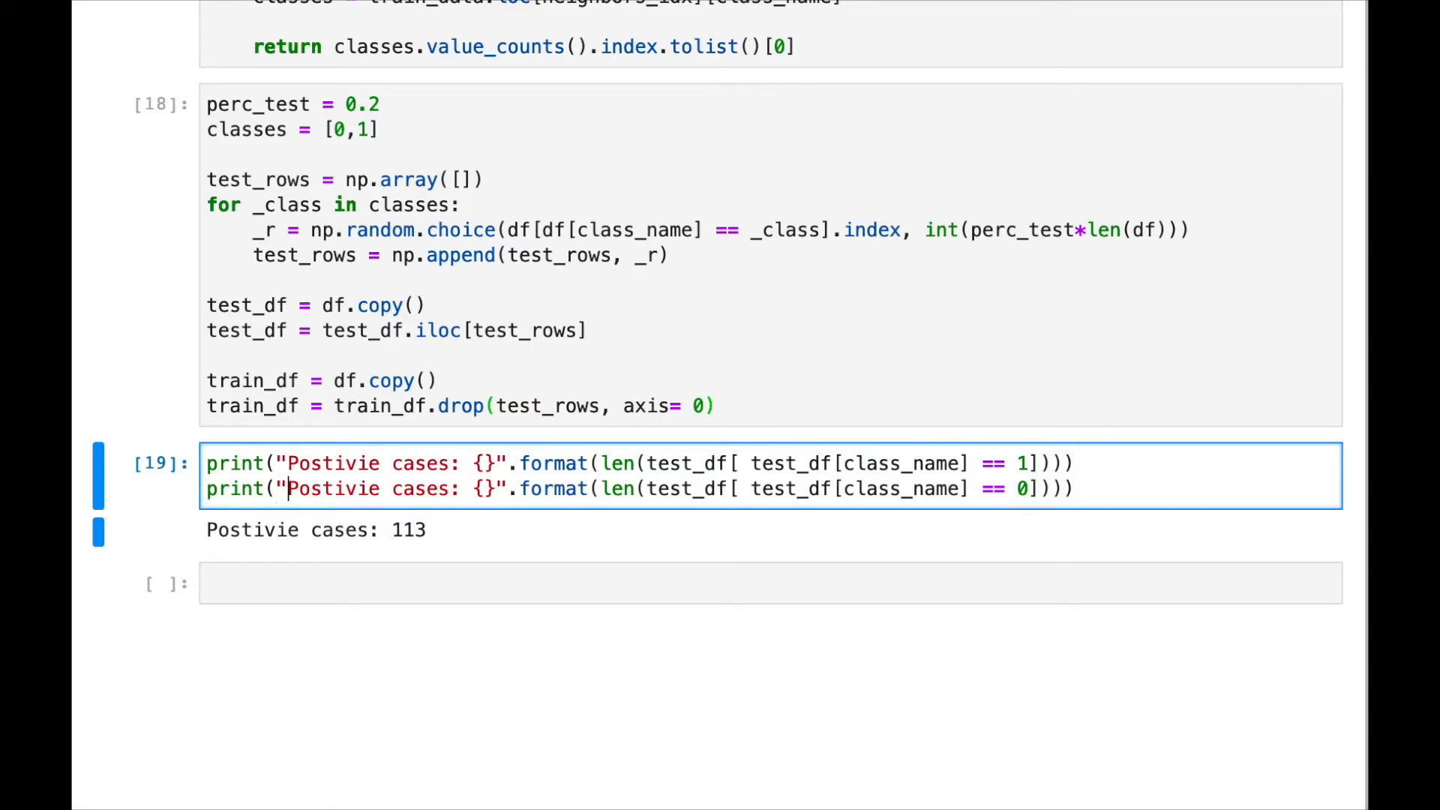
type("Nega")
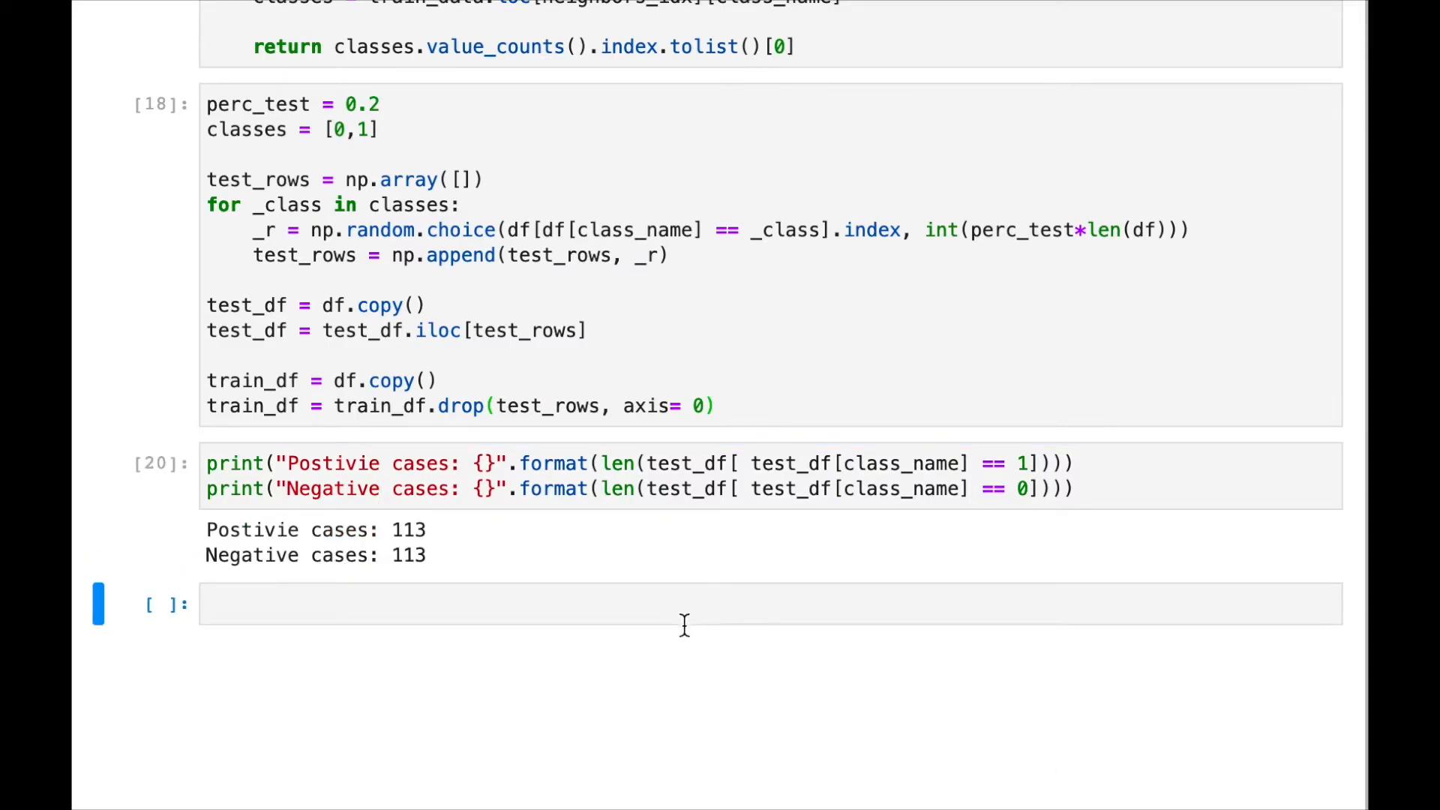
mouse_move(535, 625)
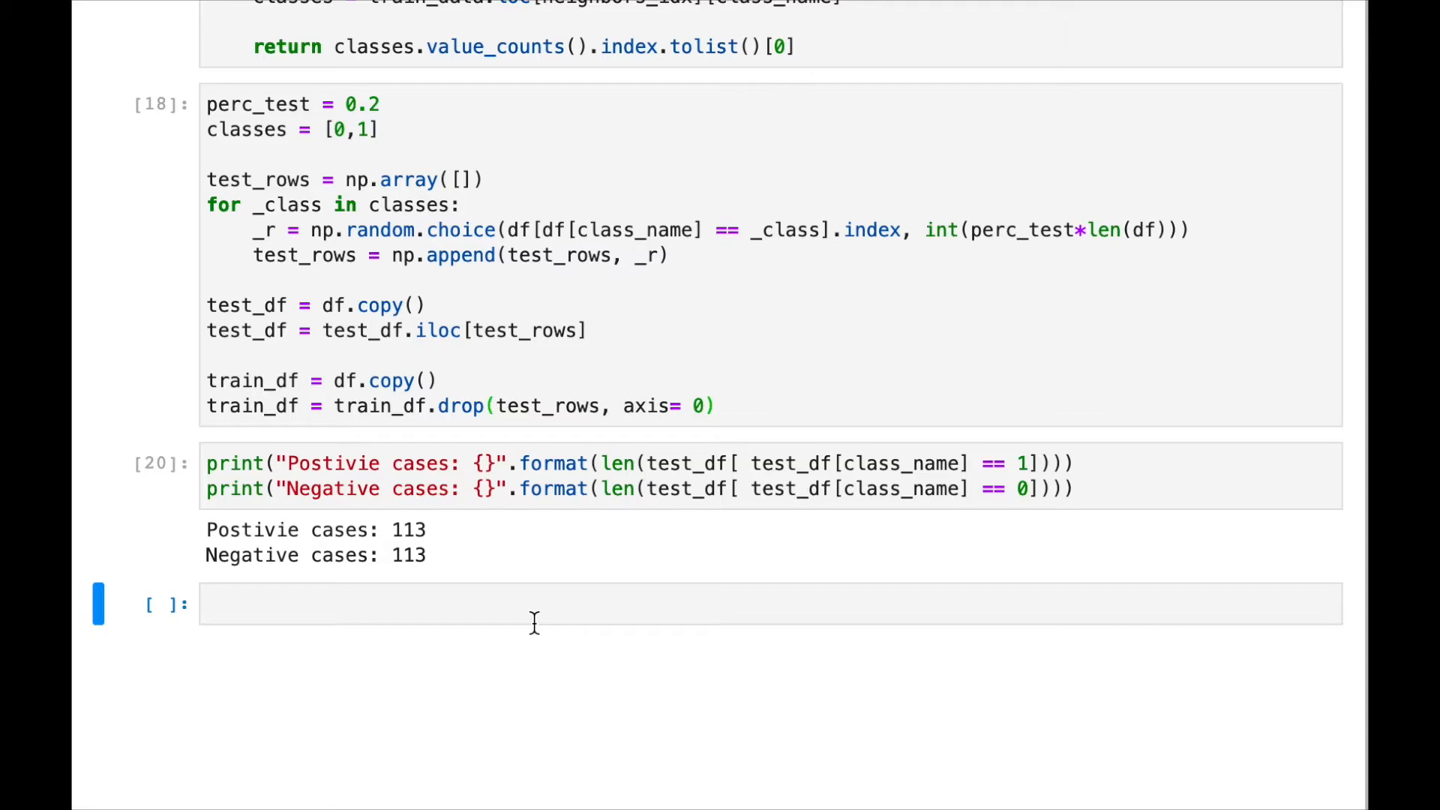
mouse_move(1051, 206)
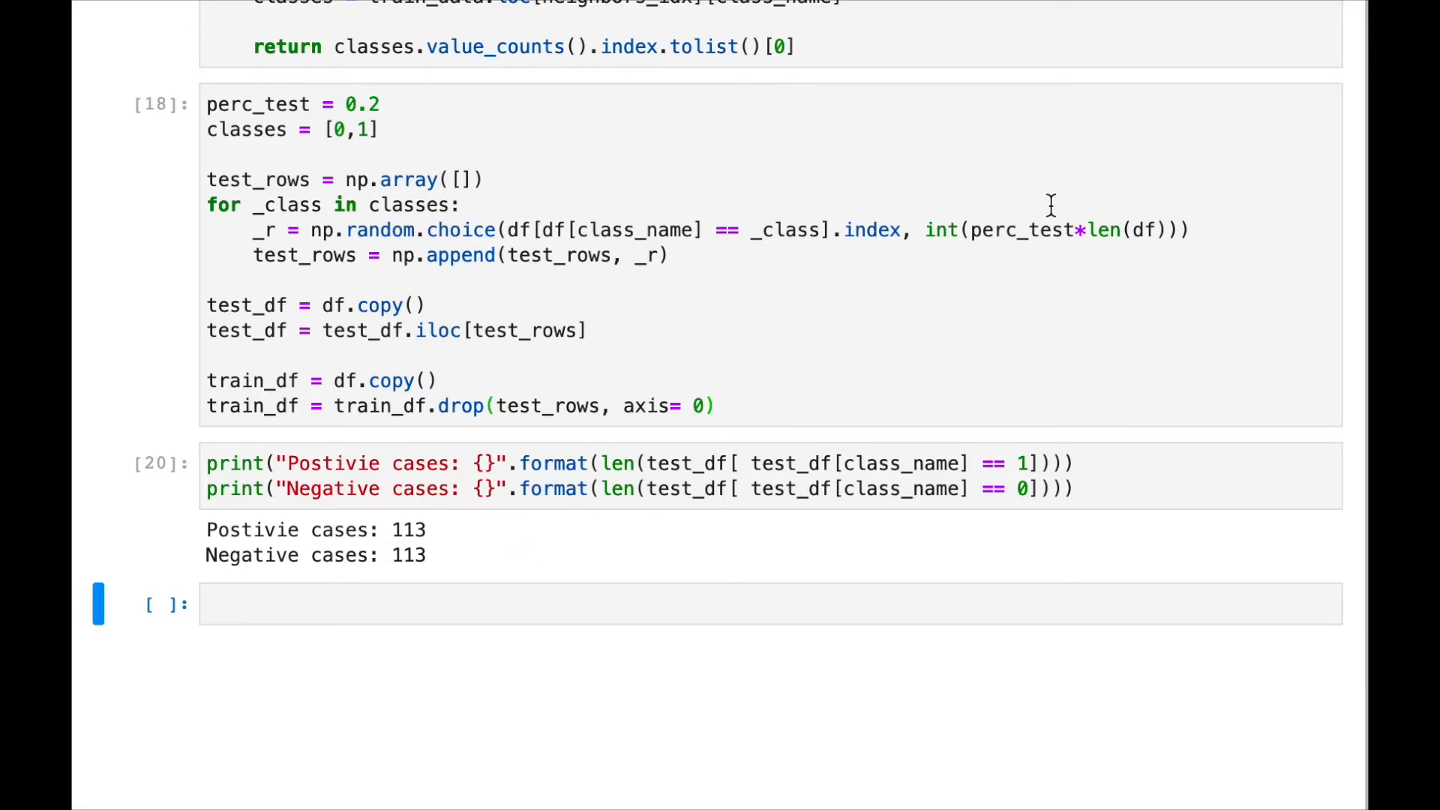
mouse_move(918, 361)
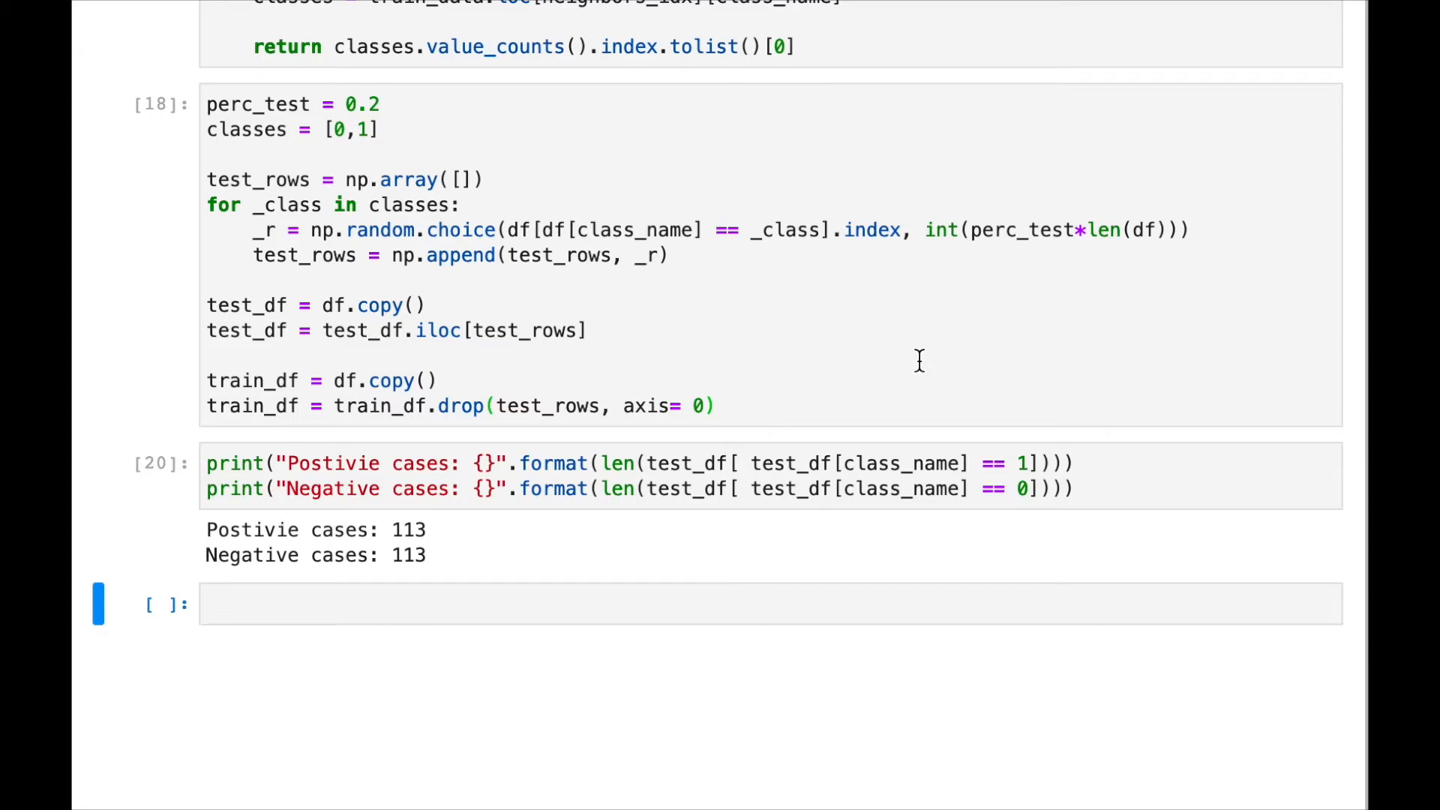
mouse_move(854, 626)
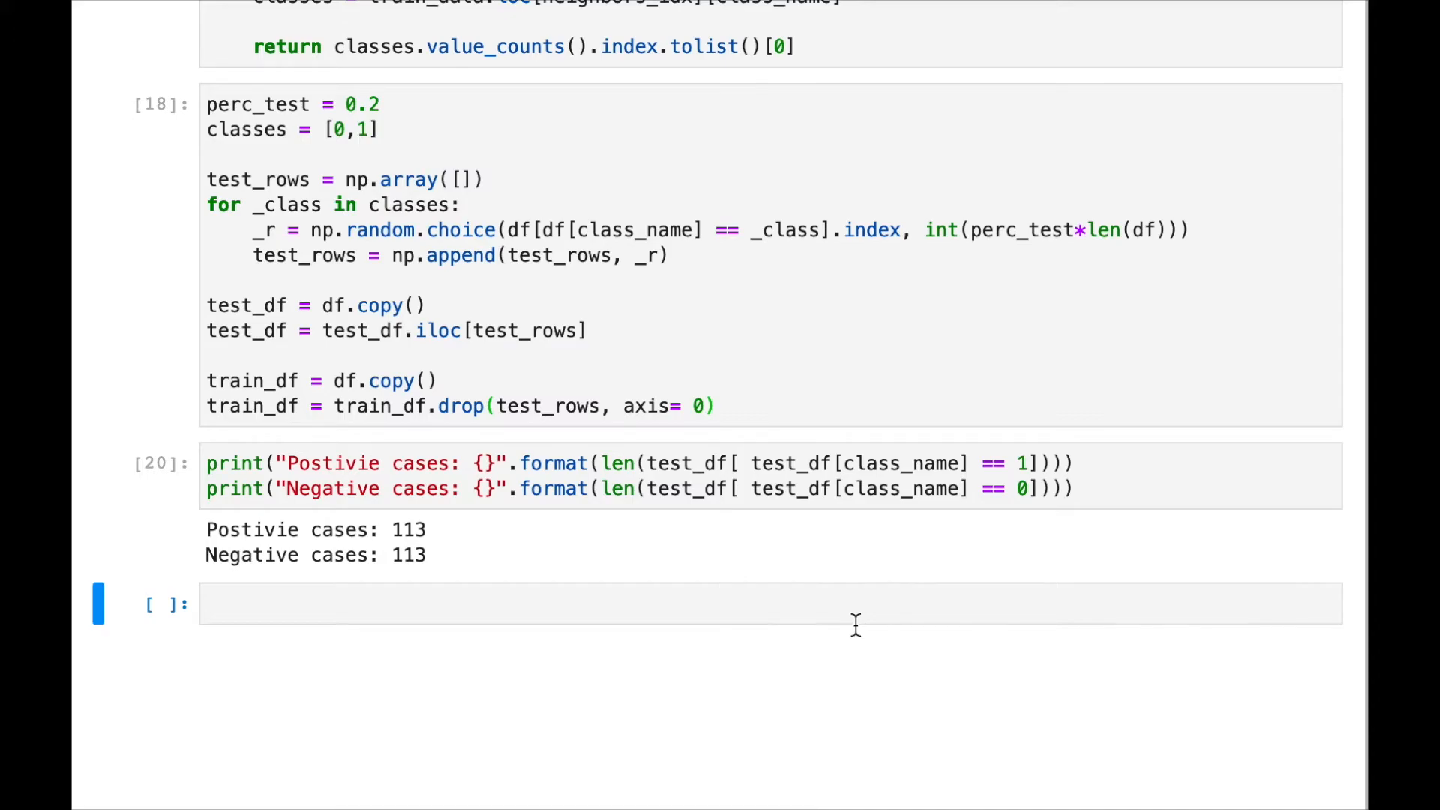
- Create predictions = [] and loop over _id, x_test in test_df.iterrows()
type("predict")
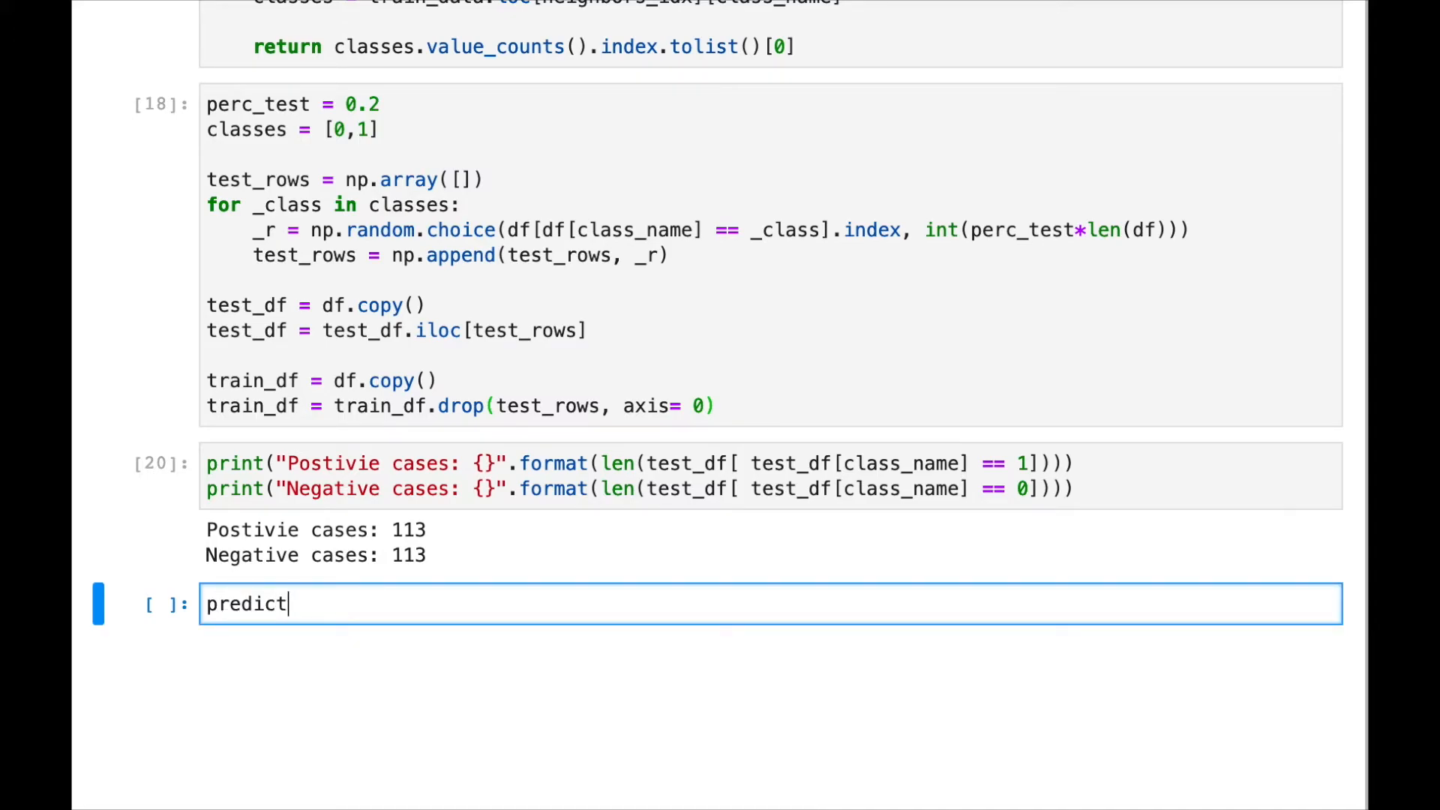
type("ions")
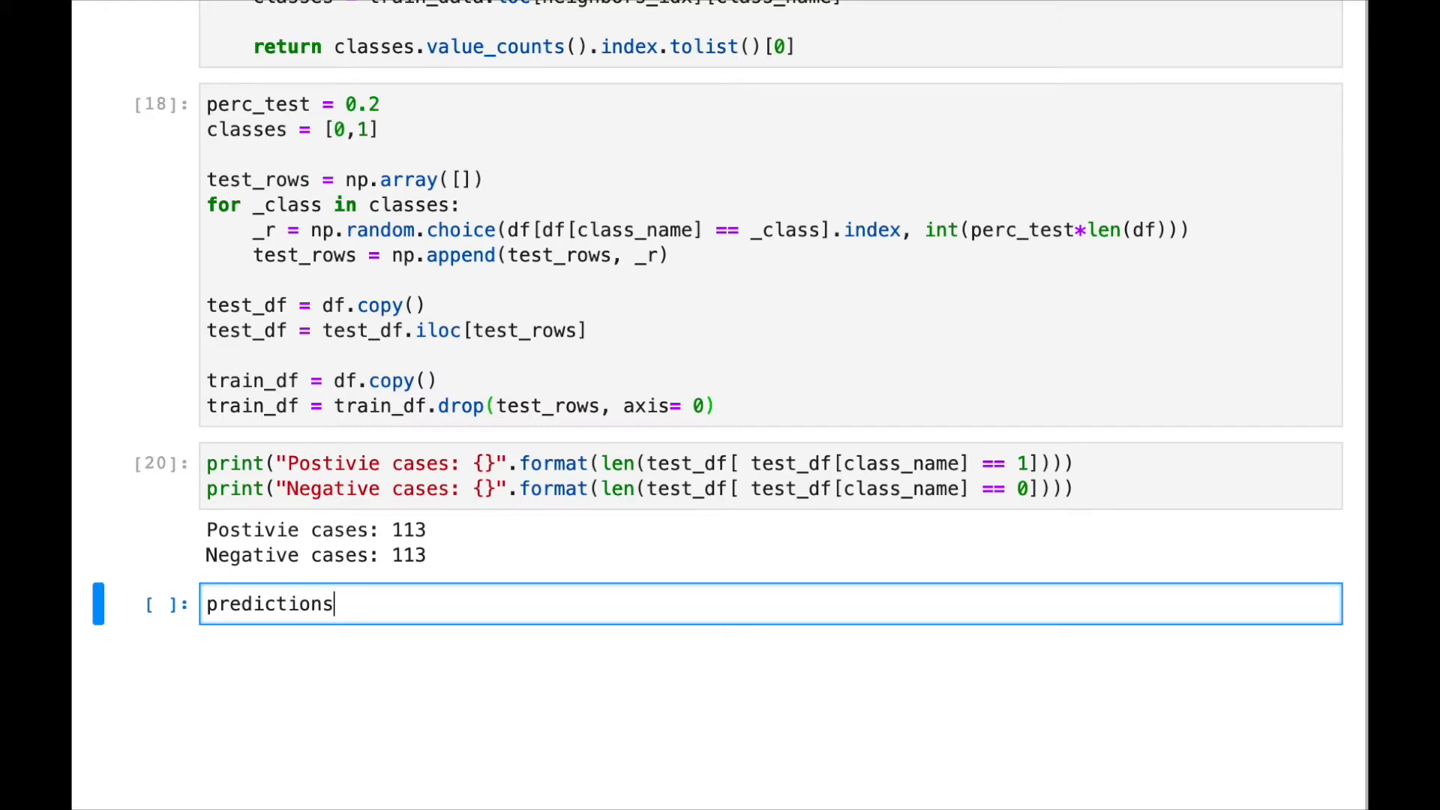
type("= []")
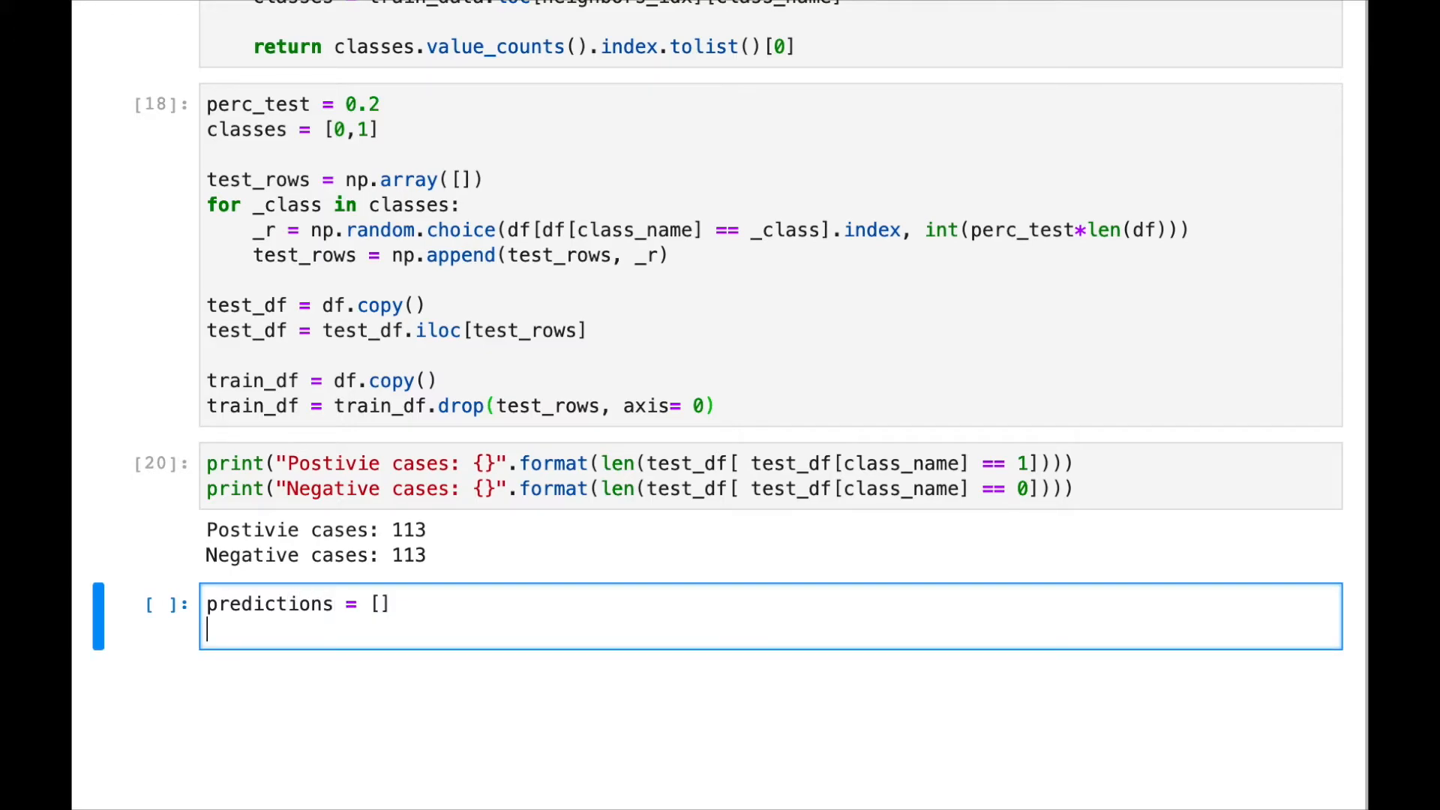
type("for")
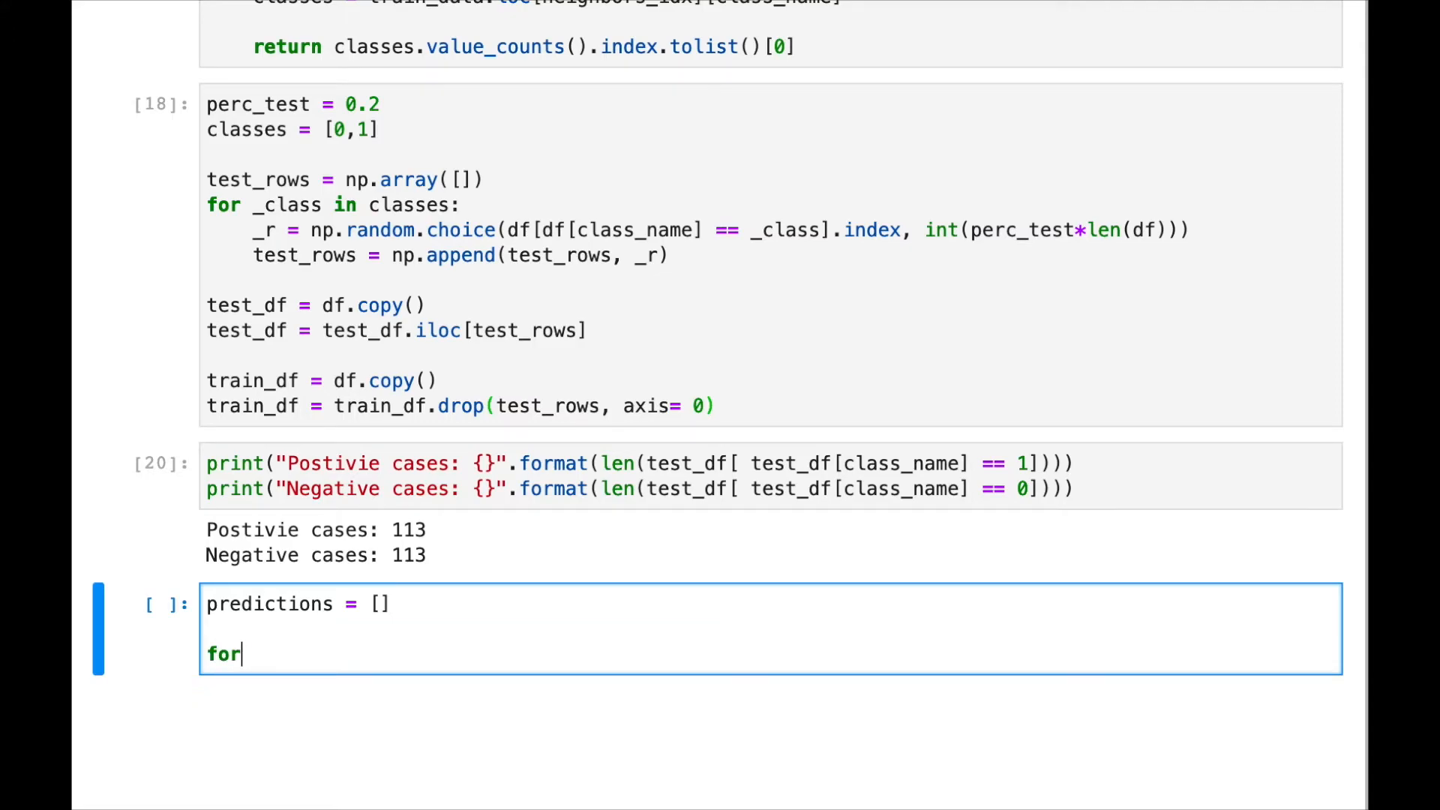
type("_id")
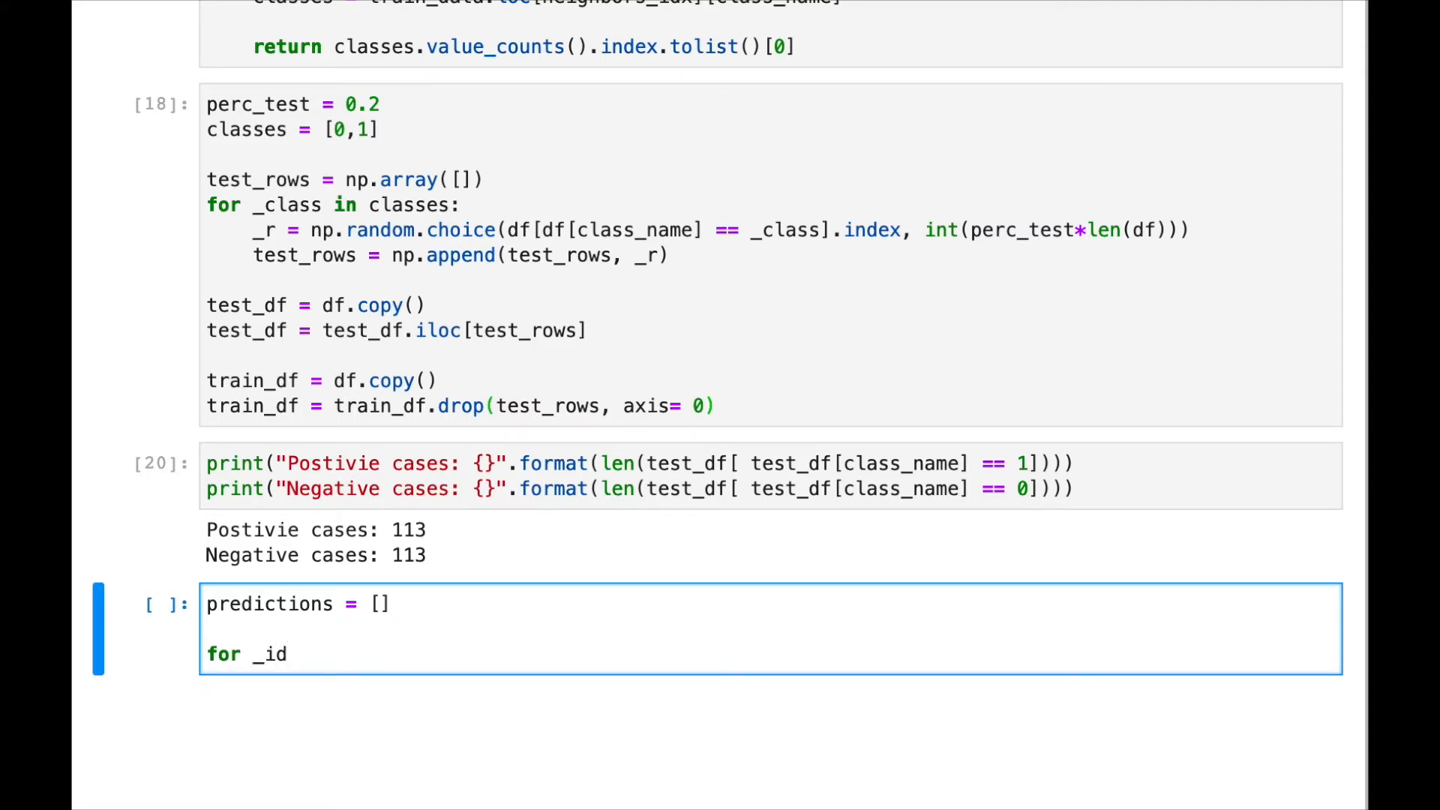
type(", x_test")
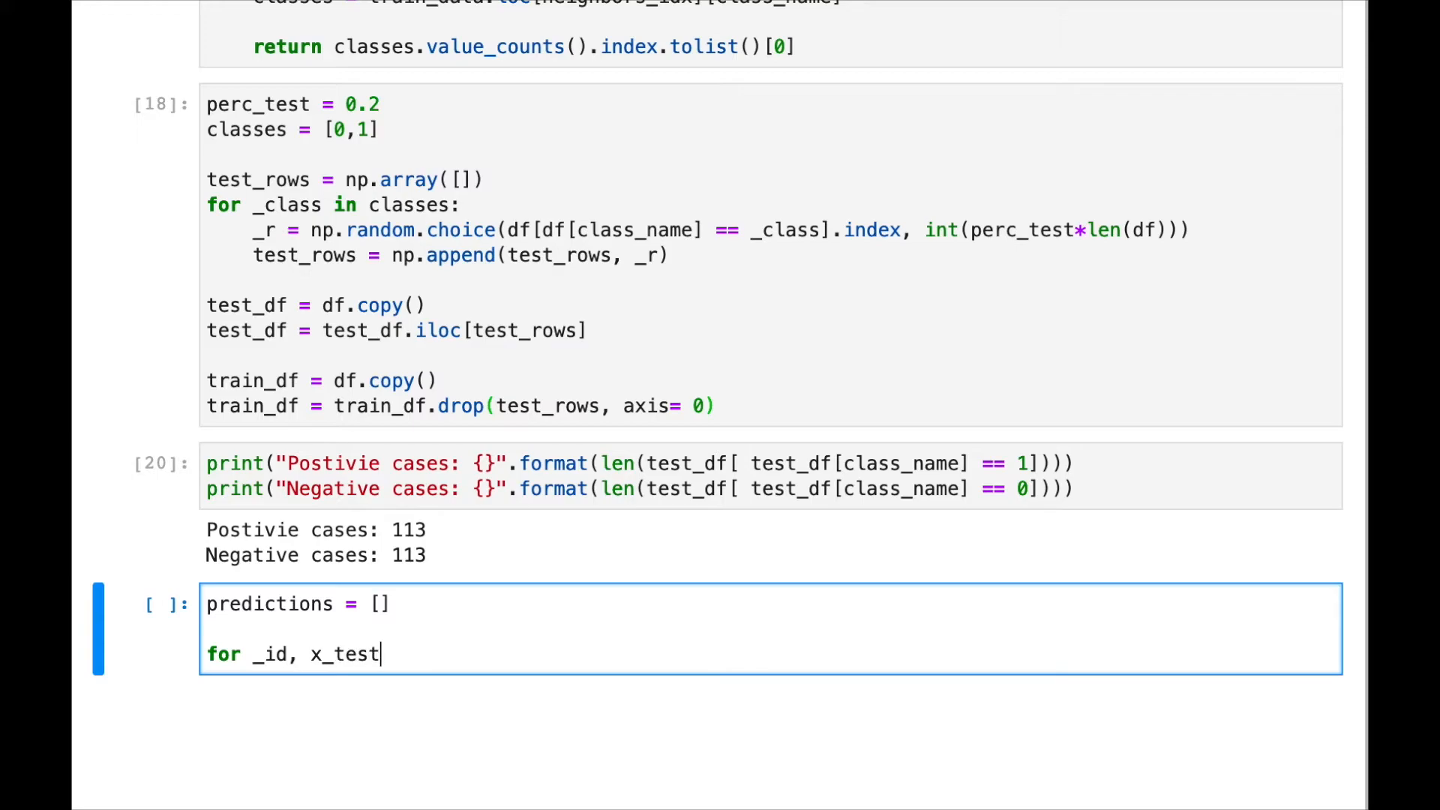
type("in test_df.")
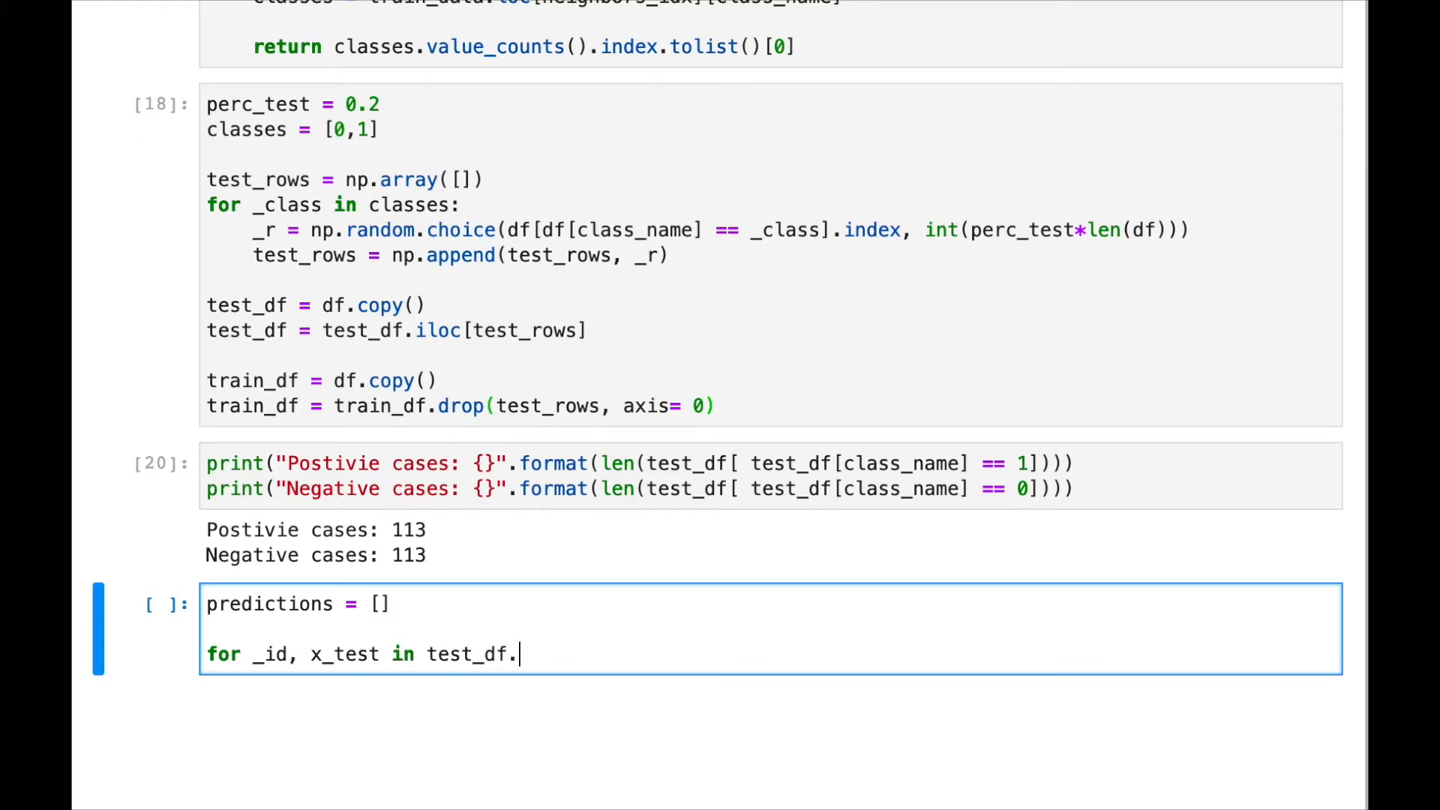
type("iterrows()")
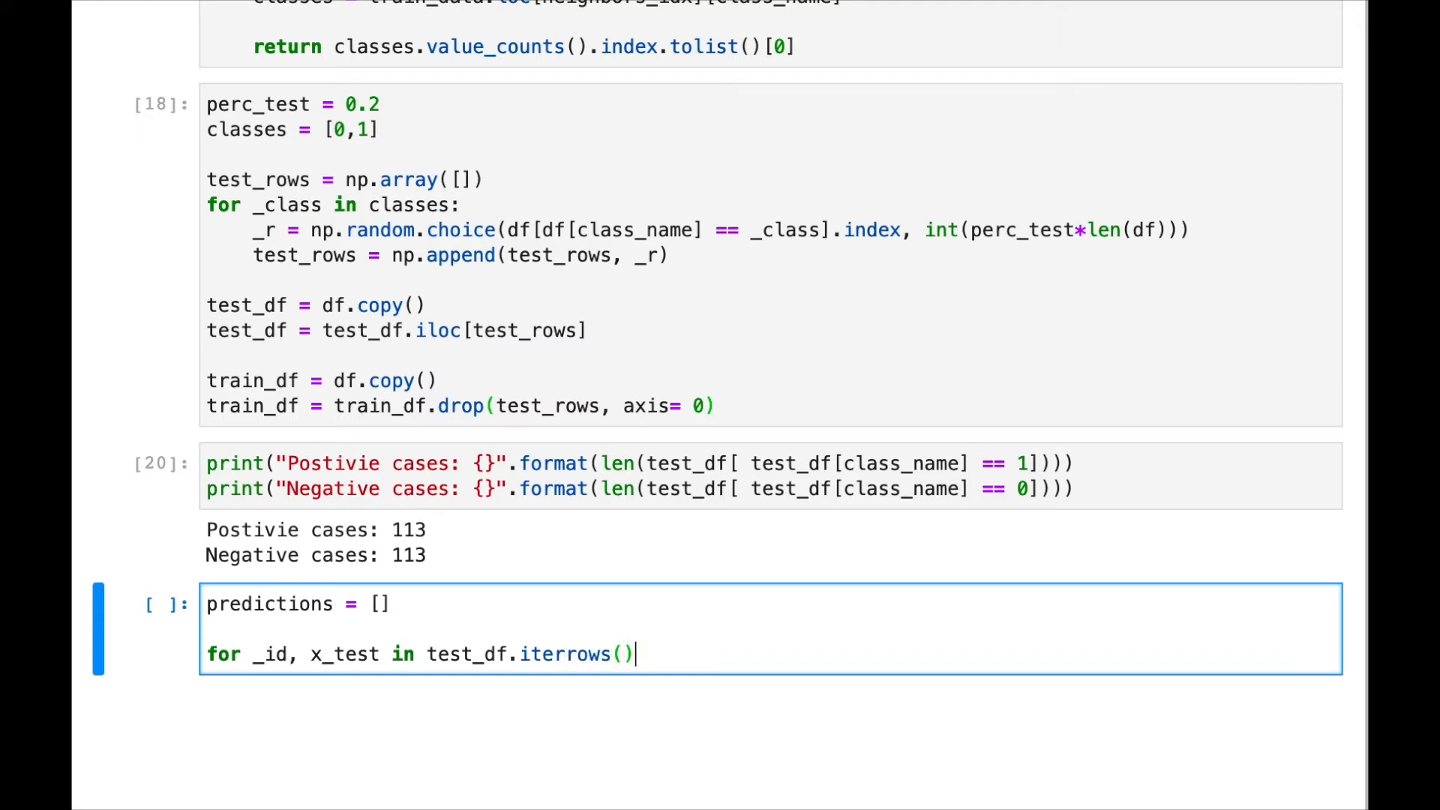
type(":")
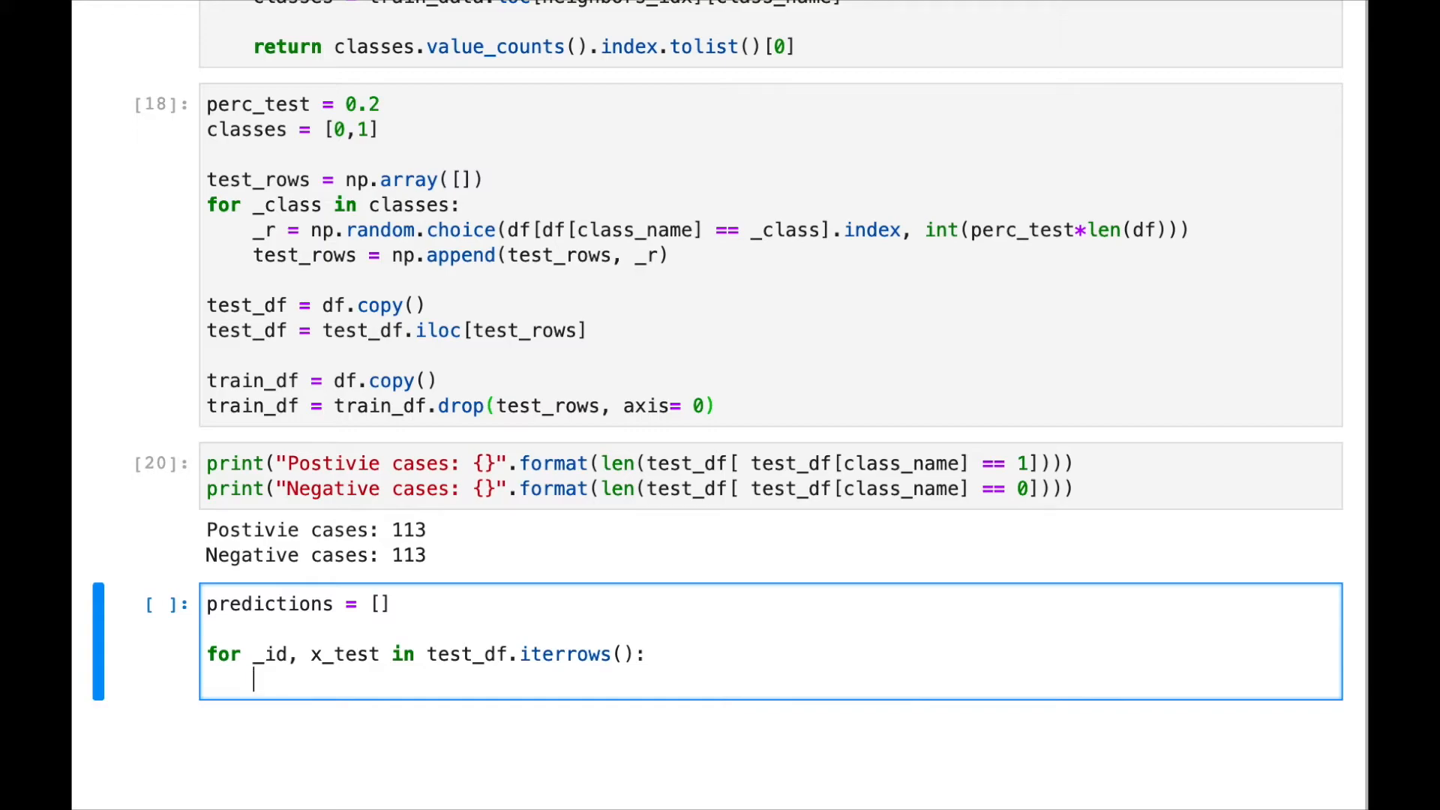
- Classify each row with NN_classify(x_test, train_df, class_name, K=3) and append (_id, pred)
type("pred")
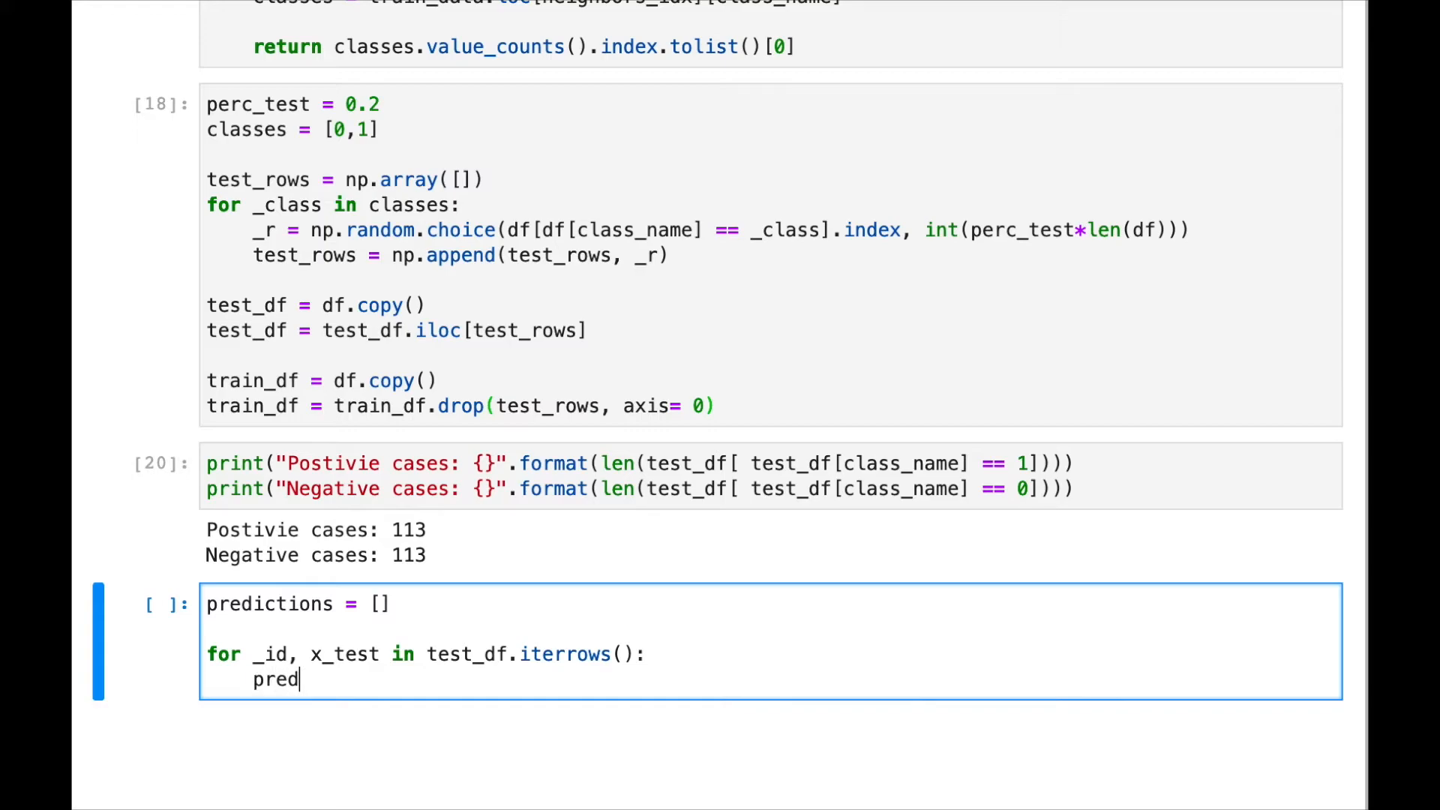
type("= NN_")
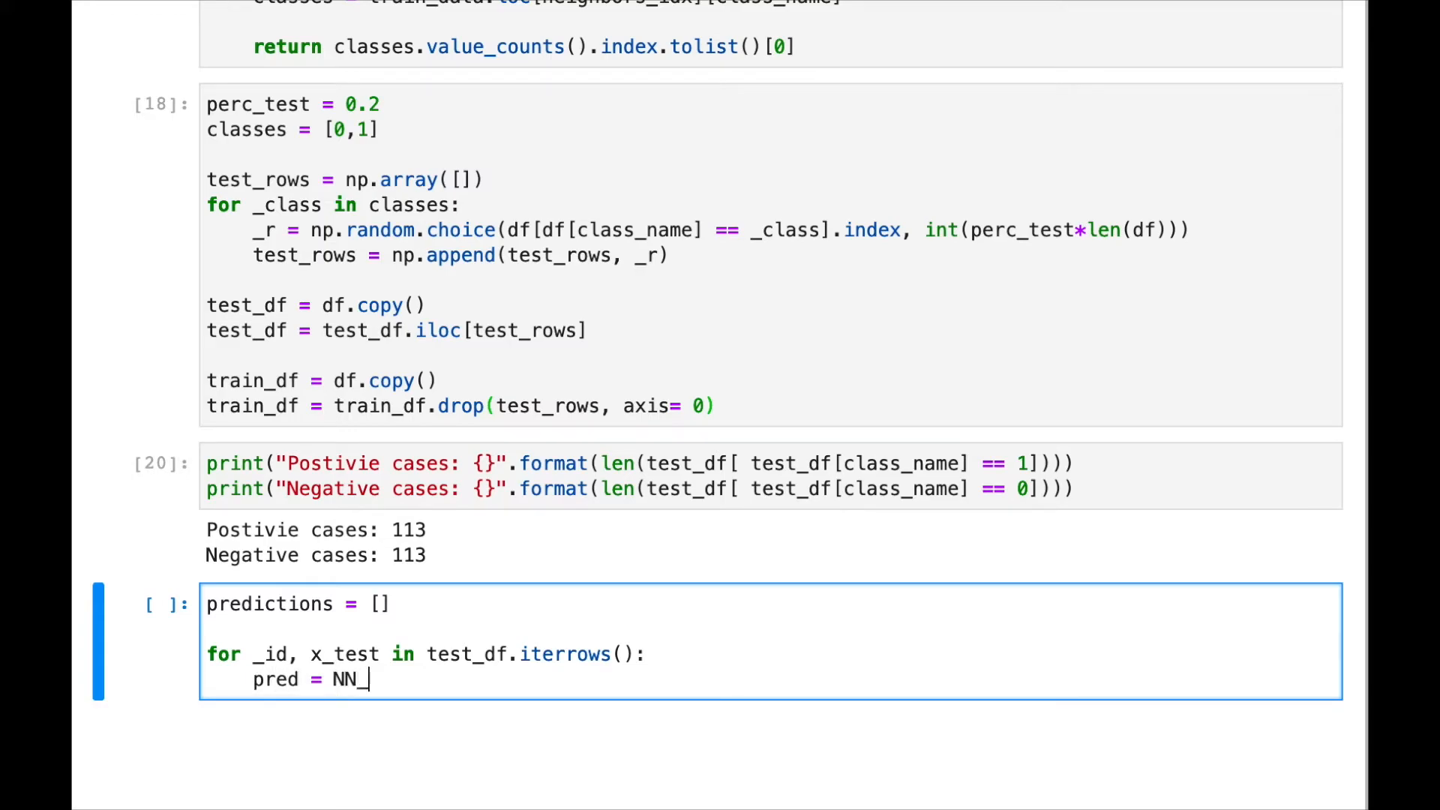
type("class")
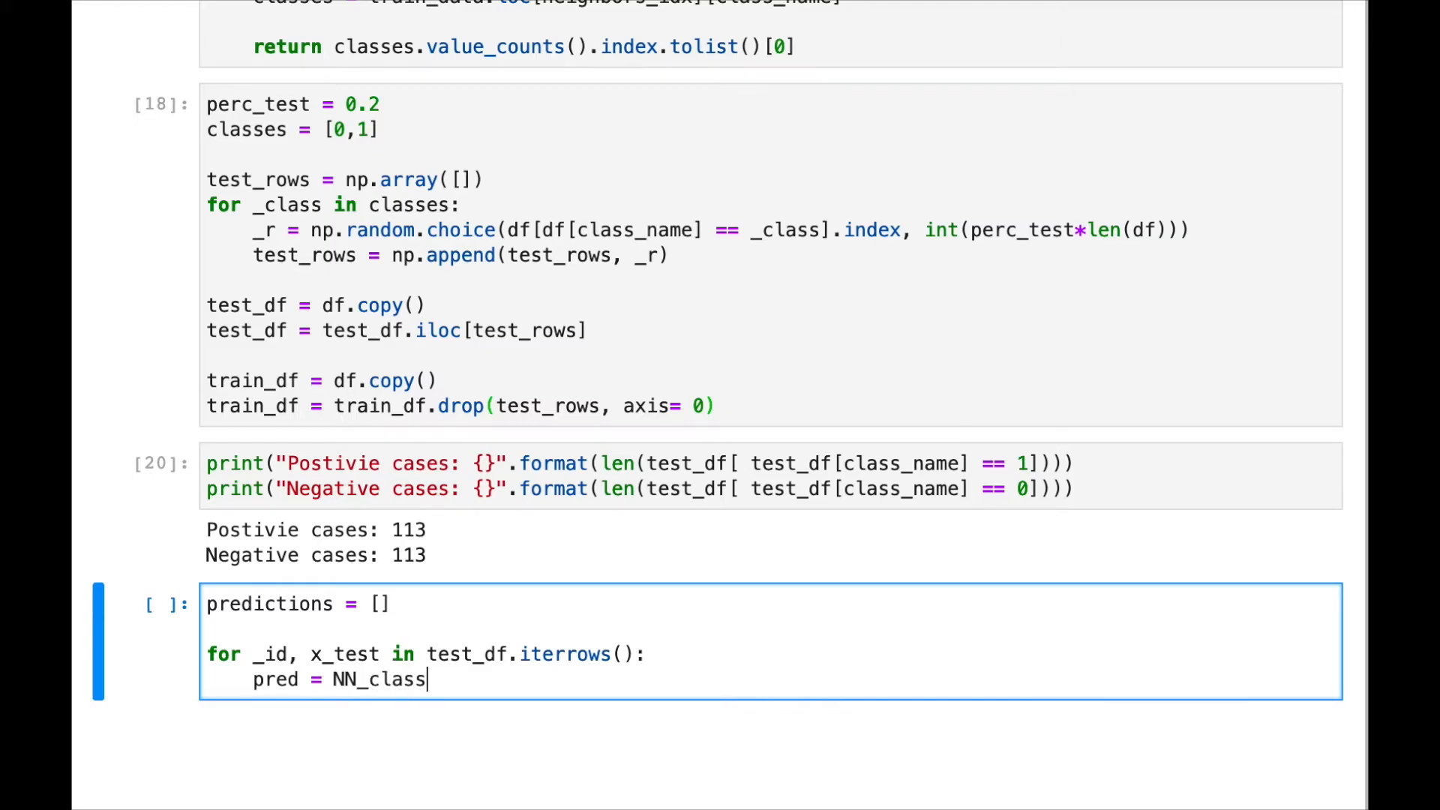
type("ify(x_test)")
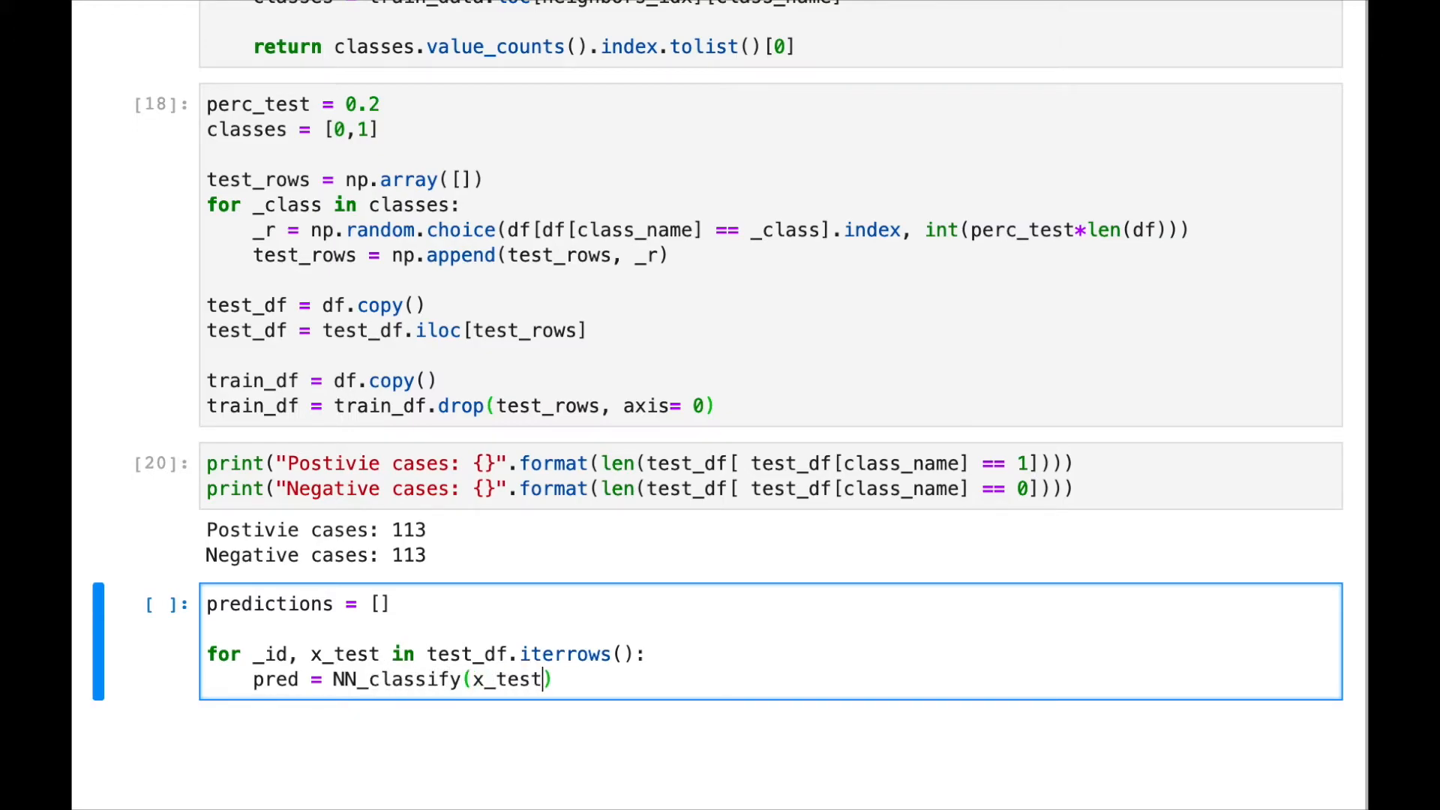
type(", traind")
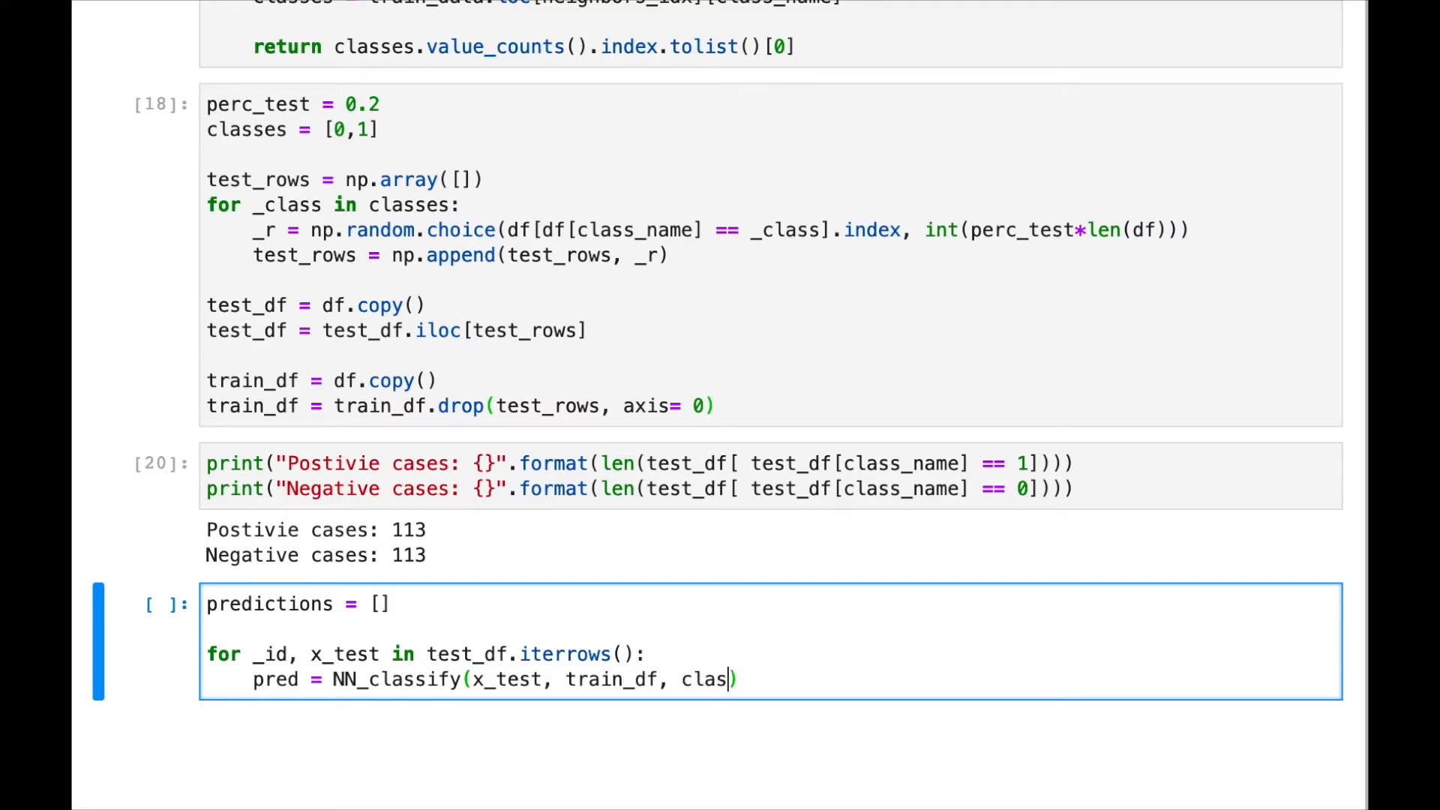
type("s_name, K= 3")
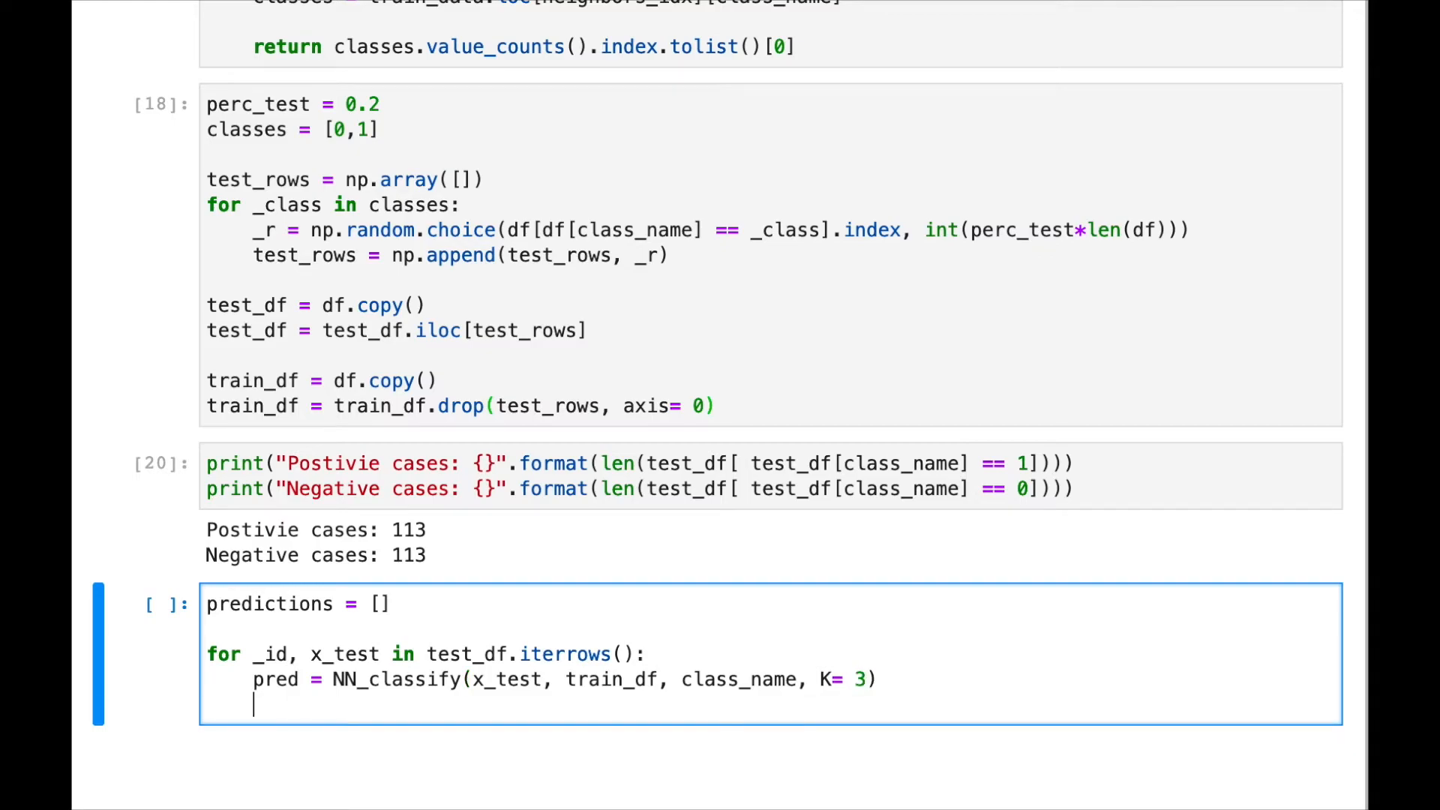
type("predictiion")
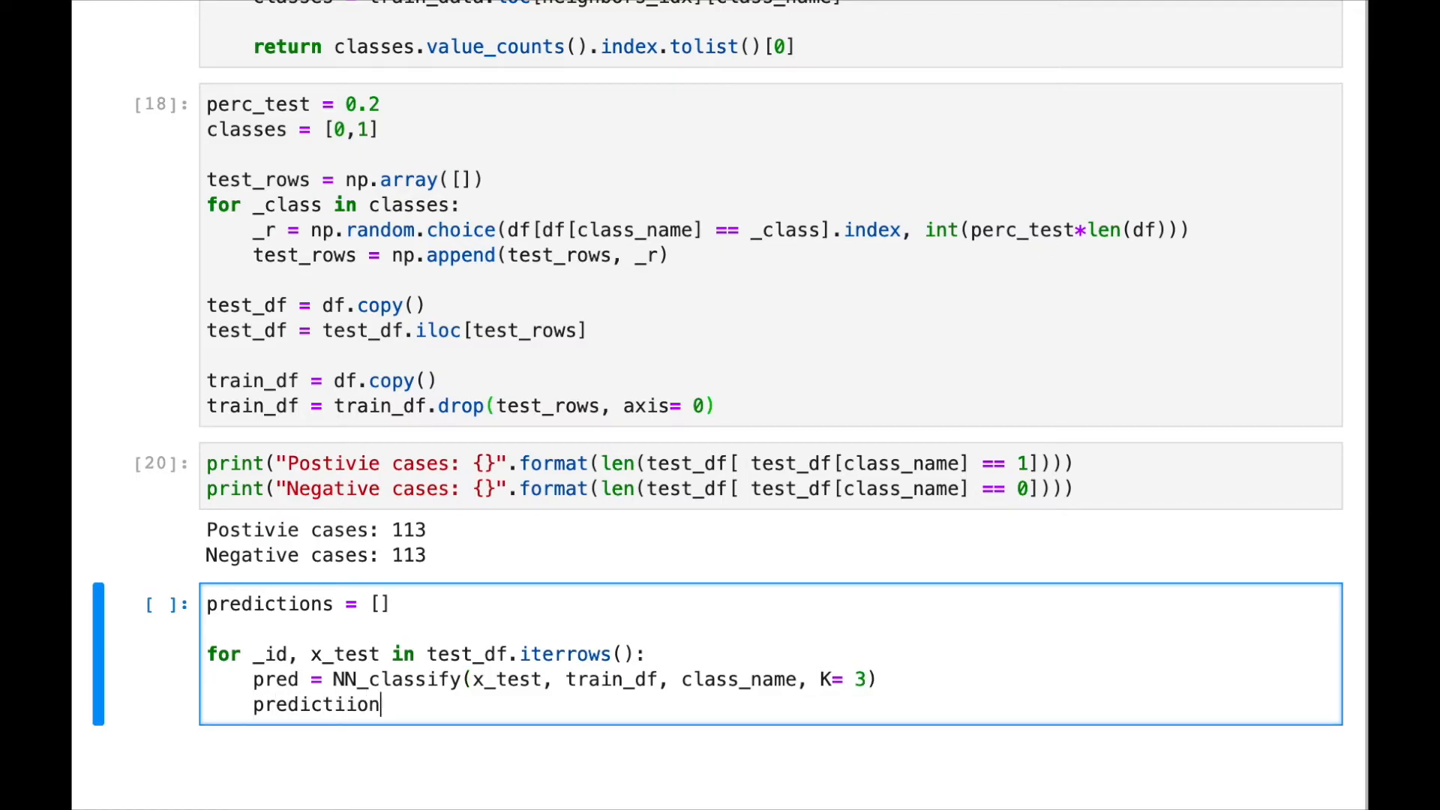
type("s.append")
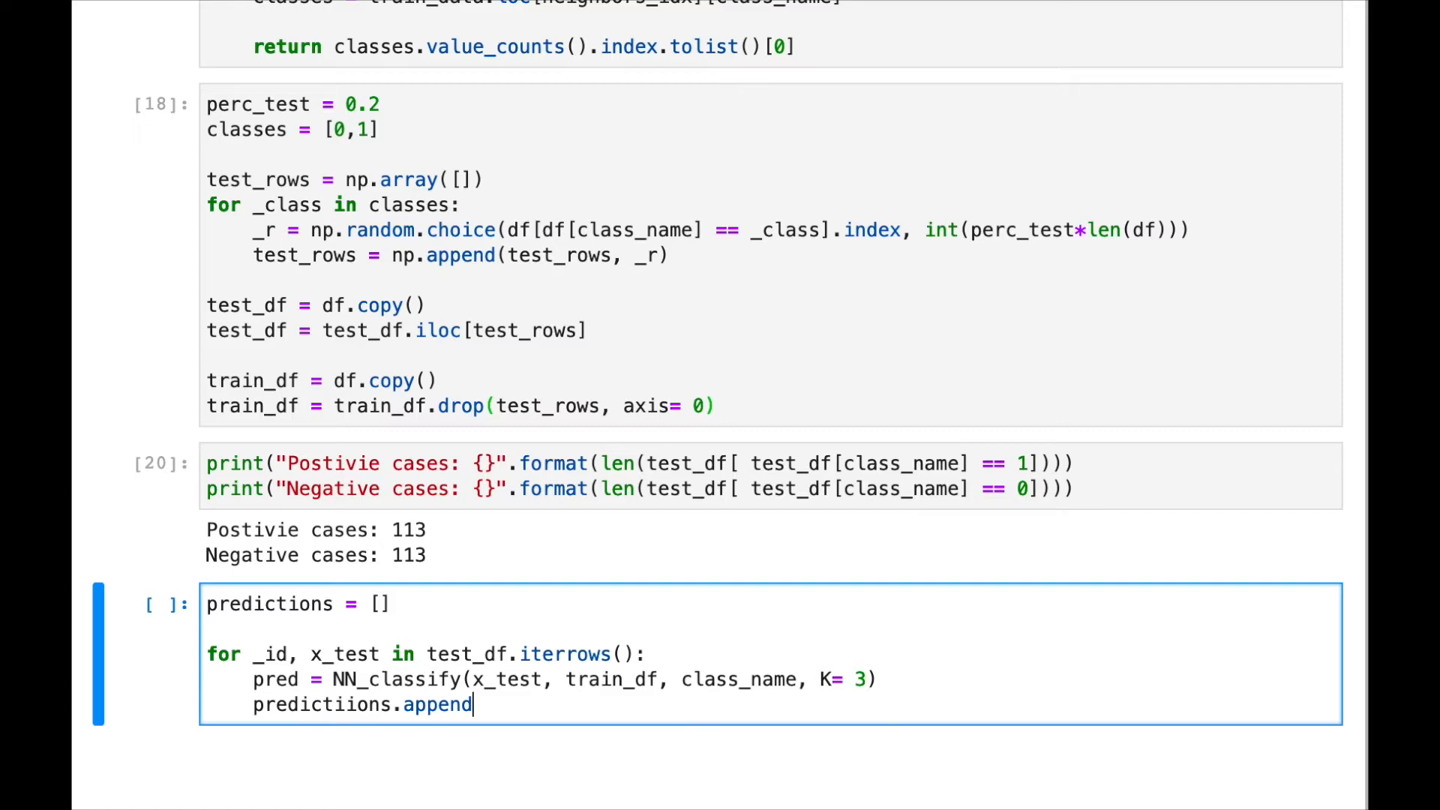
type("((")
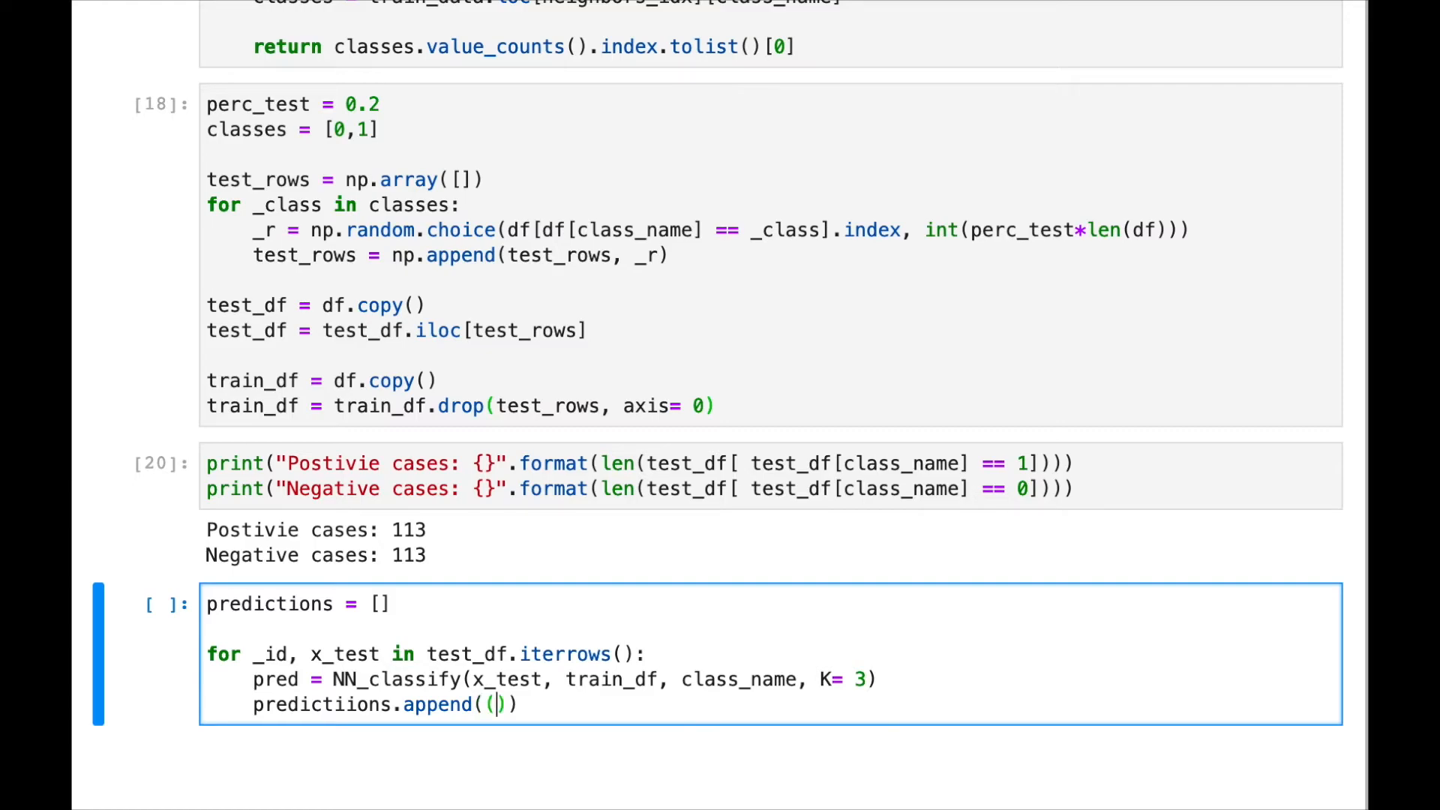
type("_i")
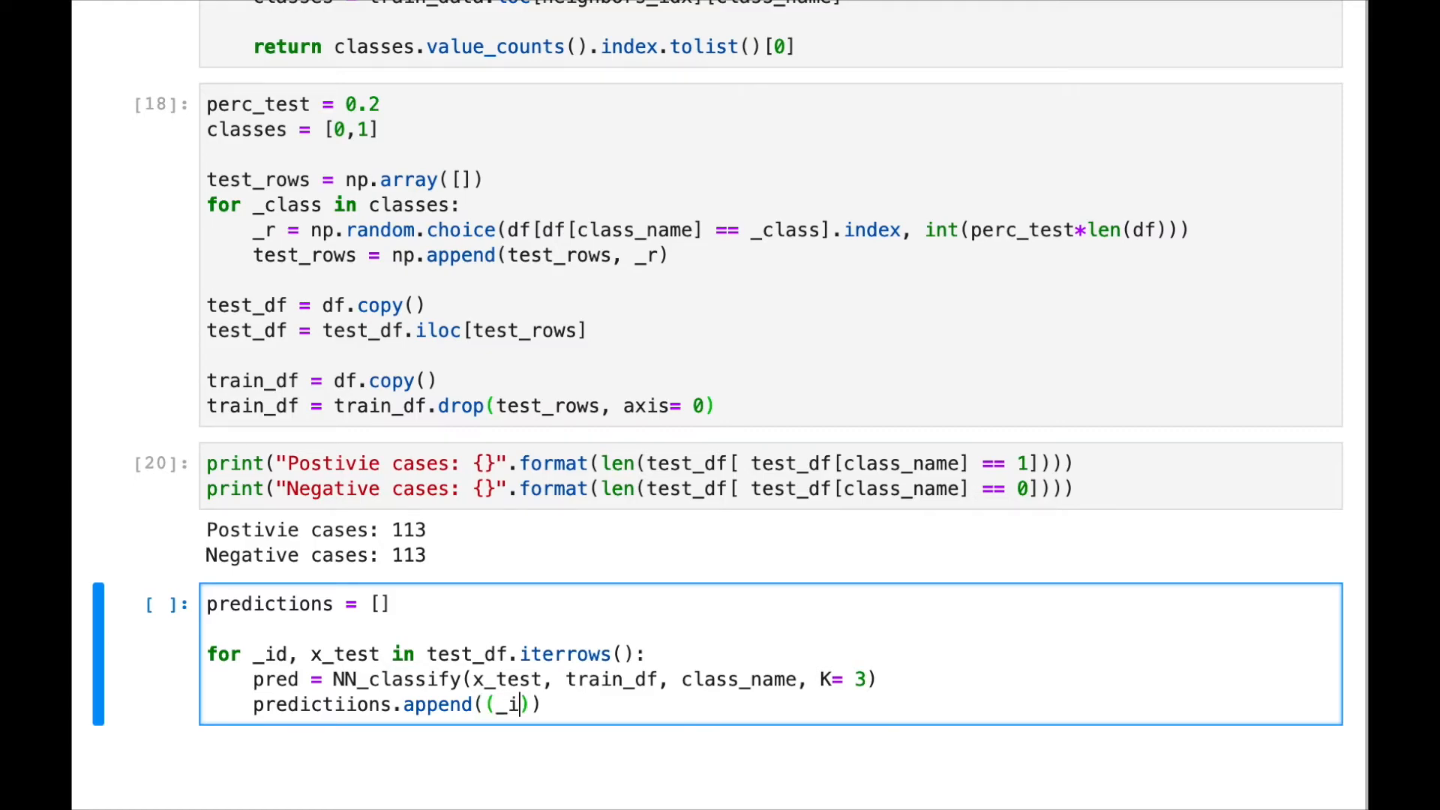
type("d, pred")
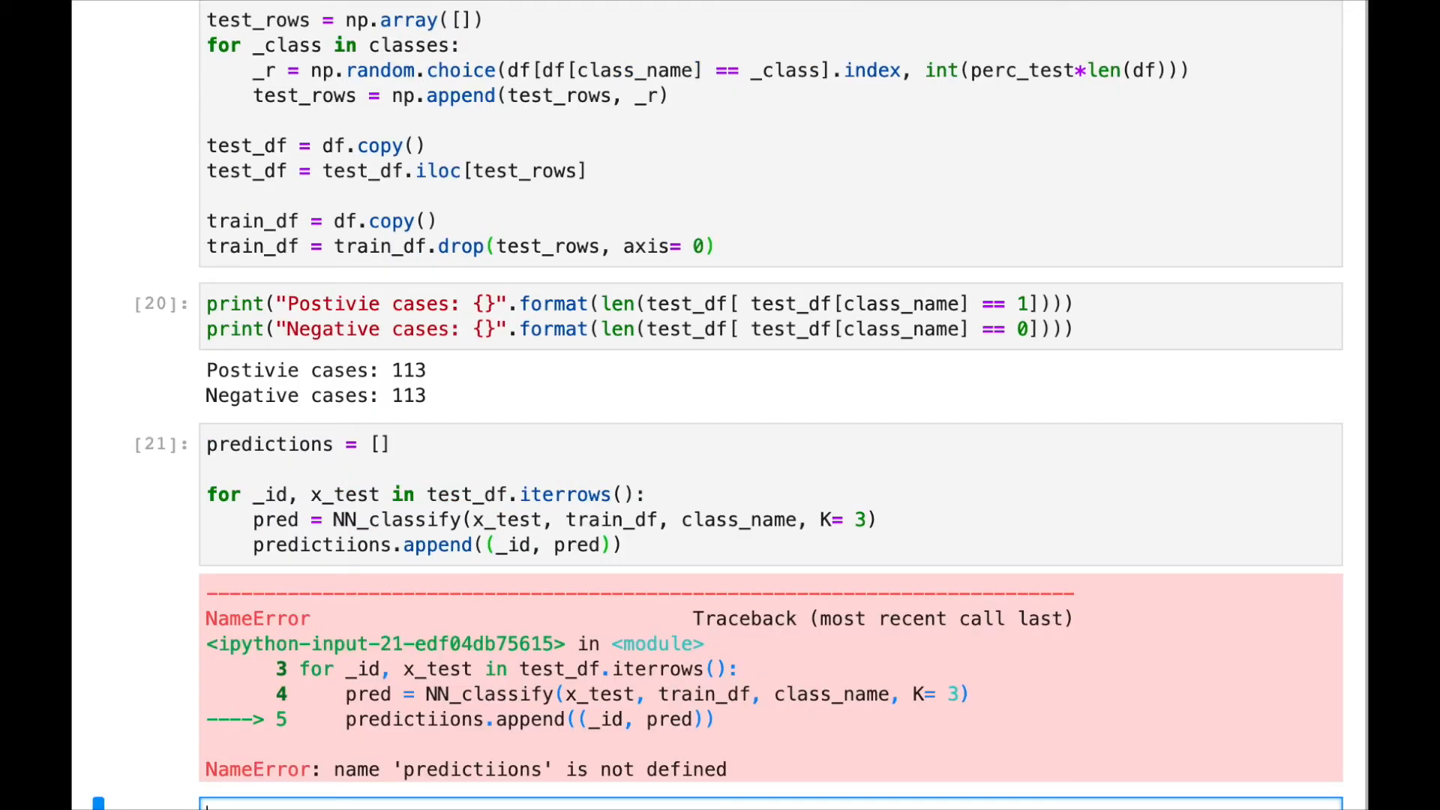
- Scroll down and select the predictions name to rewrite it as a dictionary
scroll("down", 3)
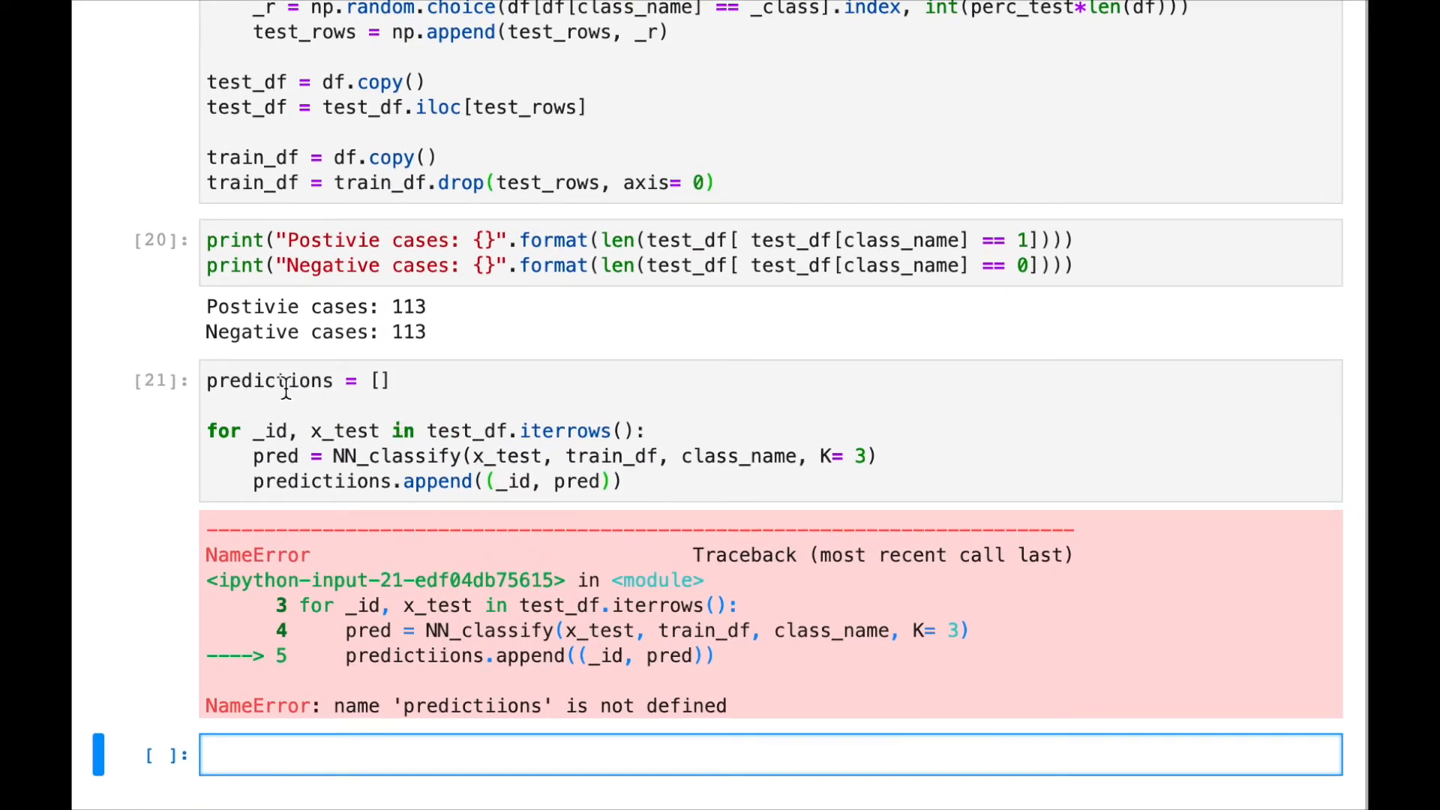
double_click(270, 381)
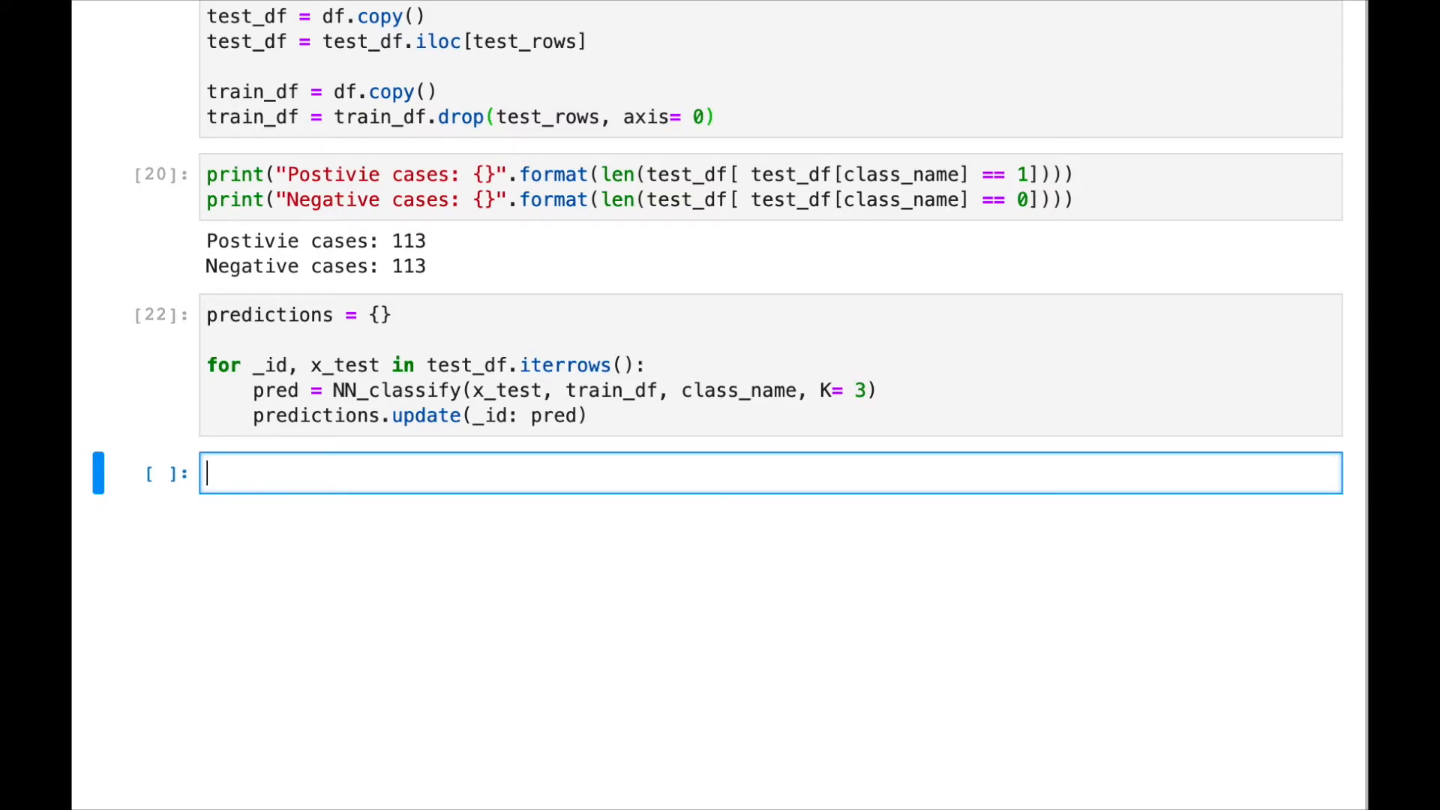
mouse_move(588, 651)
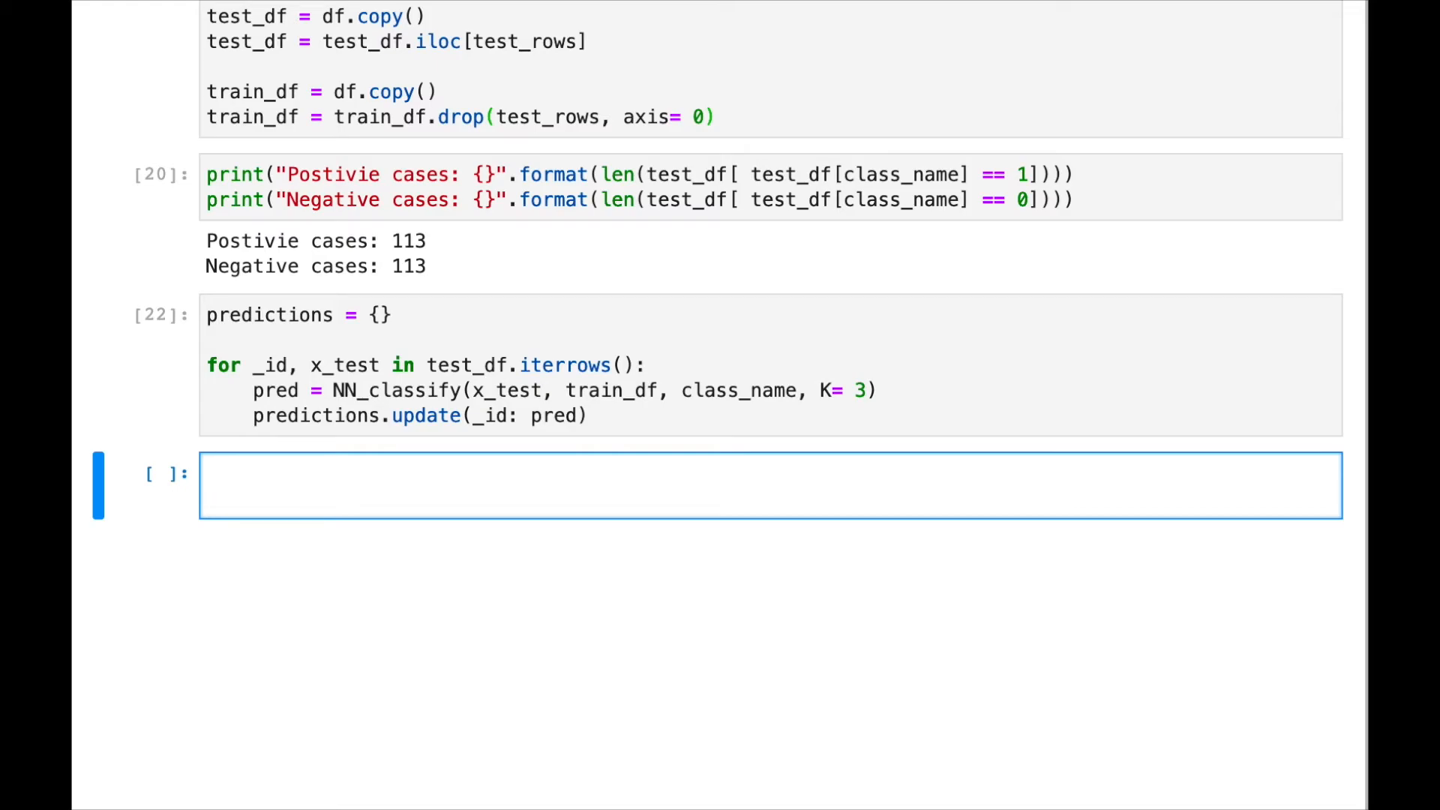
- Import matplotlib.pyplot as plt
type("import ma")
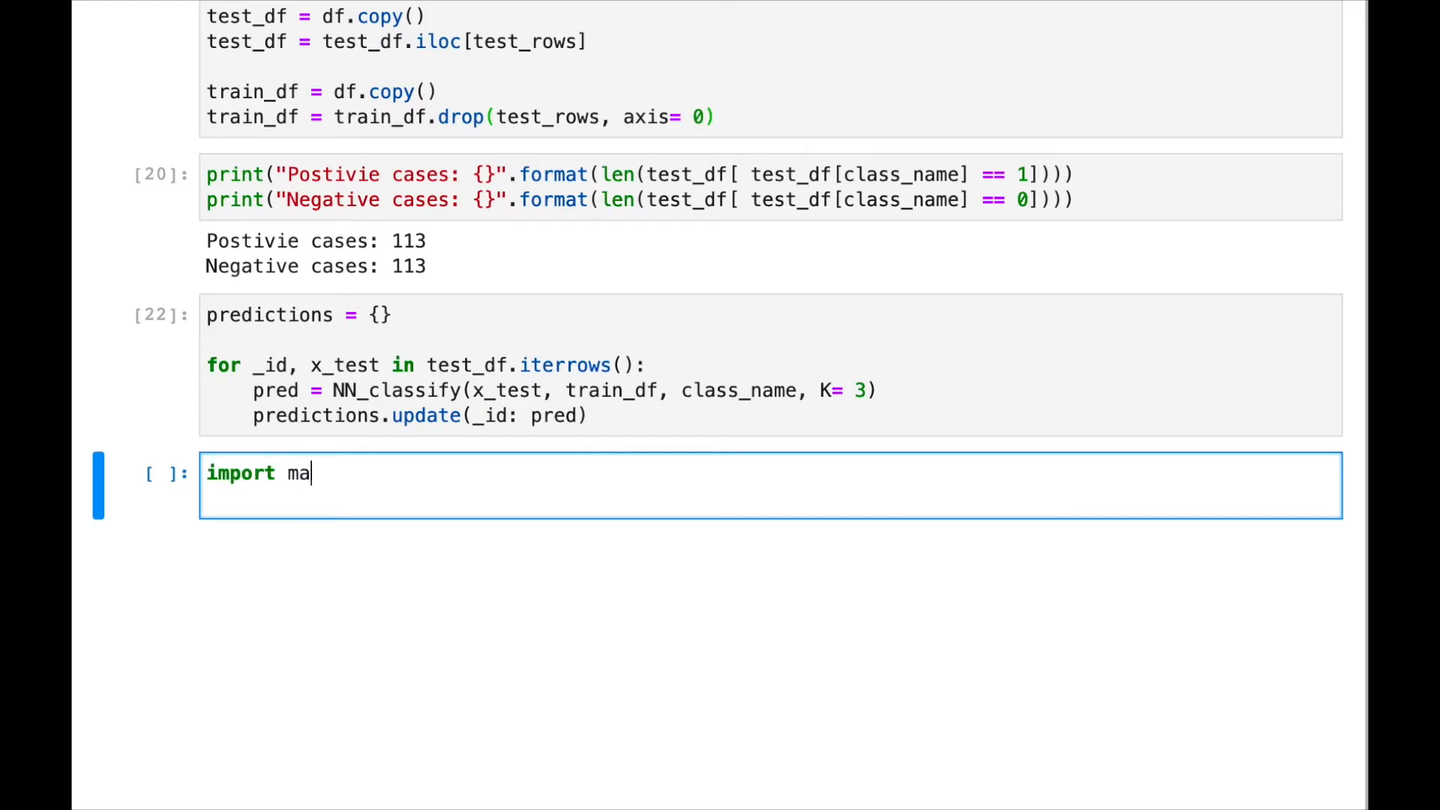
type("tplotli")
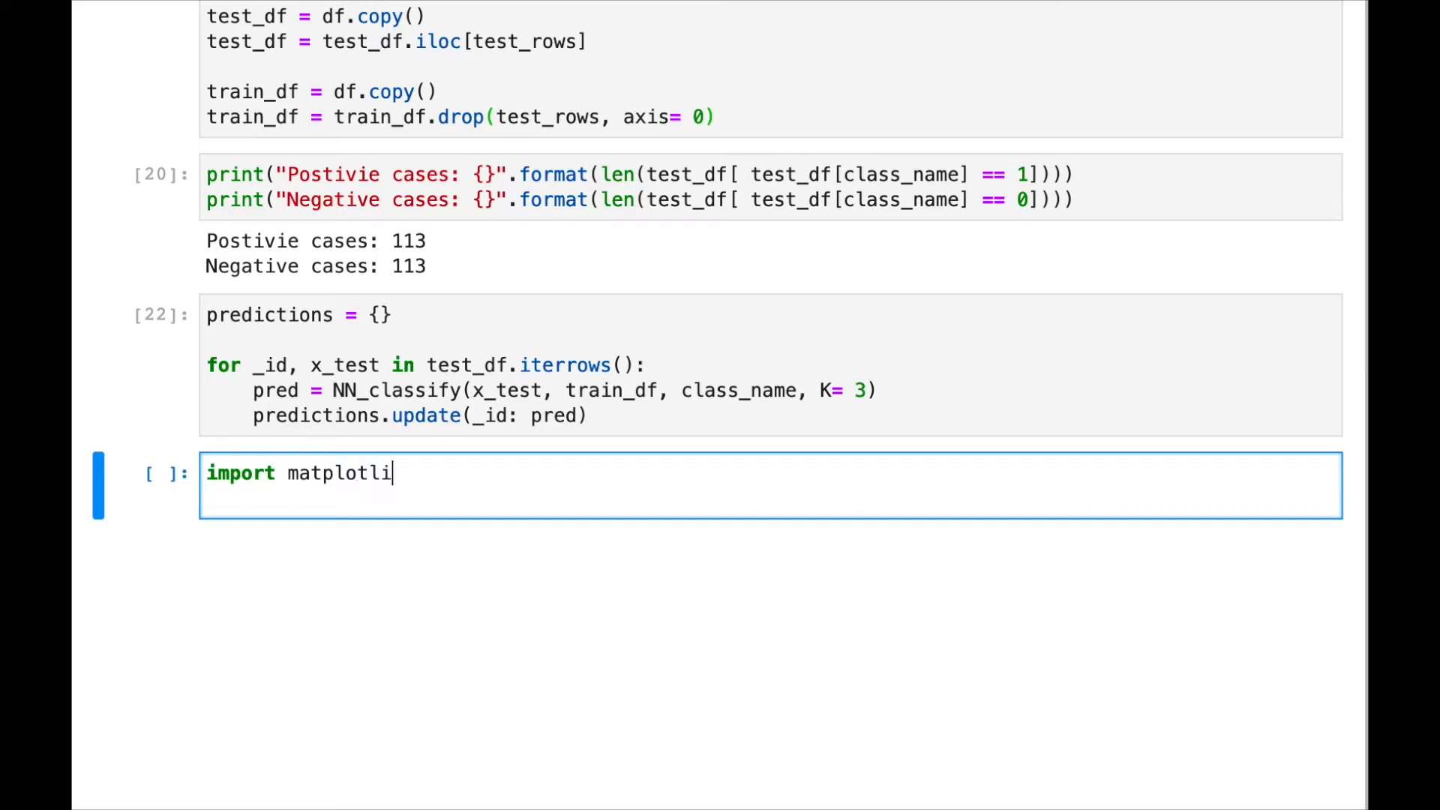
type("b.py")
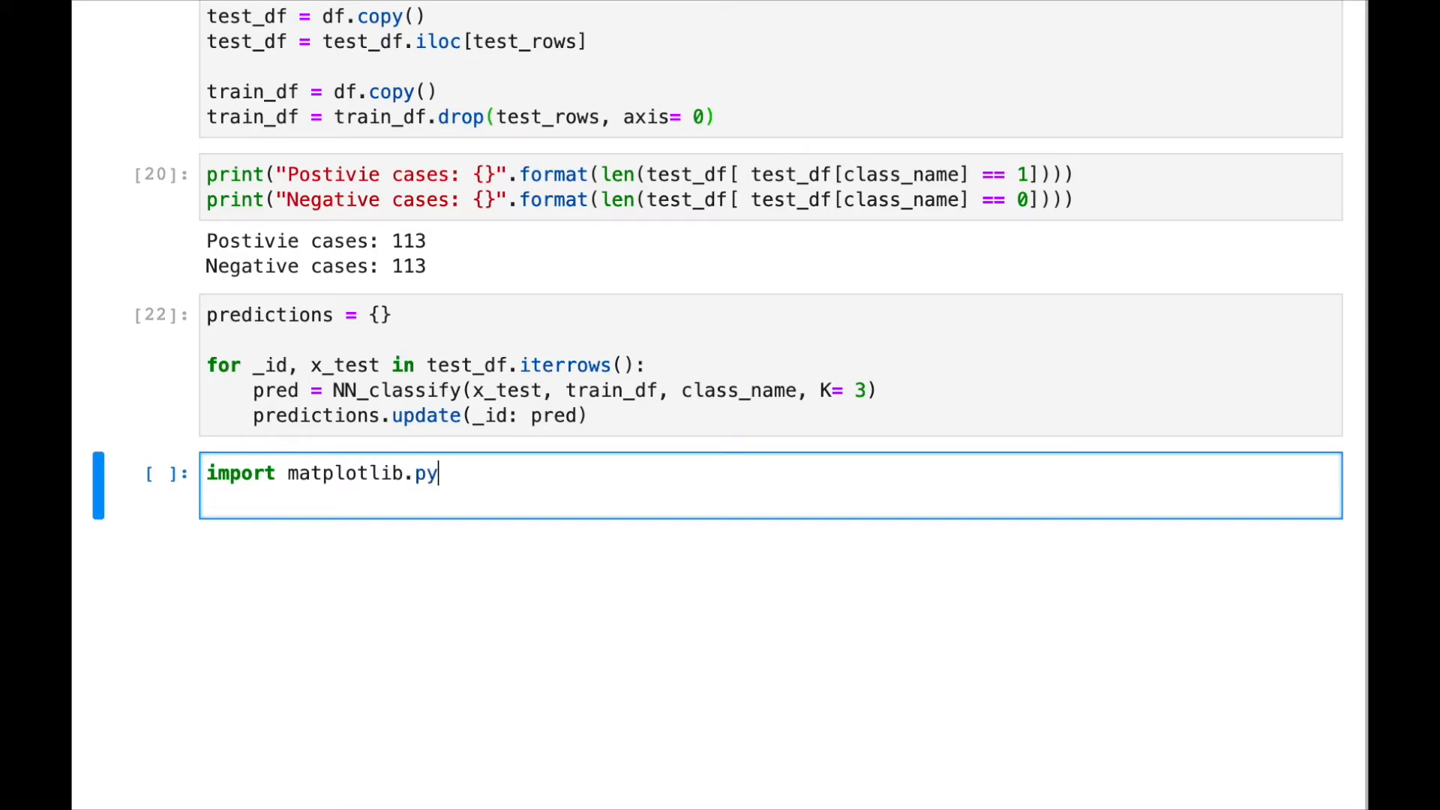
type("plot as plt")
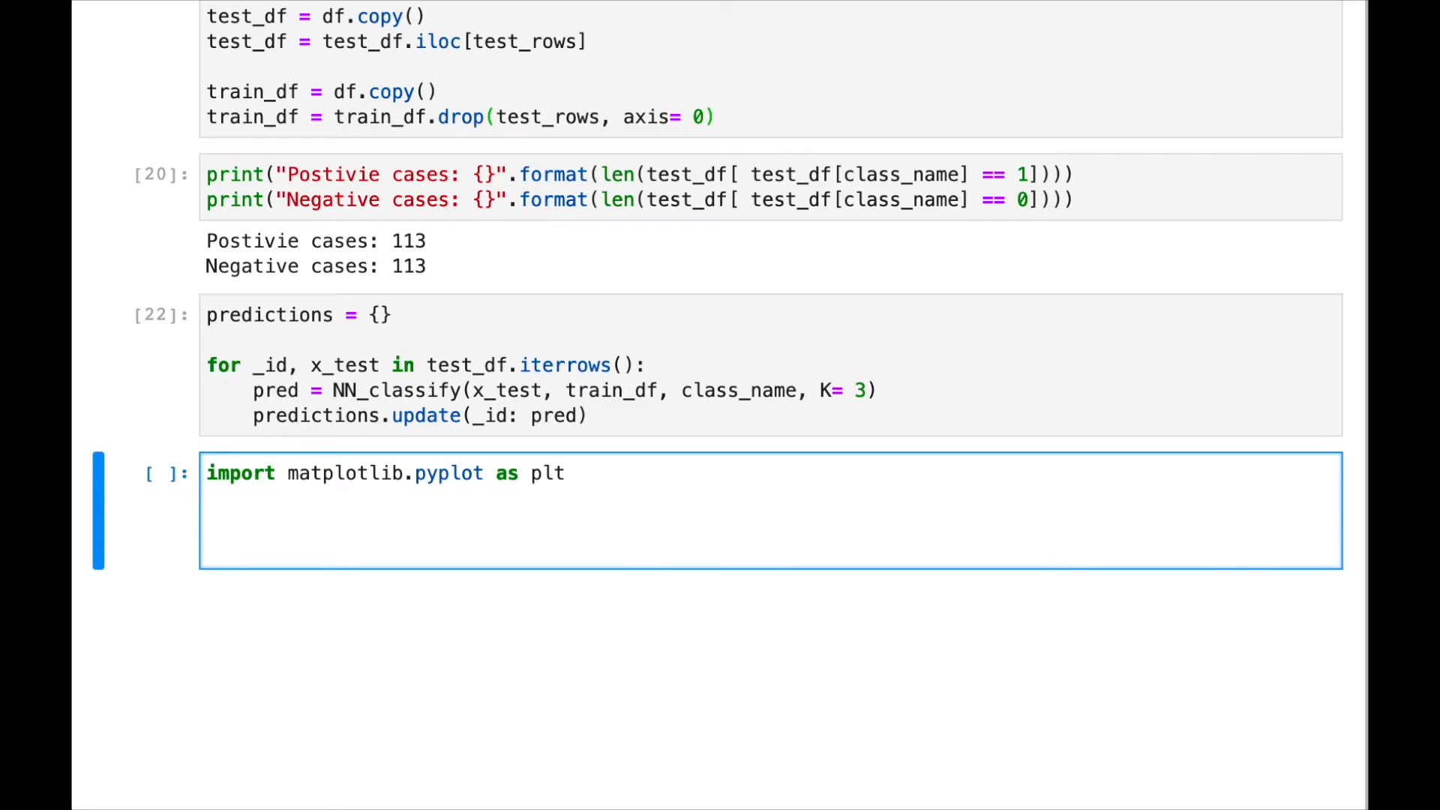
- Write nested loops: i over range(0, len(list_of_vars)), j over range(i+1, len(list_of_vars))
type("for")
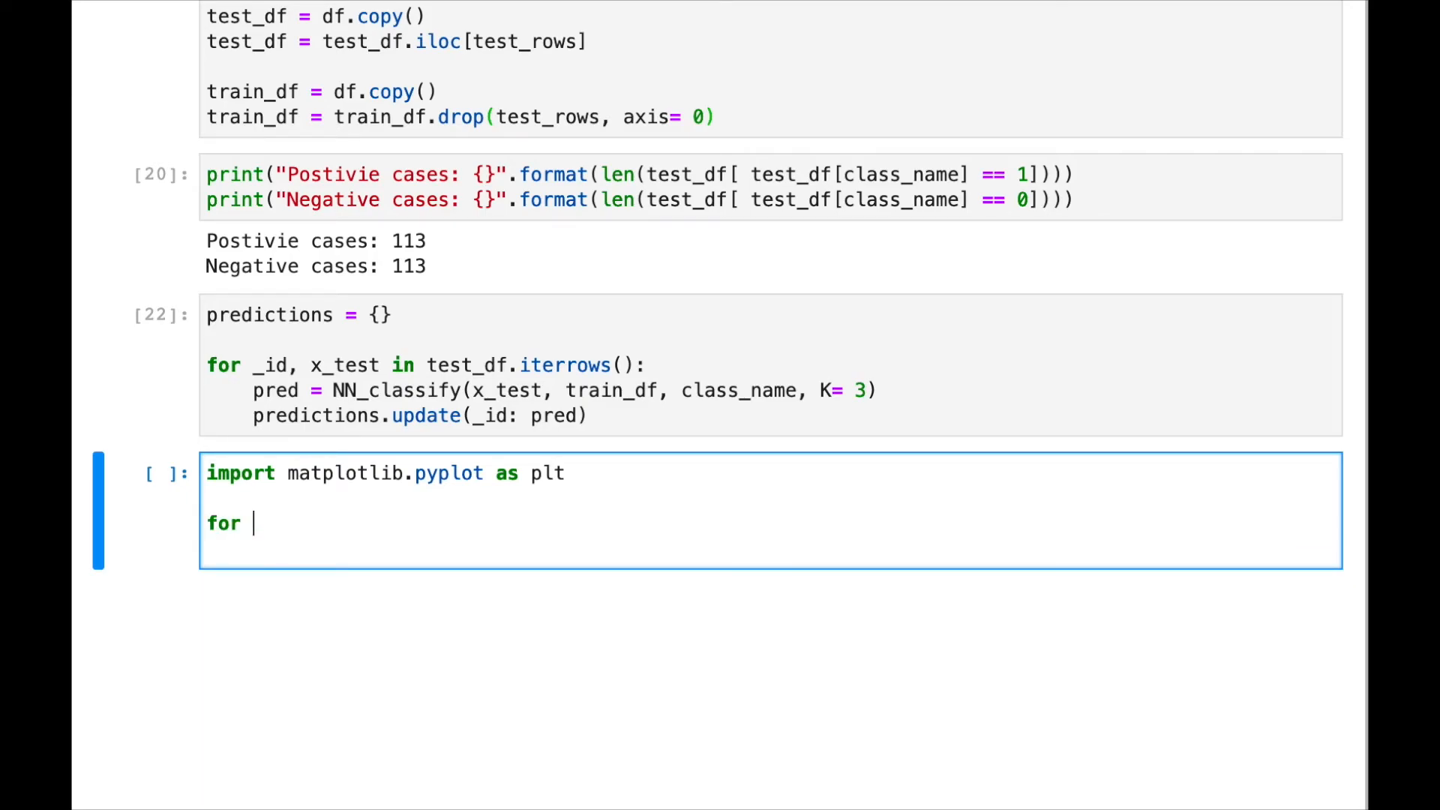
type("i in range")
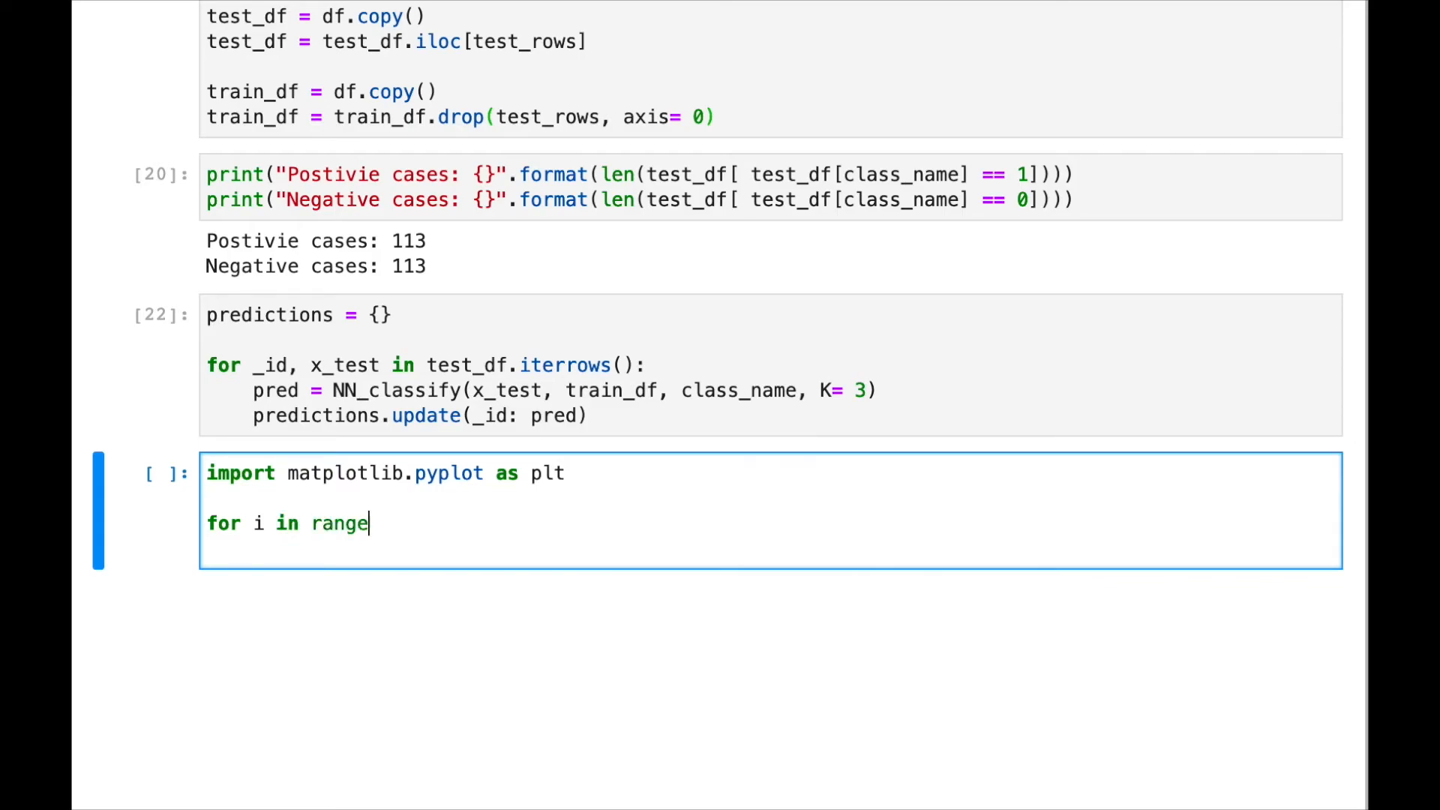
type("()")
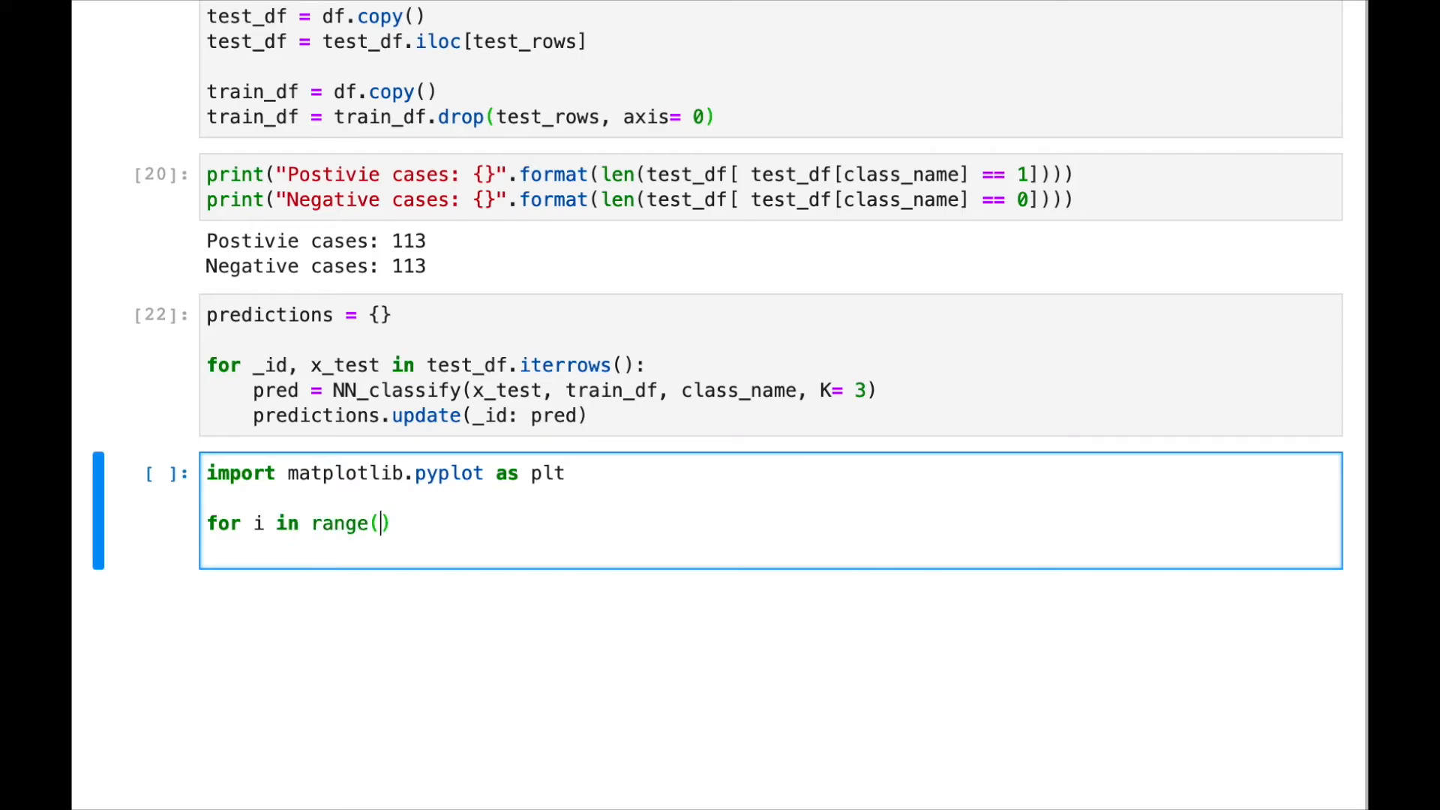
type("0, len(")
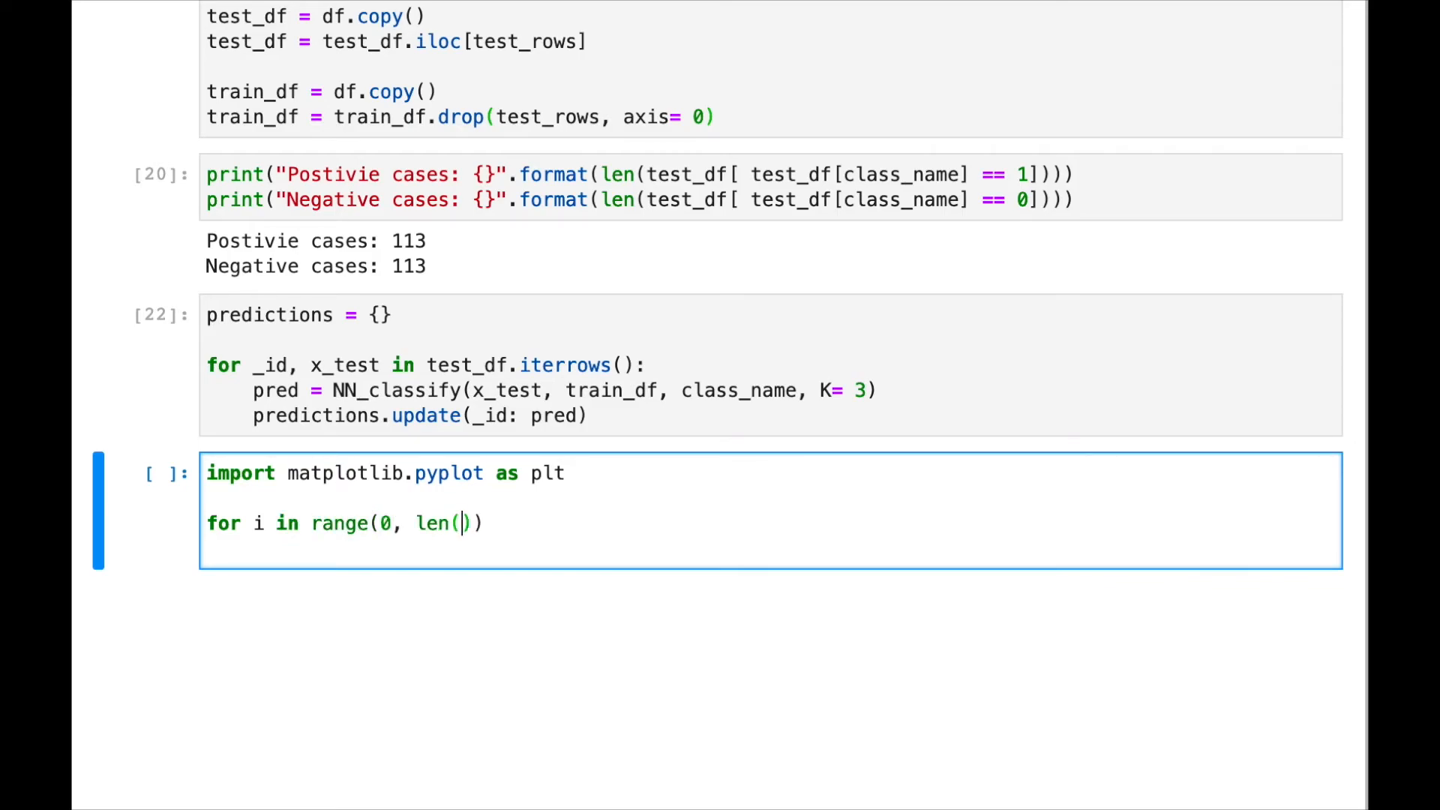
type("li")
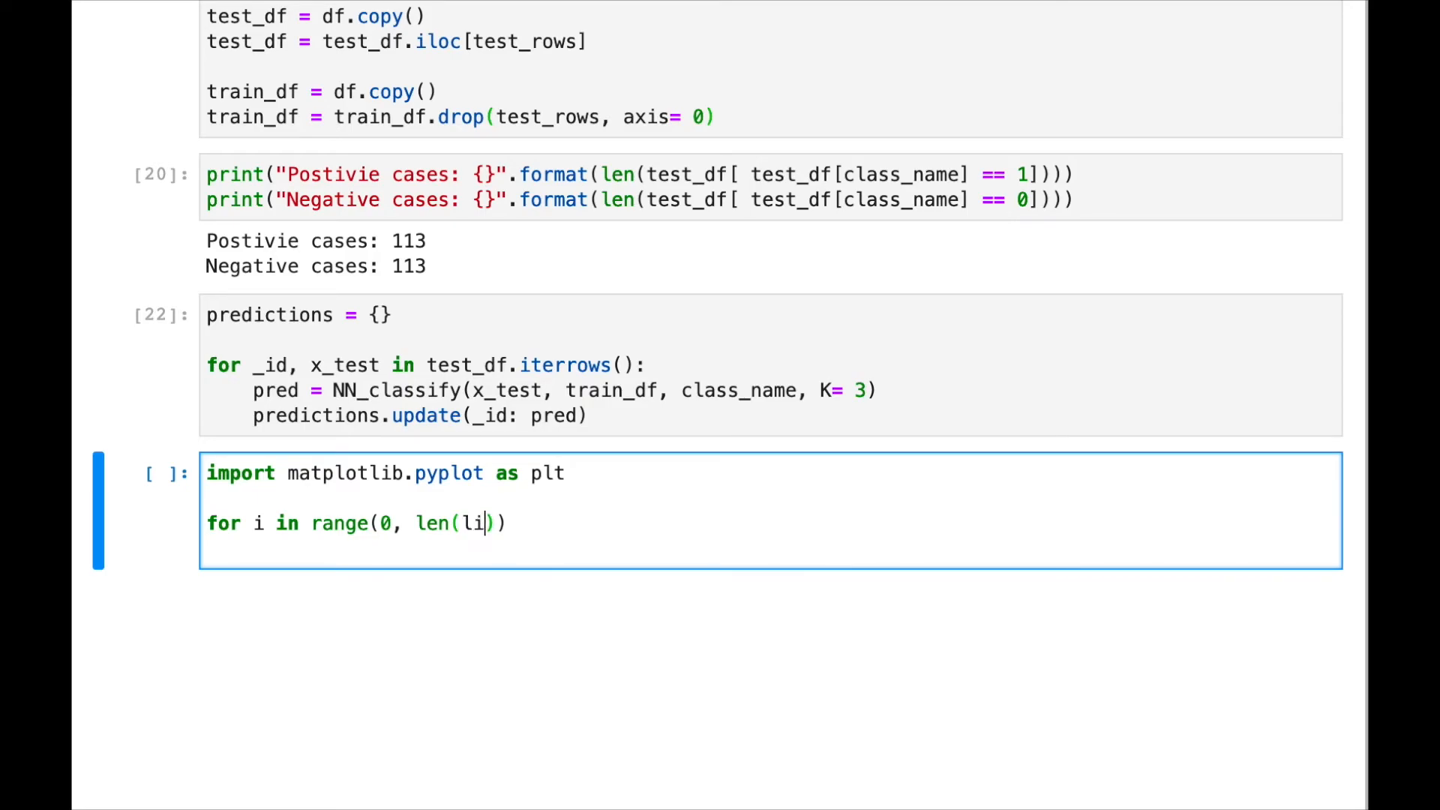
type("st_of_vars")
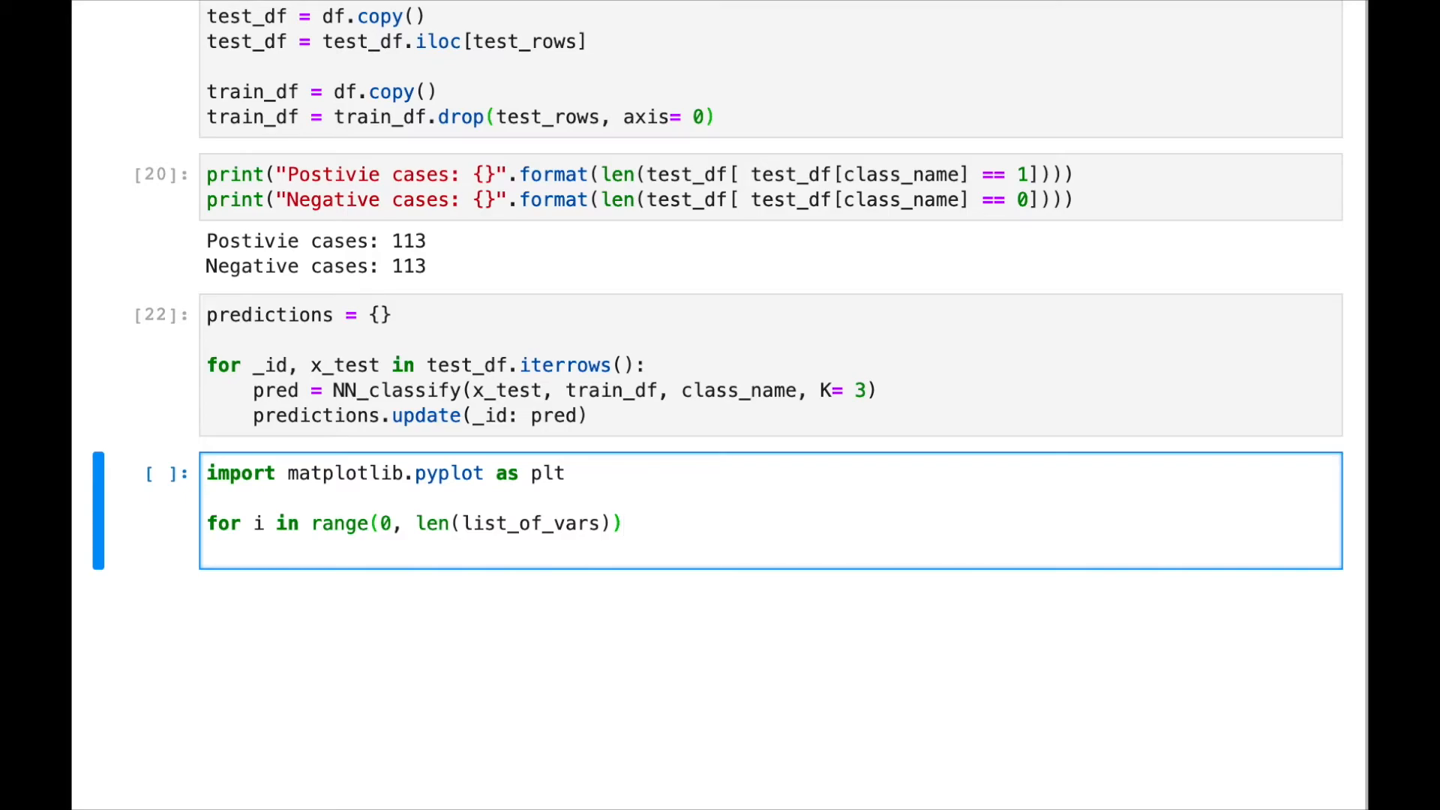
type(":")
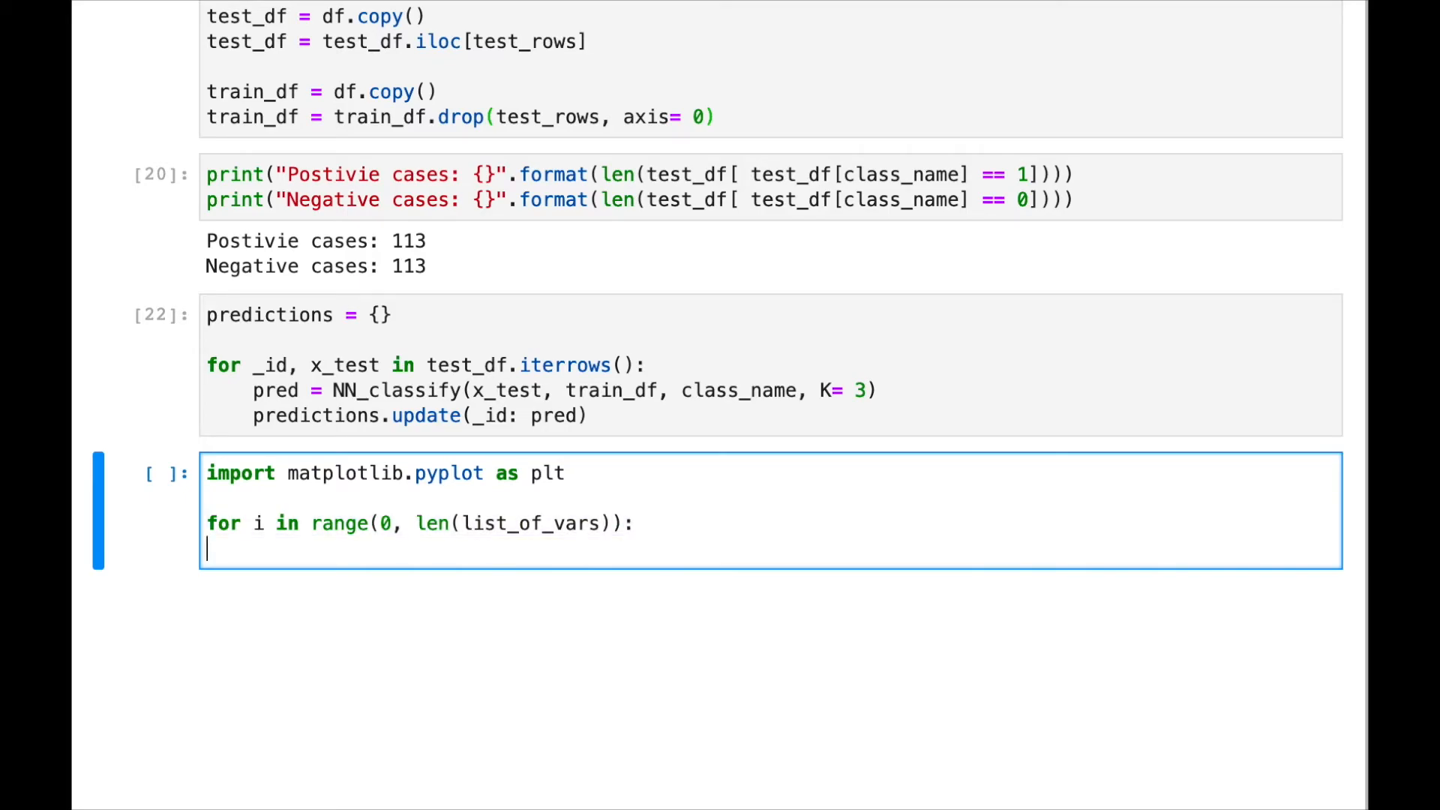
type("for i in range(0, len(list_of_vars)):")
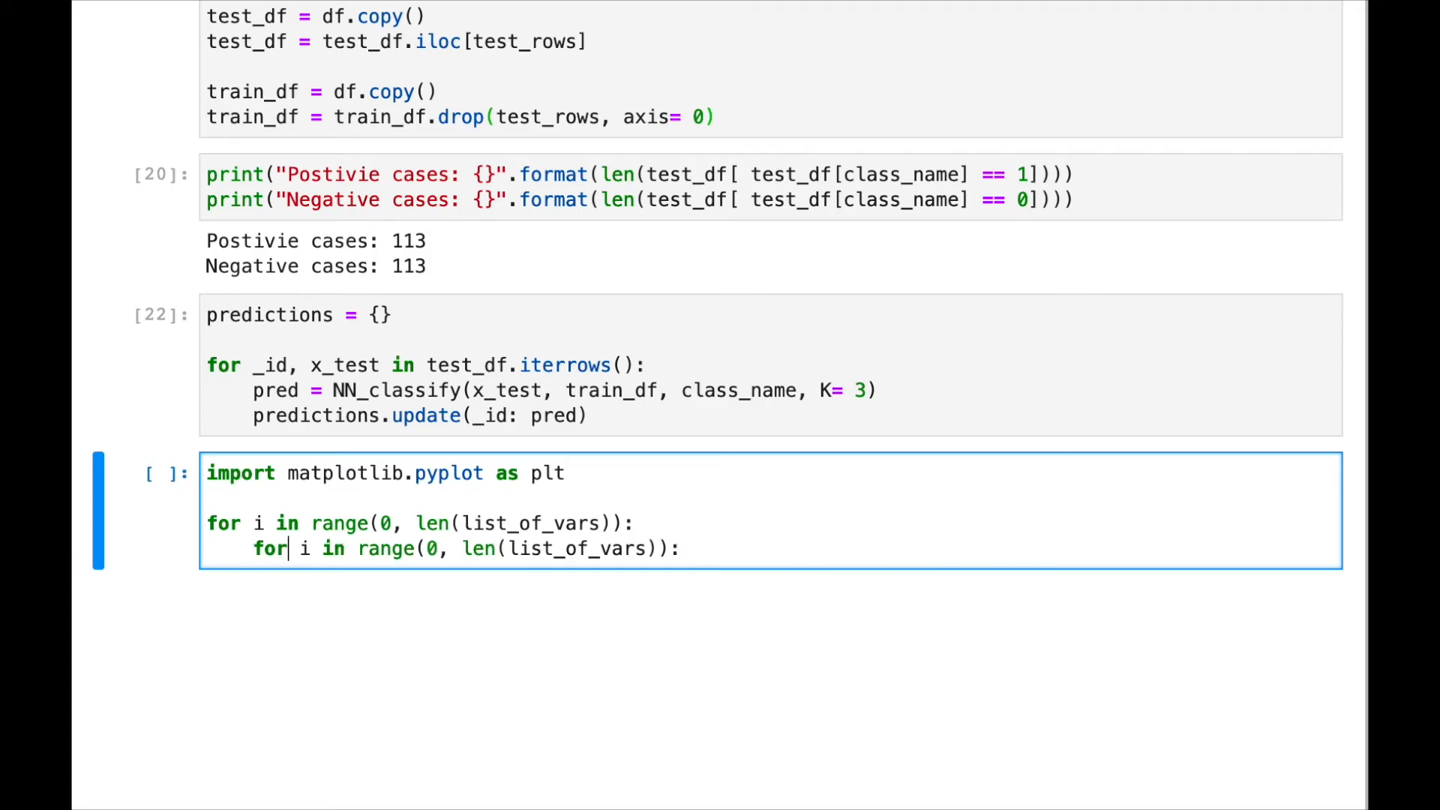
type("j")
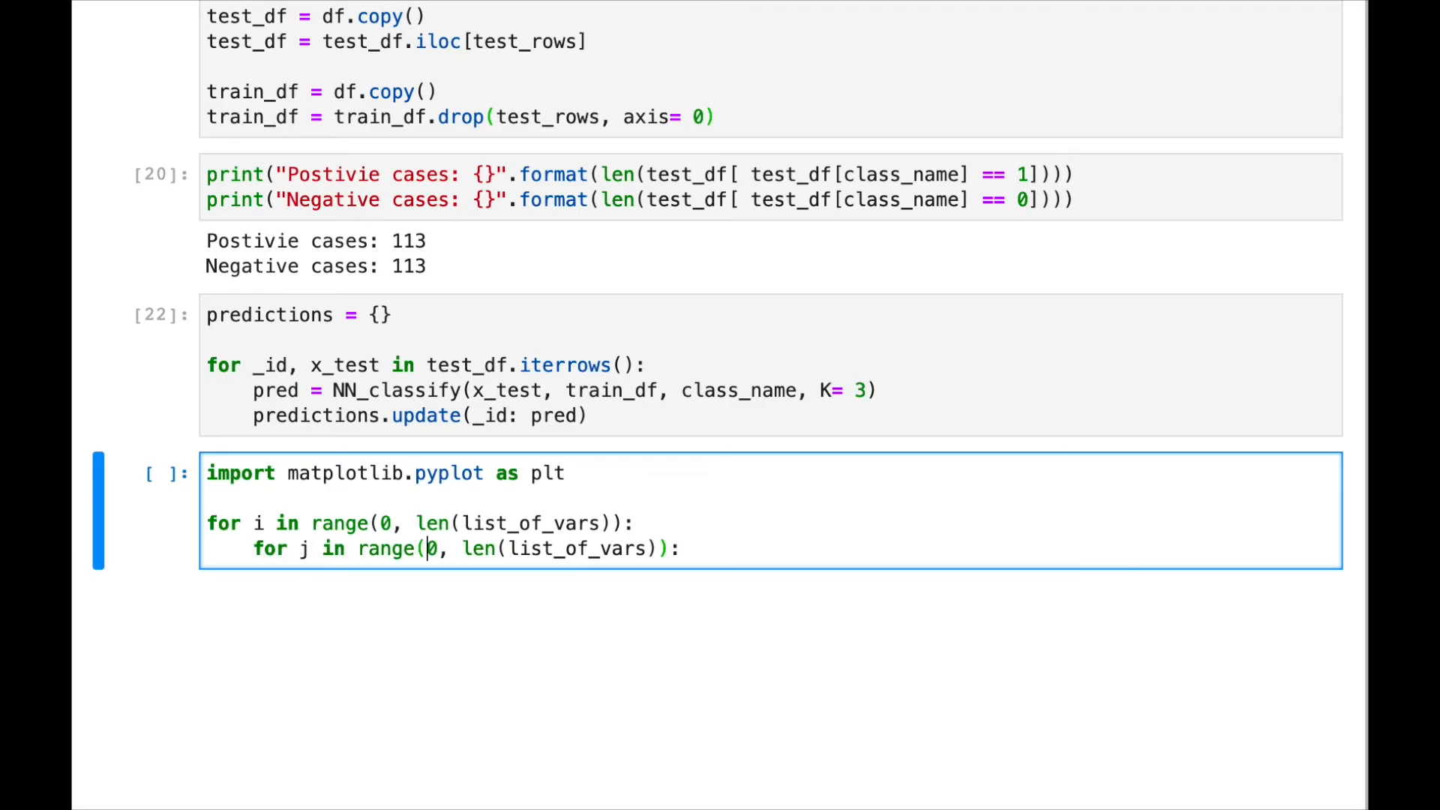
type("i+1")
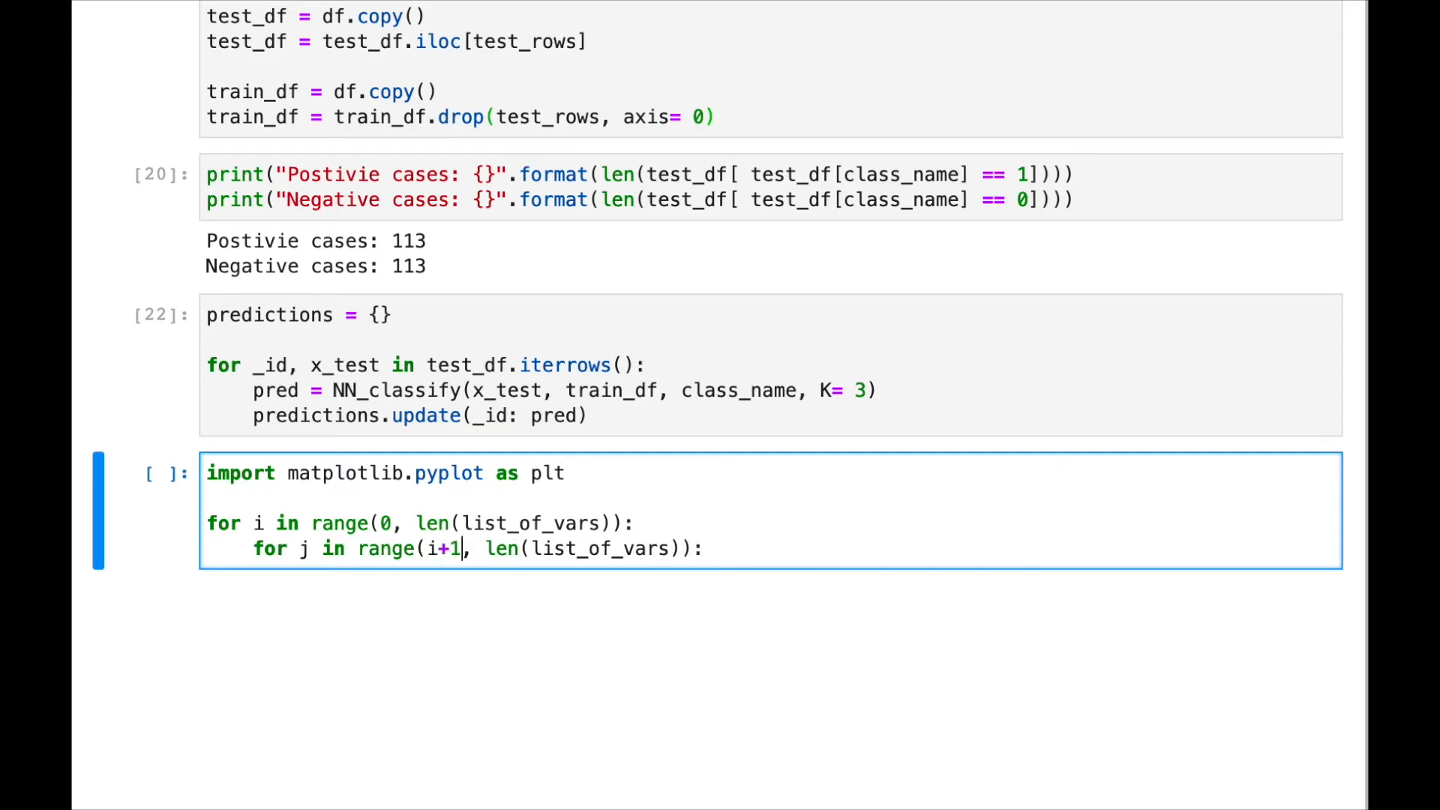
key("enter")
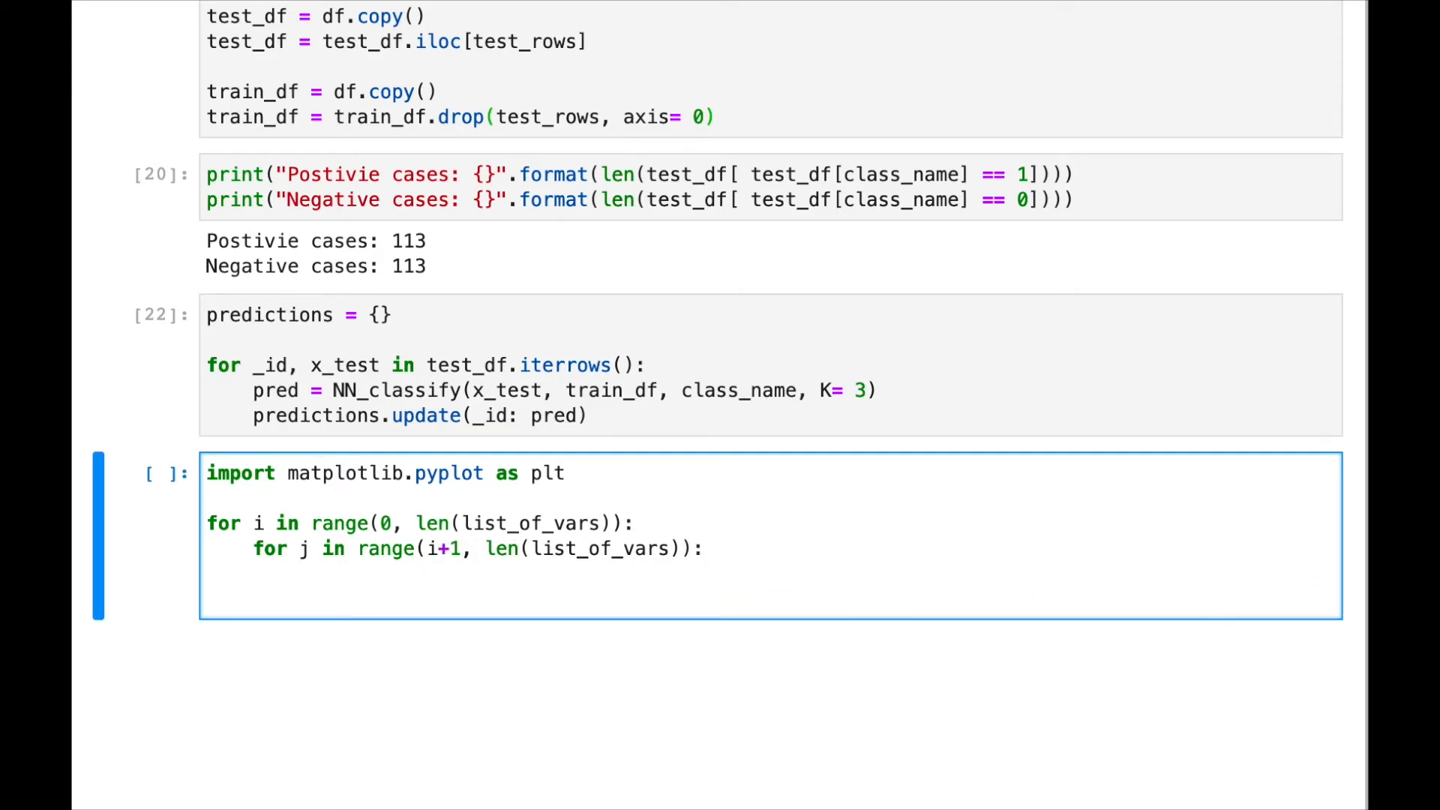
- Assign v1, v2 = list_of_vars[i], list_of_vars[j] and begin an ax assignment
type("v1,")
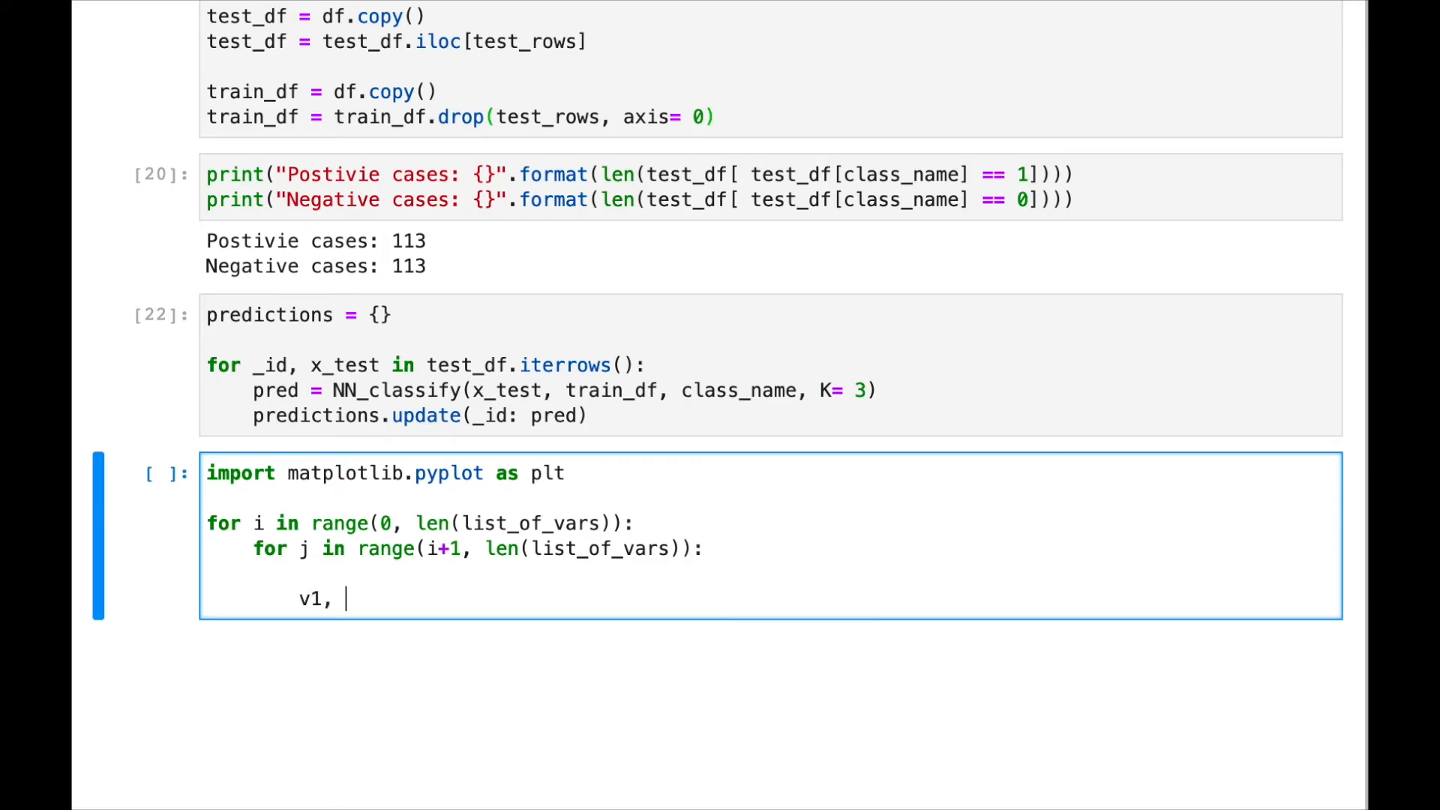
type("v2 =")
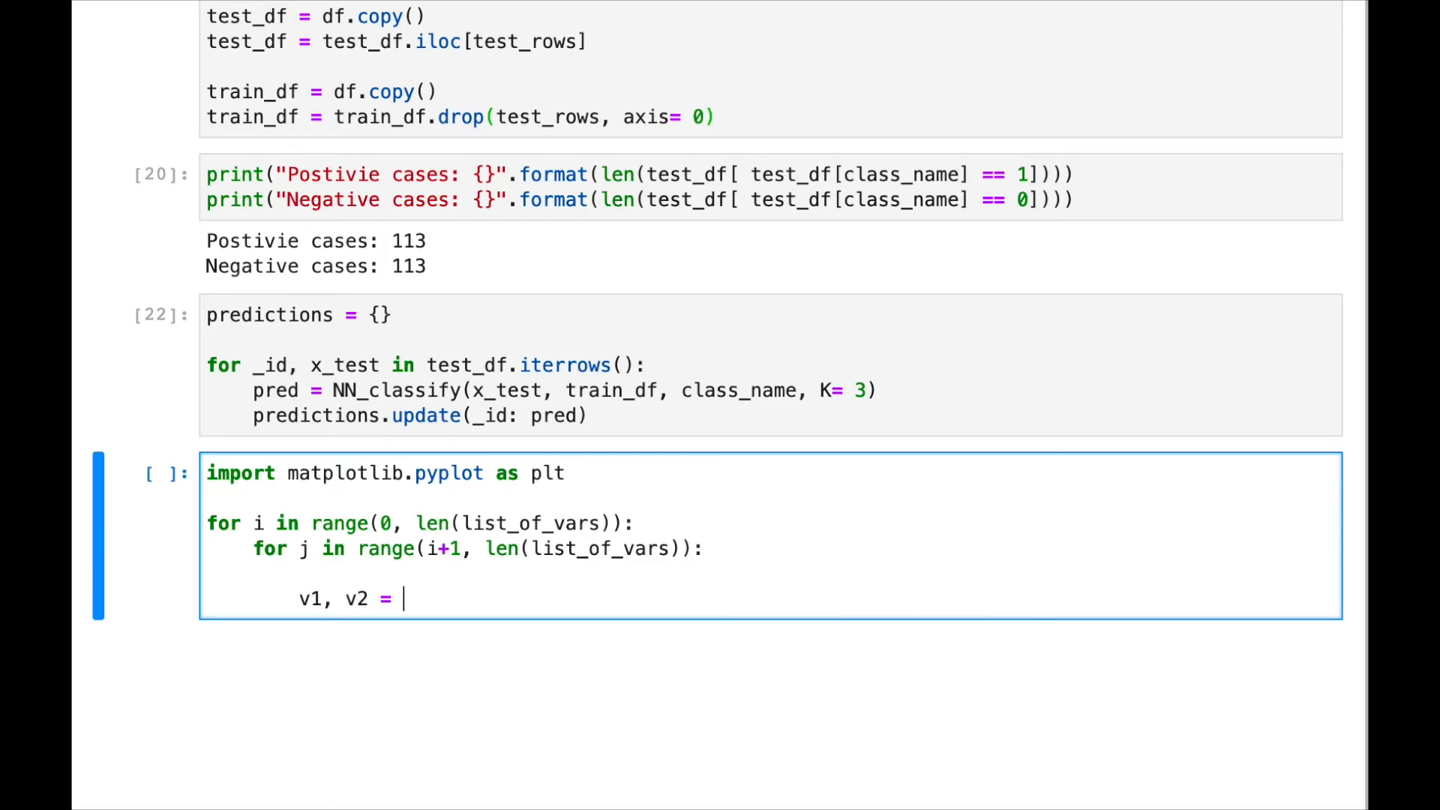
type("list_")
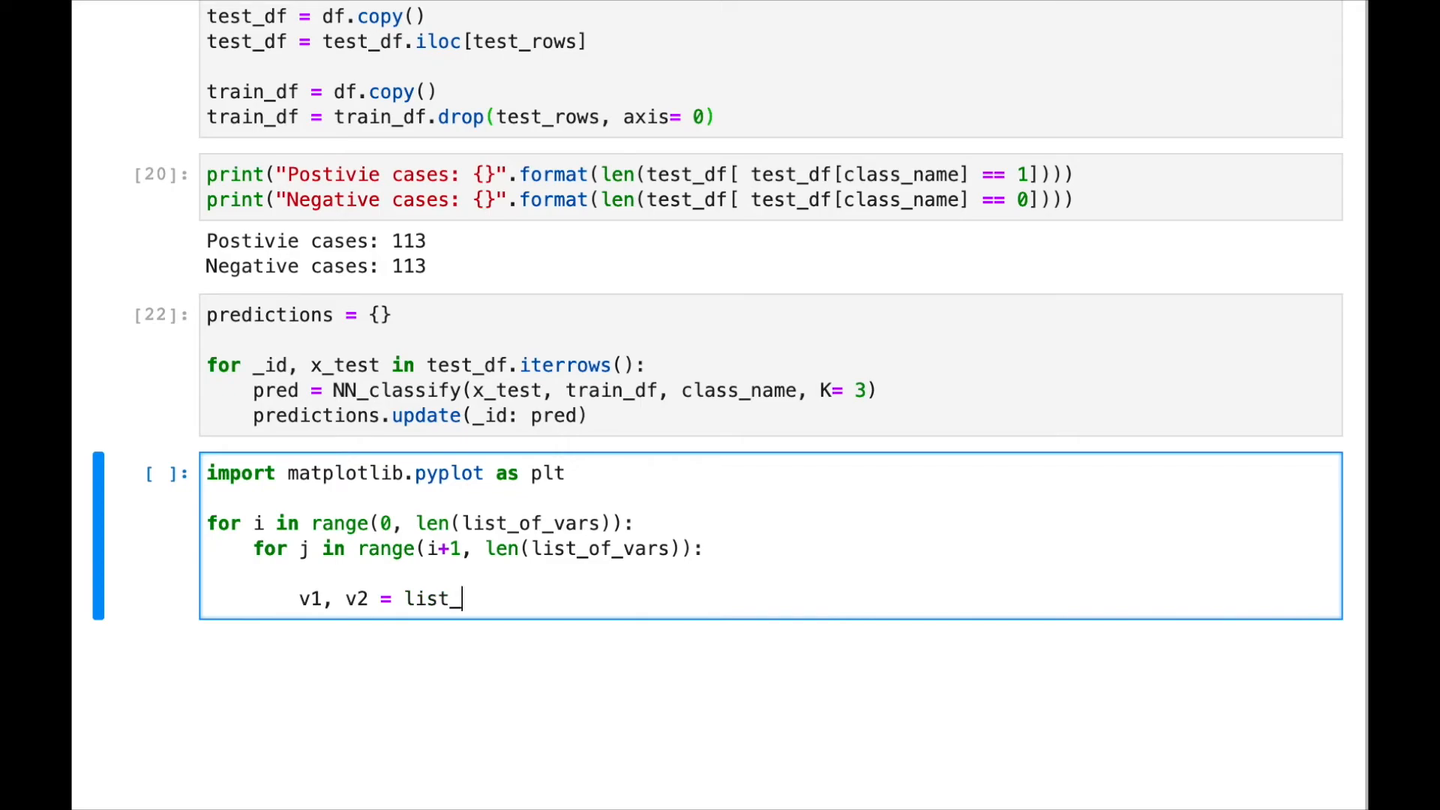
type("of_vars")
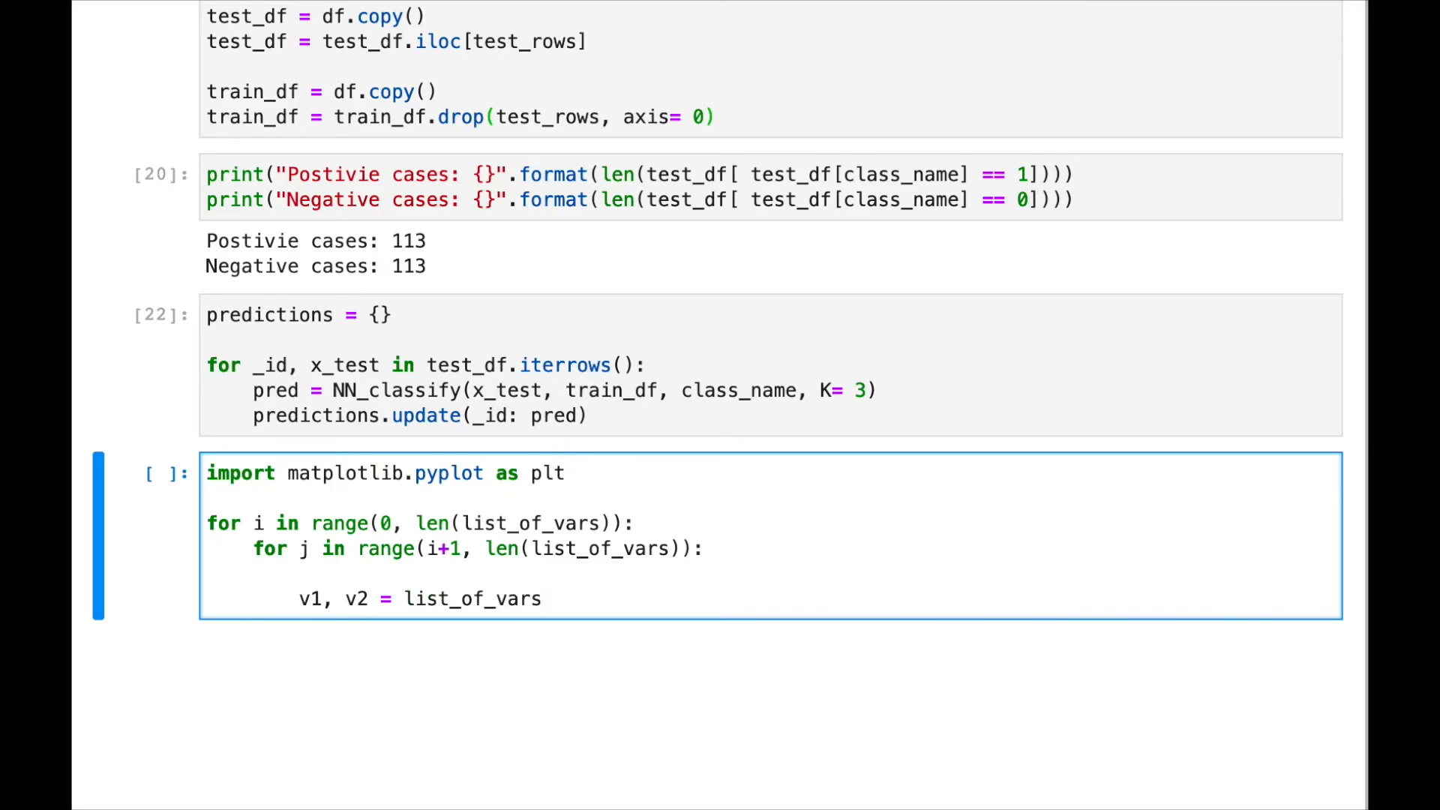
type("[i]")
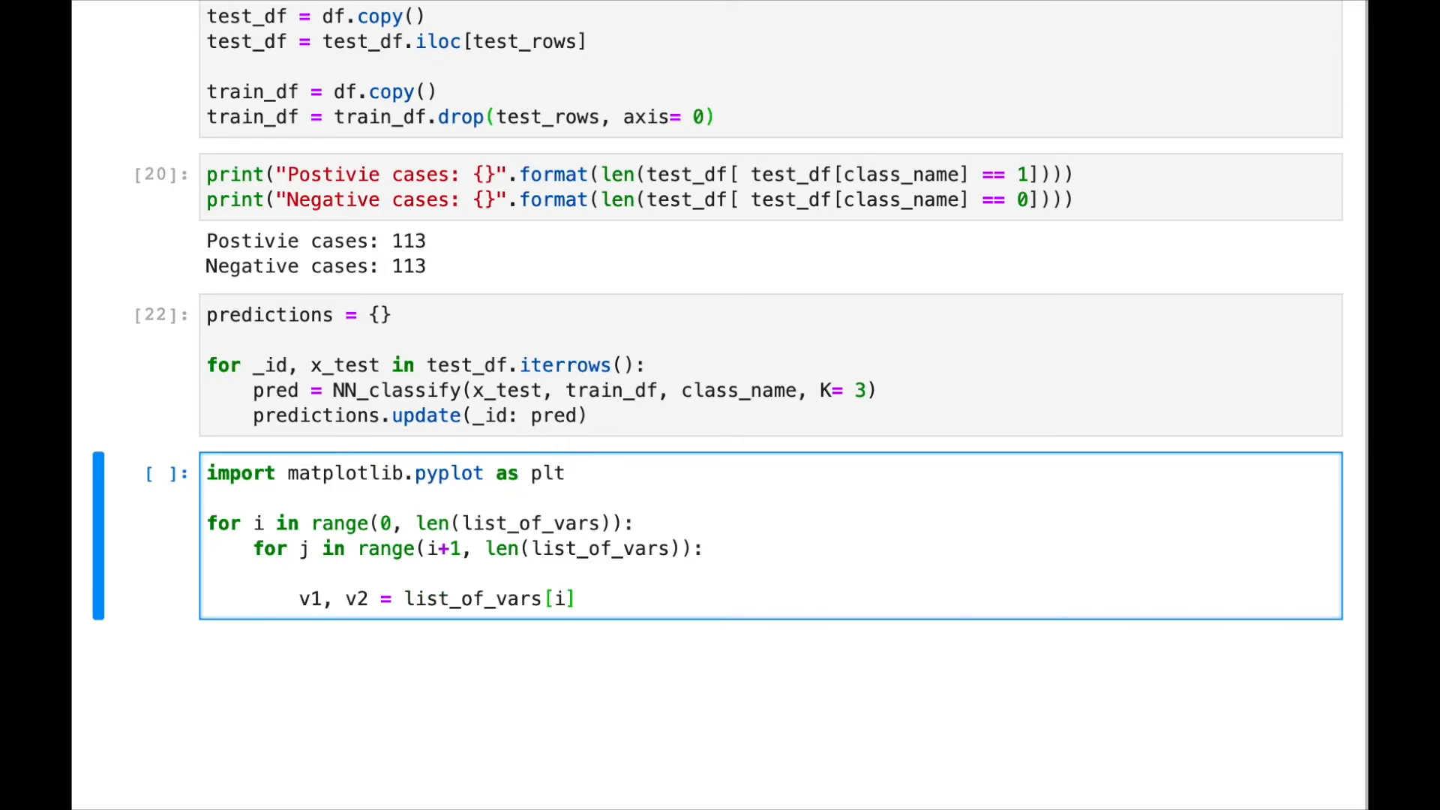
double_click(471, 598)
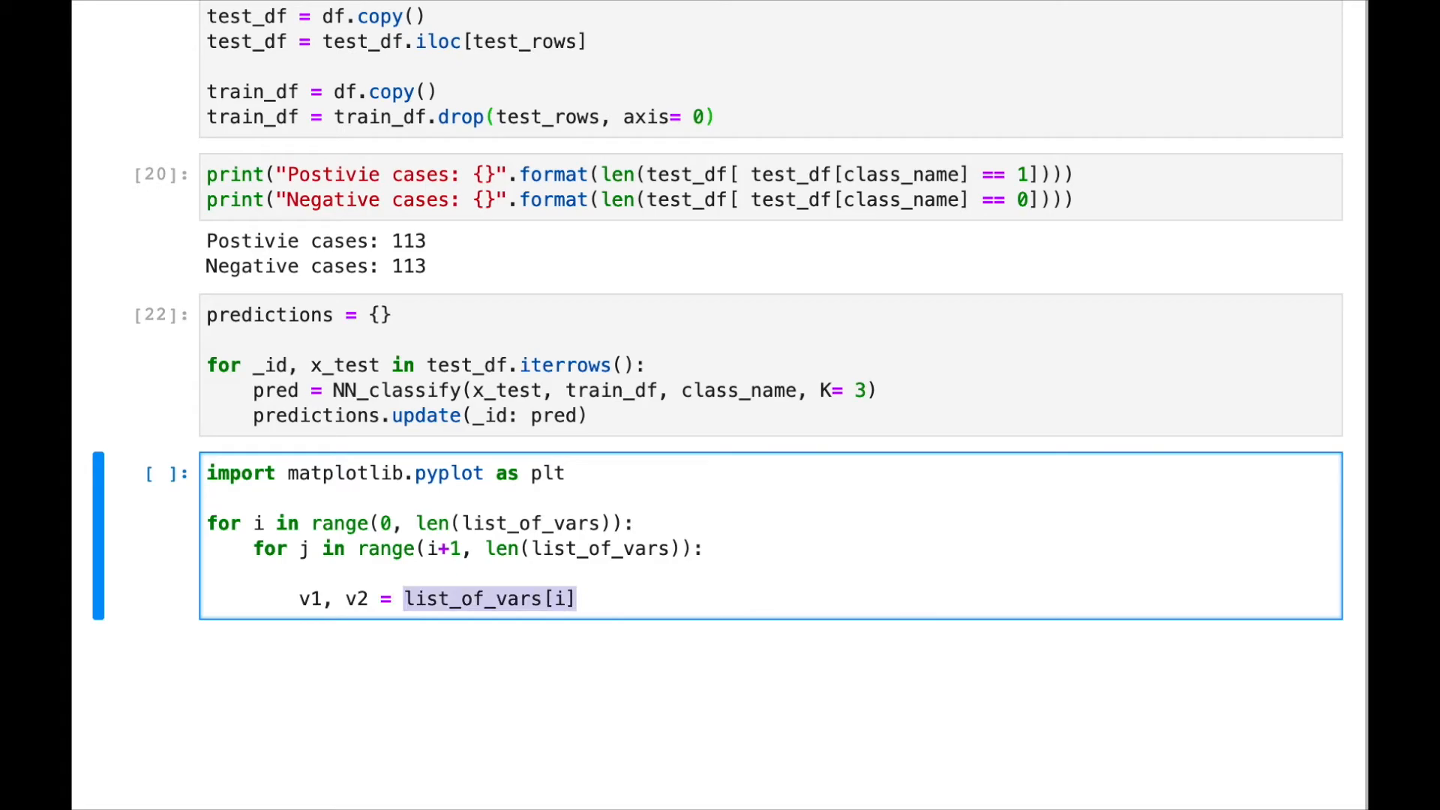
type(", list_of_vars[i]")
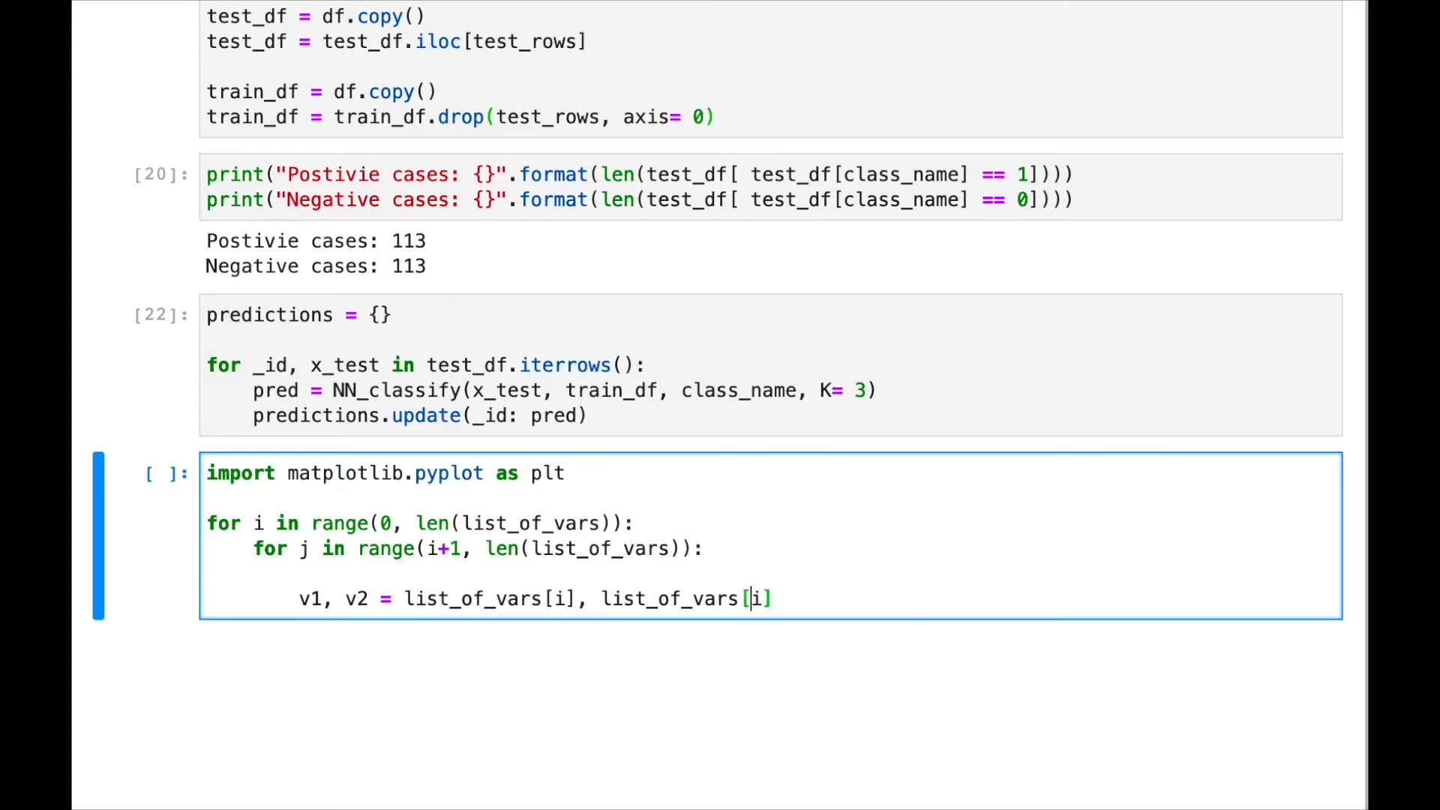
type("j")
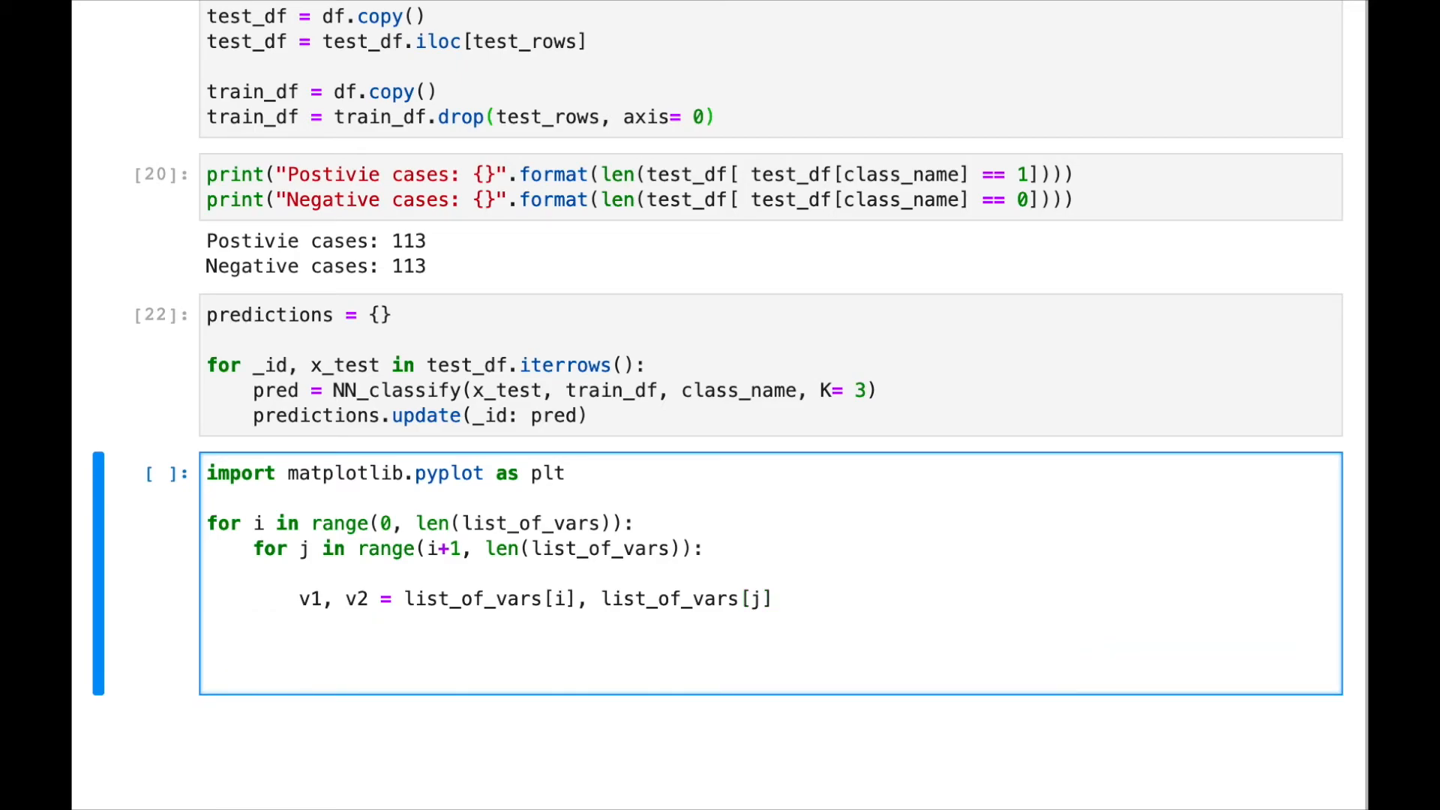
type("ax =")
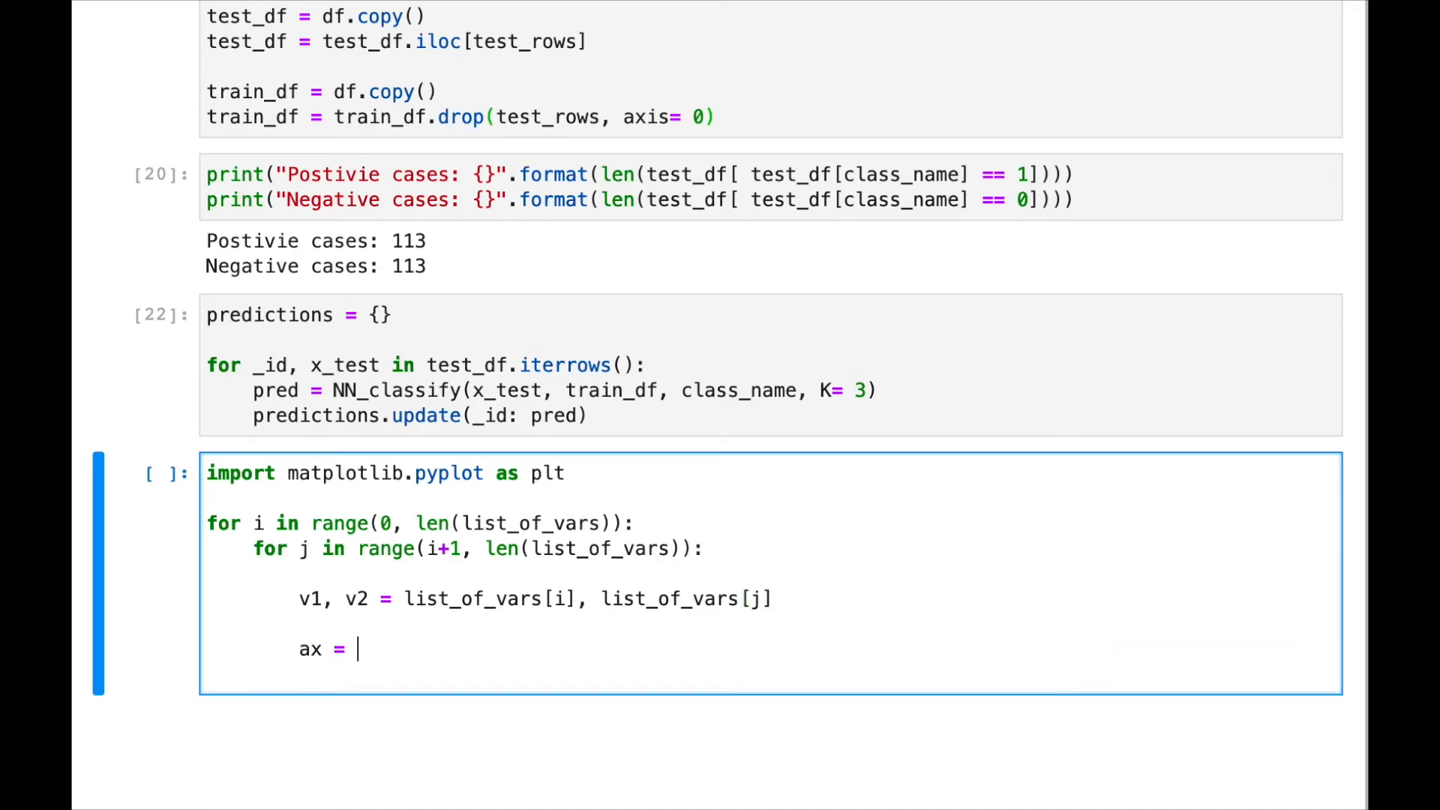
- Type sns.scatterplot(x=v1, y=v2, hue=class_name, marker="o", data=test_df) assigned to ax in the loop
type("sns.s")
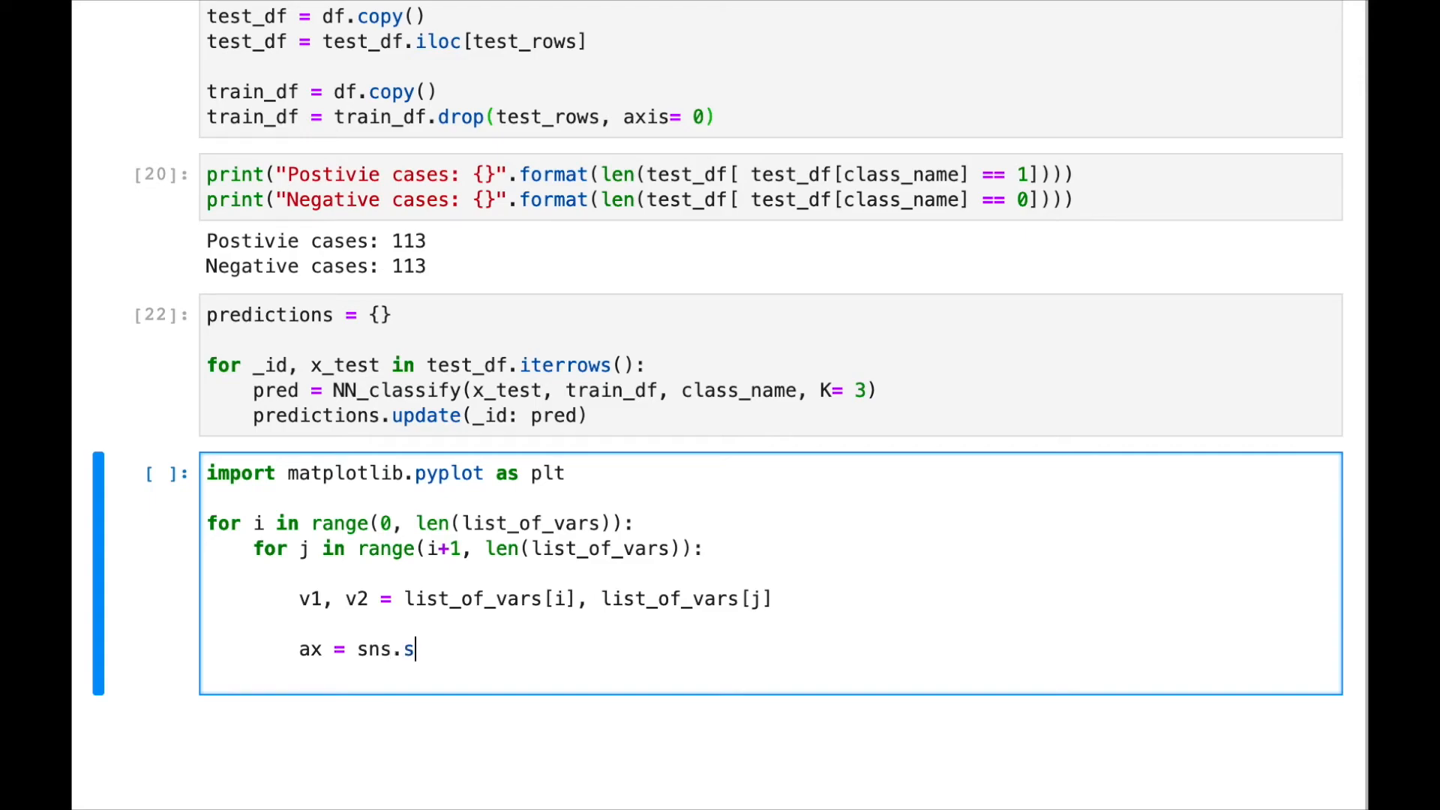
type("catterplot")
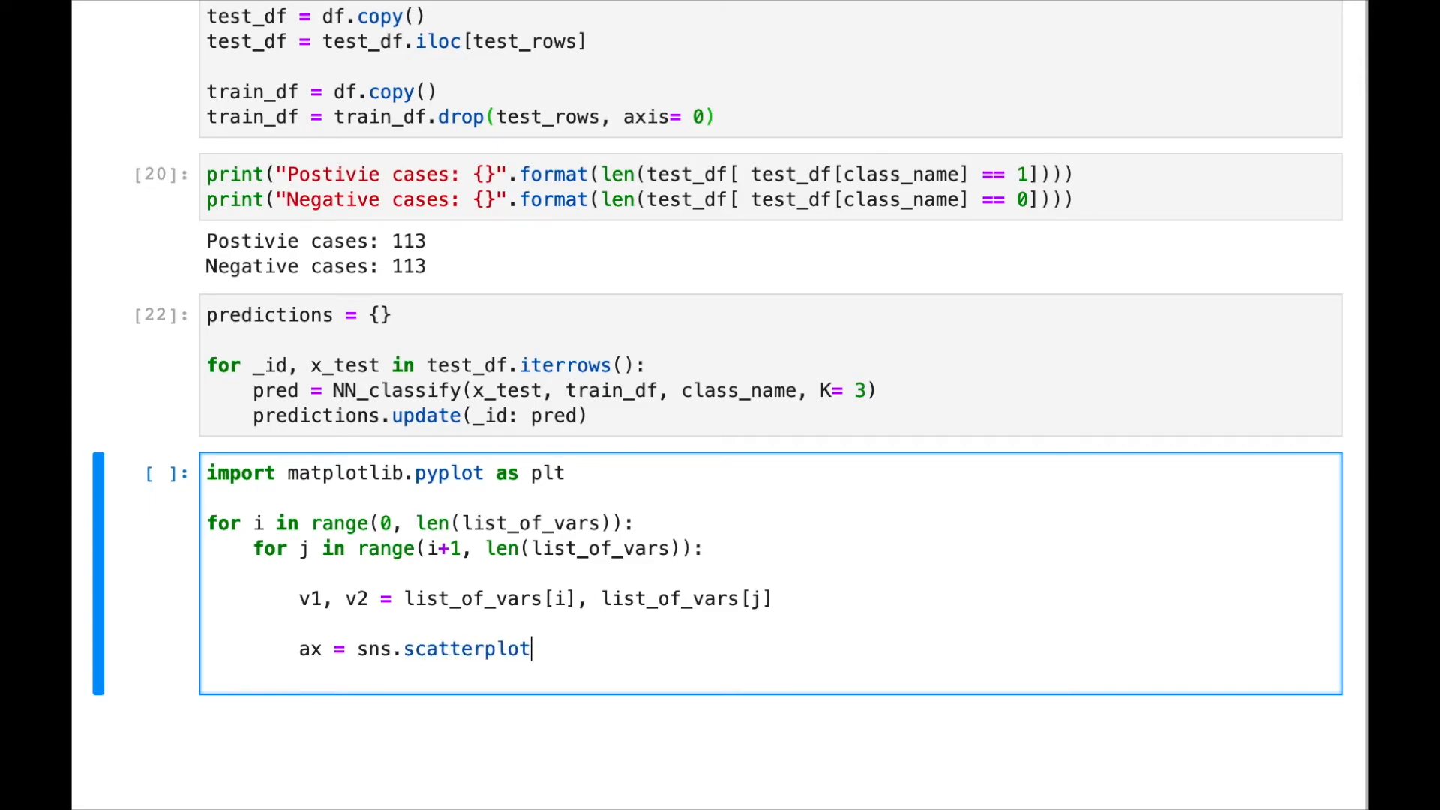
type("(x, )")
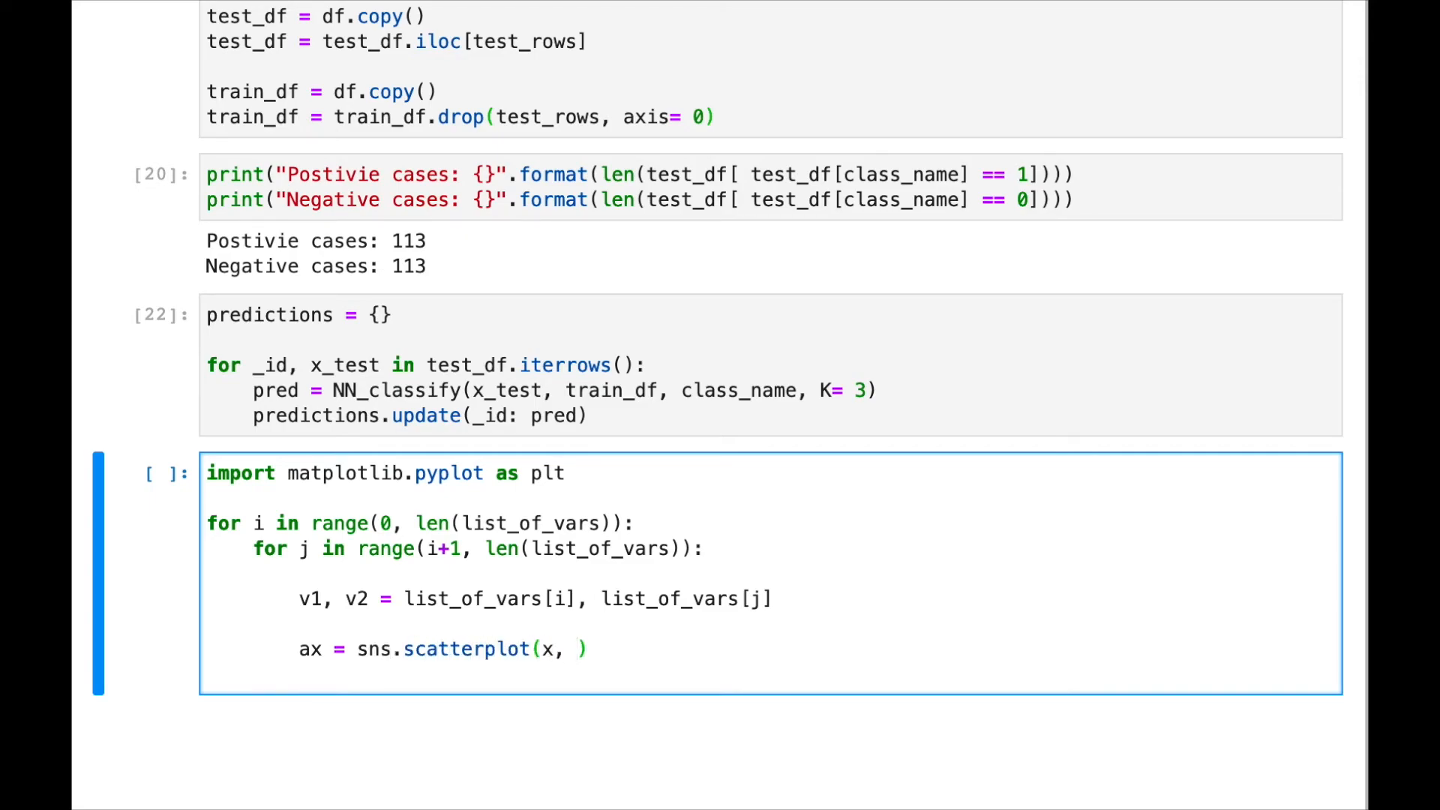
type("=v1")
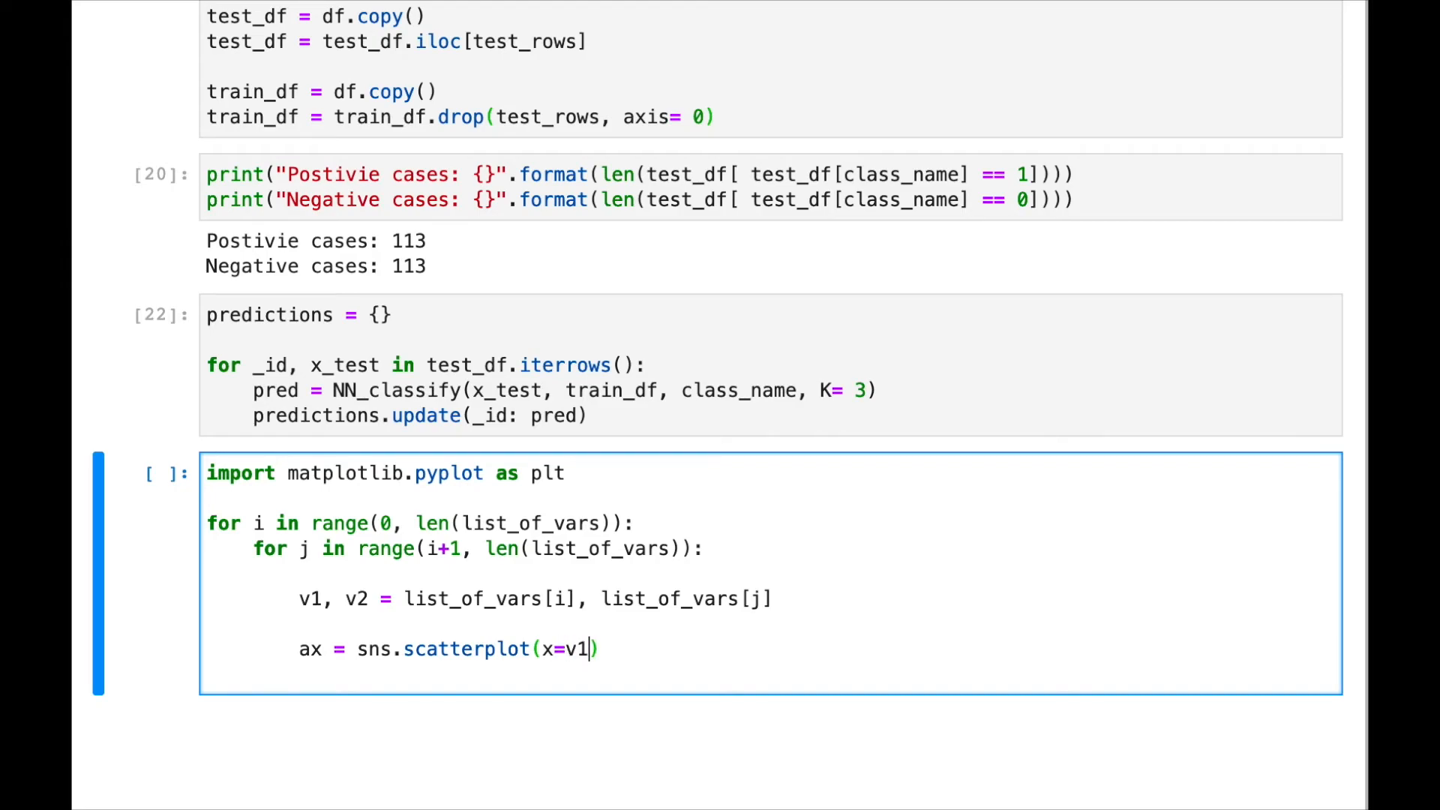
type(", y=")
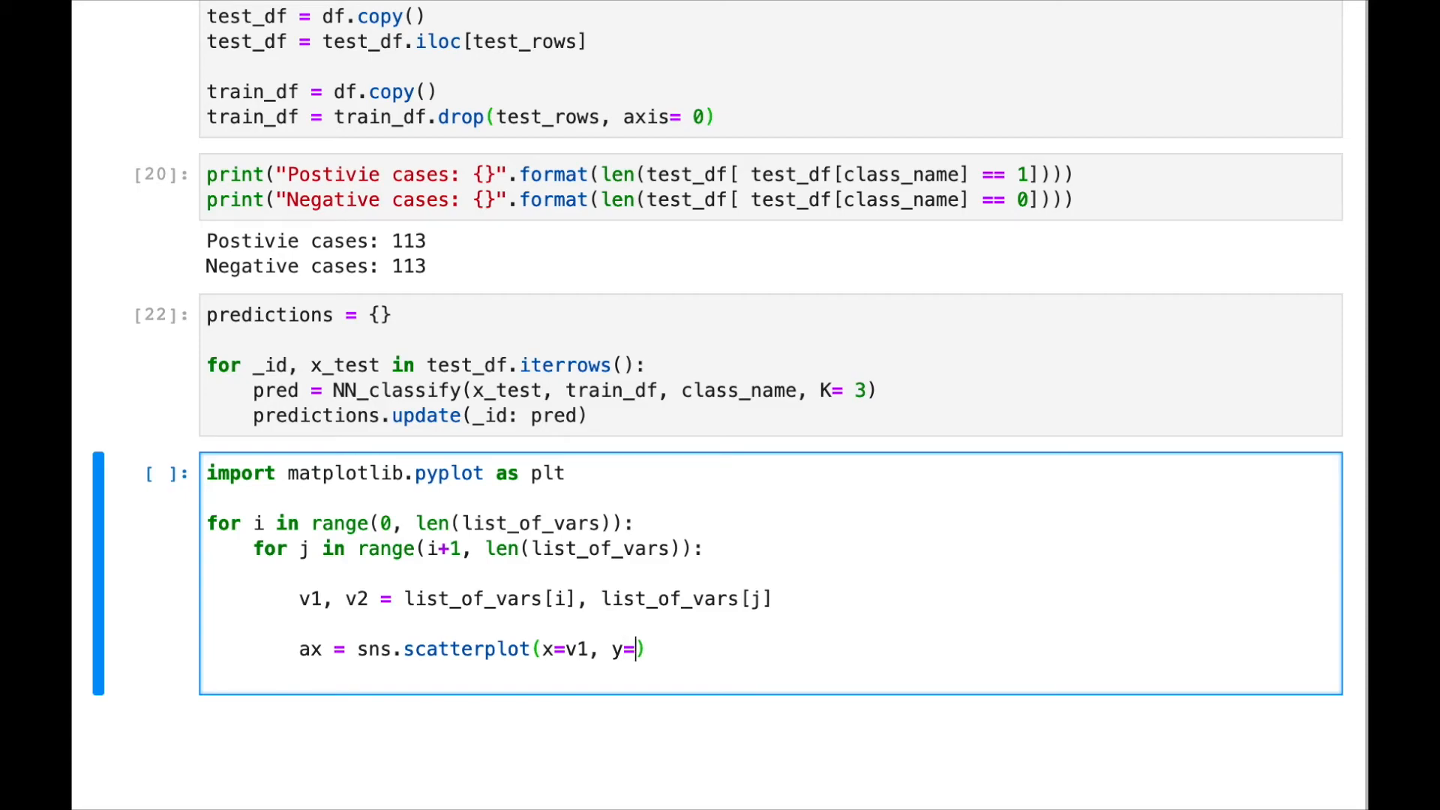
type("v2,")
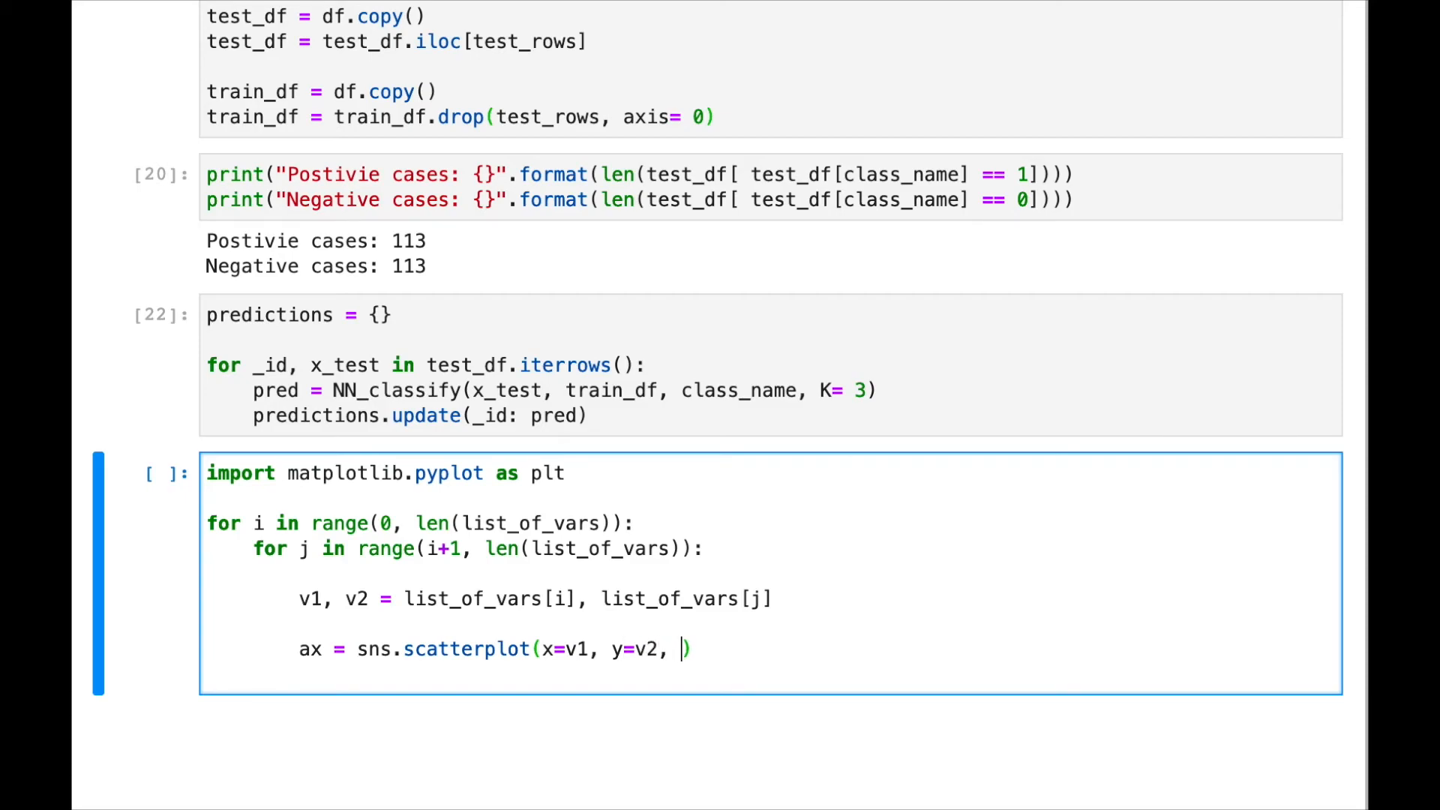
type("hue= class_n")
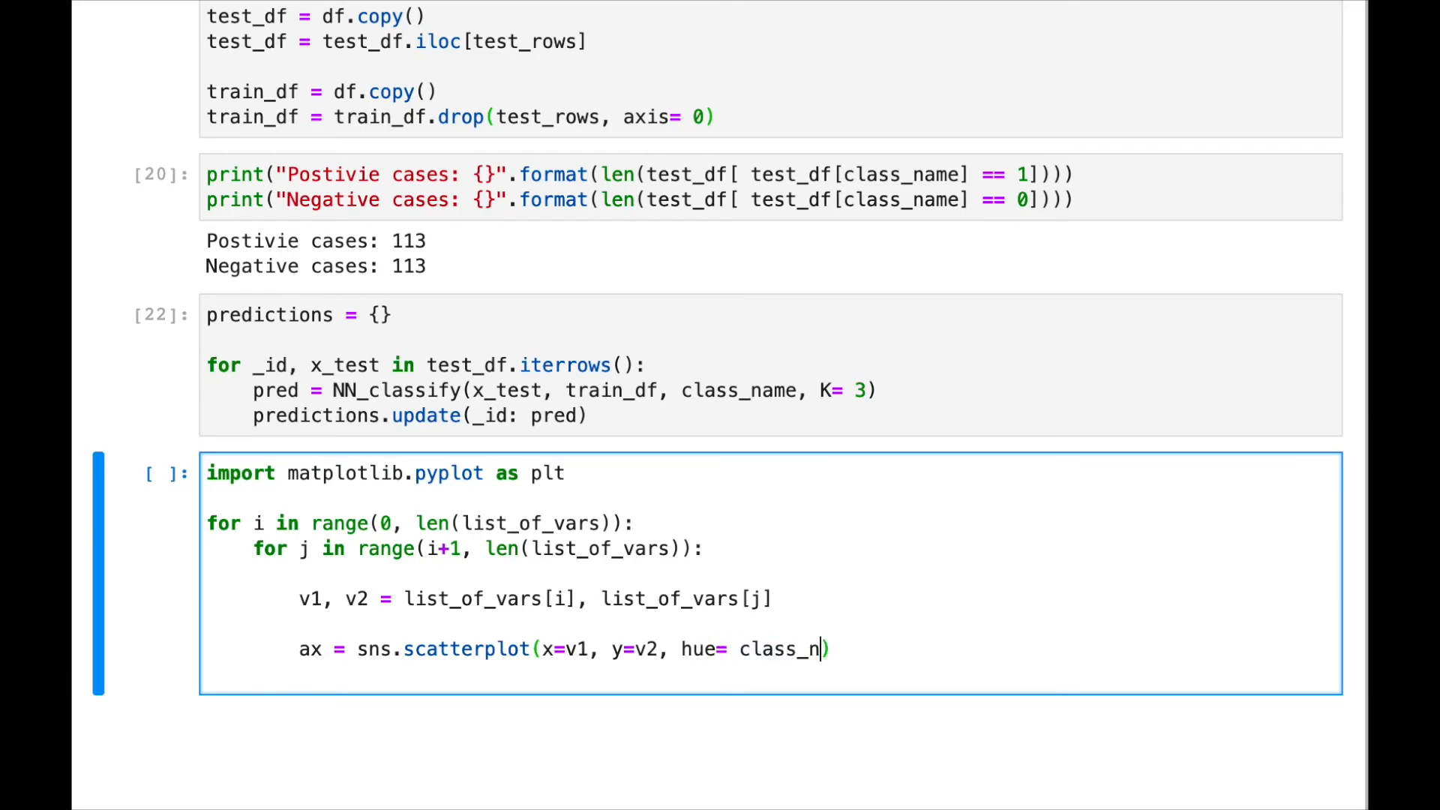
type("ame,")
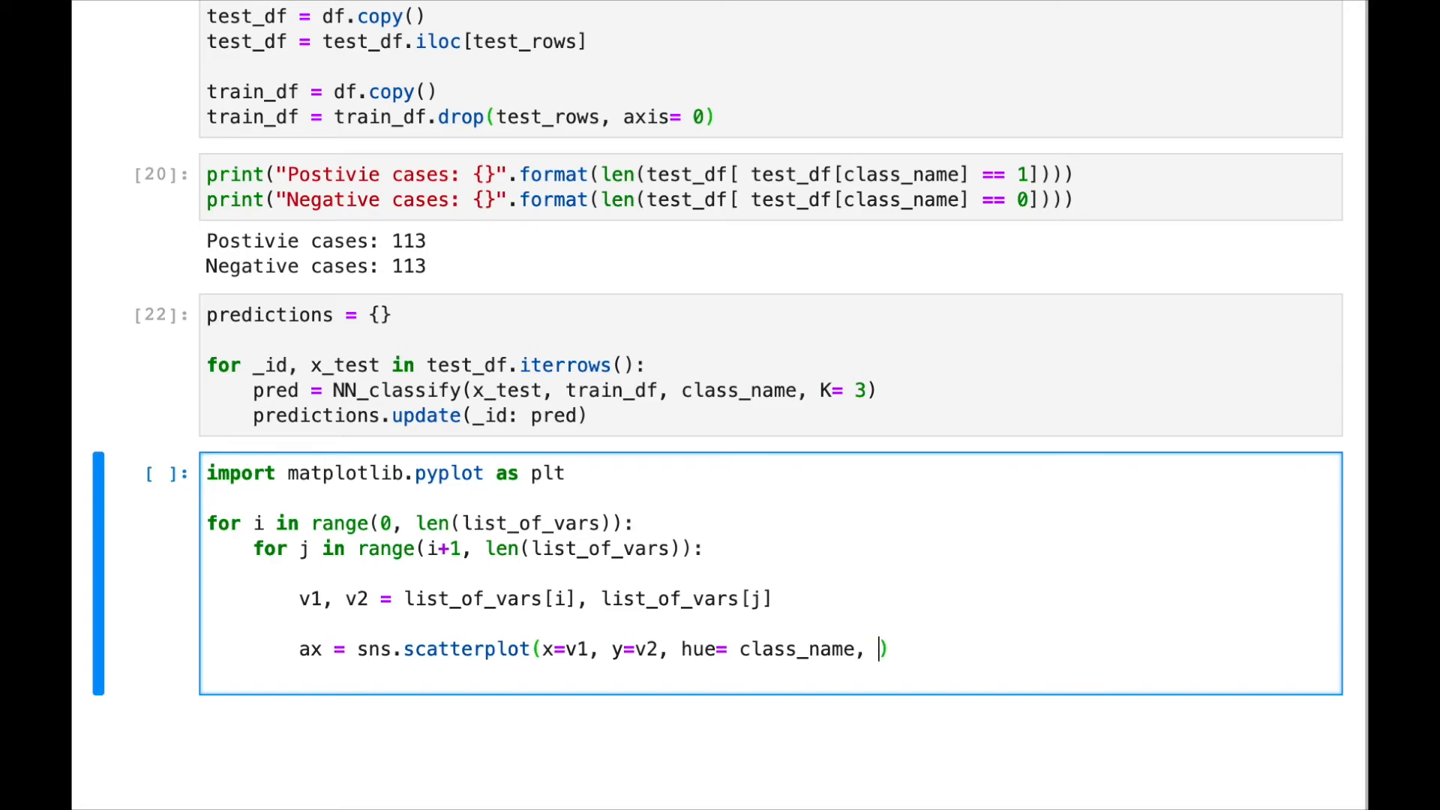
type("marker")
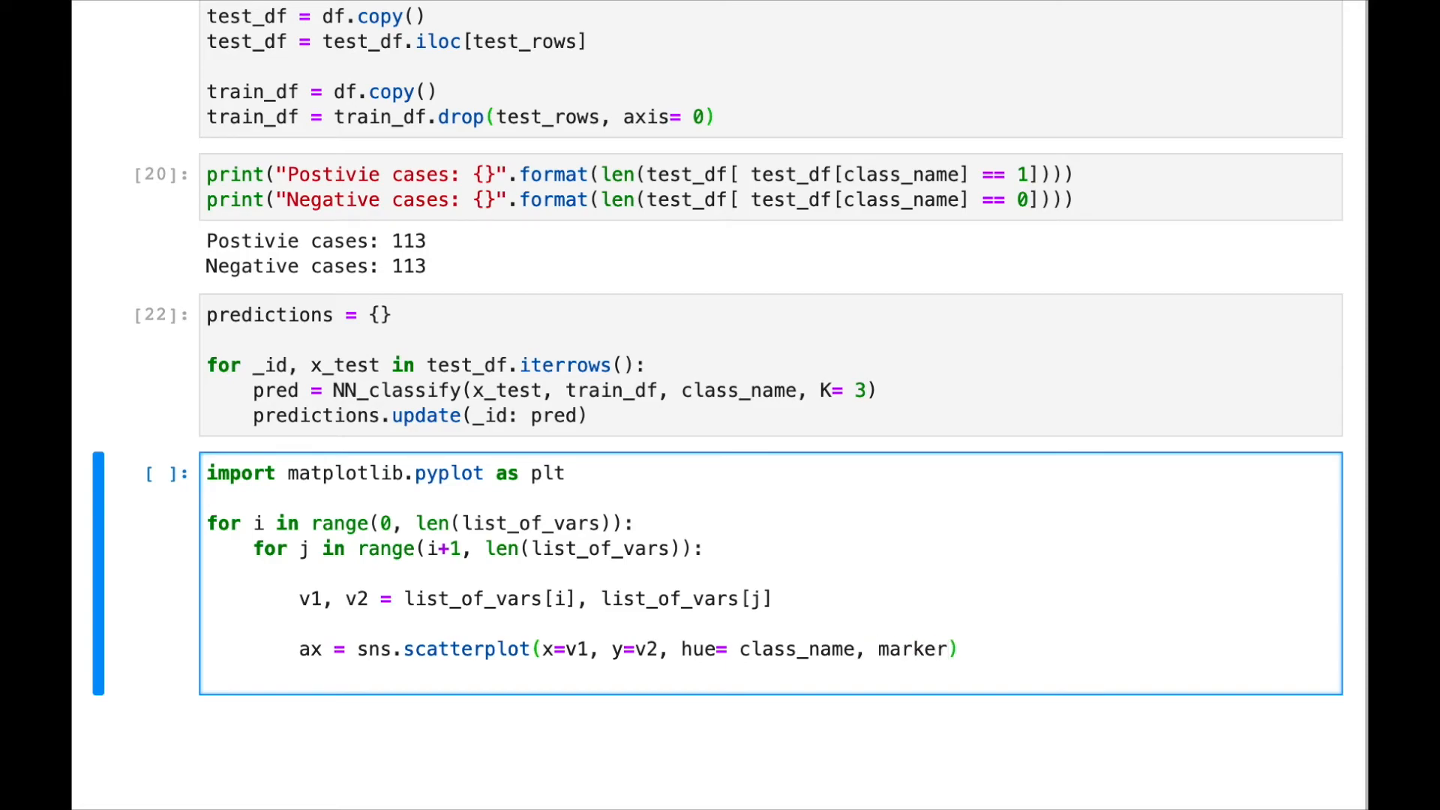
type("=\"")
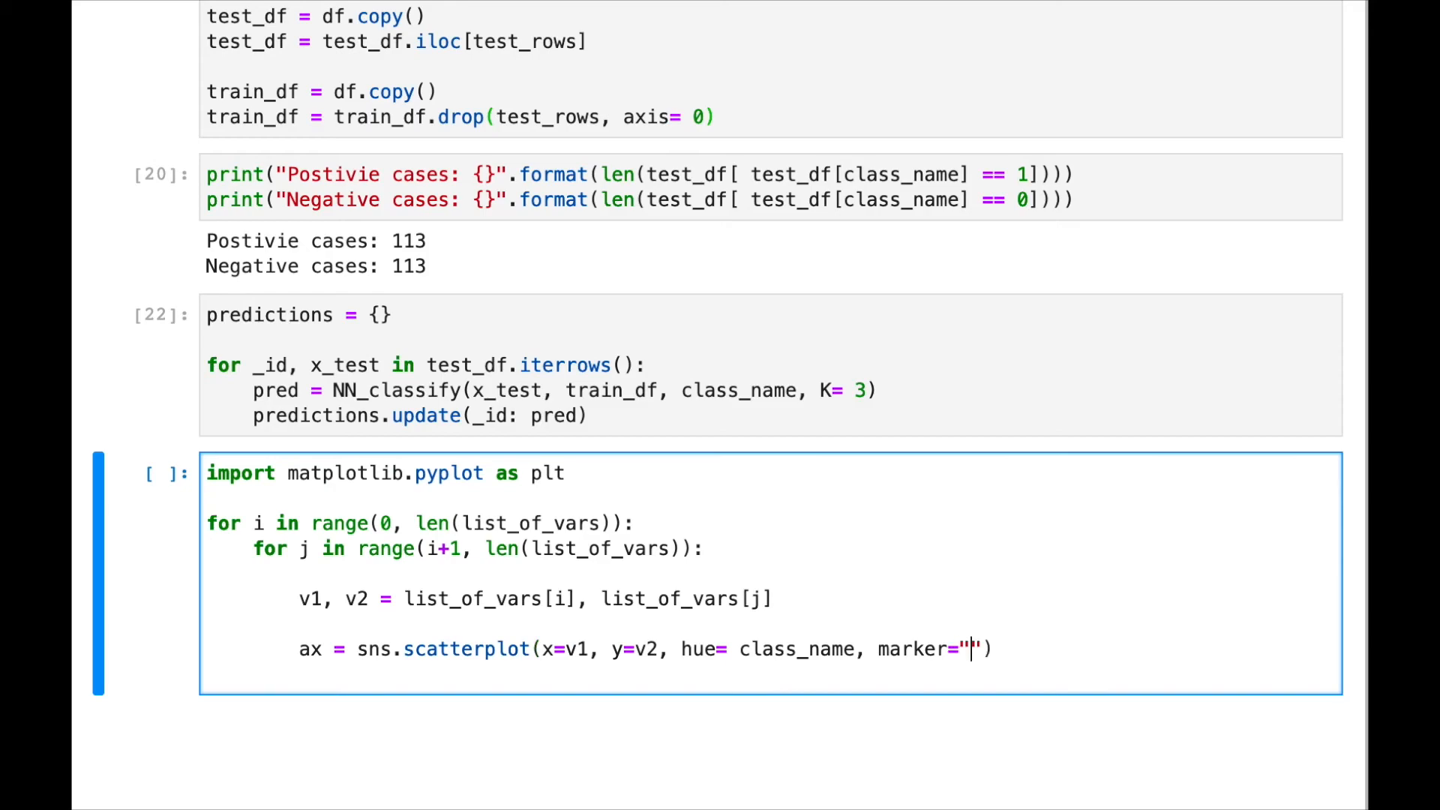
type("o")
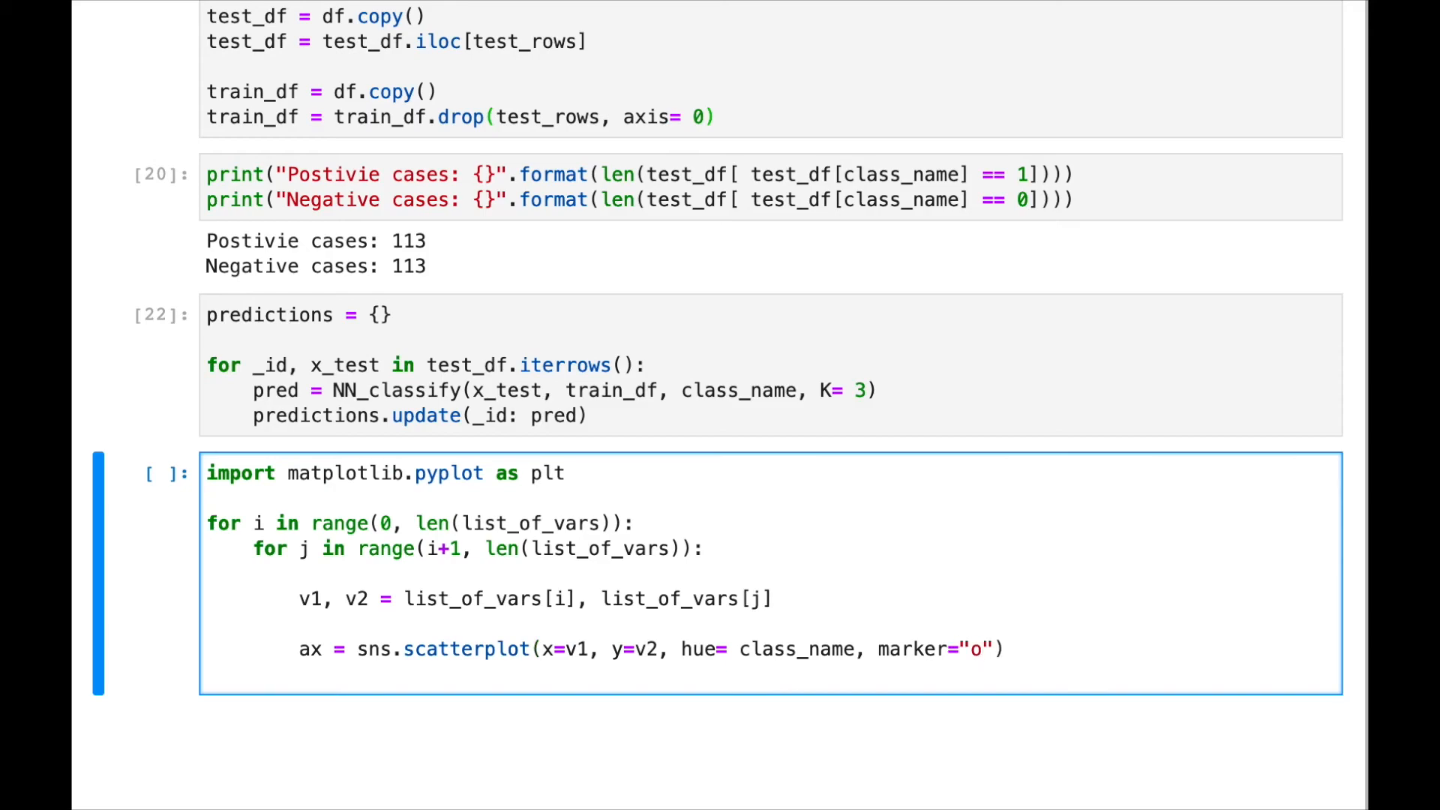
type(", data")
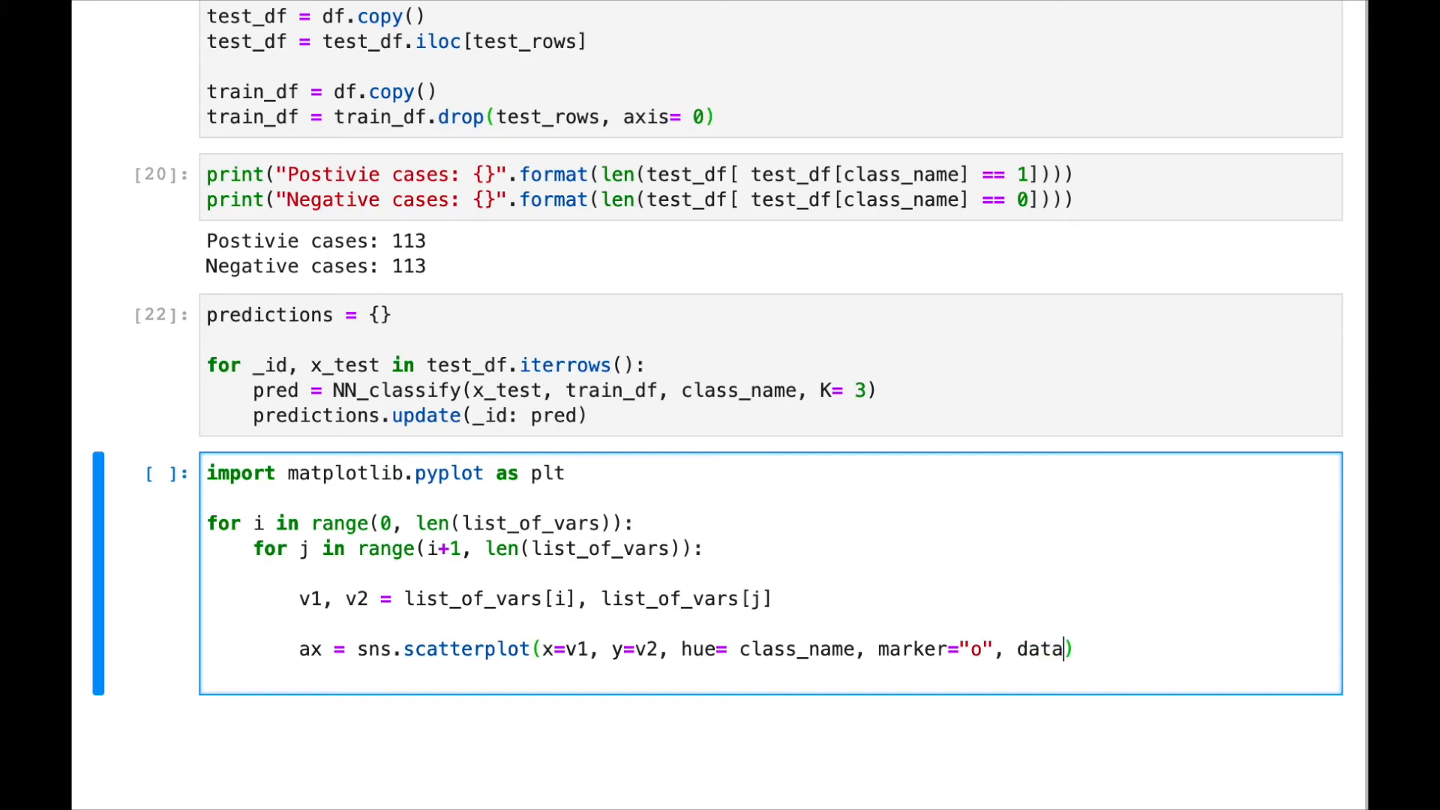
type("= test_df")
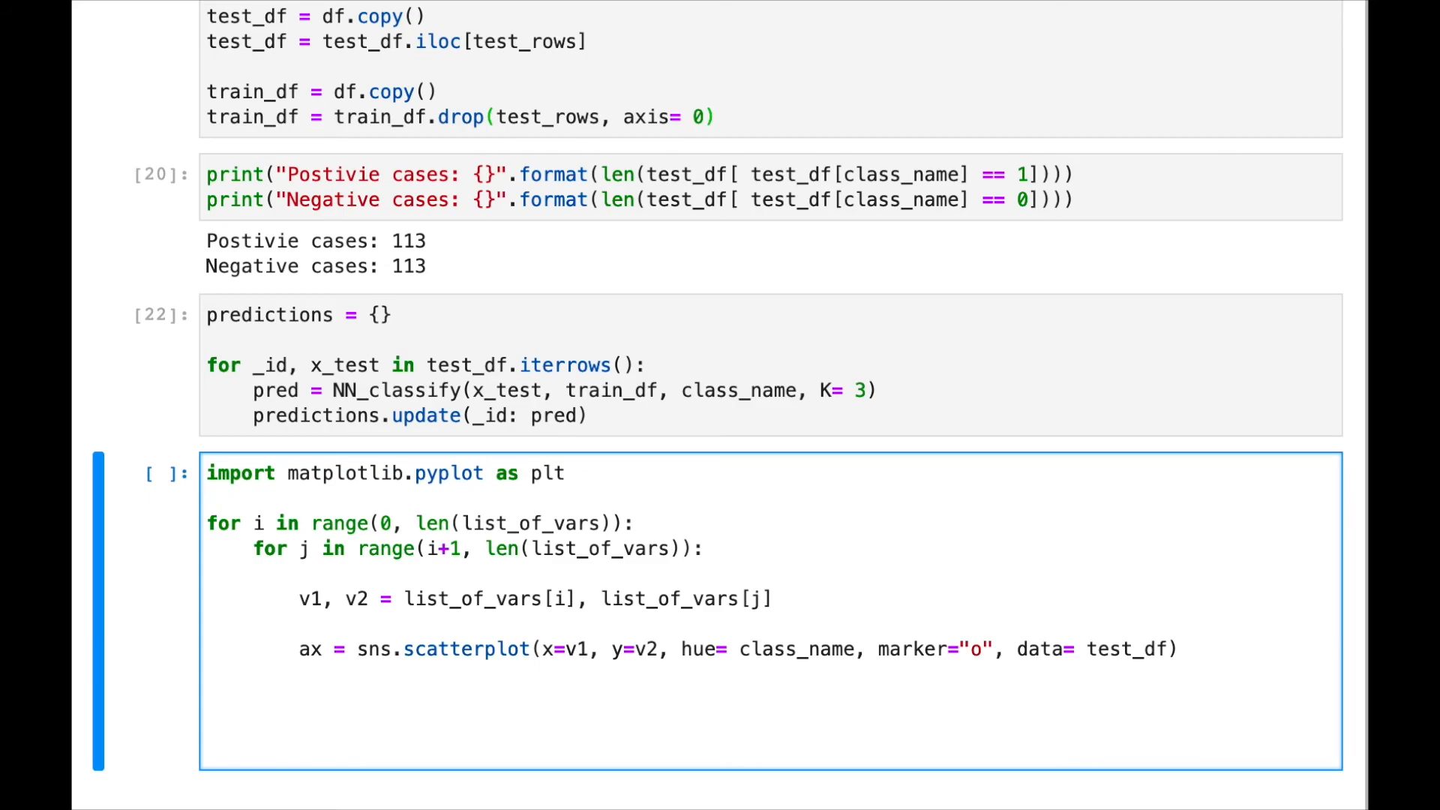
- Add a second scatterplot coloured by [p[1] for p in predictions] with size-100 'x' markers
type("ax = sns.scatterplot(x=v1, y=v2, hue= class_name, marker=\"o\", data= test_df)")
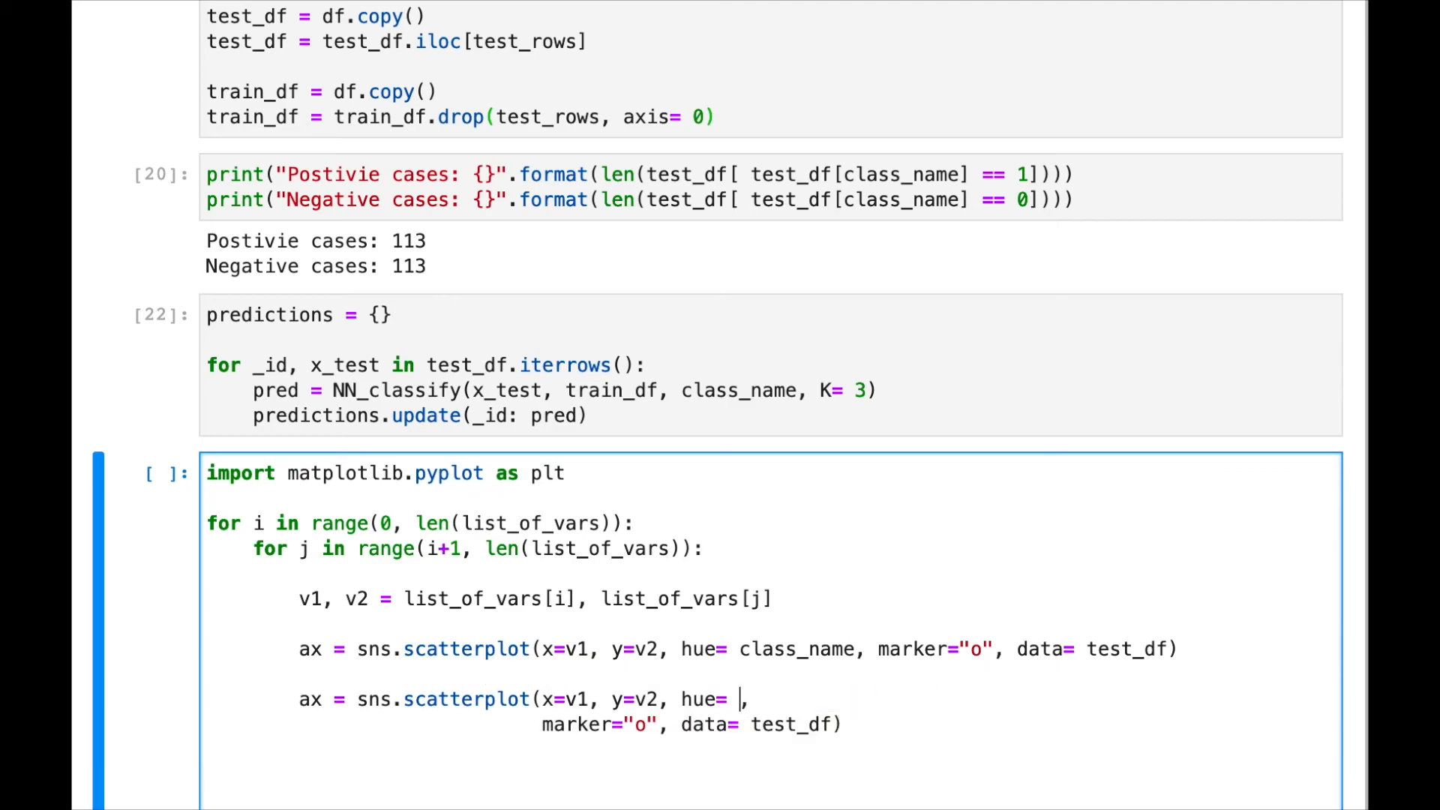
type("[]")
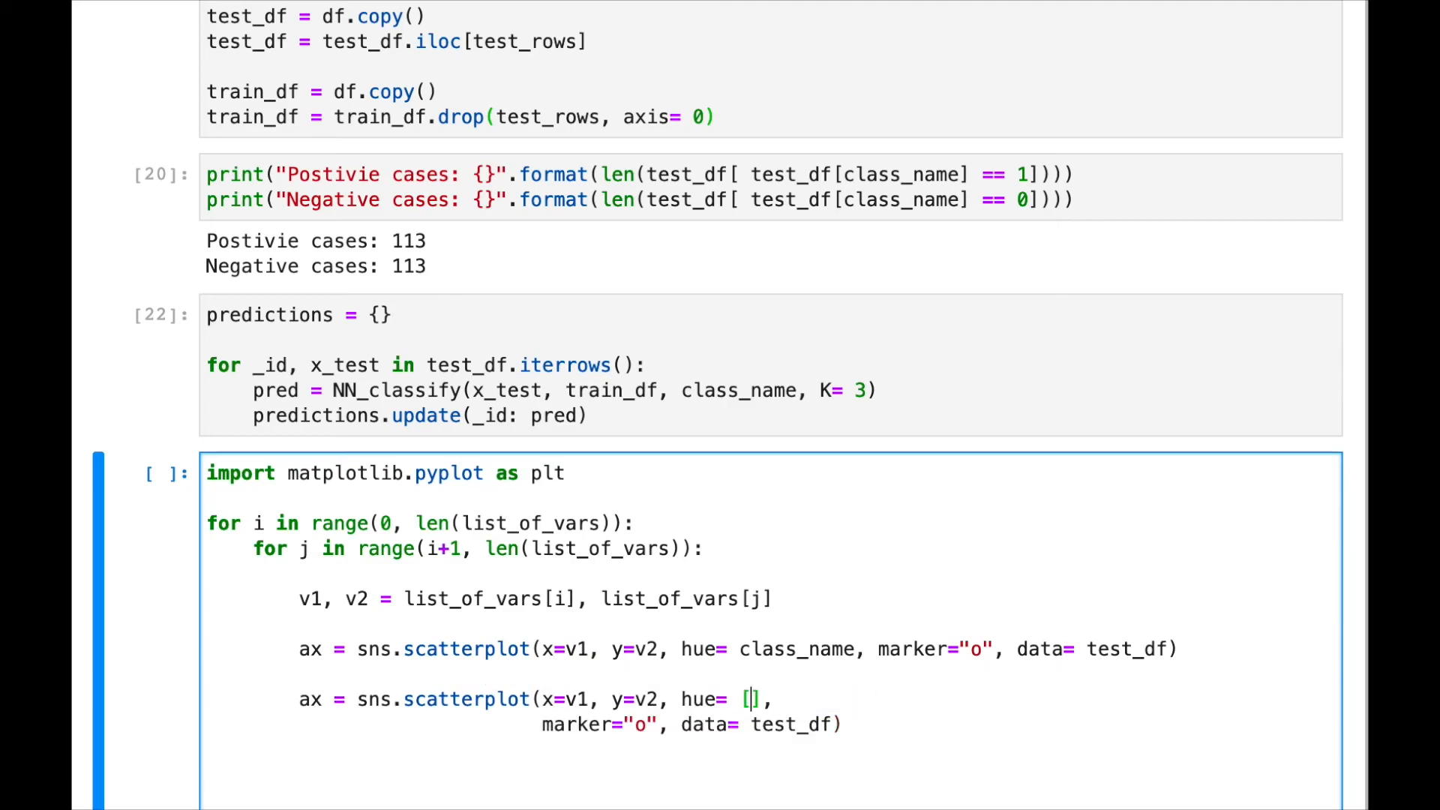
type("for p in predictions")
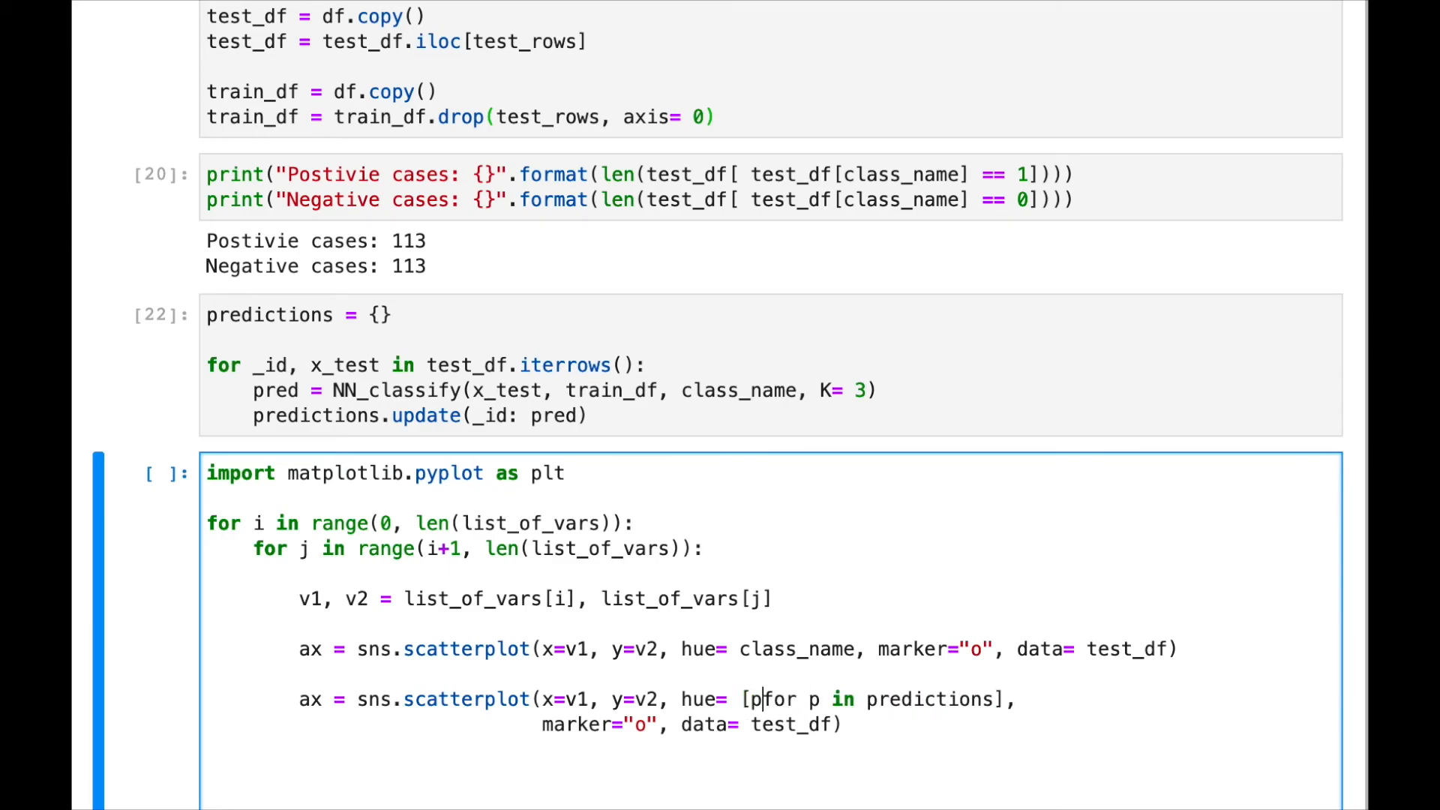
type("[]")
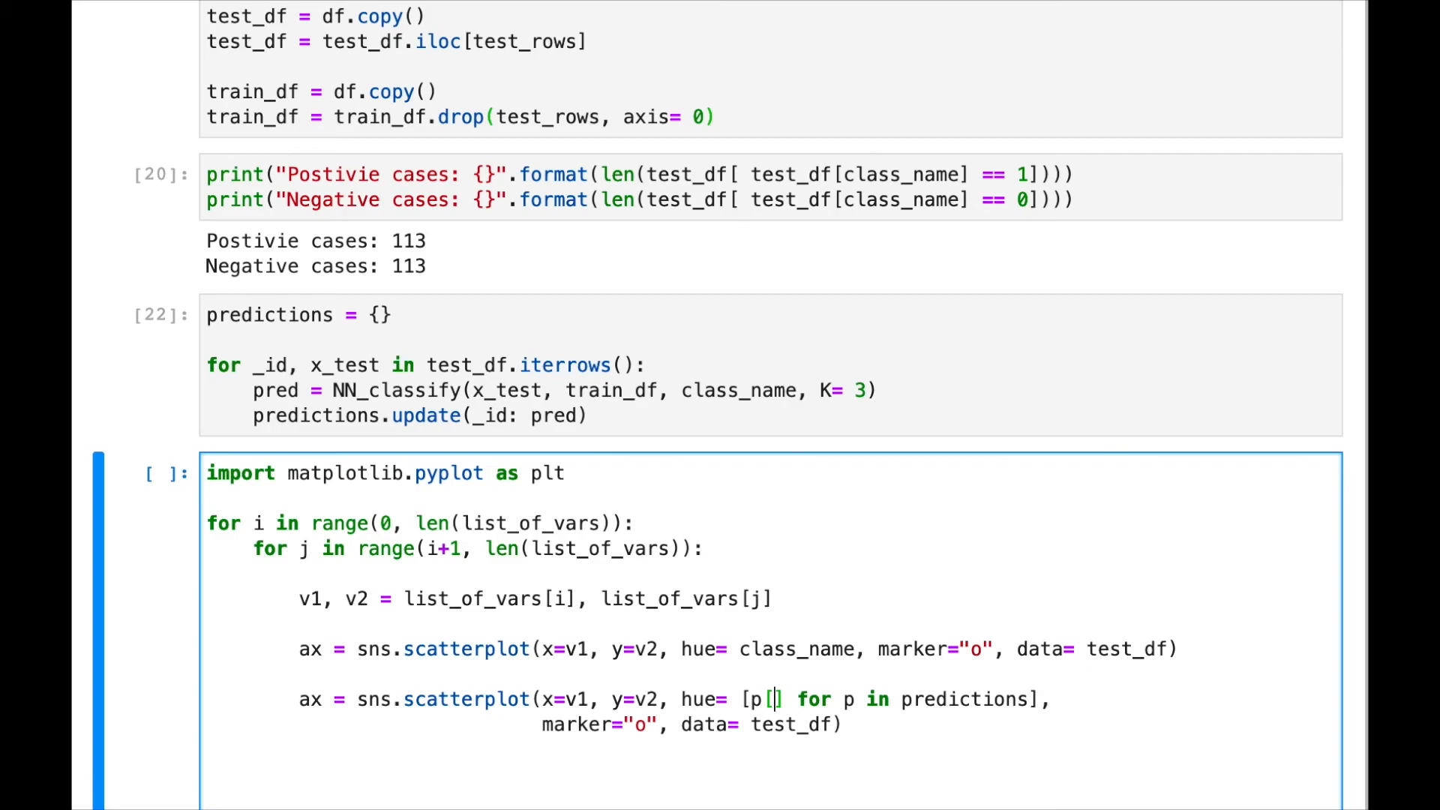
type("1")
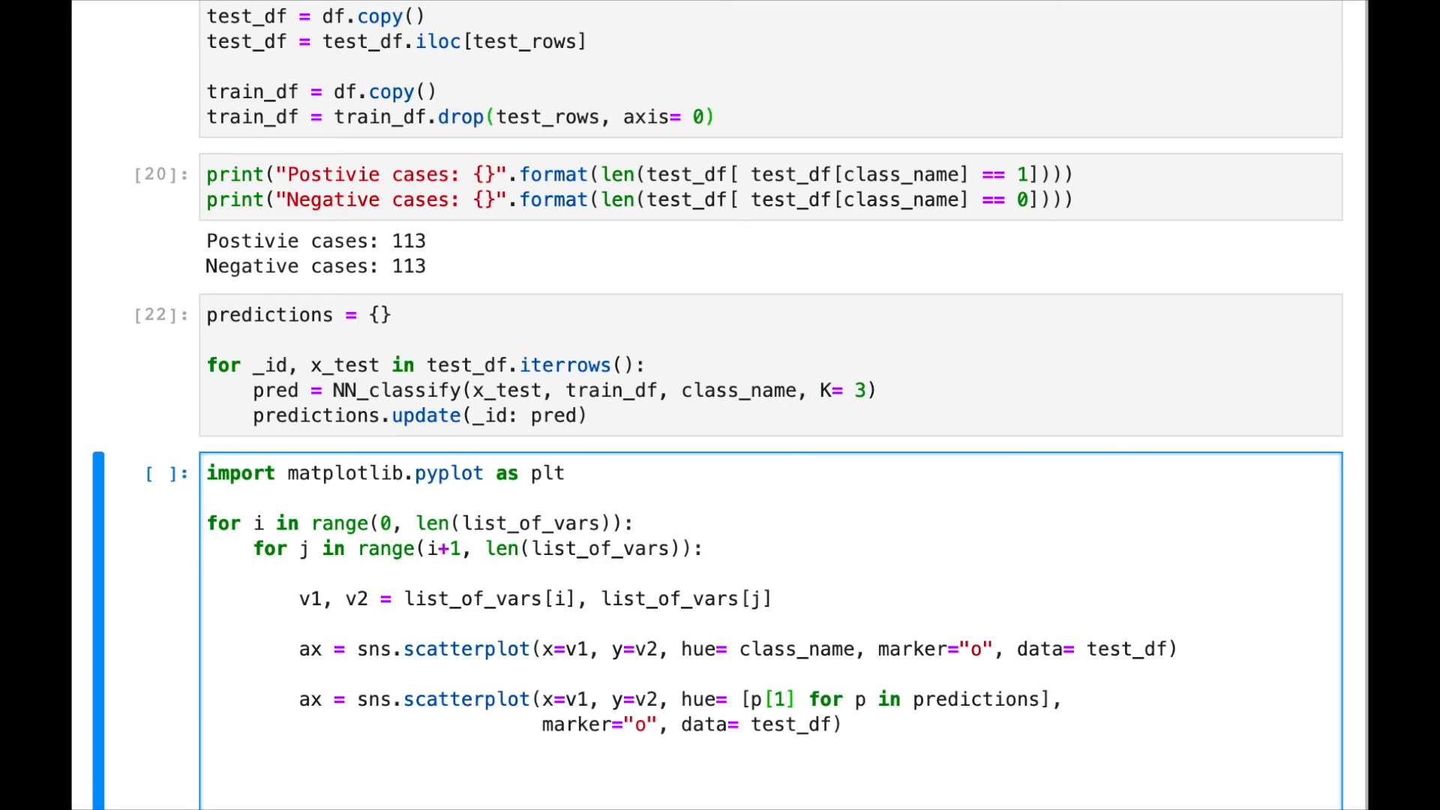
type("x")
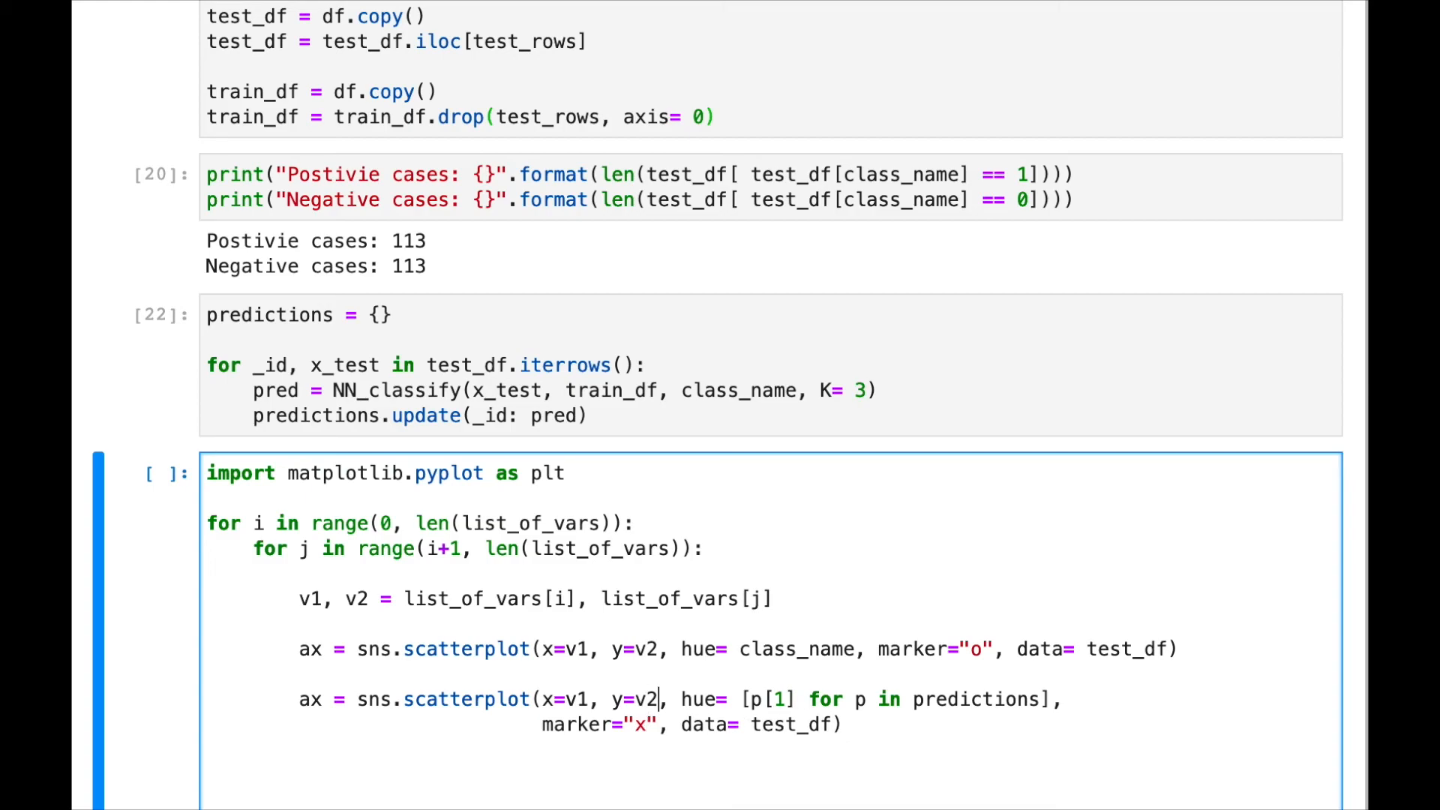
type(", s=100,")
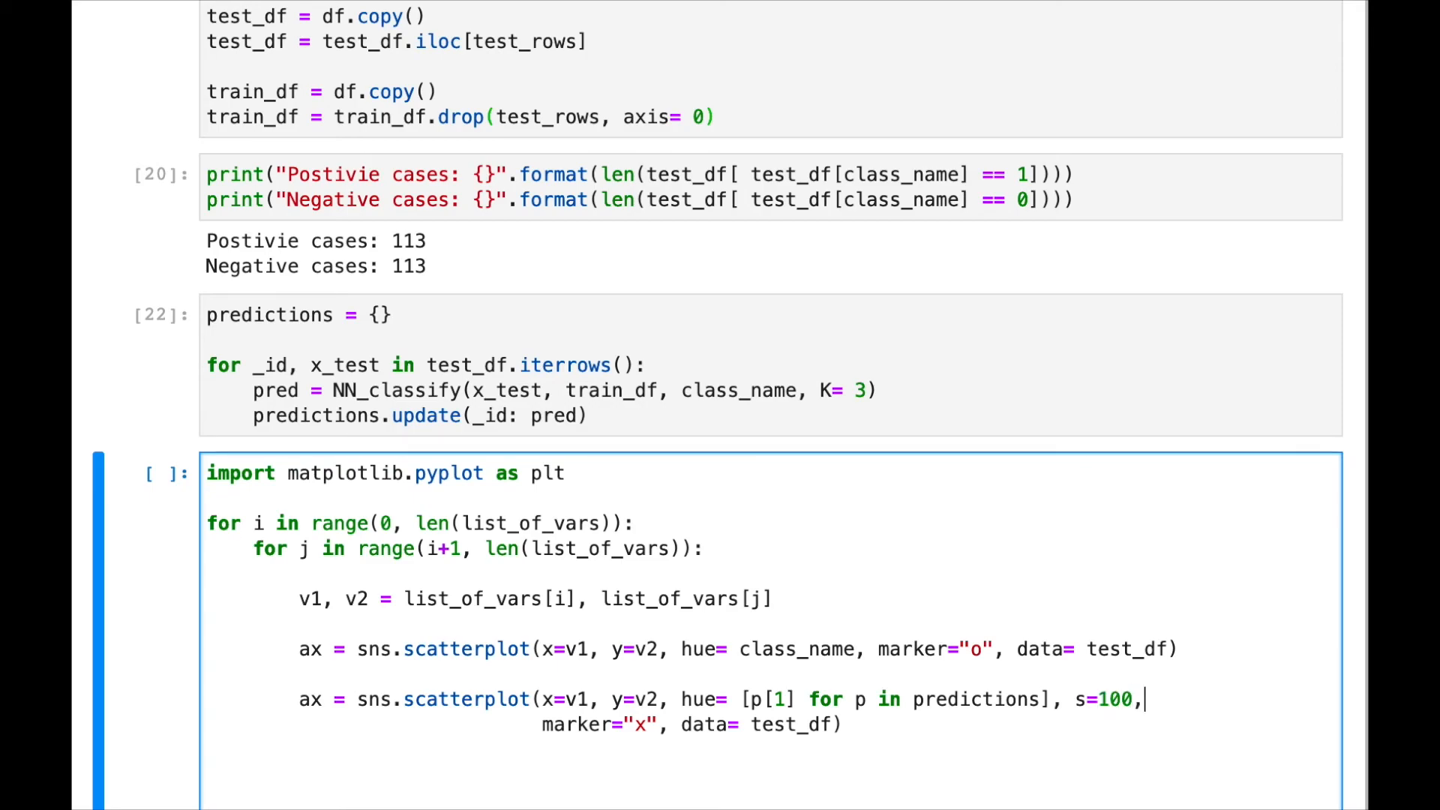
- Add plt.show() after the scatterplots inside the loop
scroll("down", 3)
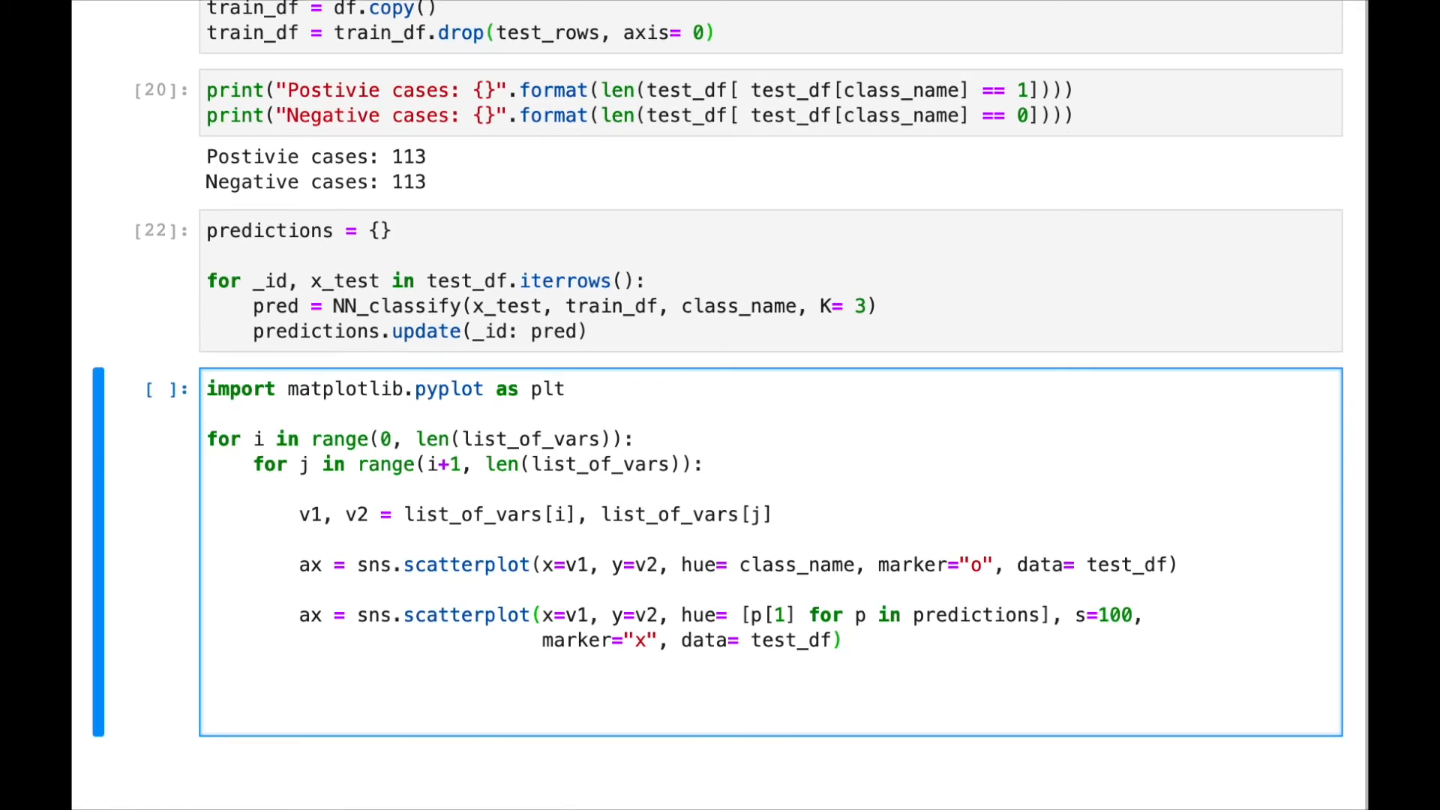
type("ply")
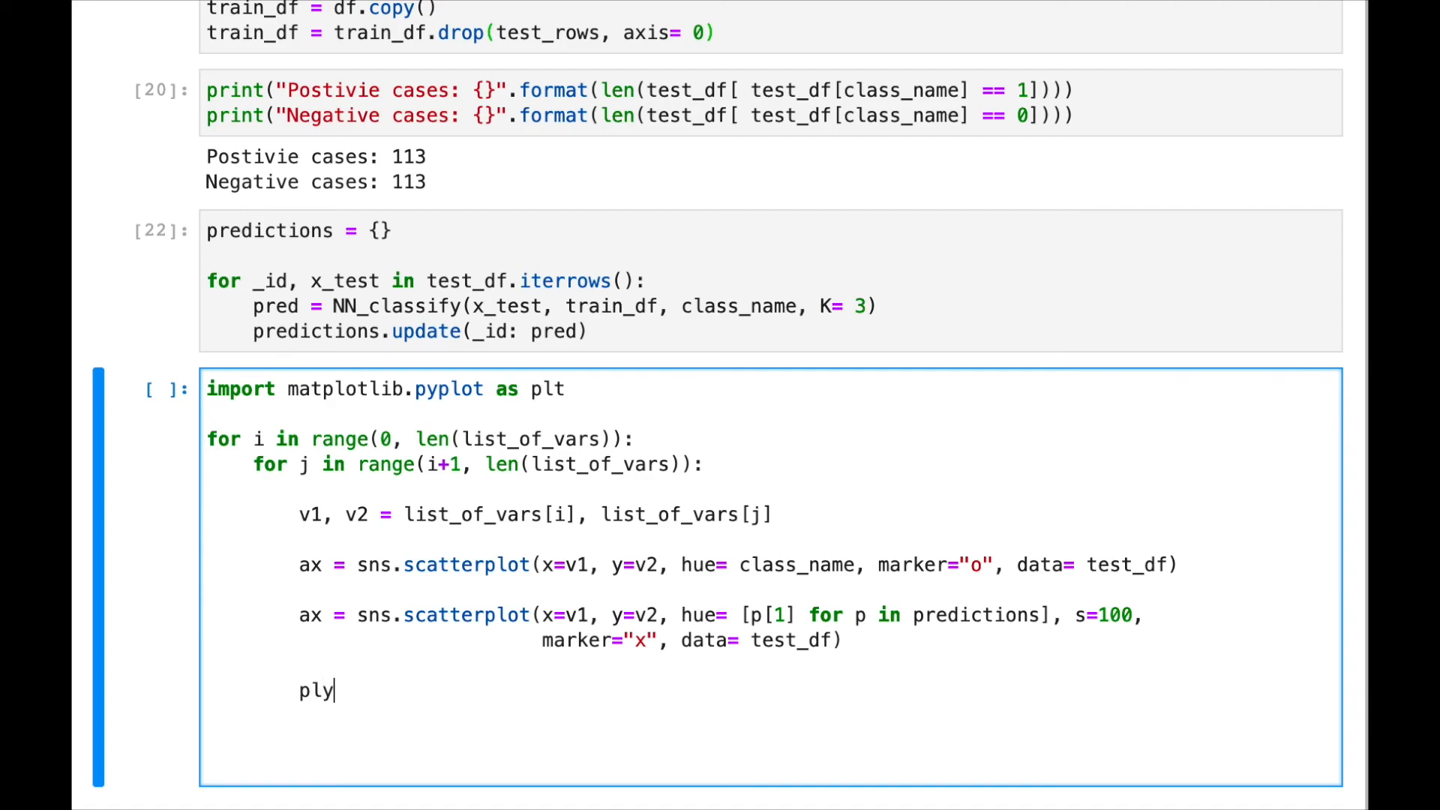
type("t.show()")
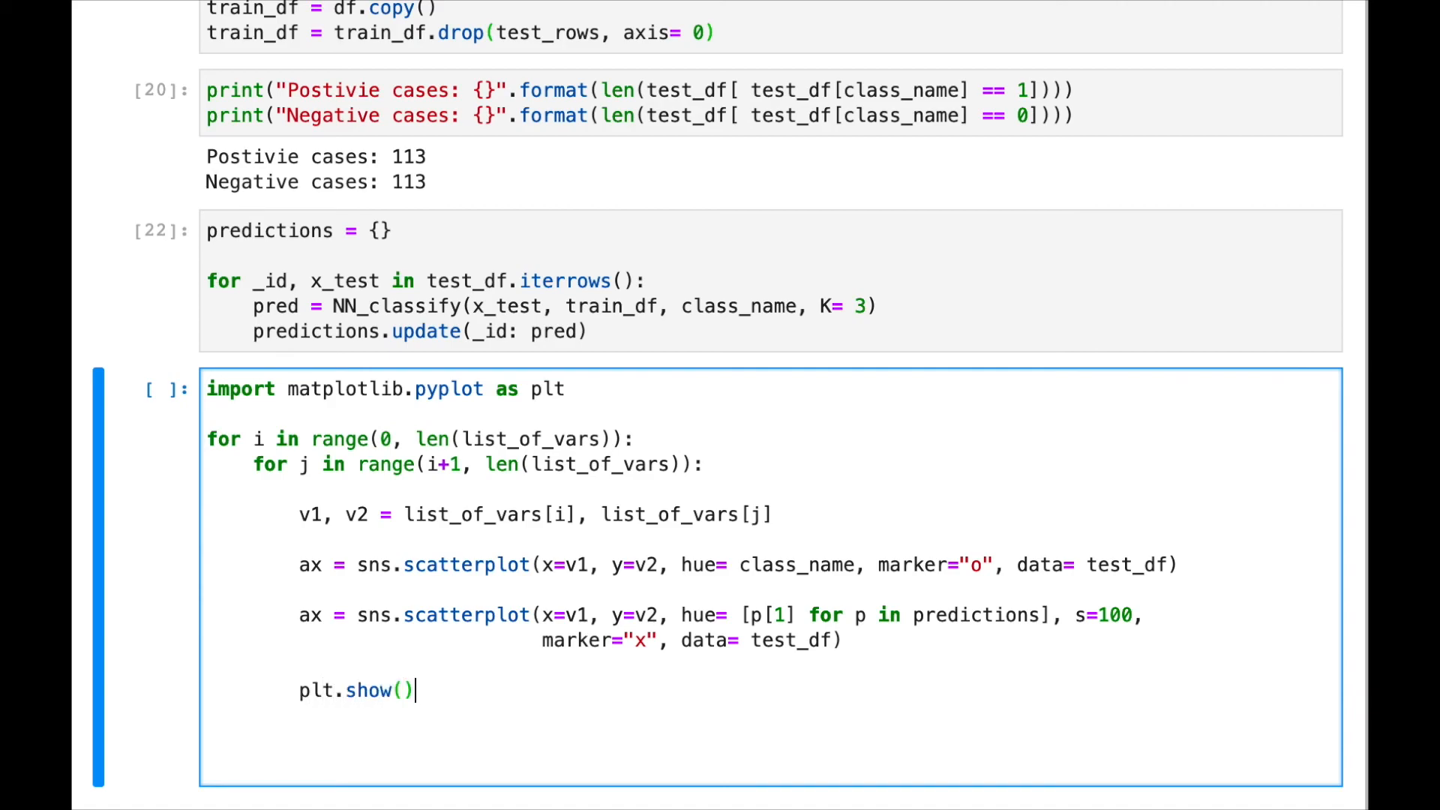
- Run the plotting cell and scroll through the pairwise scatter plots with prediction crosses
key("shift+enter")
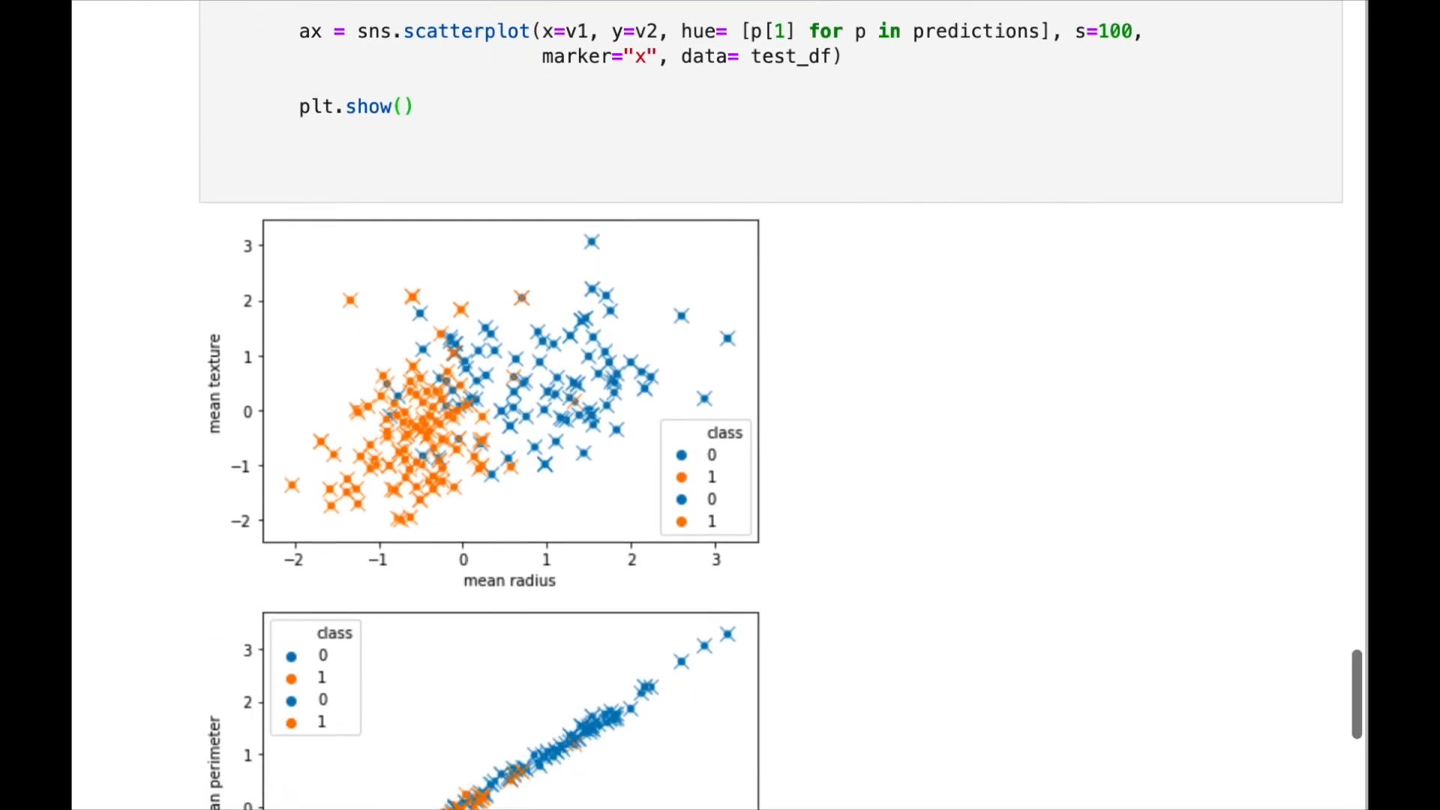
scroll("down", 3)
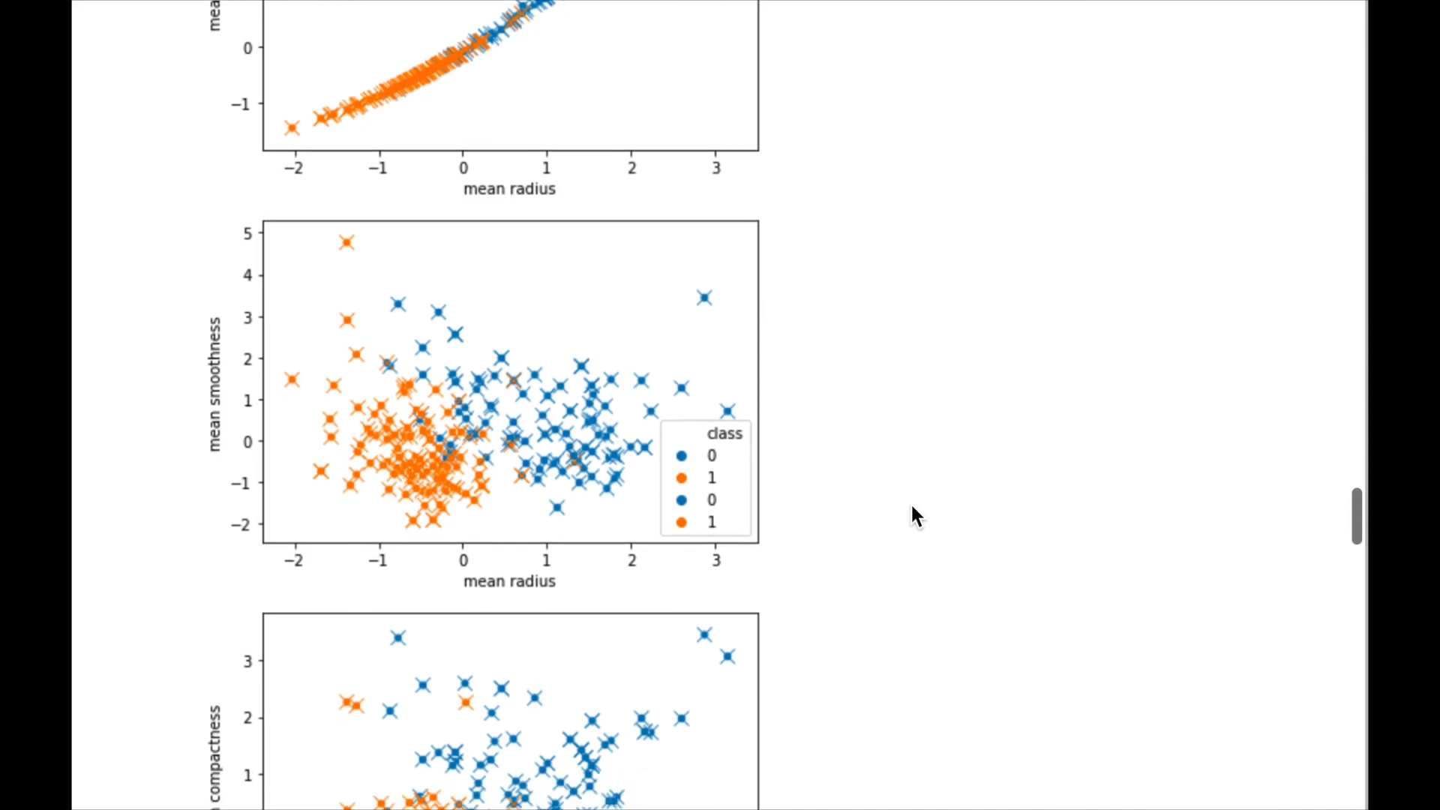
scroll("down", 3)
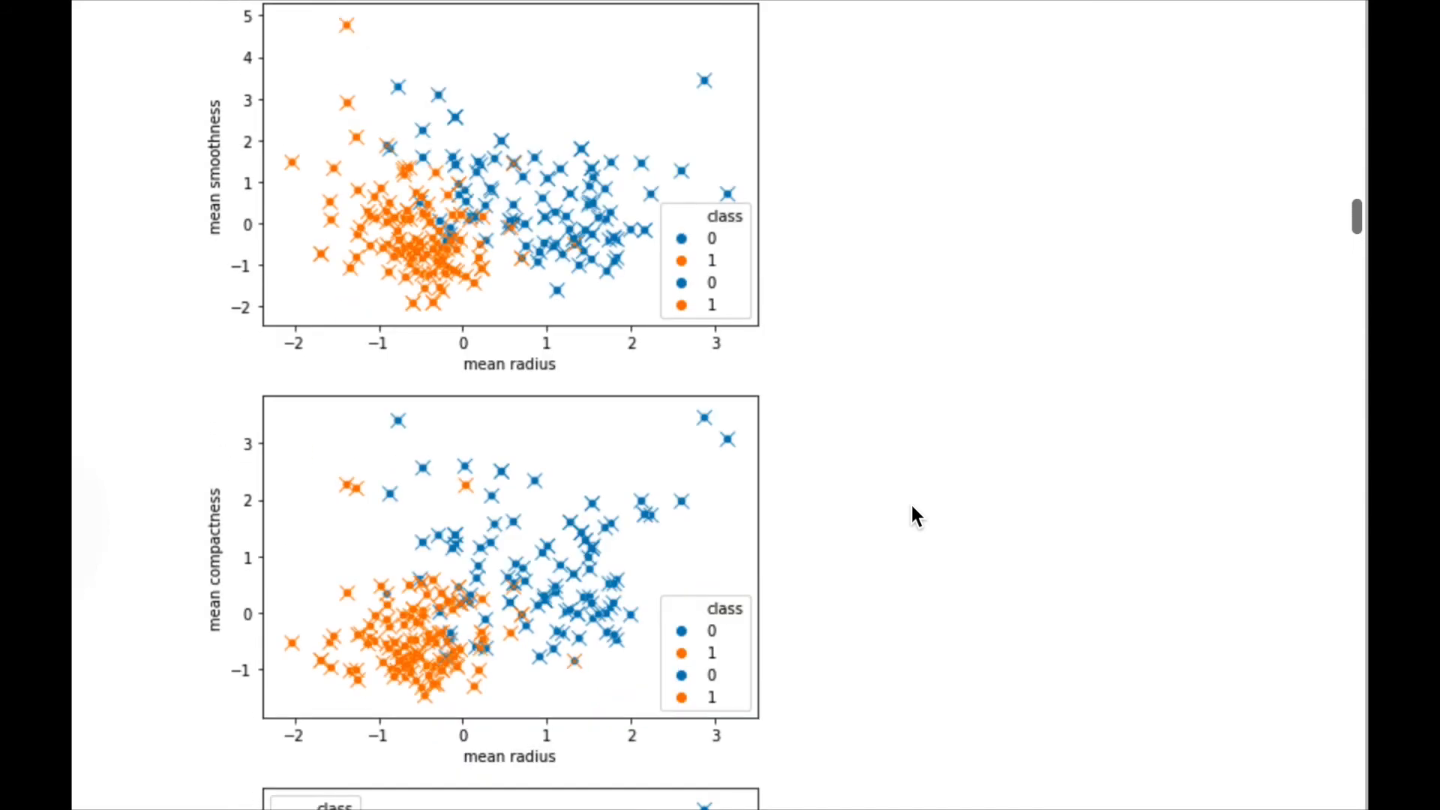
scroll("down", 3)
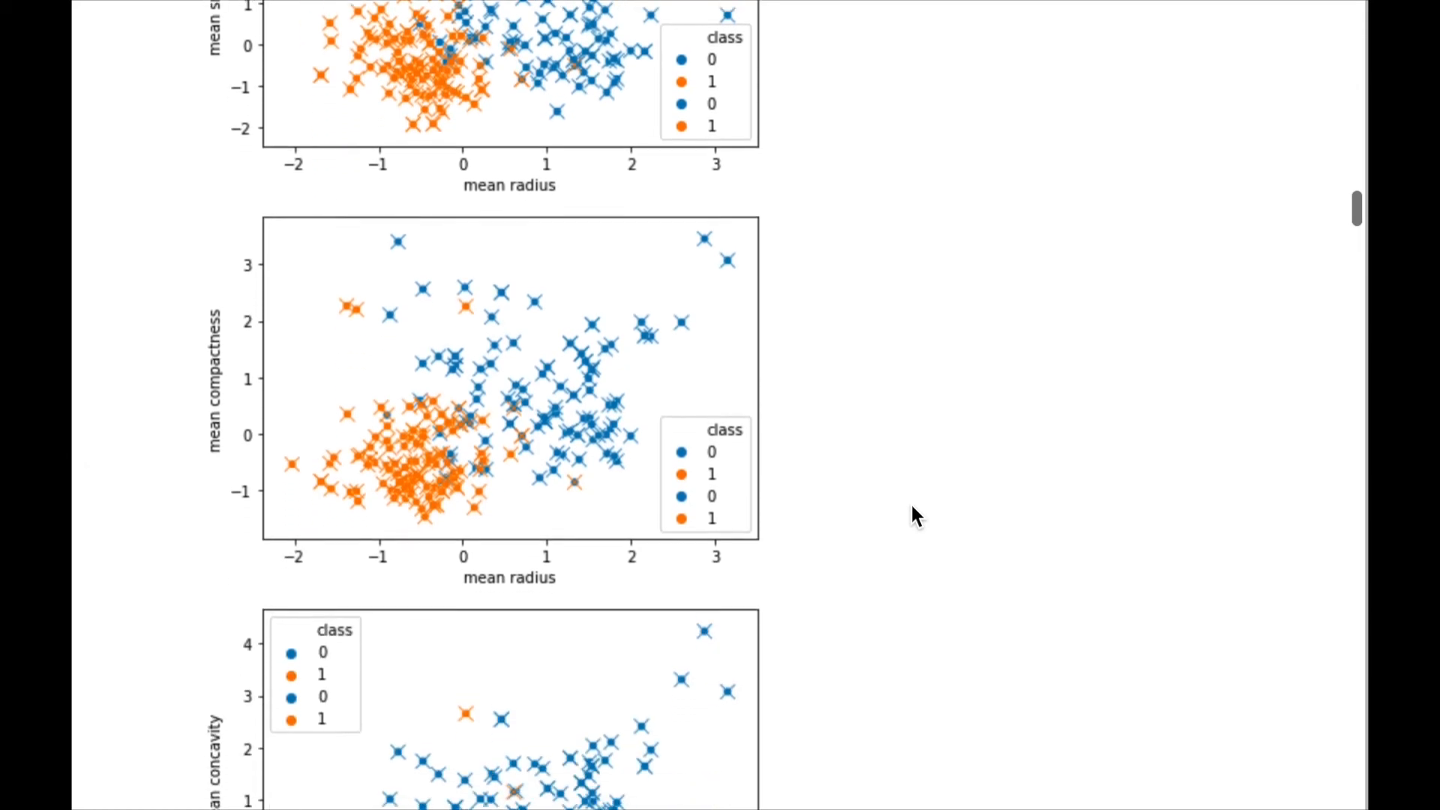
scroll("down", 3)
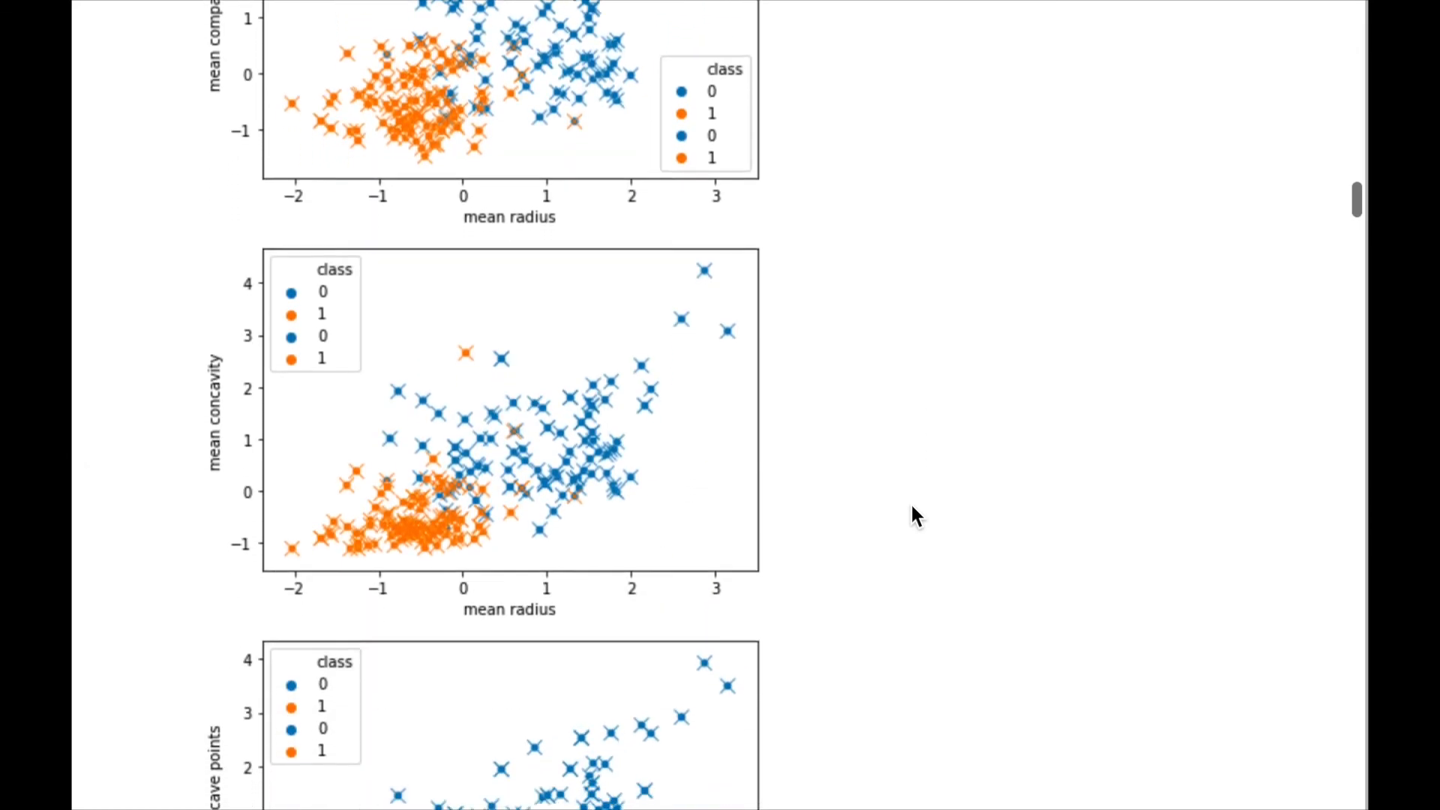
scroll("down", 3)
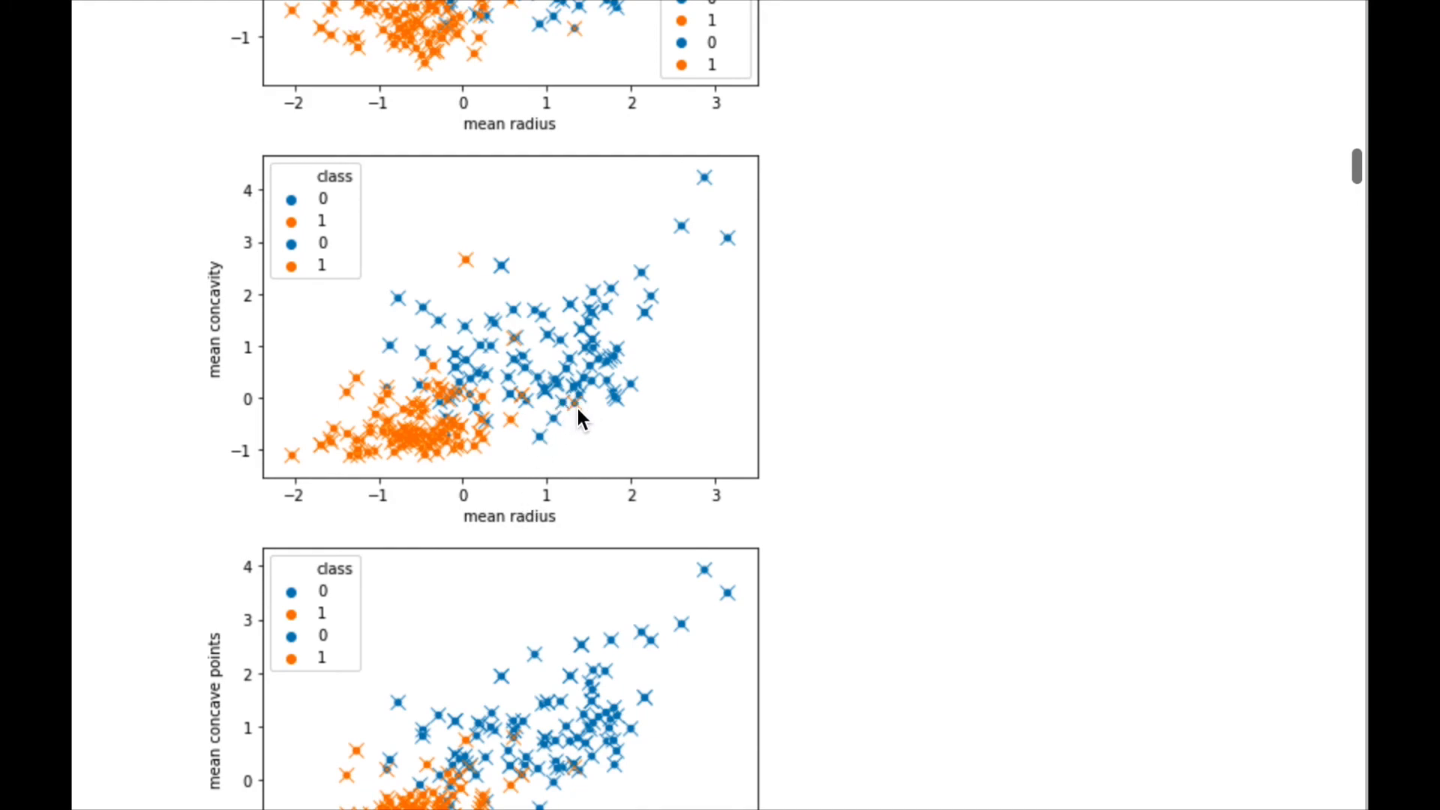
mouse_move(560, 415)
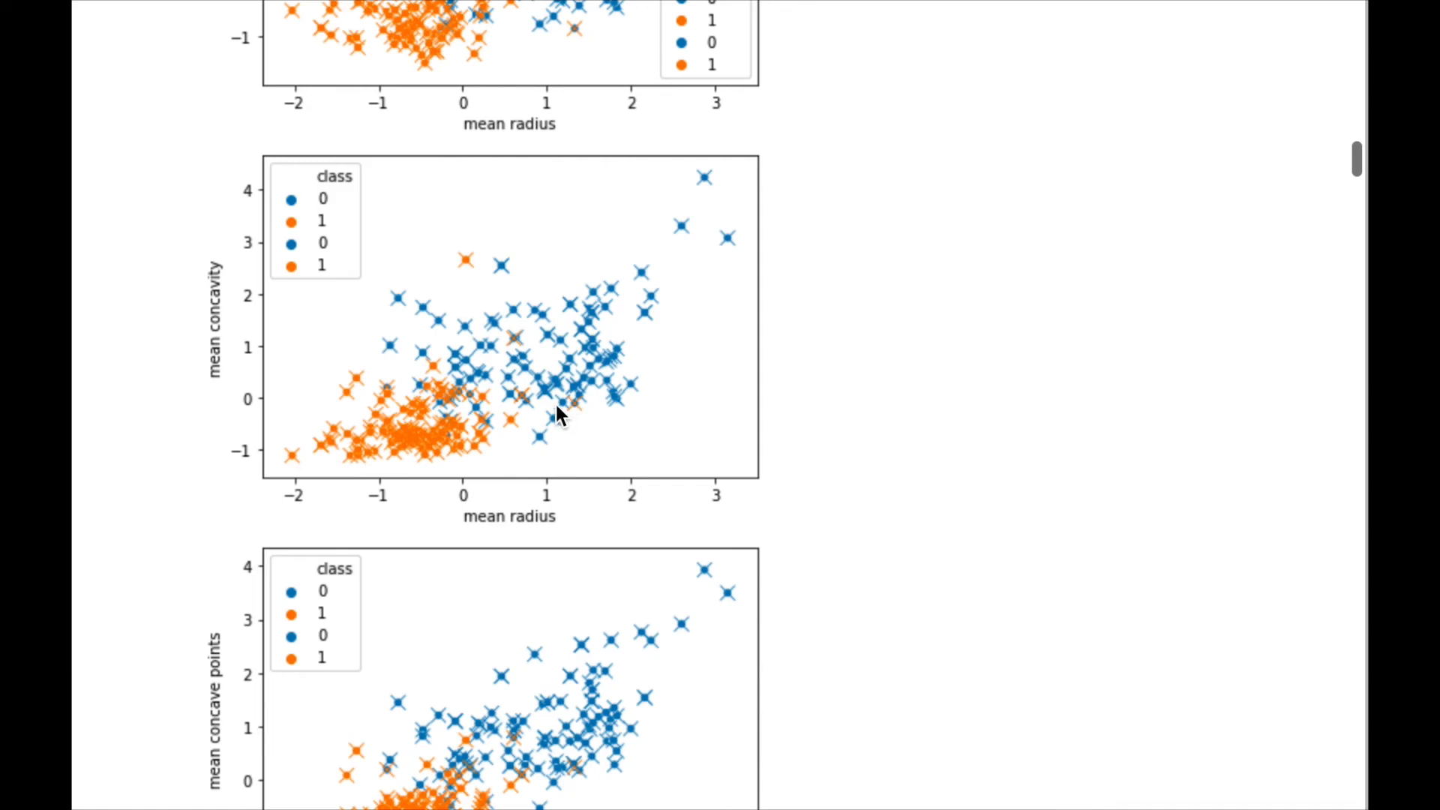
mouse_move(625, 396)
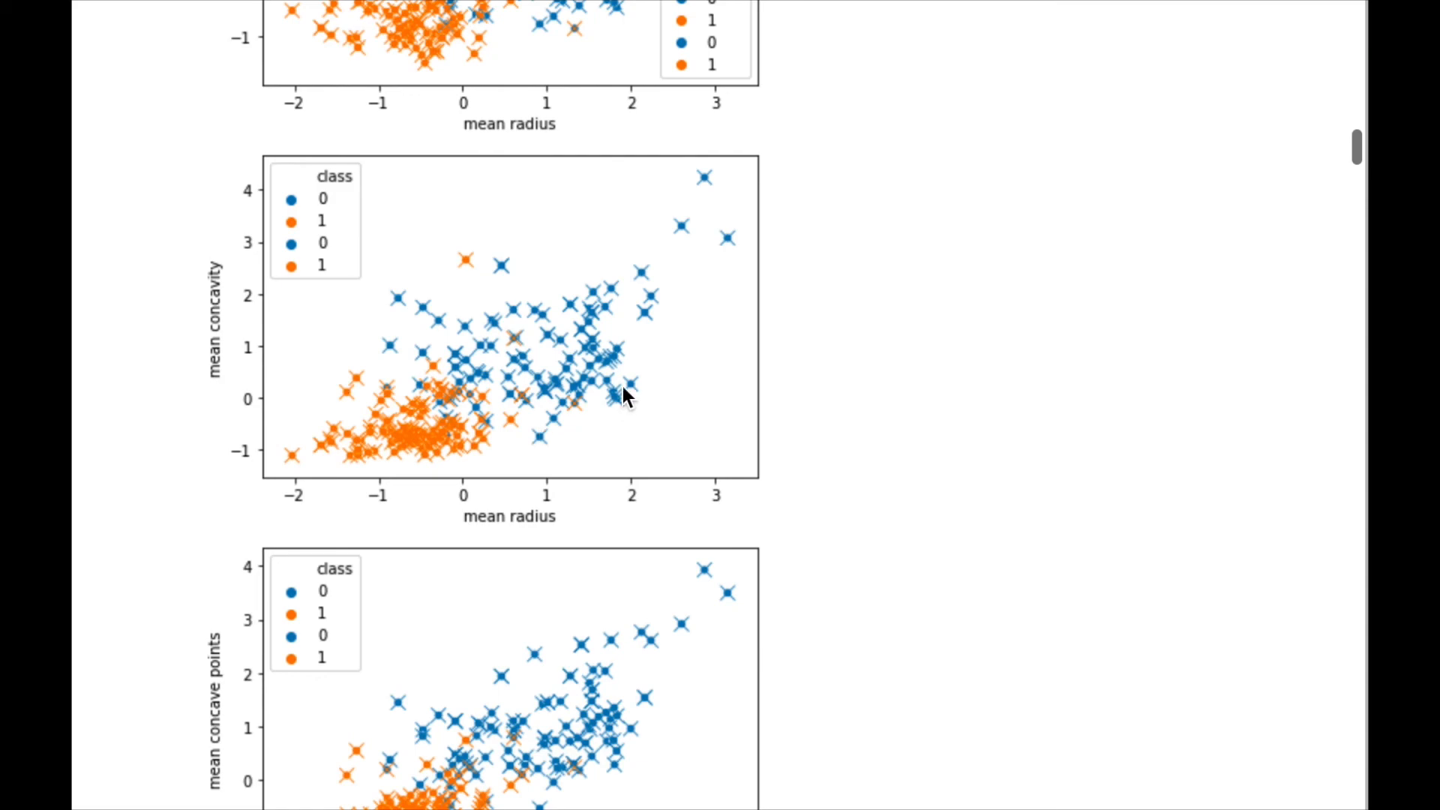
mouse_move(662, 285)
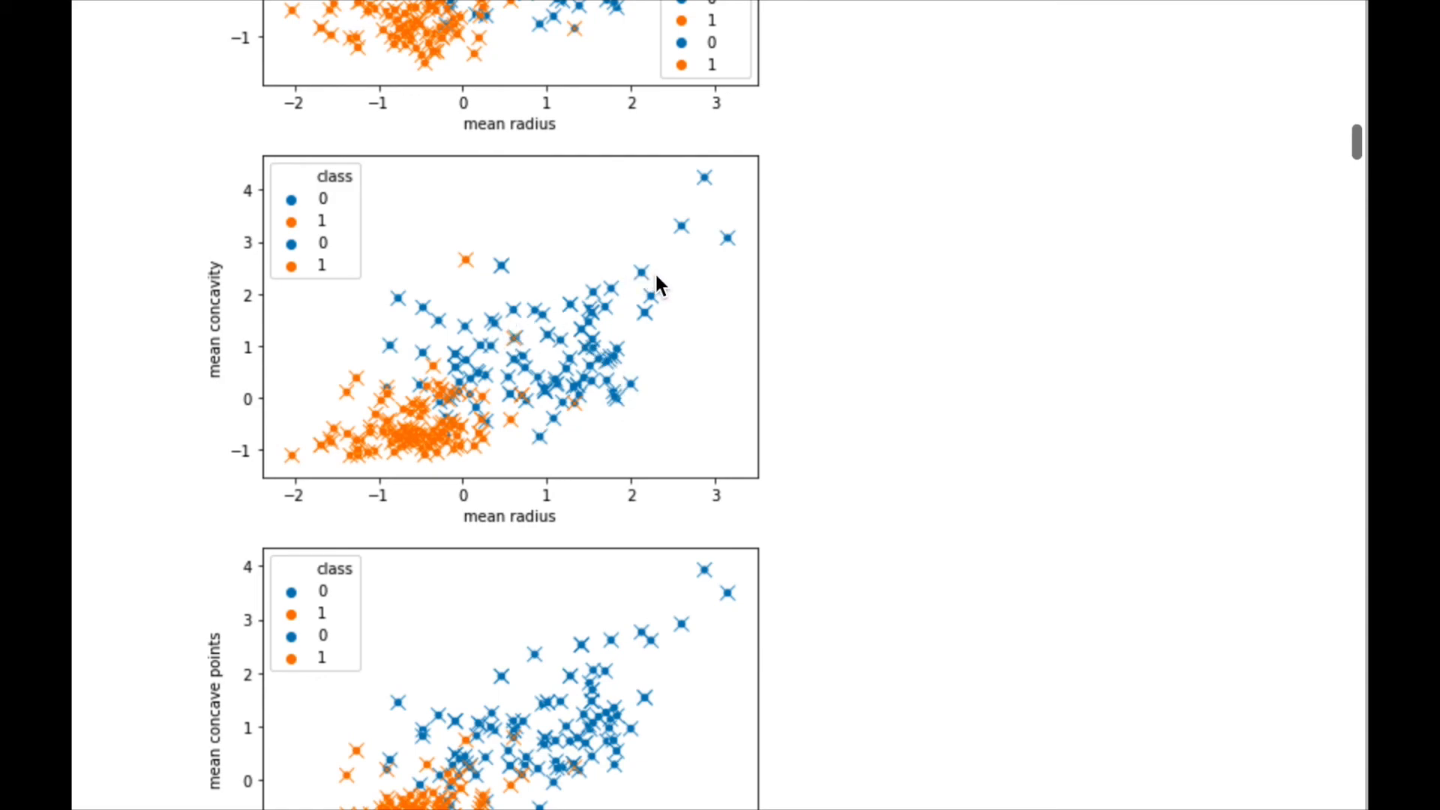
mouse_move(613, 311)
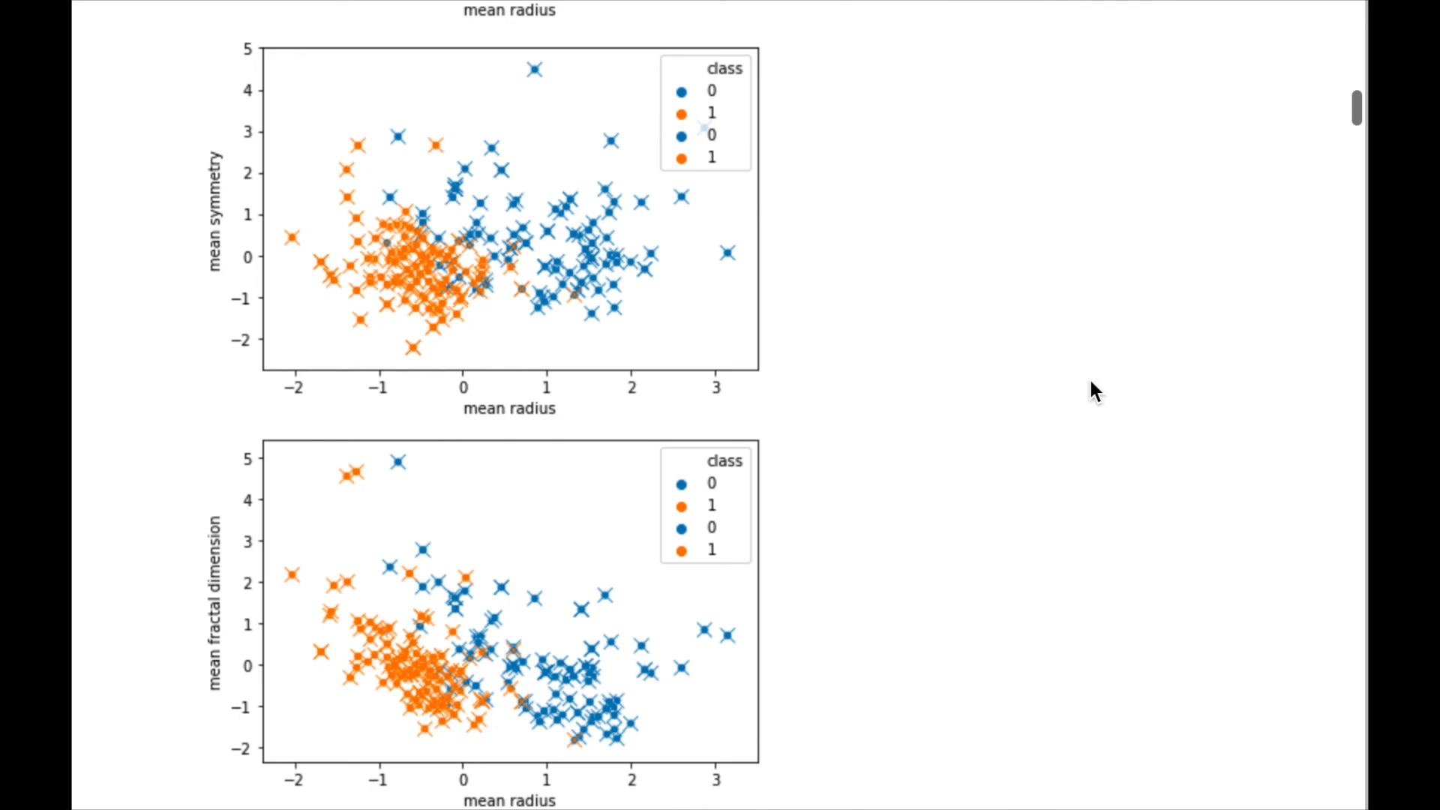
scroll("down", 3)
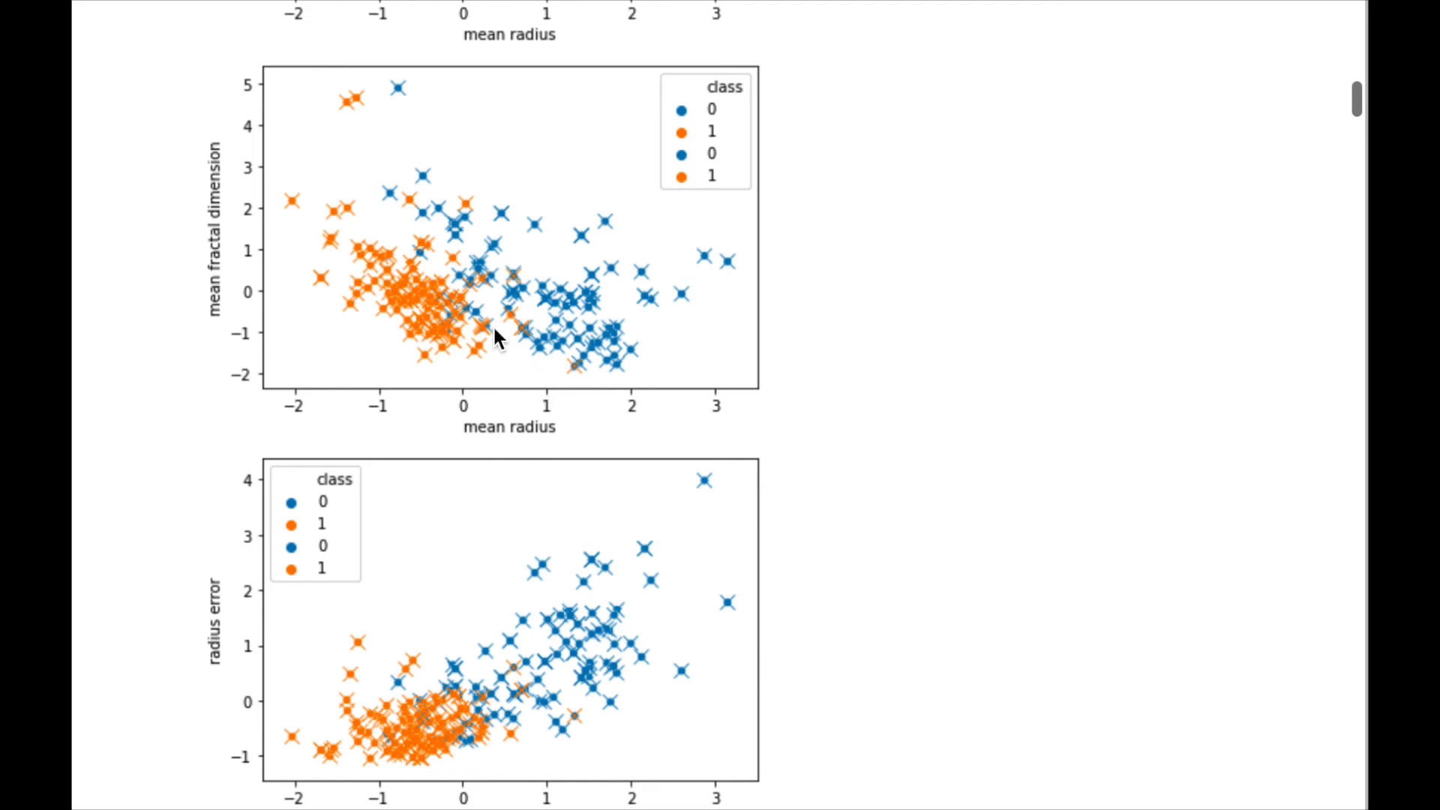
mouse_move(463, 303)
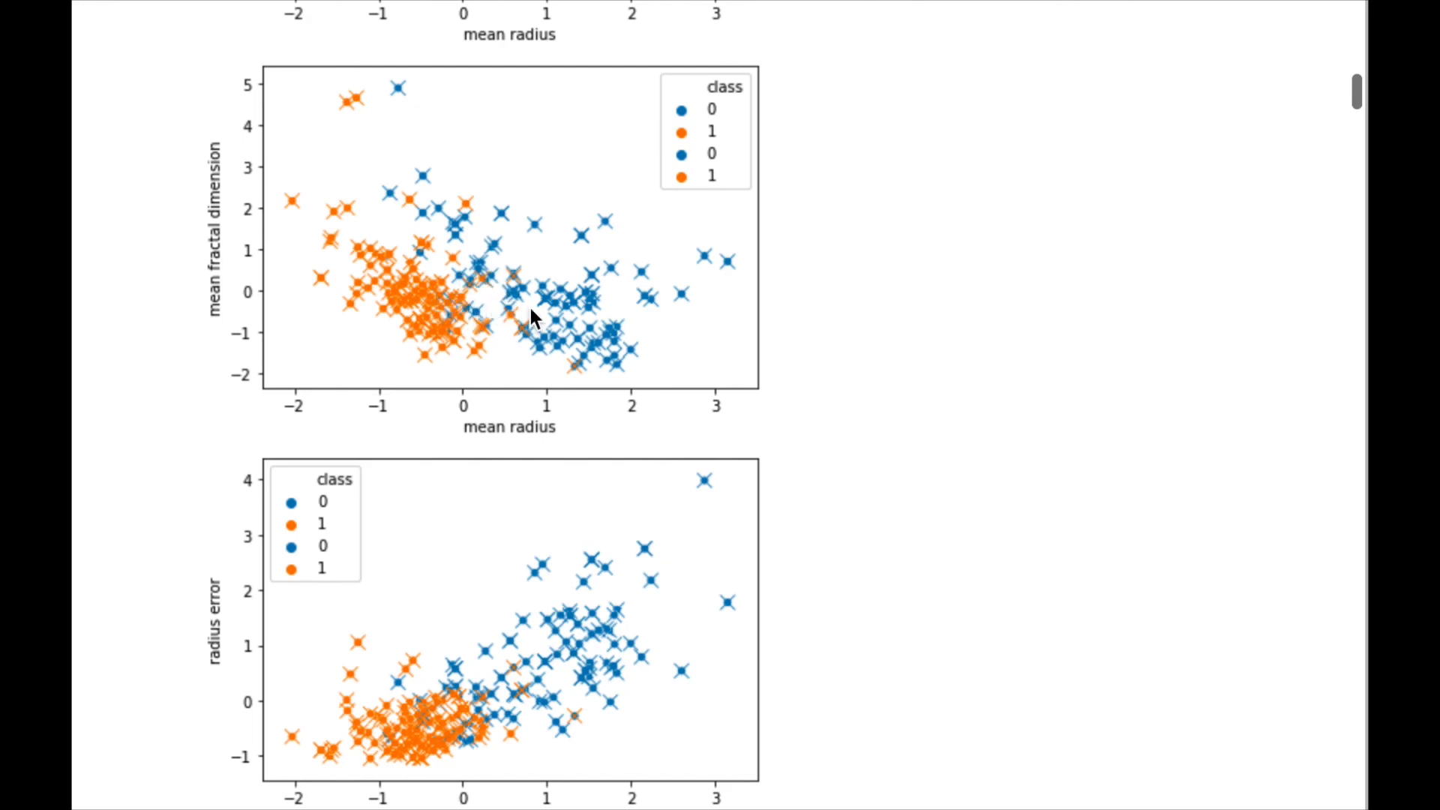
mouse_move(545, 352)
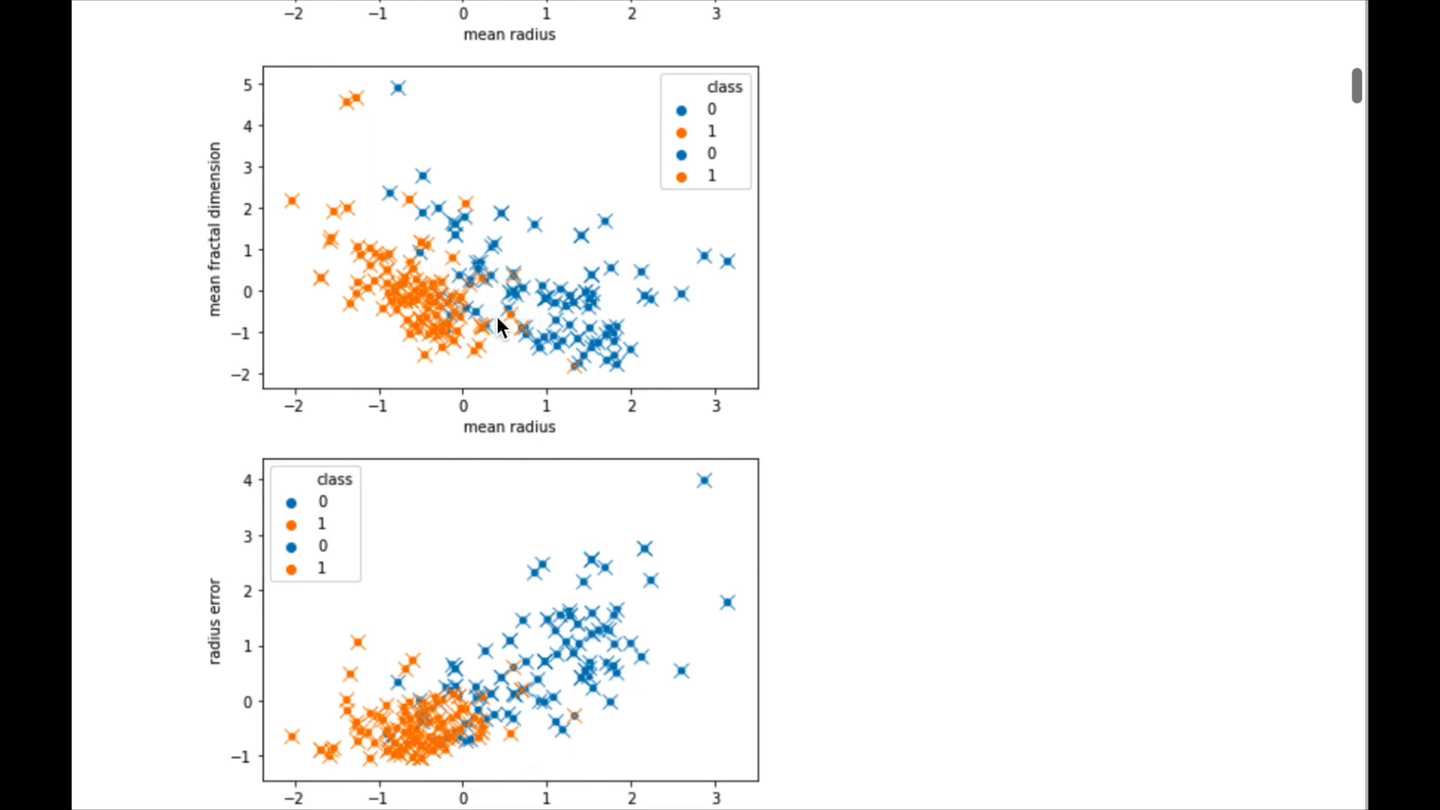
mouse_move(454, 296)
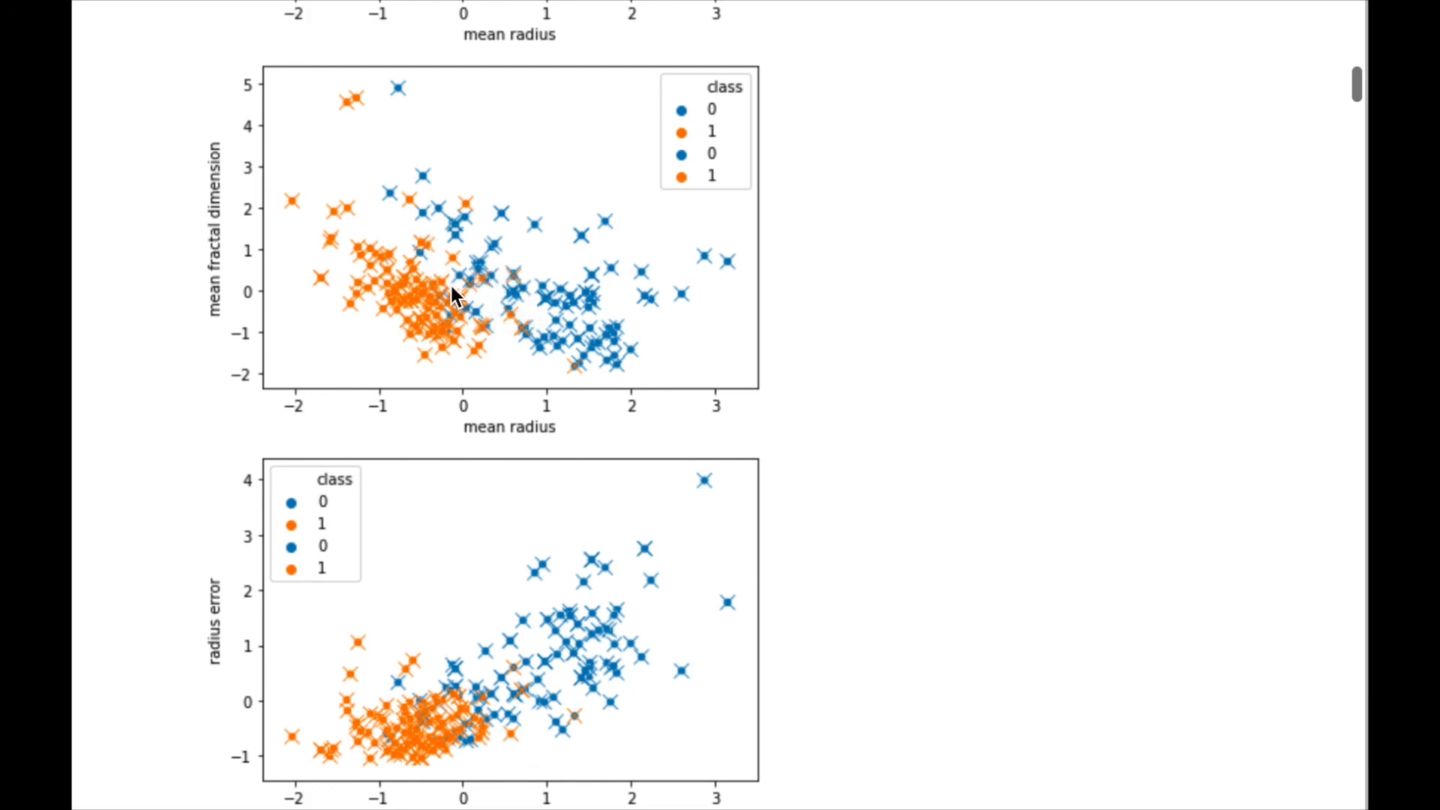